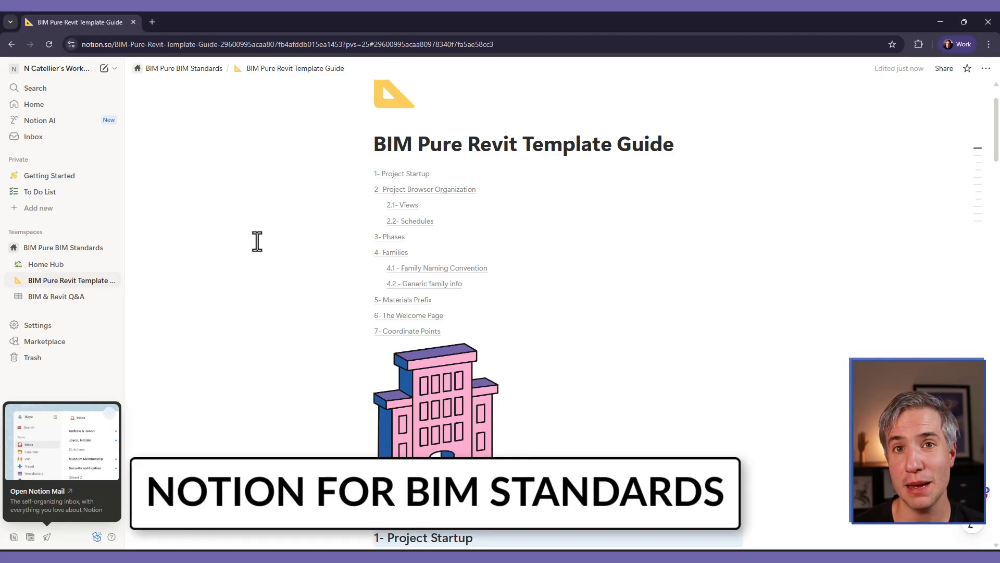
- Choose Other as the planned use for the new workspace
{"action": "scroll", "scroll_direction": "down", "scroll_amount": 3}
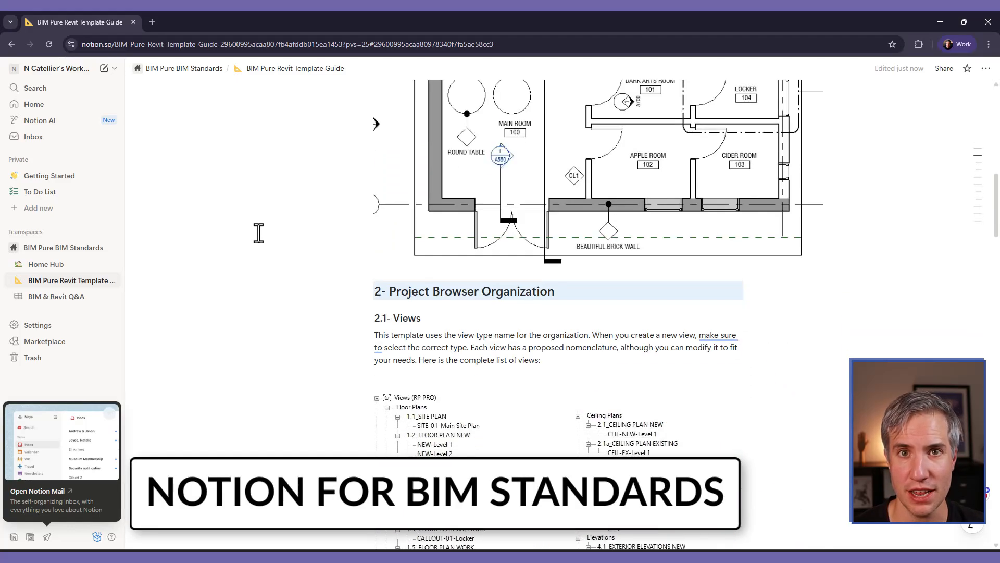
{"action": "scroll", "scroll_direction": "down", "scroll_amount": 3}
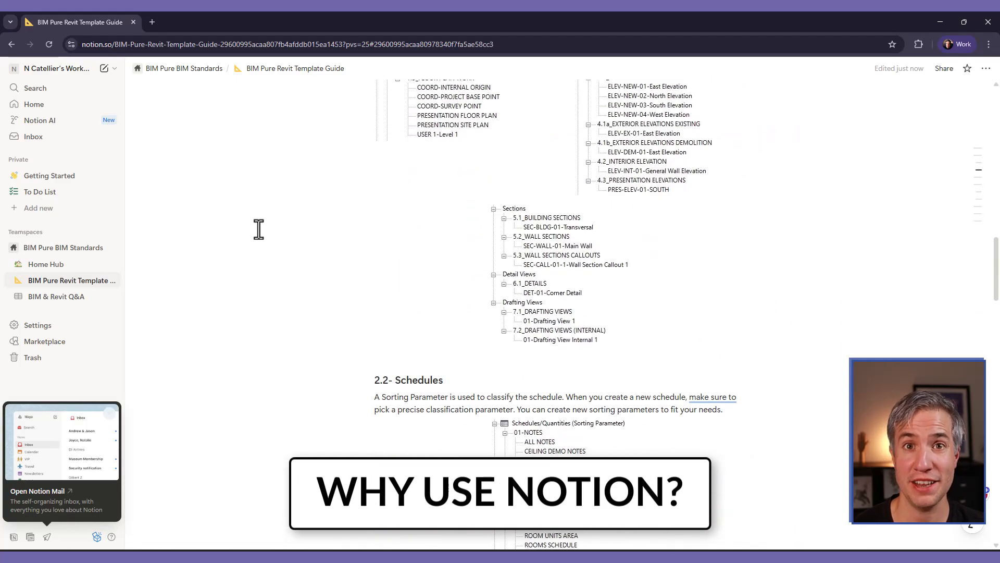
{"action": "scroll", "scroll_direction": "down", "scroll_amount": 3}
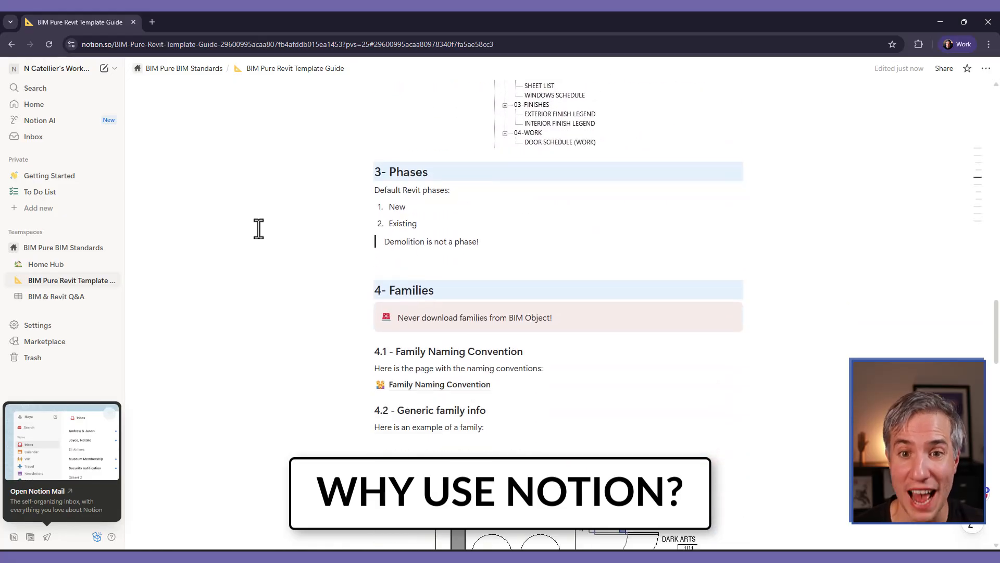
{"action": "scroll", "scroll_direction": "down", "scroll_amount": 3}
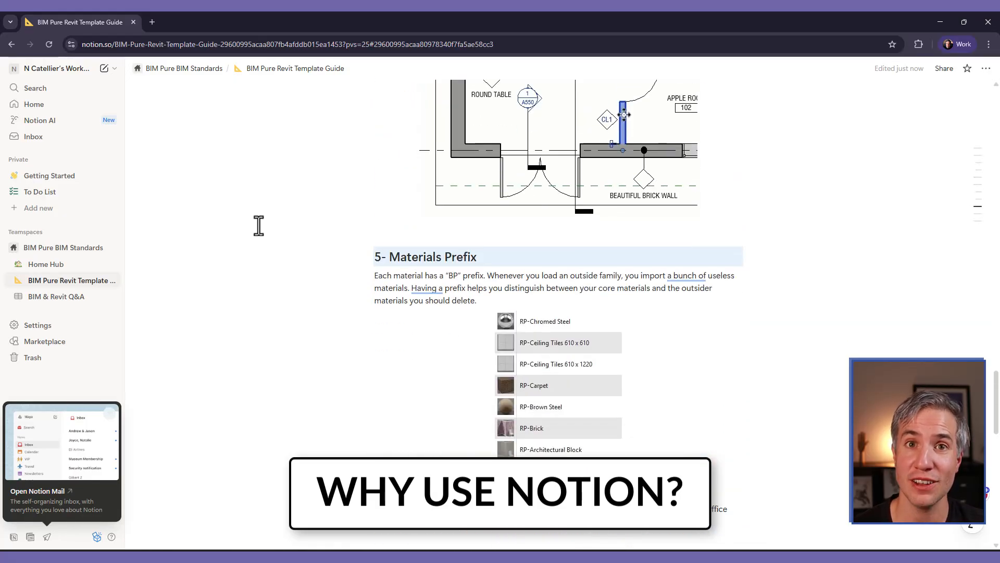
{"action": "scroll", "scroll_direction": "down", "scroll_amount": 3}
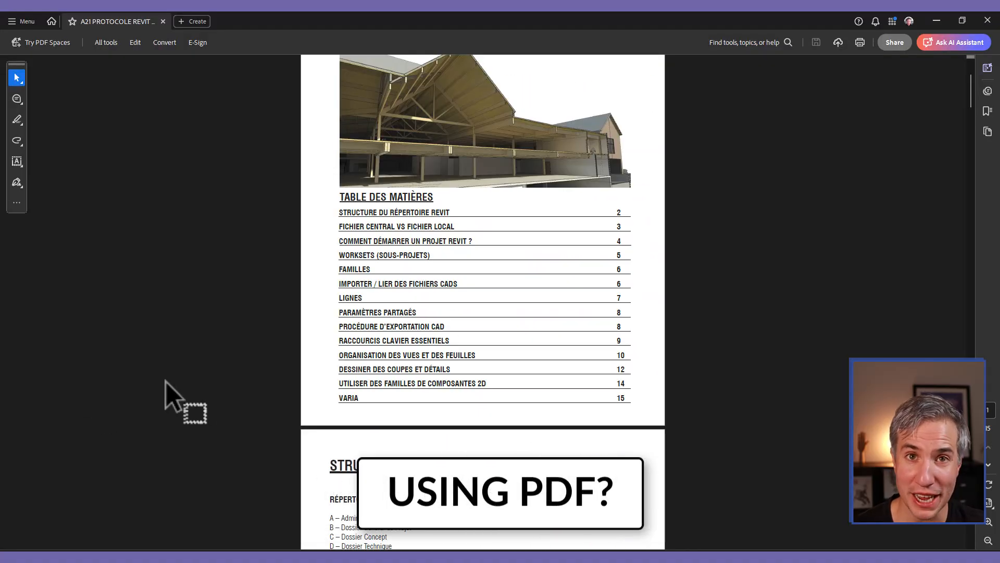
{"action": "scroll", "scroll_direction": "down", "scroll_amount": 3}
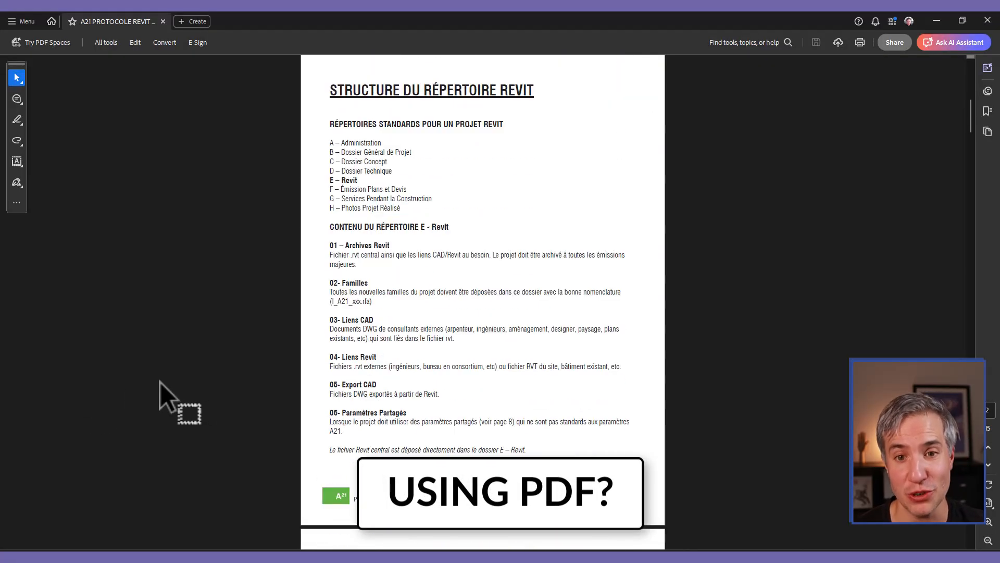
{"action": "scroll", "scroll_direction": "down", "scroll_amount": 3}
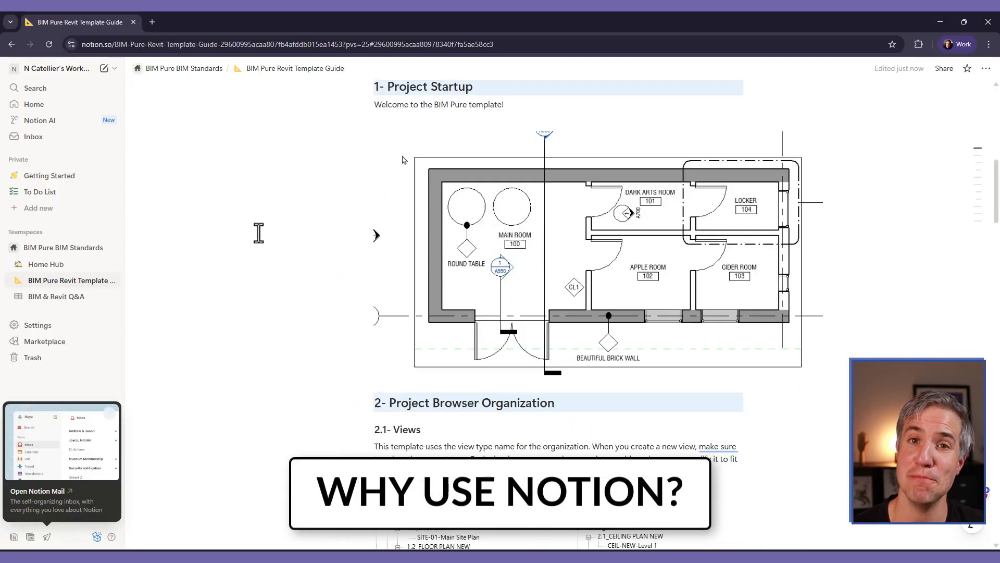
{"action": "scroll", "scroll_direction": "down", "scroll_amount": 3}
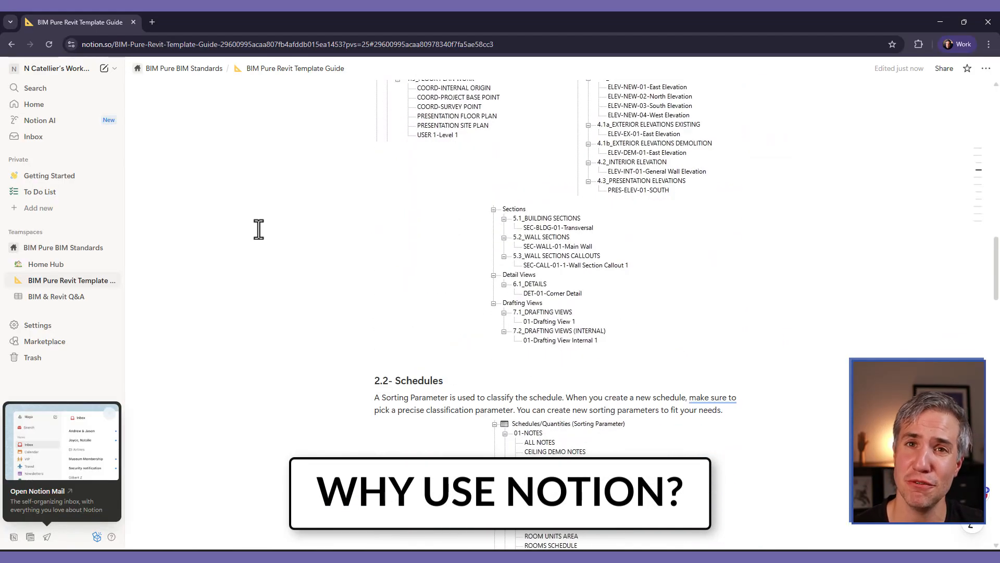
{"action": "scroll", "scroll_direction": "down", "scroll_amount": 3}
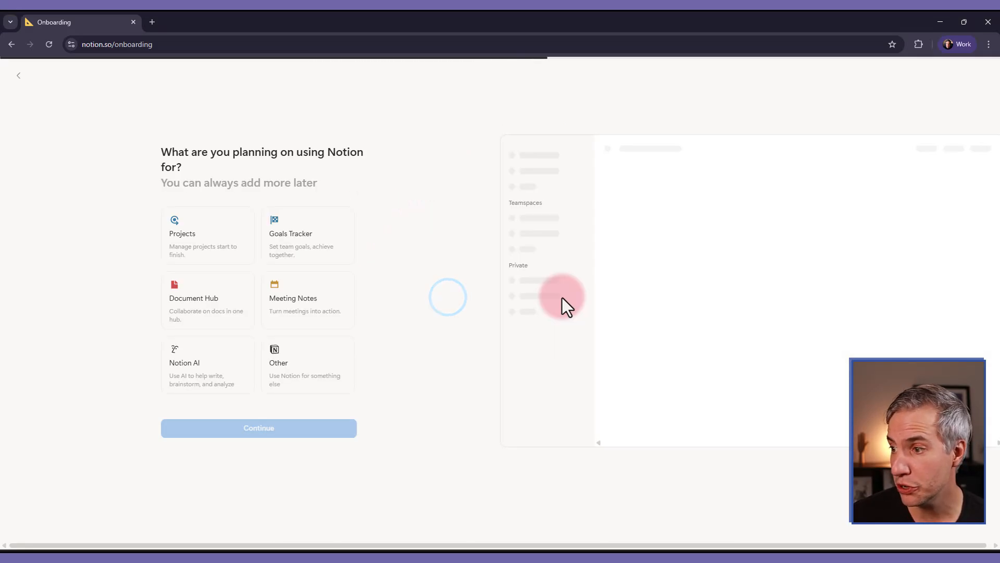
{"action": "mouse_move", "coordinate": [131, 163]}
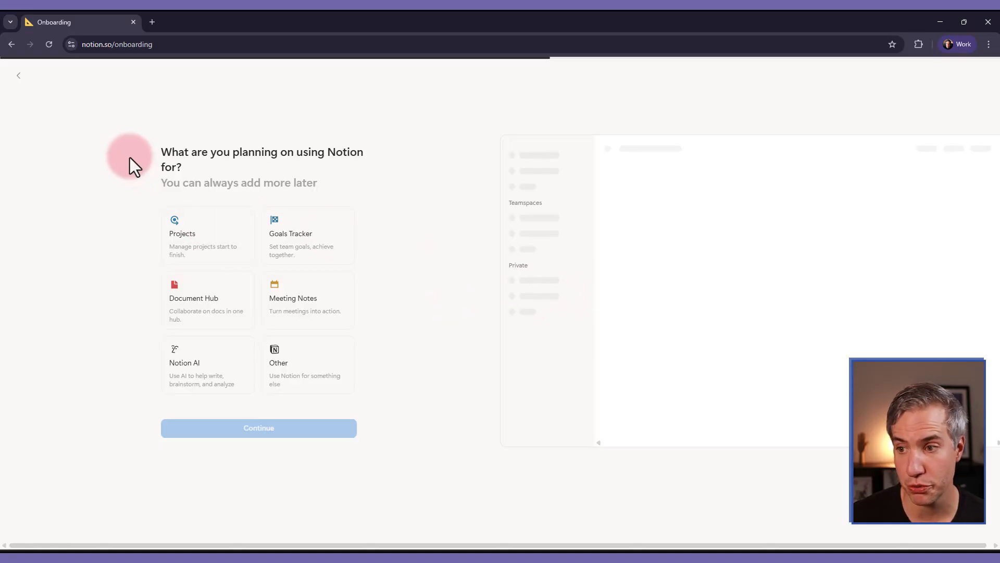
{"action": "mouse_move", "coordinate": [106, 198]}
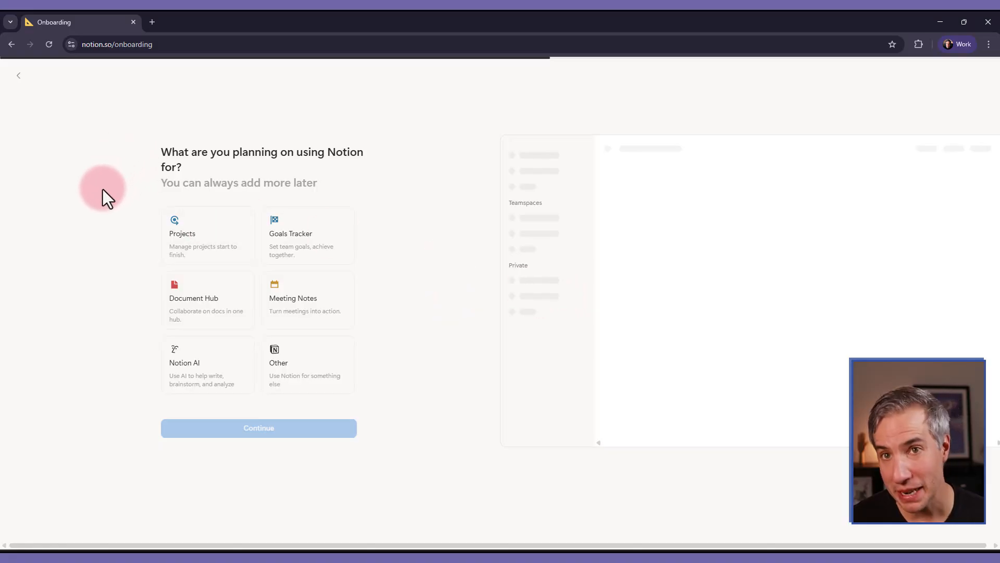
{"action": "mouse_move", "coordinate": [457, 424]}
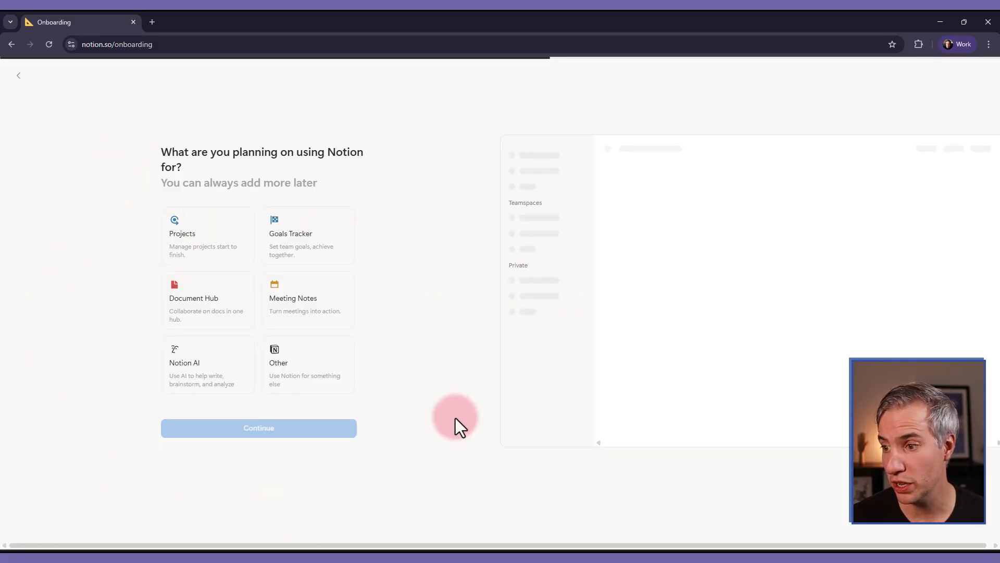
{"action": "left_click", "coordinate": [258, 427]}
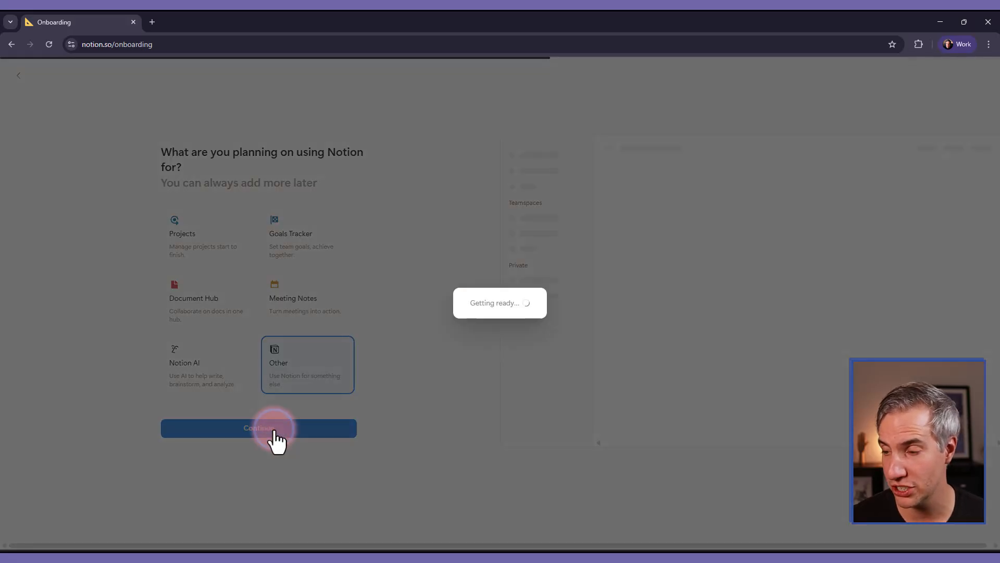
{"action": "left_click", "coordinate": [258, 427]}
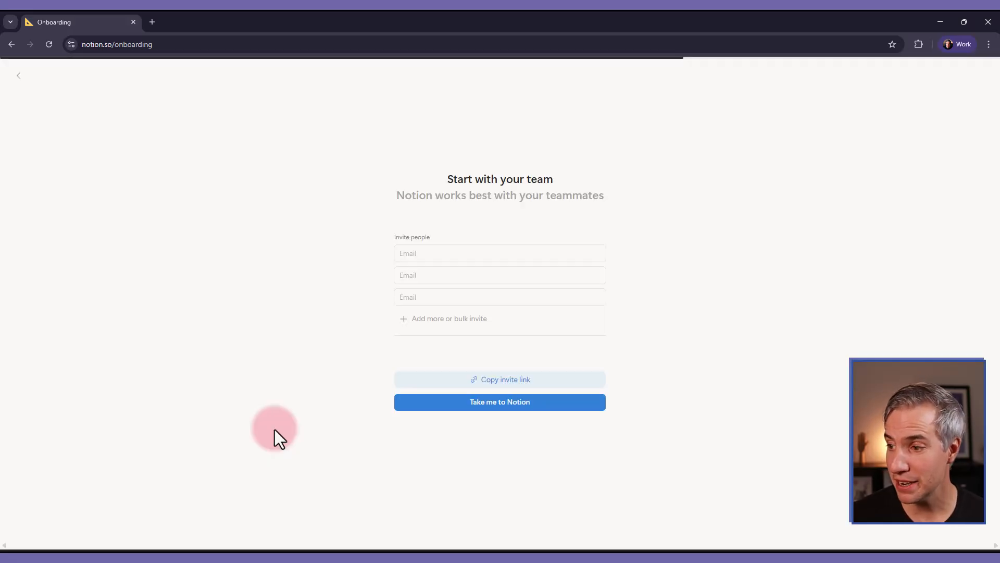
{"action": "mouse_move", "coordinate": [499, 401]}
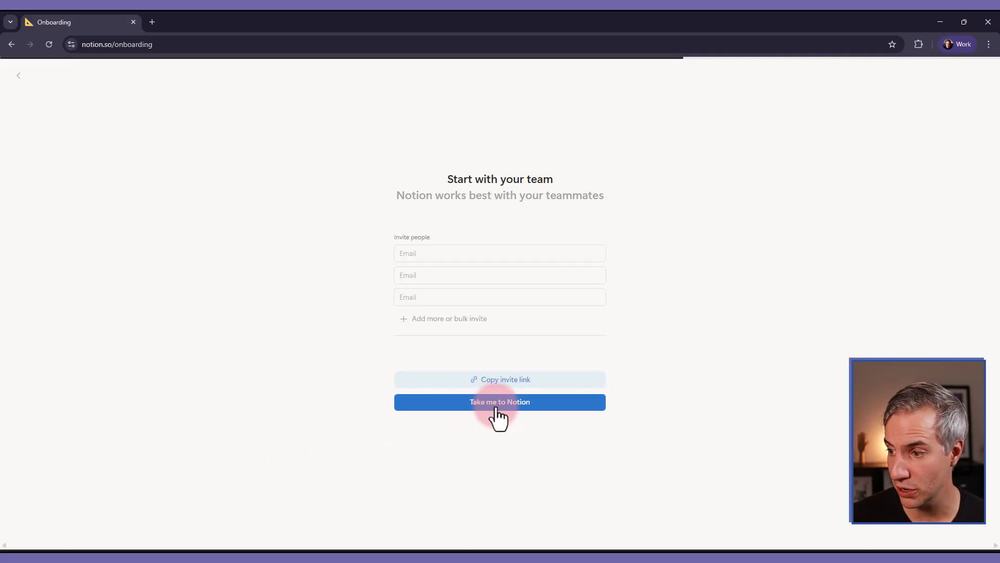
- Enter the workspace on the Free plan without installing the desktop app
{"action": "left_click", "coordinate": [500, 401]}
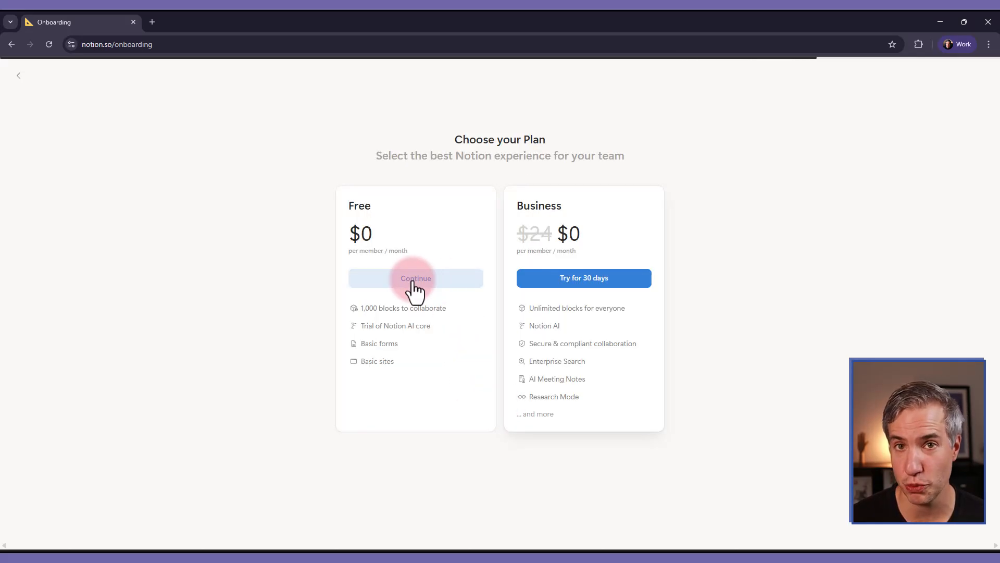
{"action": "left_click", "coordinate": [415, 279]}
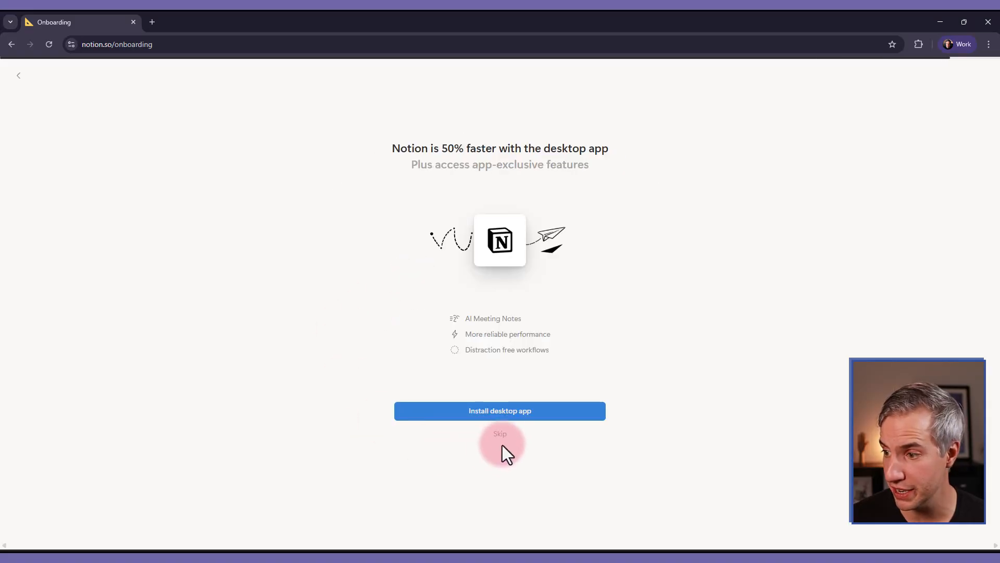
{"action": "left_click", "coordinate": [499, 433]}
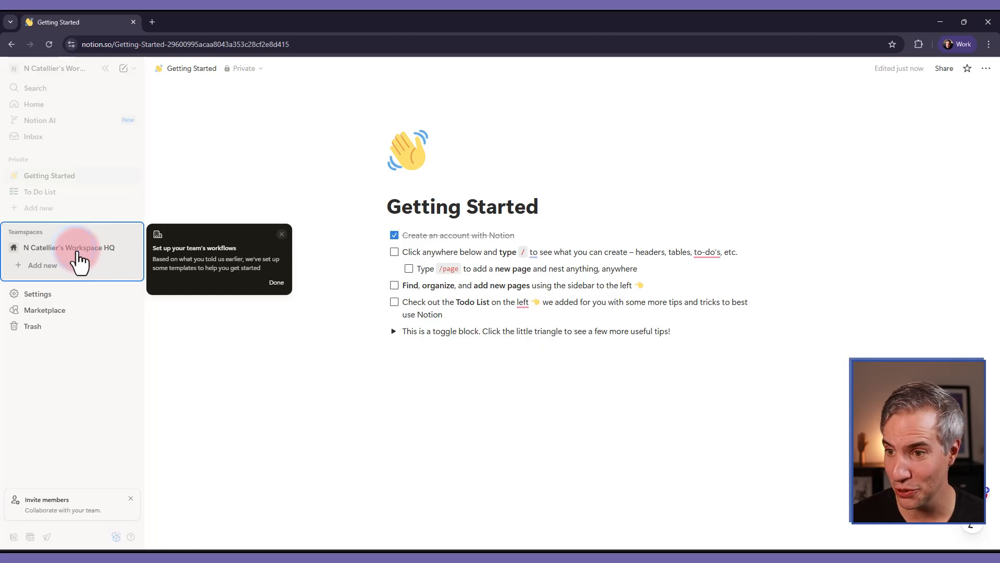
- Rename the default teamspace to 'BIM Pure BIM Standards' in Teamspace settings
{"action": "left_click", "coordinate": [276, 282]}
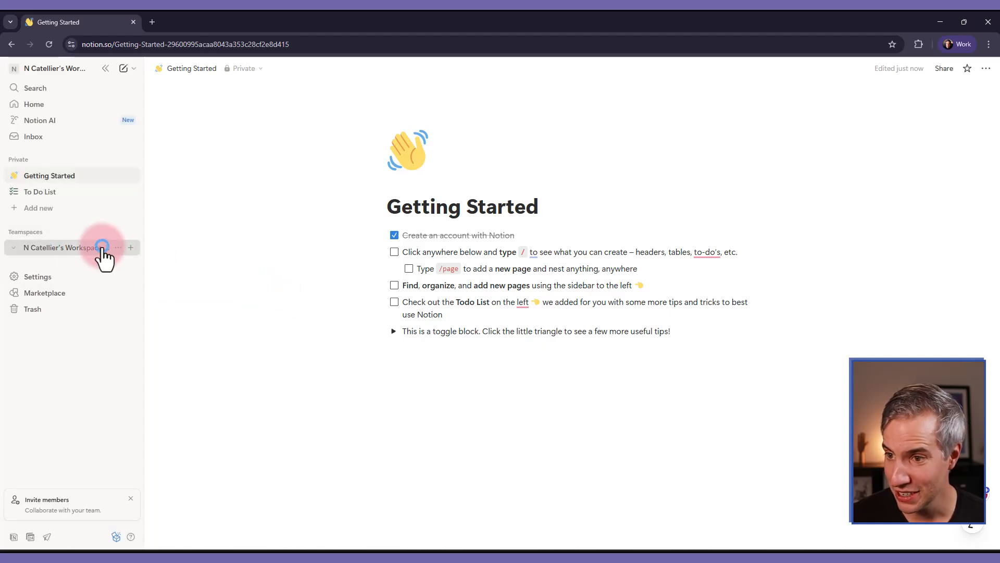
{"action": "left_click", "coordinate": [117, 248]}
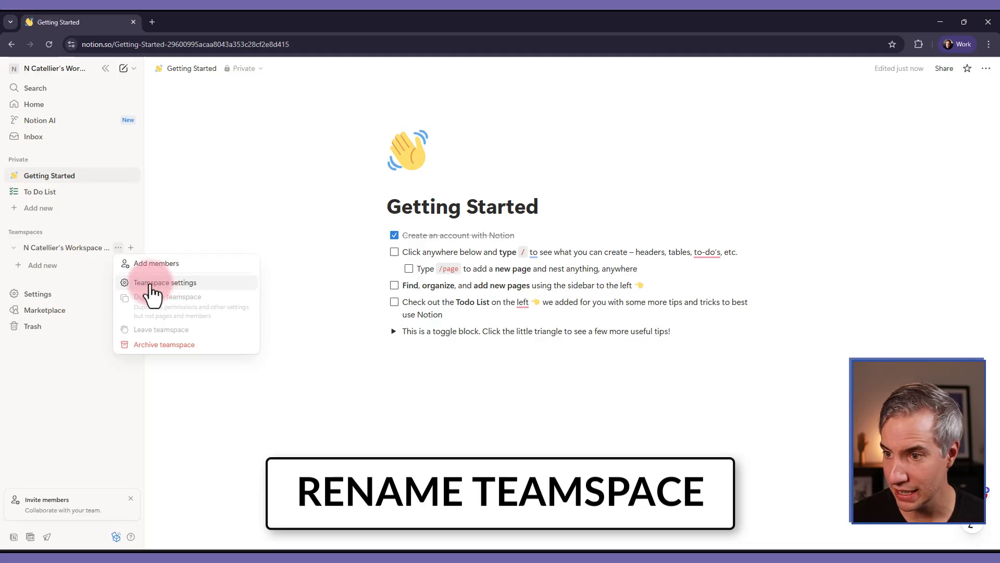
{"action": "left_click", "coordinate": [164, 281]}
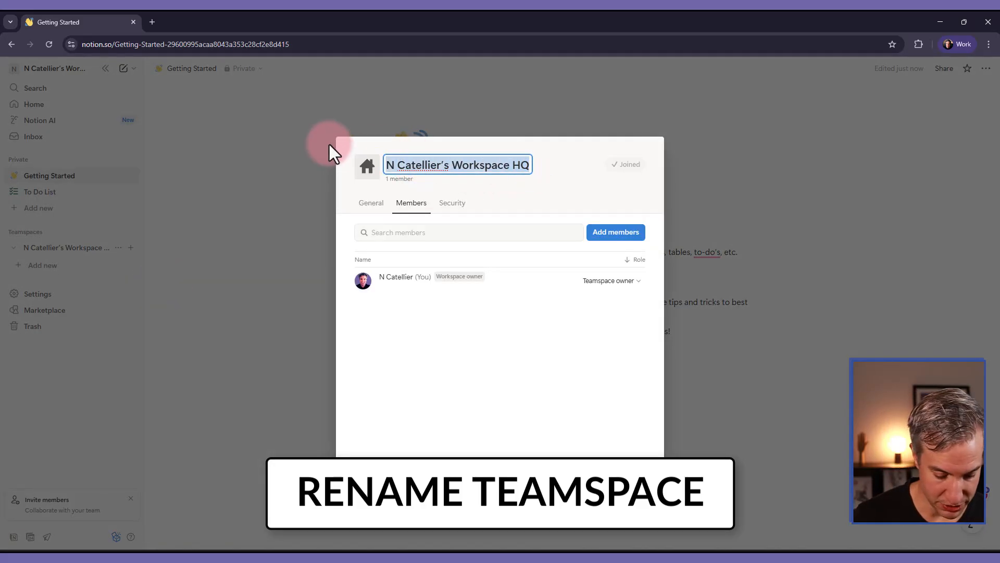
{"action": "type", "text": "BIM Pure"}
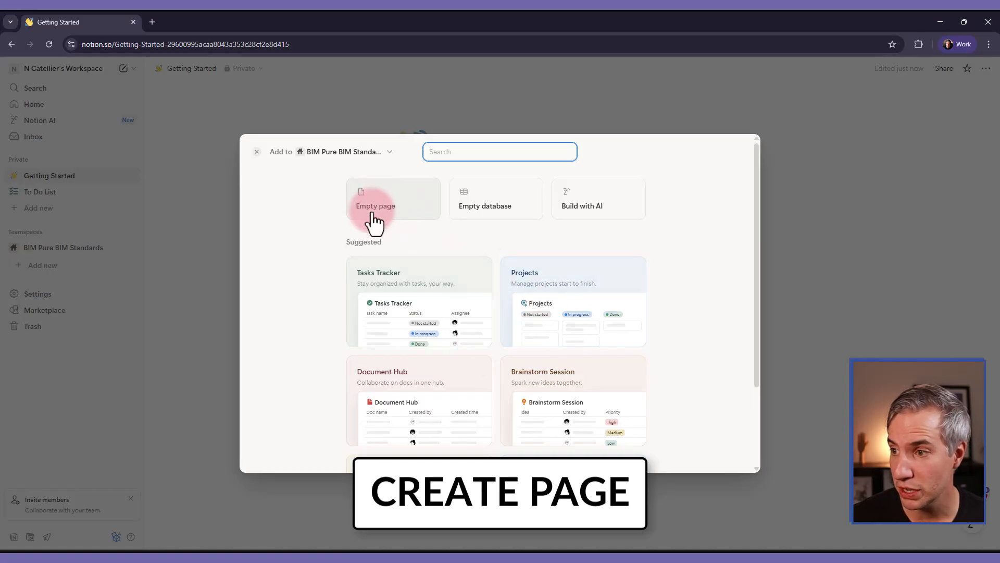
- Create an empty page titled 'BIM Pure Revit Template Guide'
{"action": "left_click", "coordinate": [375, 198]}
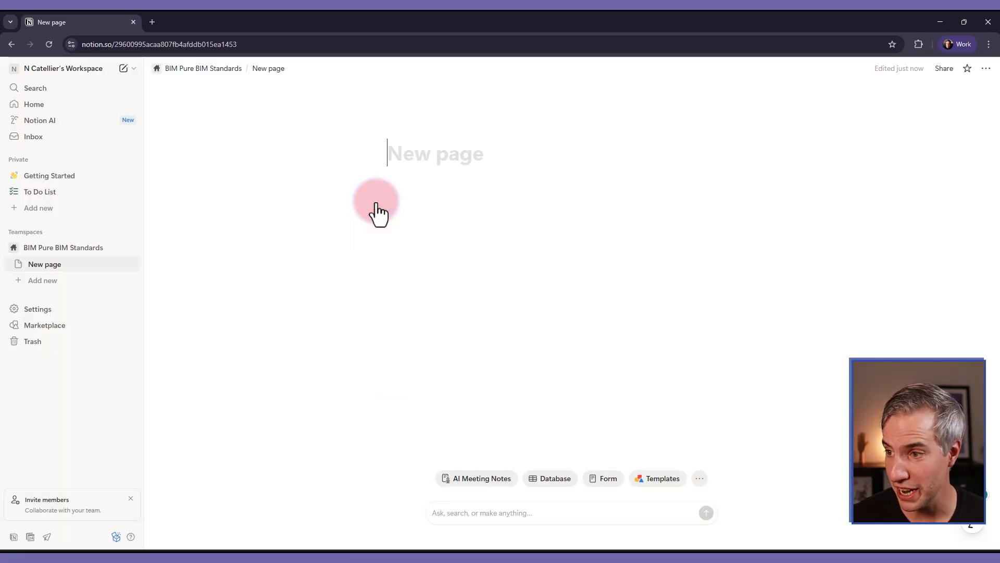
{"action": "type", "text": "BIM"}
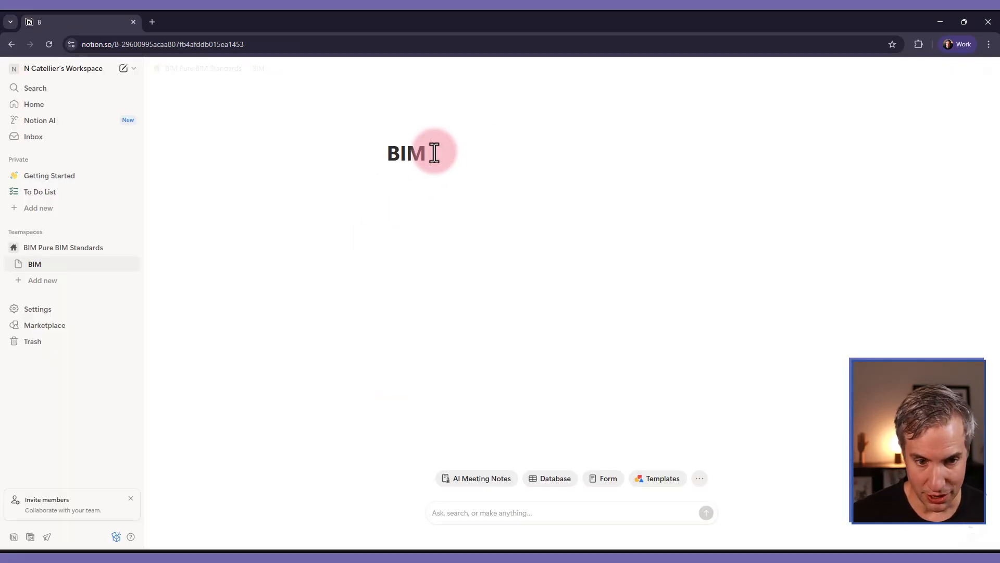
{"action": "type", "text": "Pure Revi"}
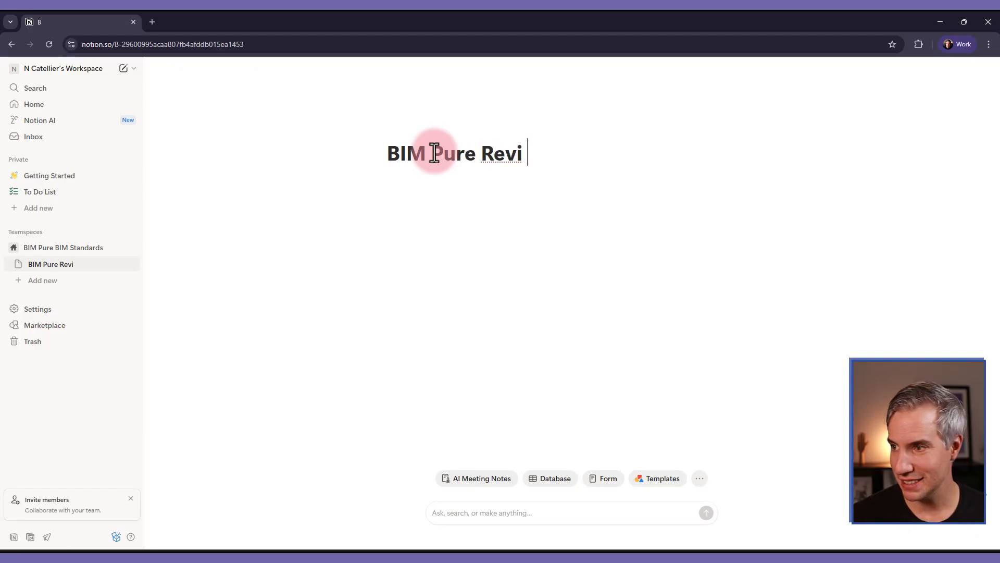
{"action": "type", "text": "t Template Guide"}
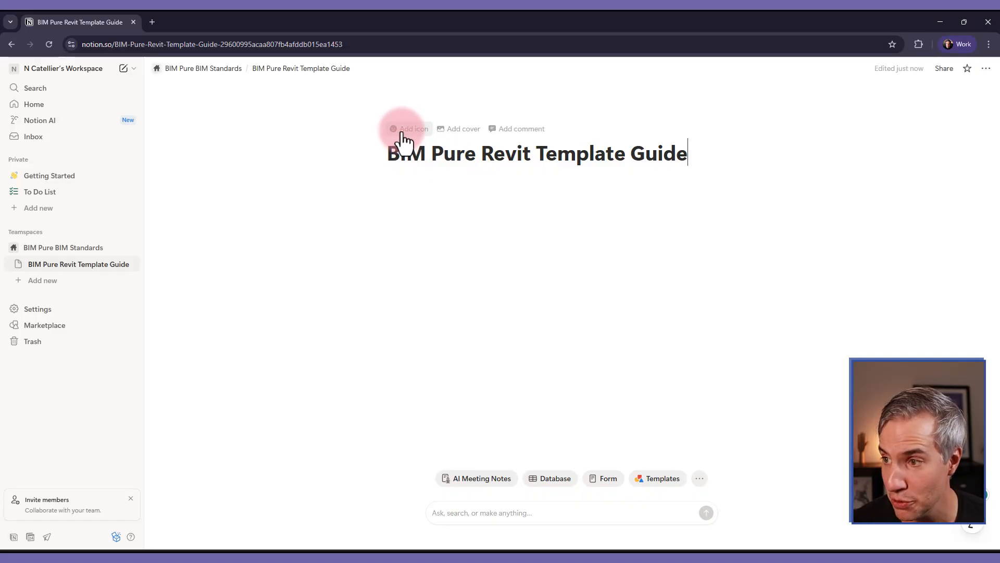
- Give the page the triangular ruler emoji as its icon
{"action": "left_click", "coordinate": [412, 128]}
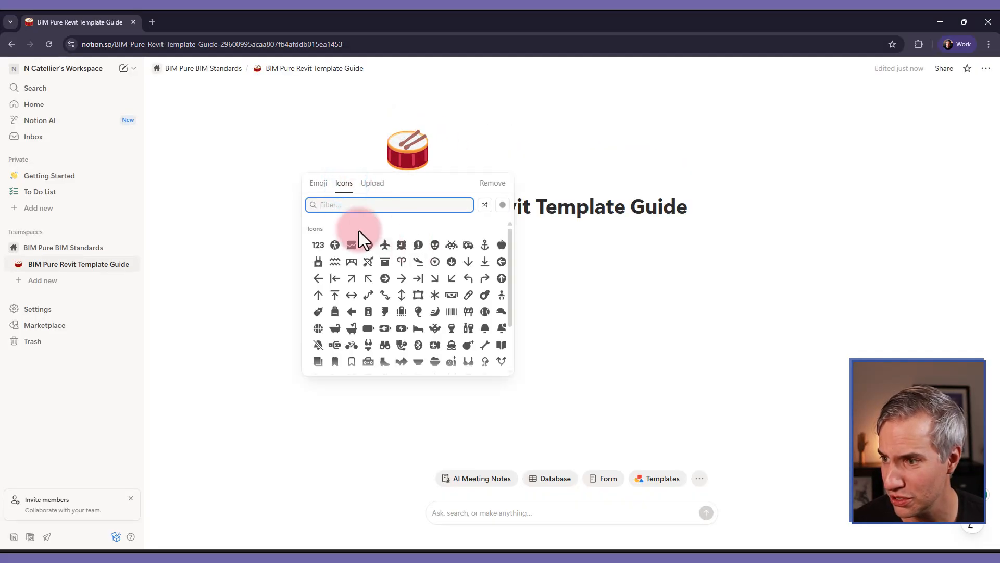
{"action": "left_click", "coordinate": [318, 183]}
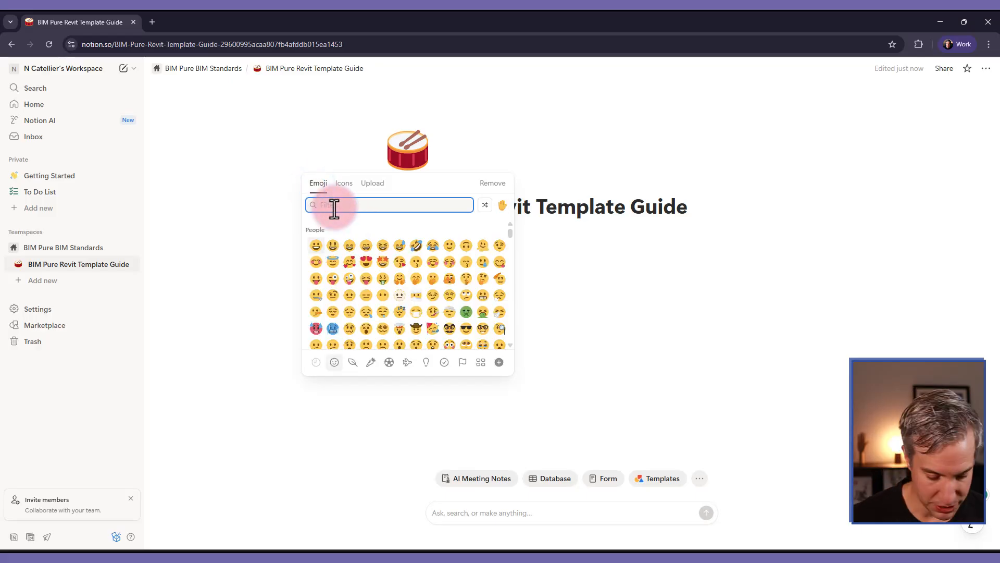
{"action": "type", "text": "triangle"}
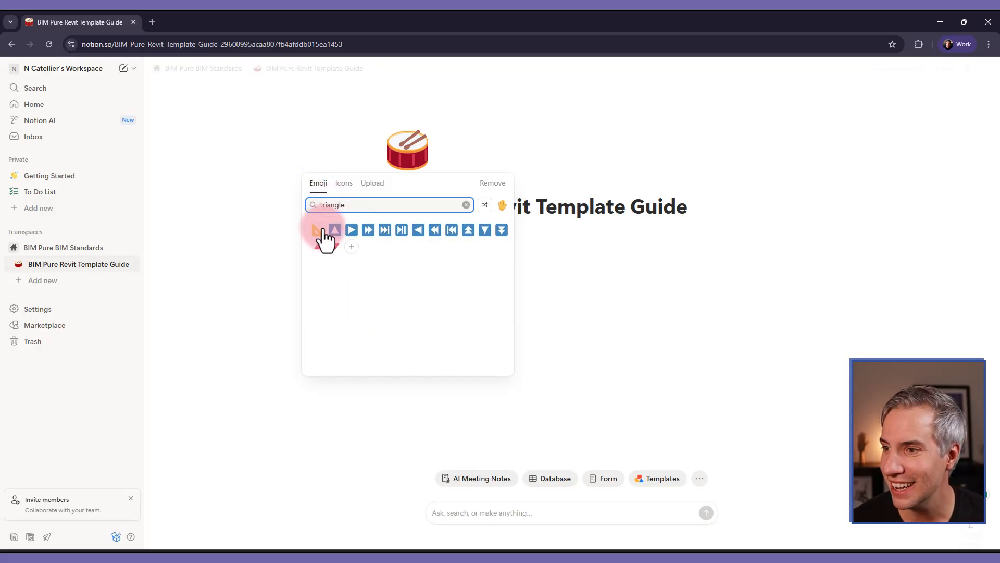
{"action": "left_click", "coordinate": [316, 229]}
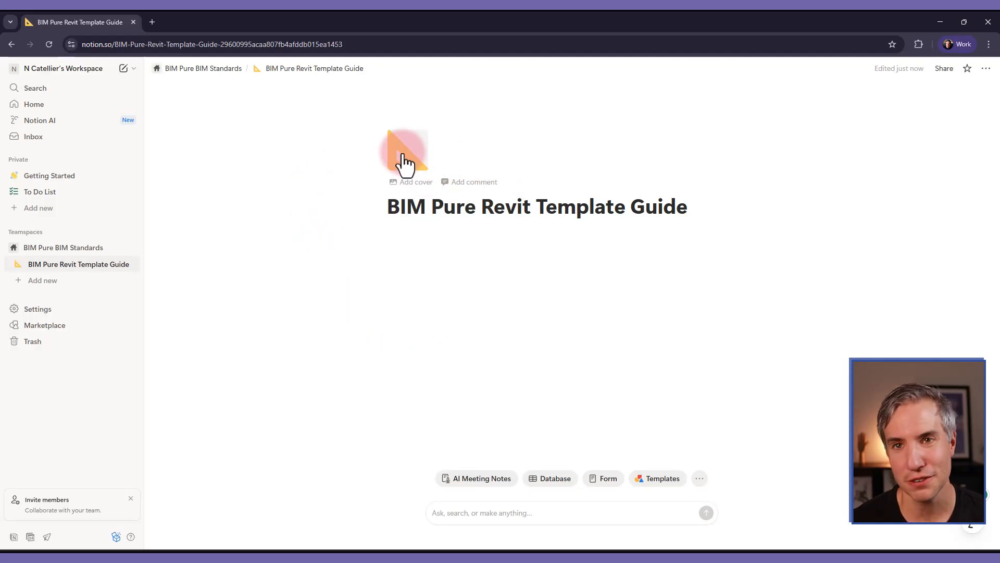
{"action": "left_click", "coordinate": [468, 235]}
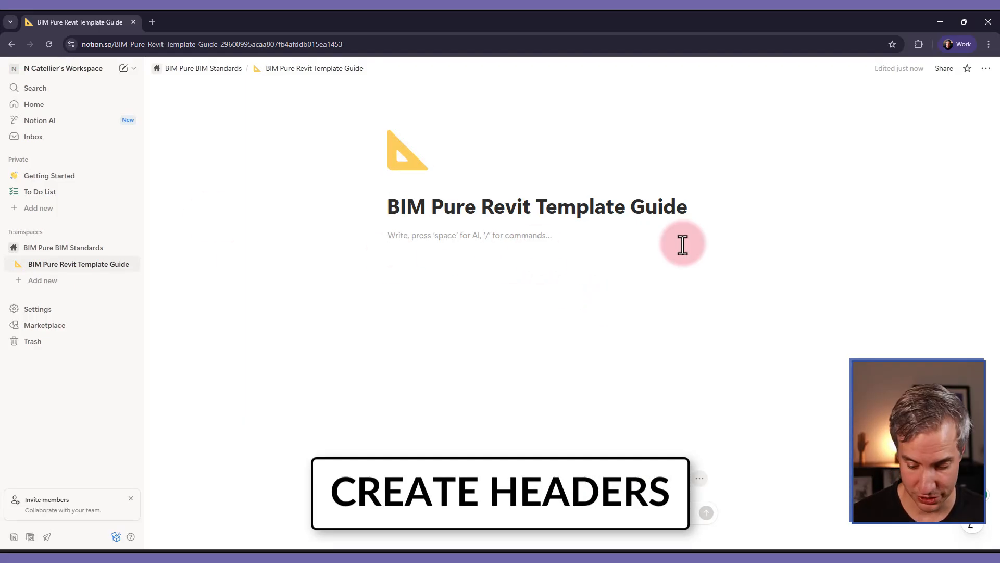
- Add the Heading 2 '1- Project Startup'
{"action": "type", "text": "#"}
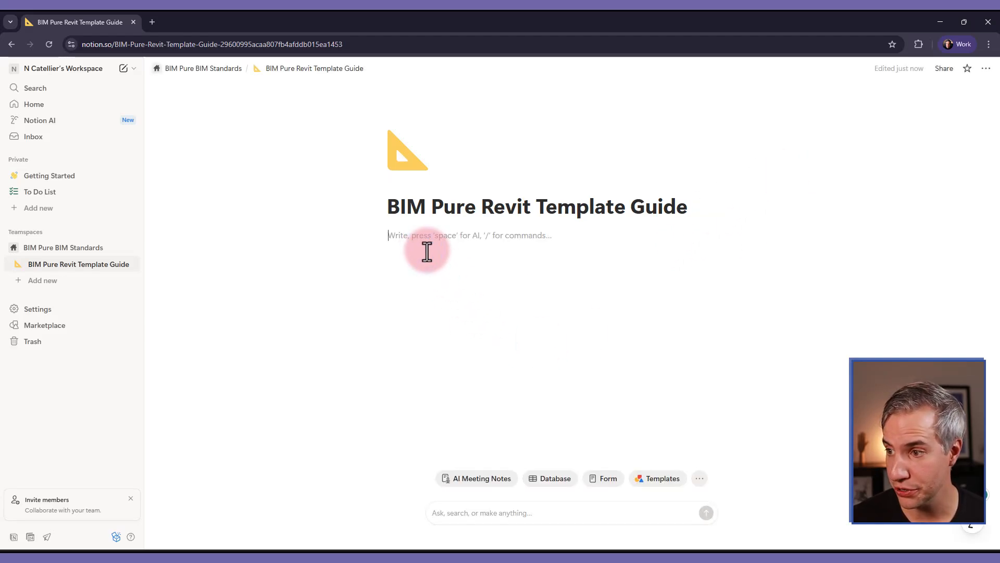
{"action": "type", "text": "##"}
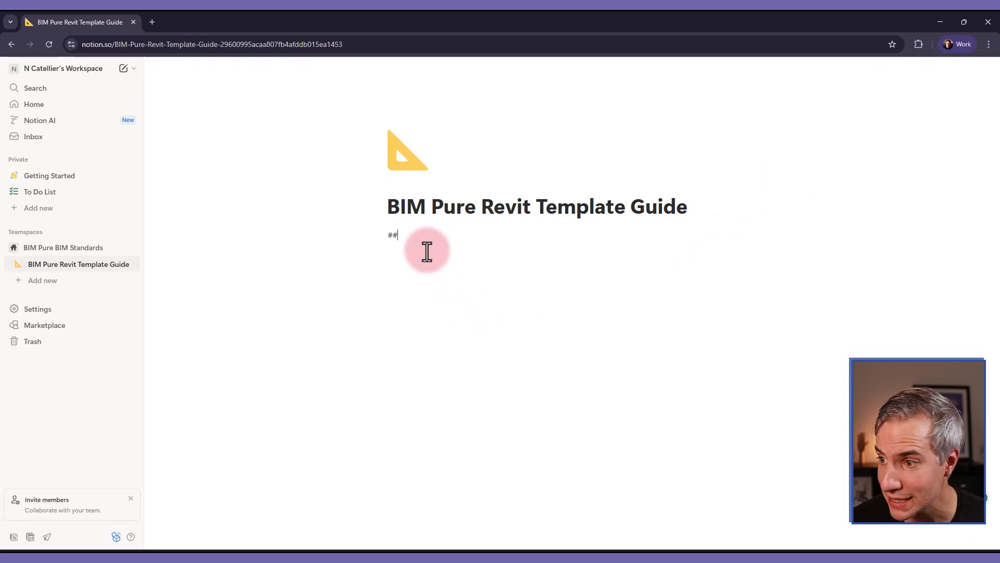
{"action": "key", "text": "space"}
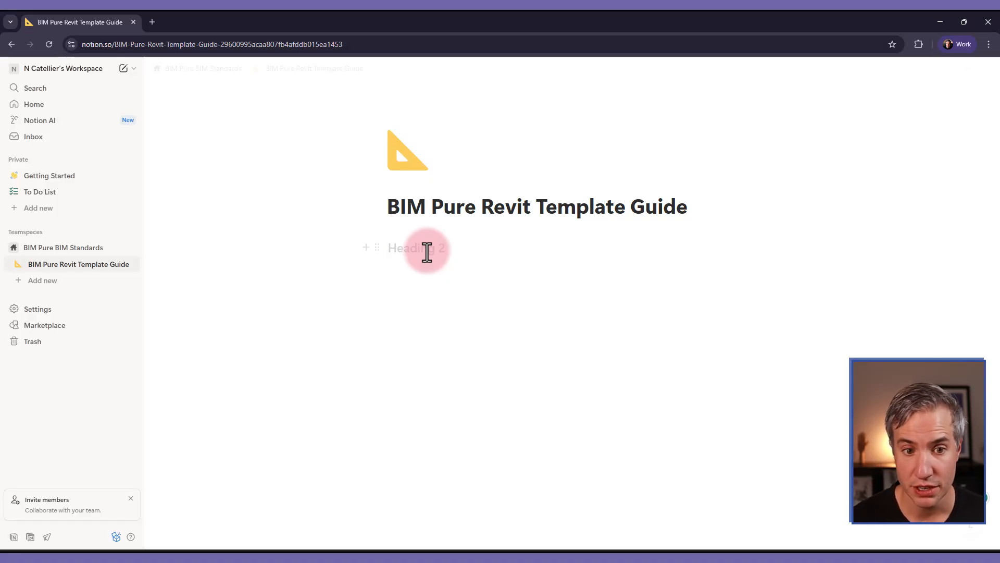
{"action": "type", "text": "1-"}
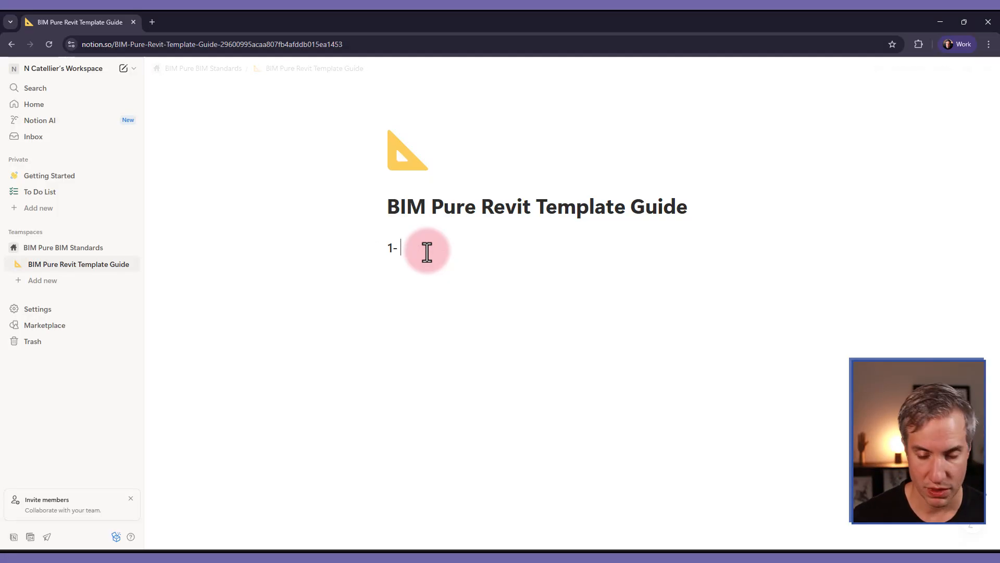
{"action": "type", "text": "Project"}
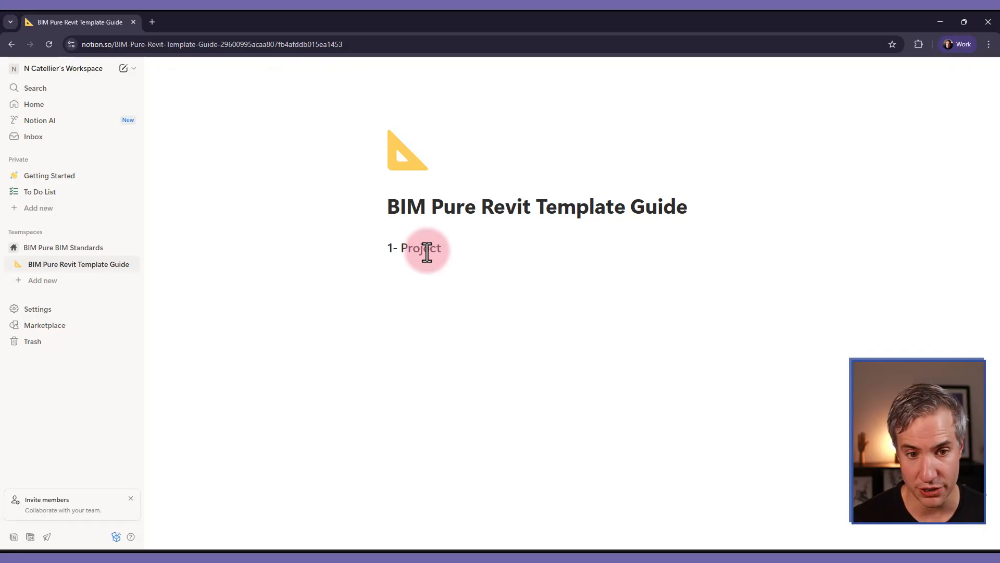
{"action": "type", "text": "Startup"}
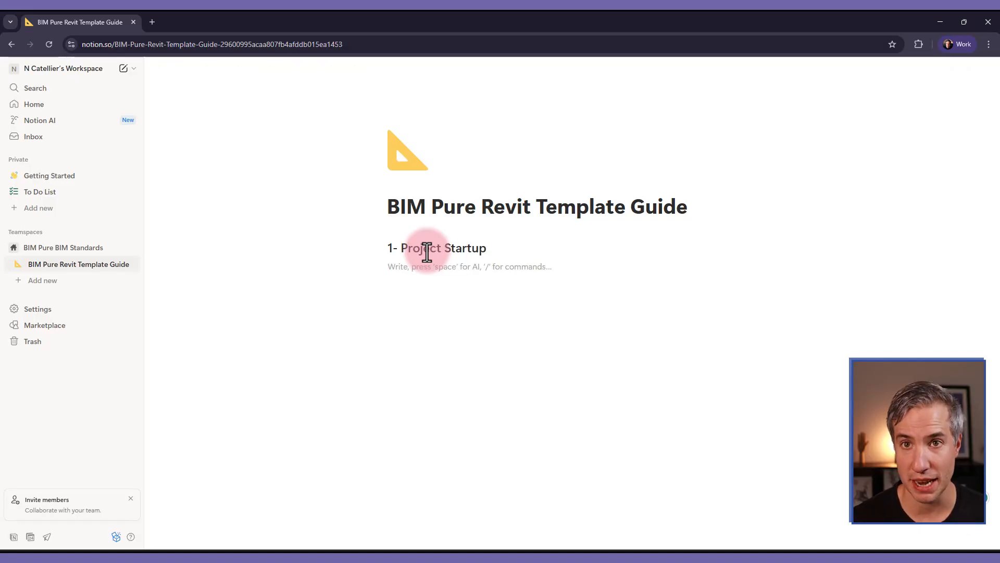
- Add heading '2- Project Browser Organization' with subheadings '2.1- Views' and '2.2- Schedules'
{"action": "type", "text": "##"}
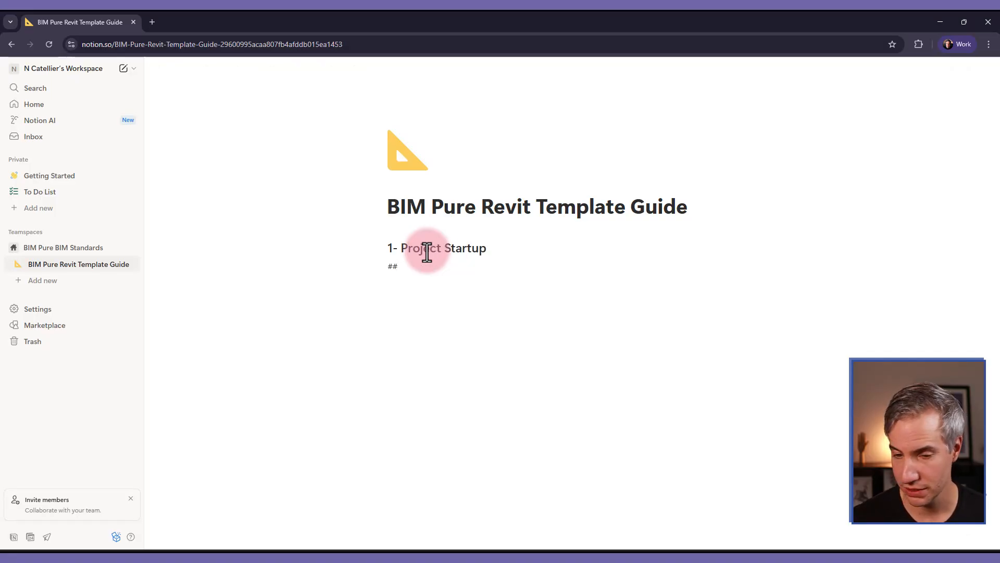
{"action": "type", "text": "2- Project"}
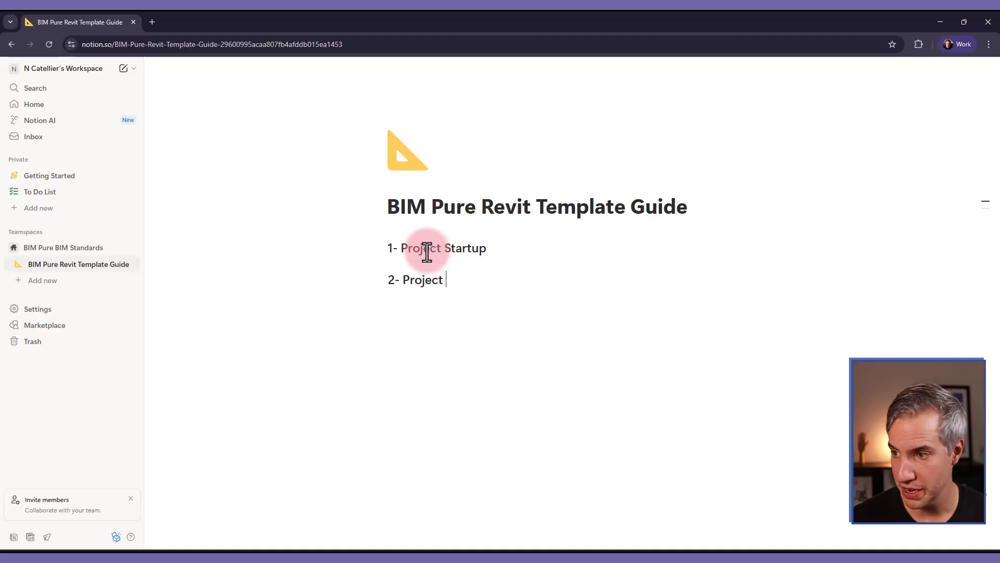
{"action": "type", "text": "Browser Or"}
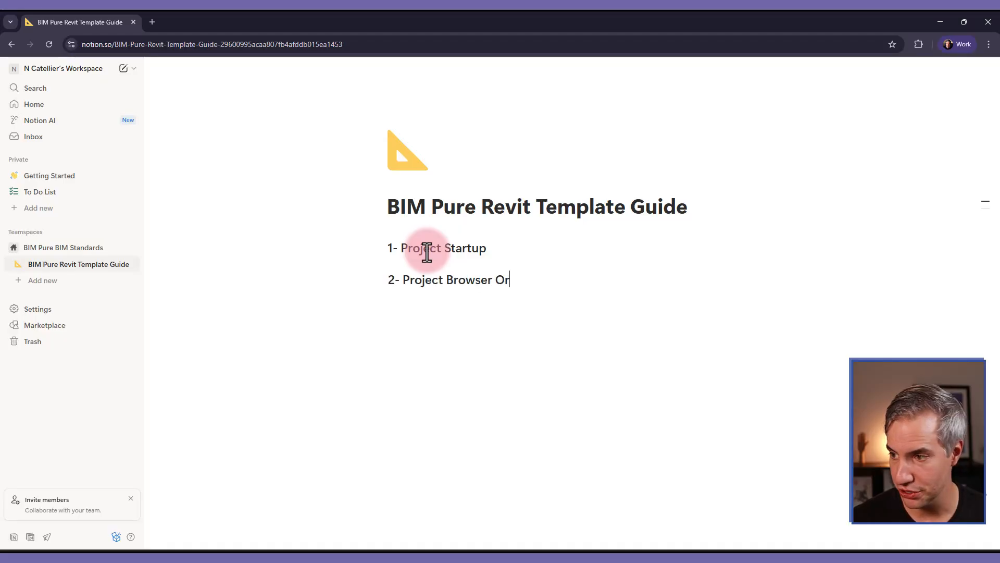
{"action": "type", "text": "ganization"}
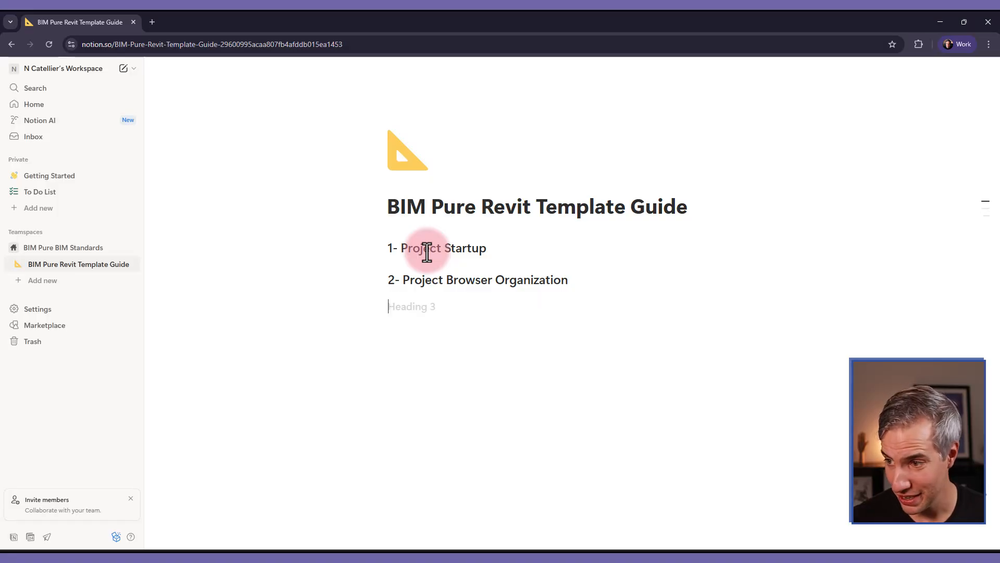
{"action": "type", "text": "2."}
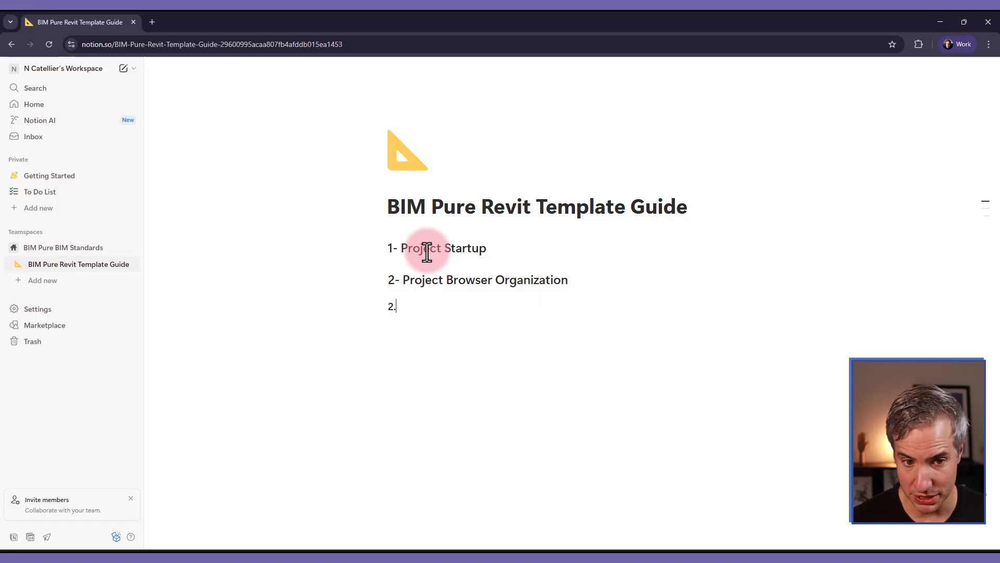
{"action": "type", "text": "1- Views"}
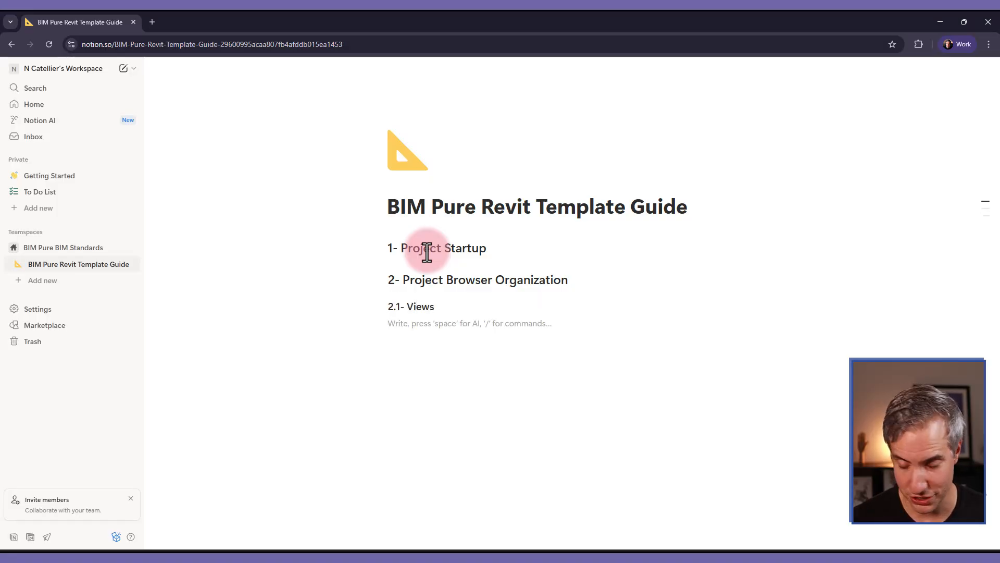
{"action": "type", "text": "2.2- Schedules"}
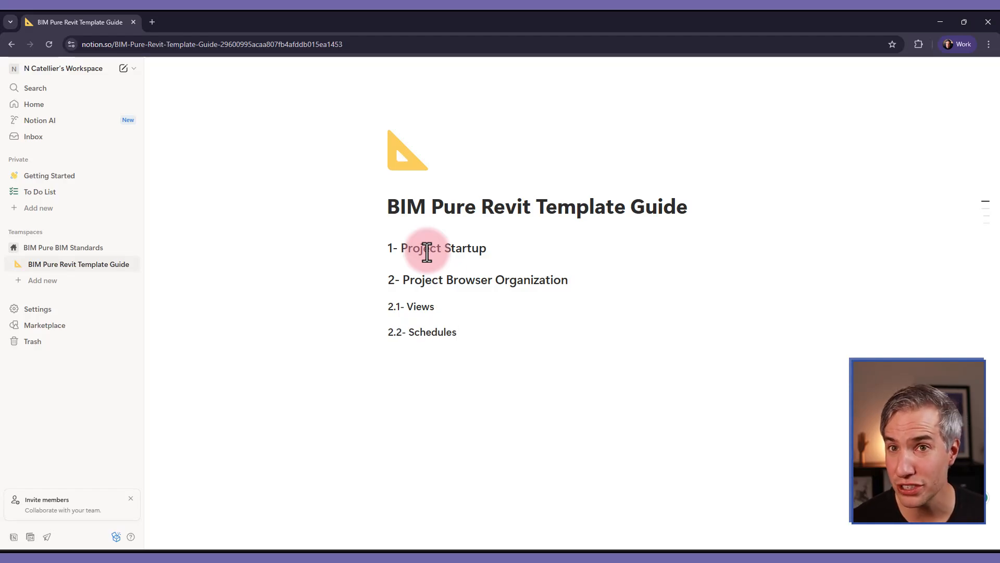
{"action": "left_click", "coordinate": [456, 332]}
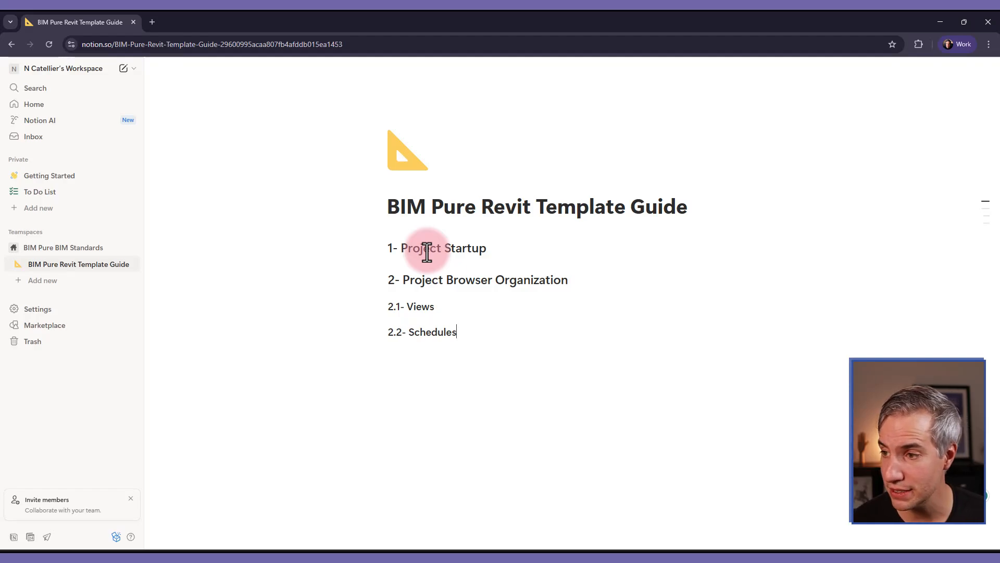
{"action": "key", "text": "enter"}
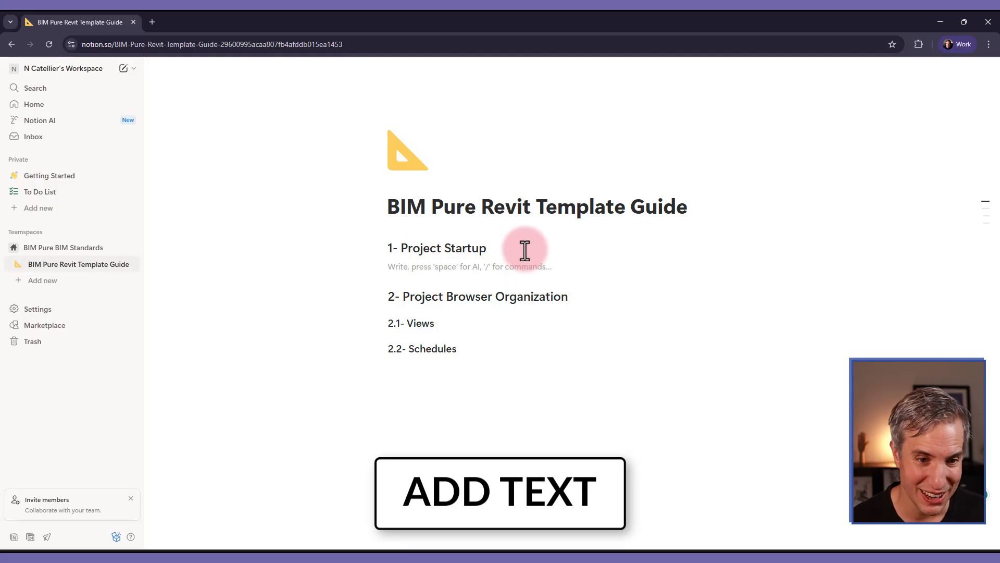
- Add a 'Welcome to the BIM Pure template' line and a numbered Phases list: New, Existing
{"action": "type", "text": "Welcome to t"}
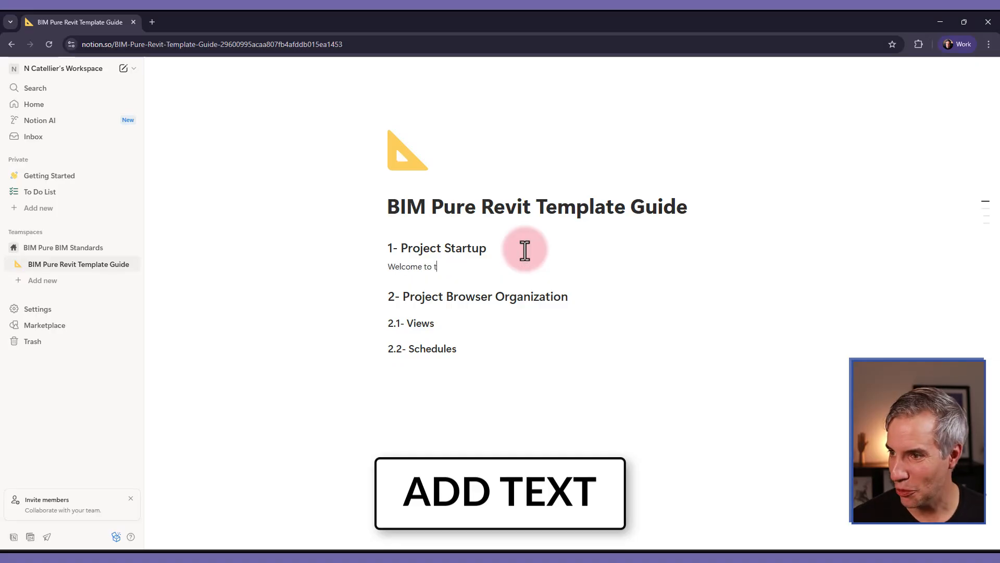
{"action": "type", "text": "he BIM Pure template"}
{"action": "type", "text": "/"}
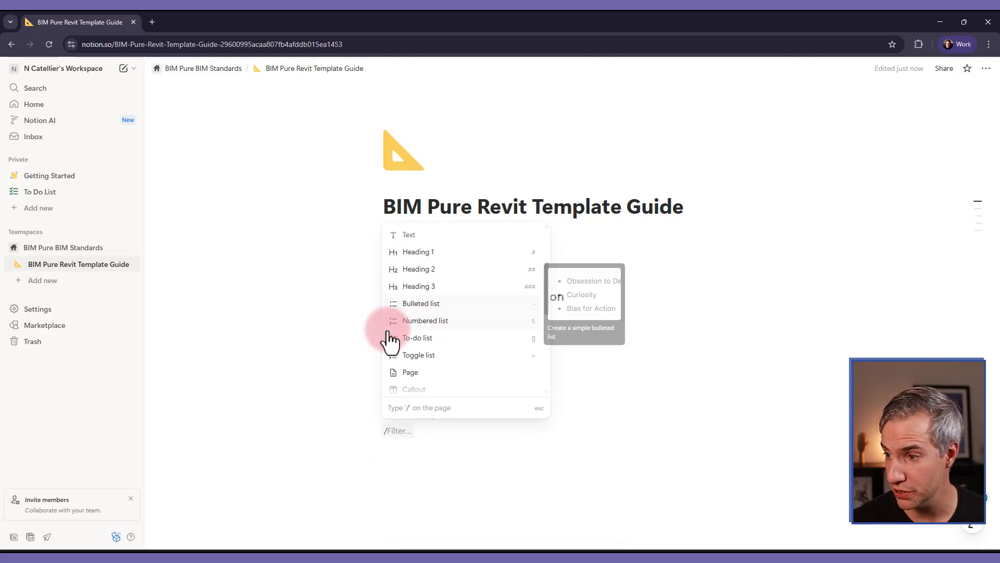
{"action": "mouse_move", "coordinate": [426, 321]}
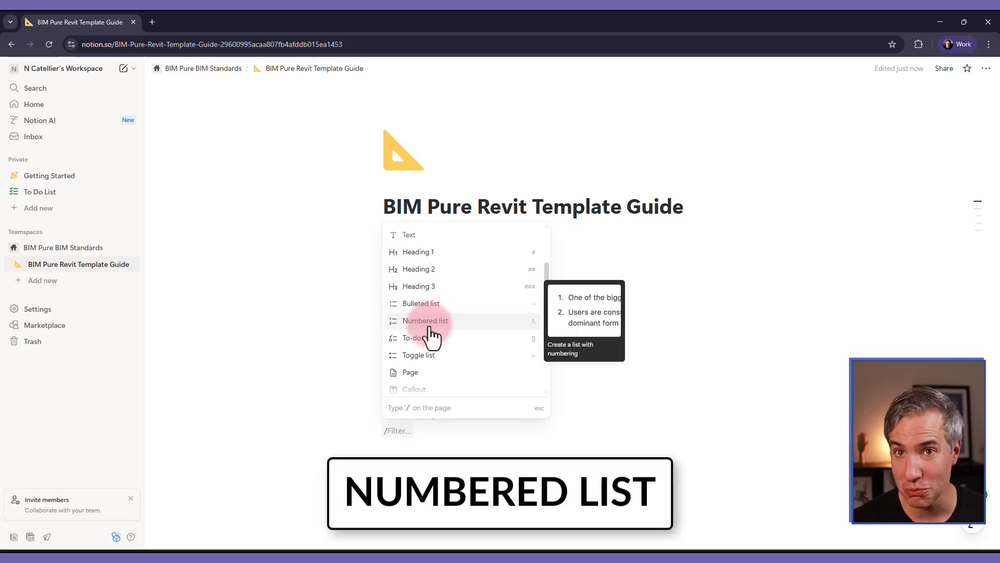
{"action": "mouse_move", "coordinate": [514, 325]}
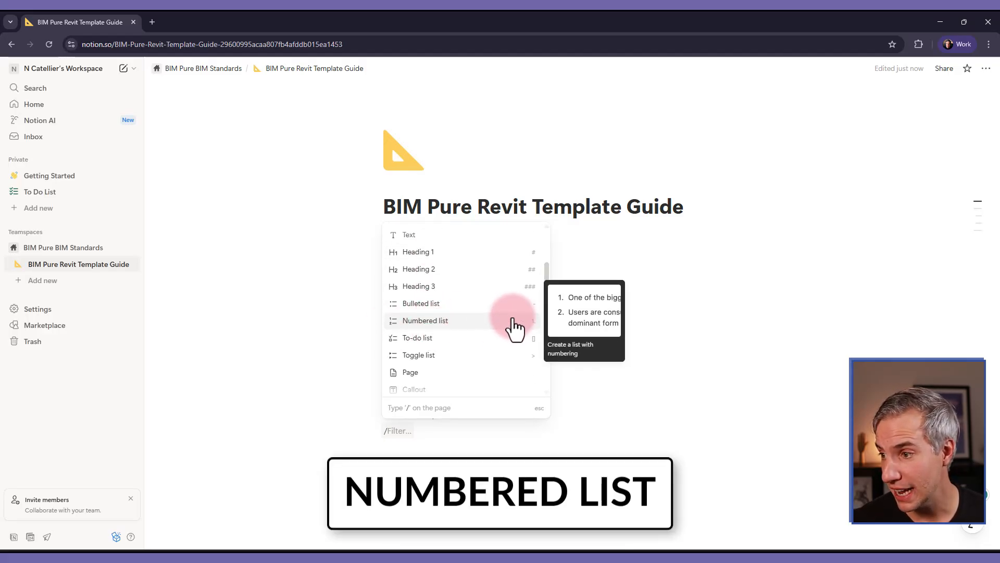
{"action": "mouse_move", "coordinate": [523, 265]}
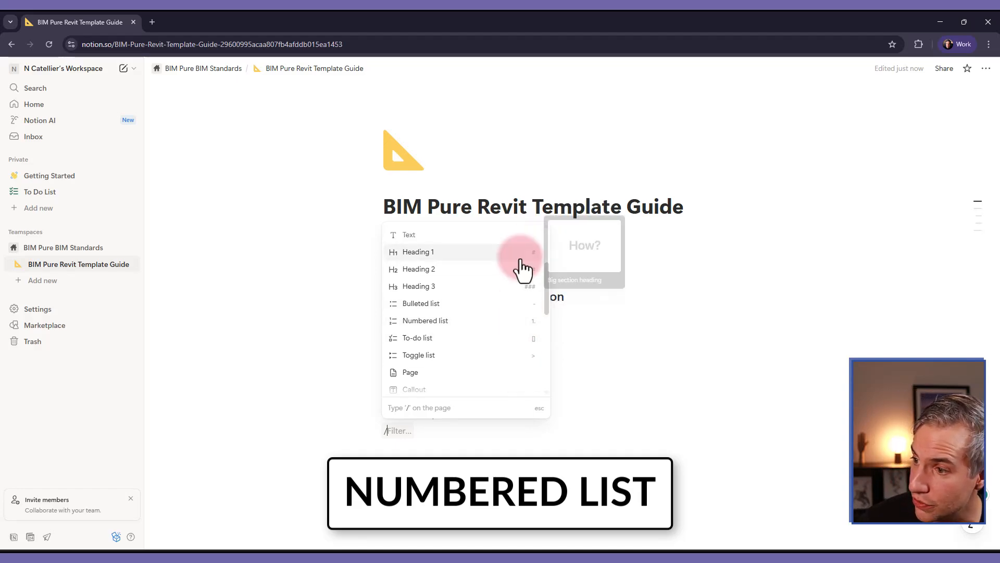
{"action": "mouse_move", "coordinate": [425, 320]}
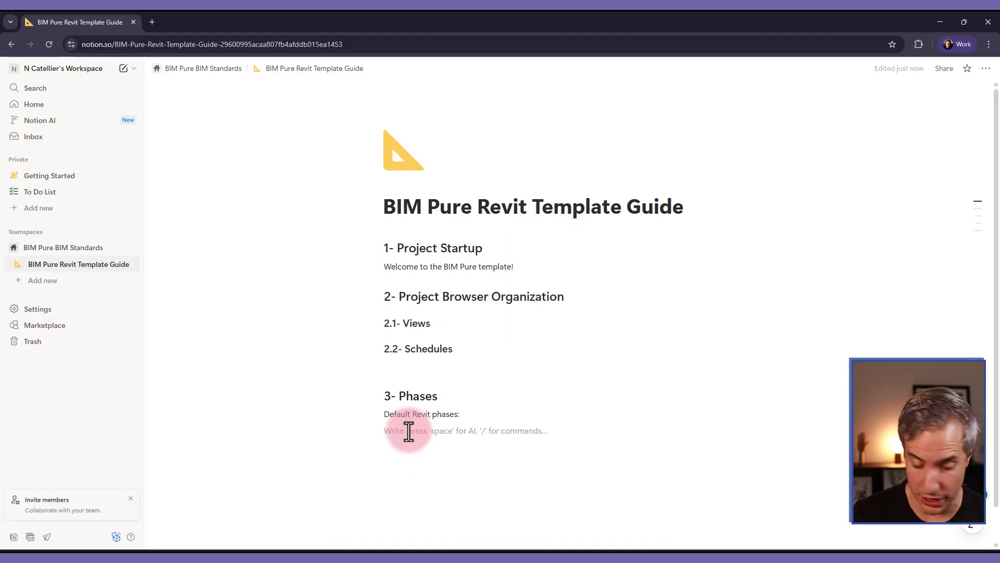
{"action": "type", "text": "1."}
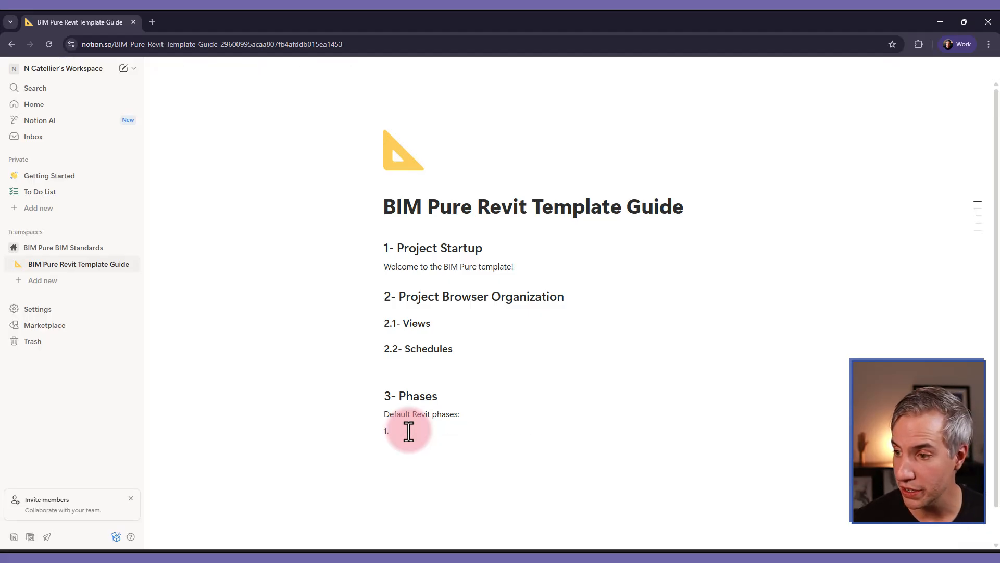
{"action": "left_click", "coordinate": [408, 430]}
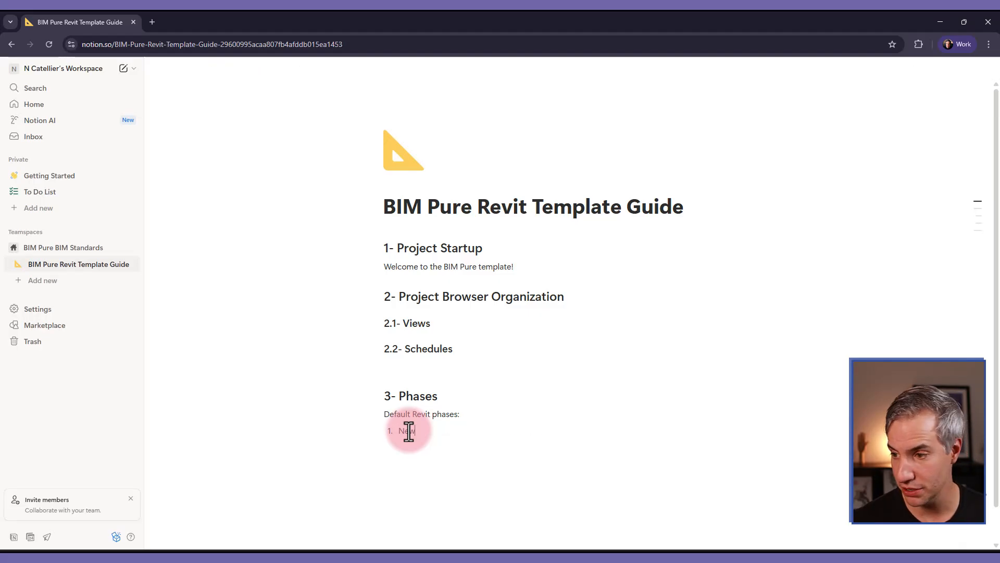
{"action": "type", "text": "Existing"}
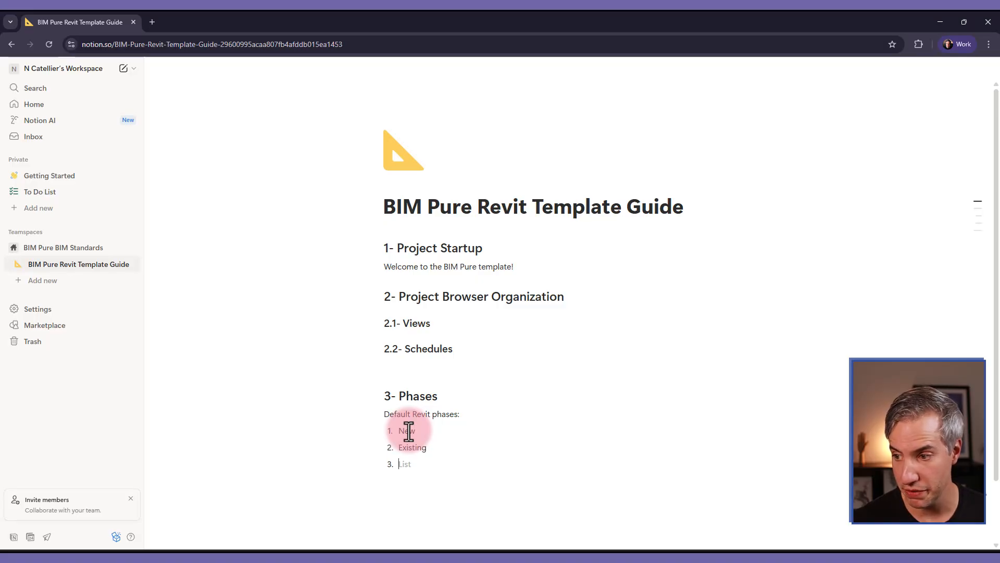
{"action": "key", "text": "Backspace"}
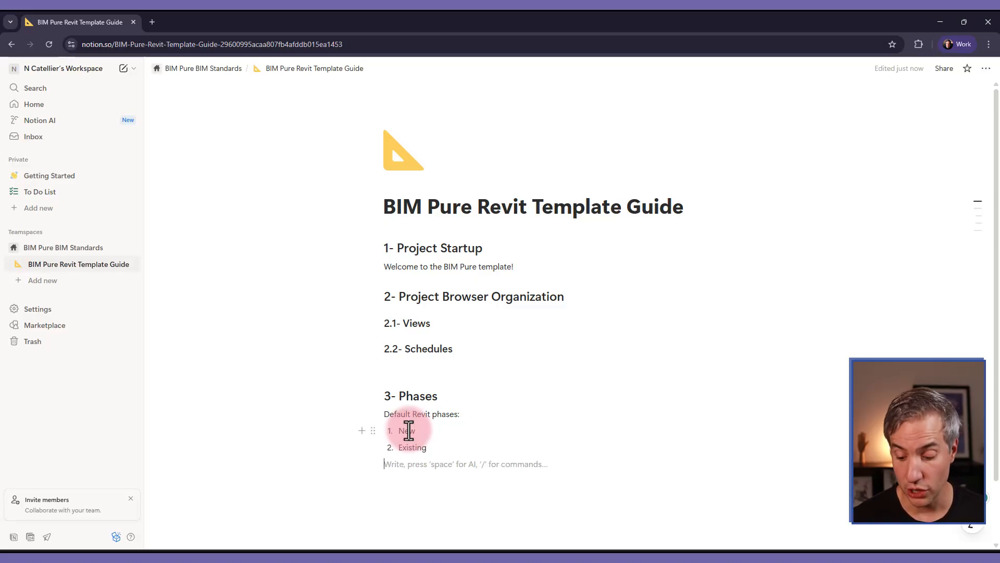
- Add a quote block reading 'Demolition i not a phase!'
{"action": "type", "text": "/"}
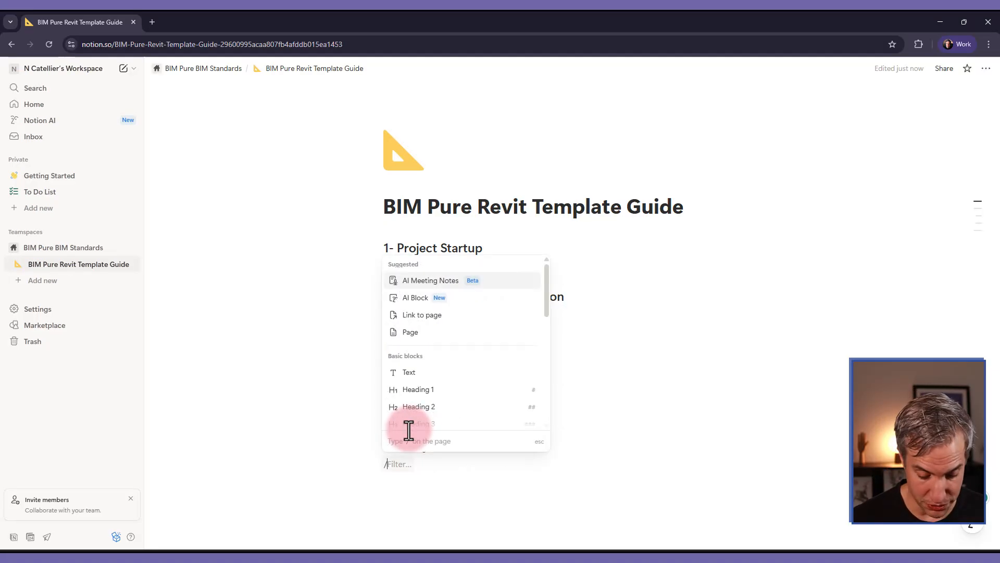
{"action": "type", "text": "quote"}
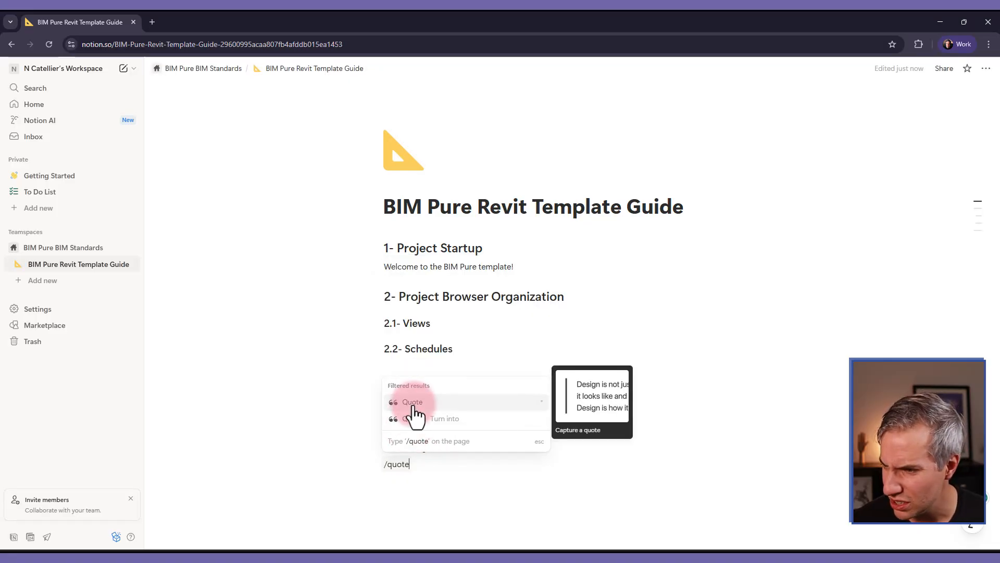
{"action": "left_click", "coordinate": [412, 402]}
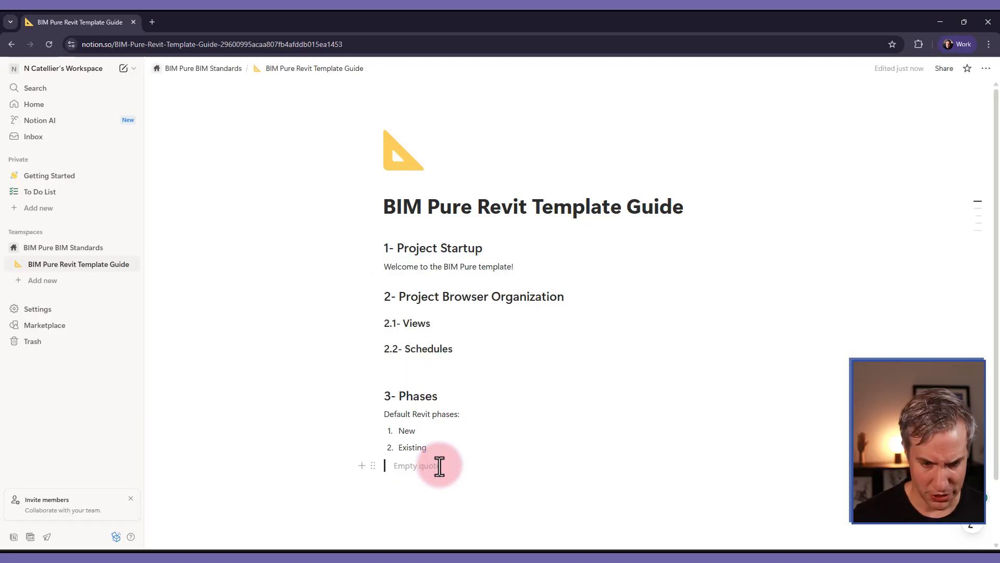
{"action": "type", "text": "Demo"}
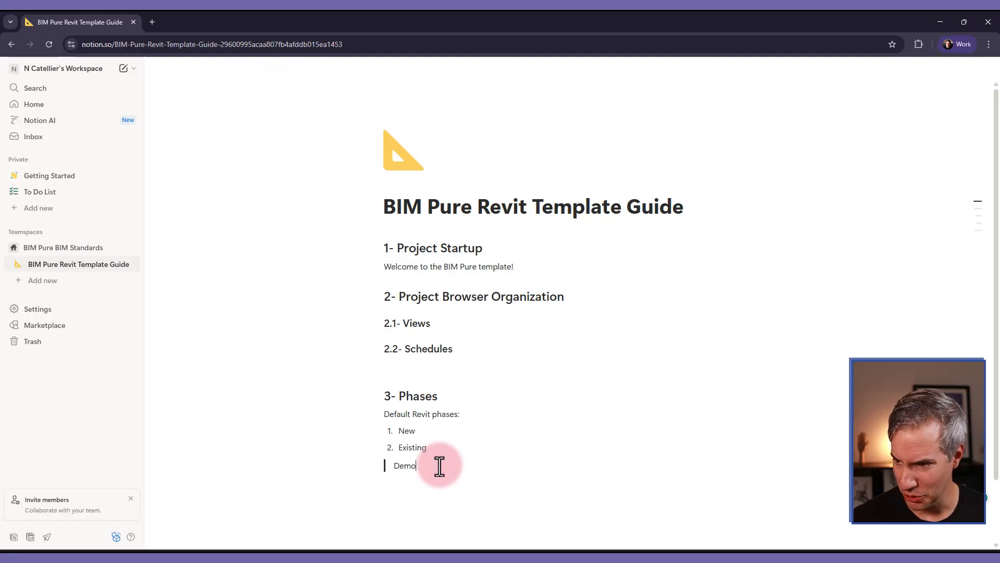
{"action": "type", "text": "lition i not a"}
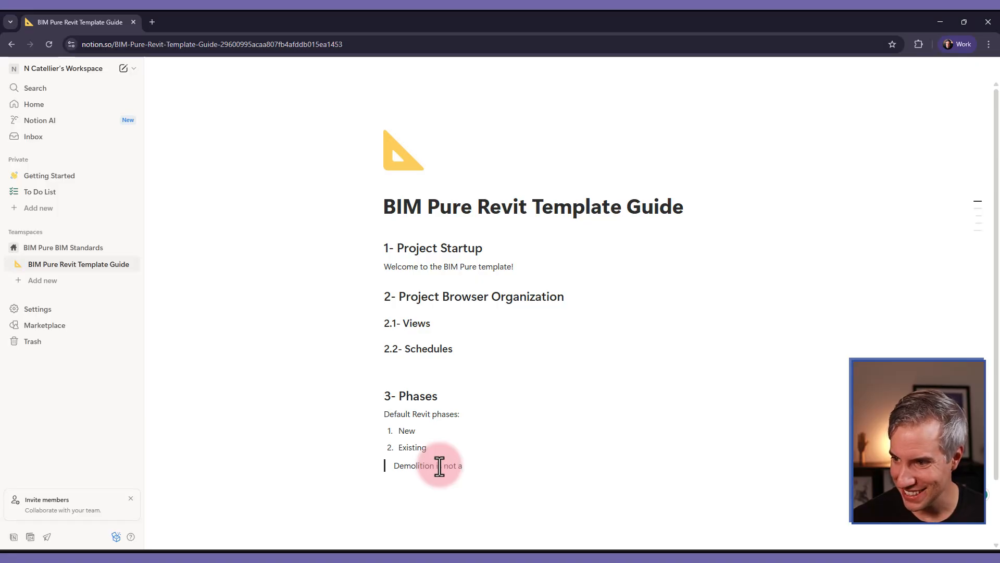
{"action": "type", "text": "phase!"}
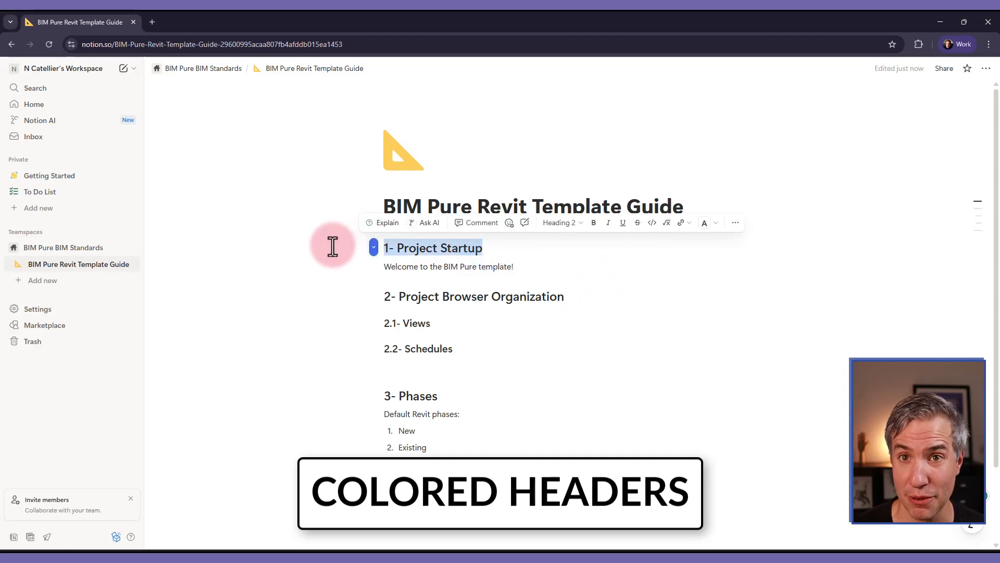
{"action": "mouse_move", "coordinate": [528, 249]}
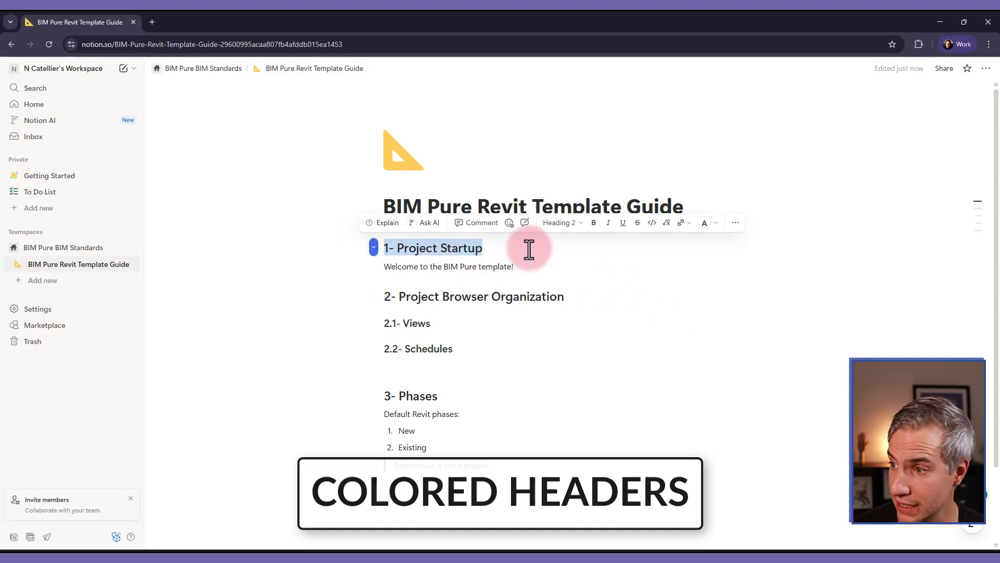
- Give the '1- Project Startup' heading a light orange background
{"action": "left_click", "coordinate": [734, 222]}
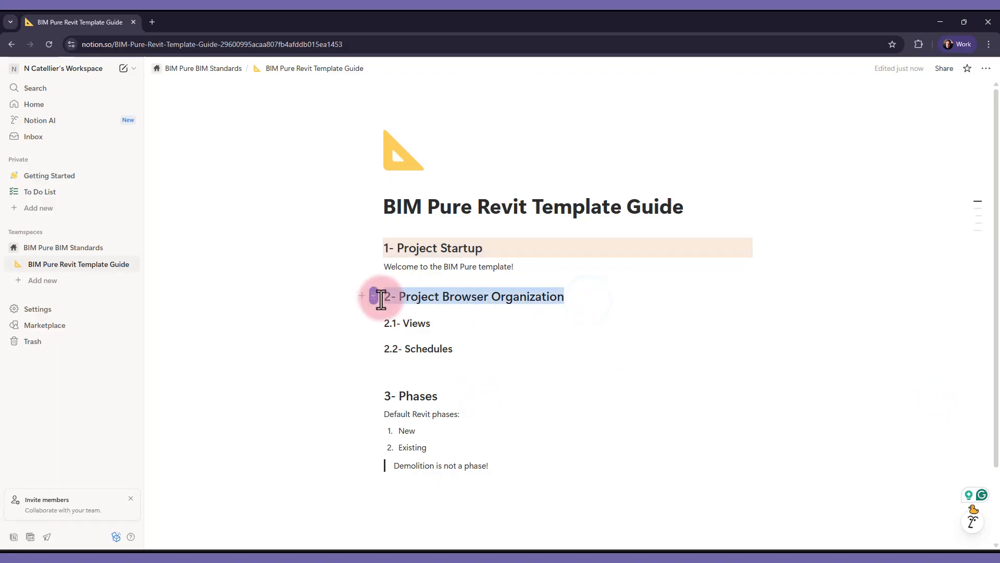
{"action": "left_click", "coordinate": [375, 295]}
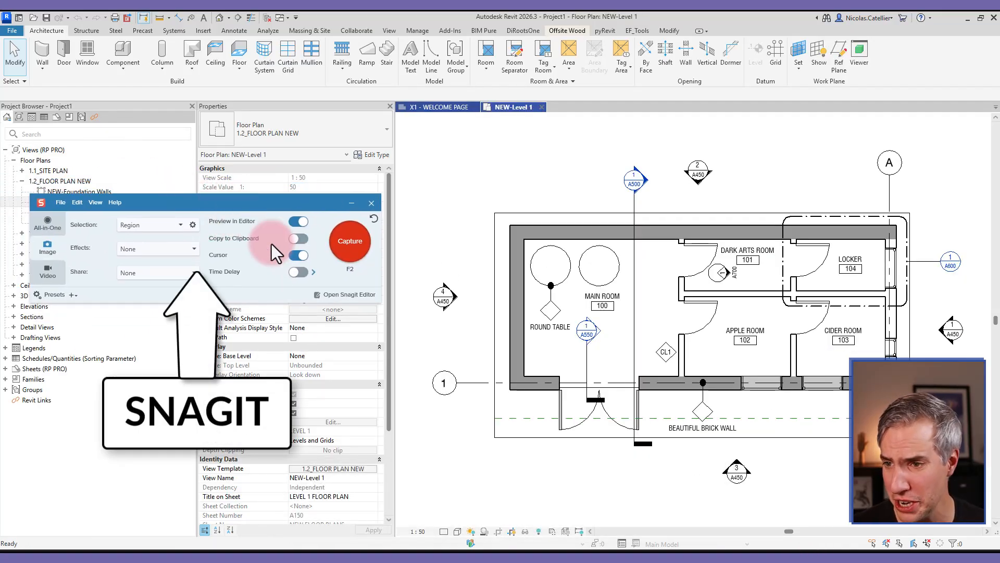
{"action": "mouse_move", "coordinate": [281, 249]}
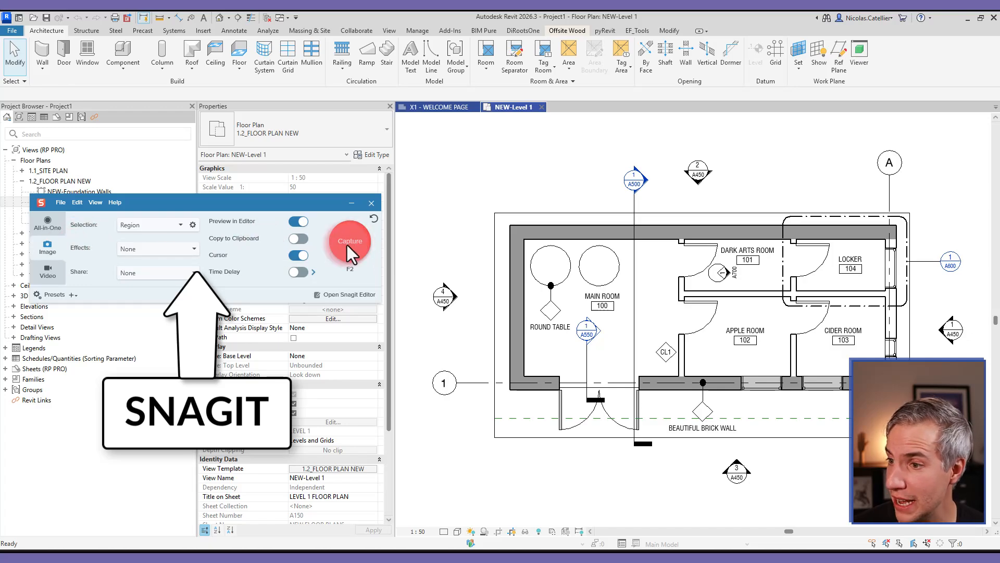
- Start a Snagit region capture over the Revit floor plan
{"action": "left_click", "coordinate": [349, 241]}
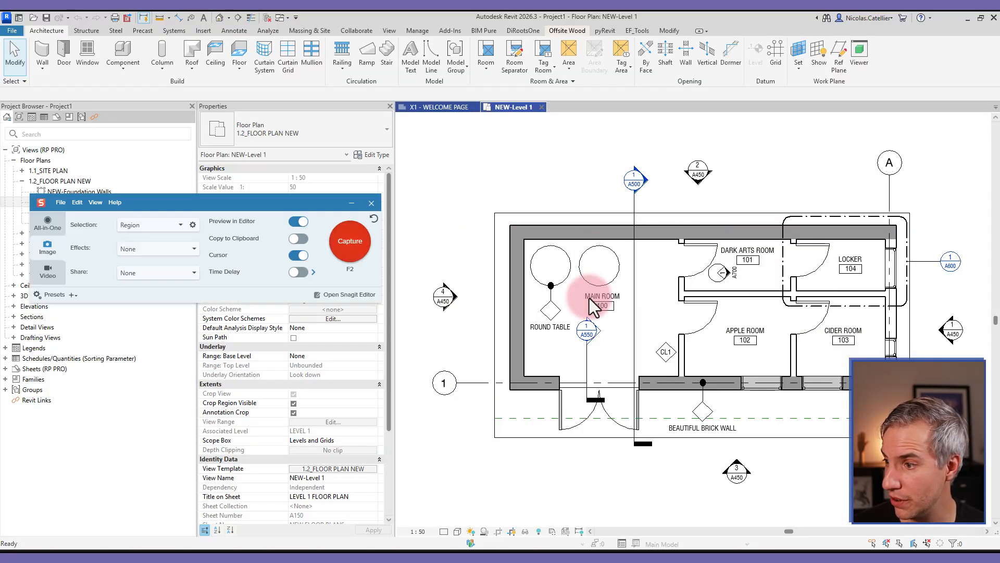
{"action": "mouse_move", "coordinate": [600, 306]}
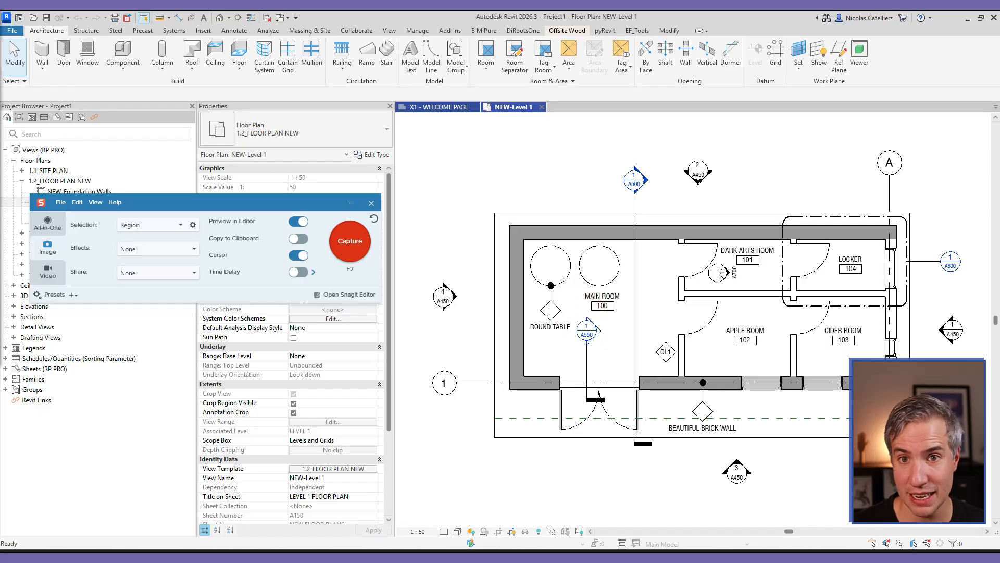
{"action": "left_click", "coordinate": [349, 241]}
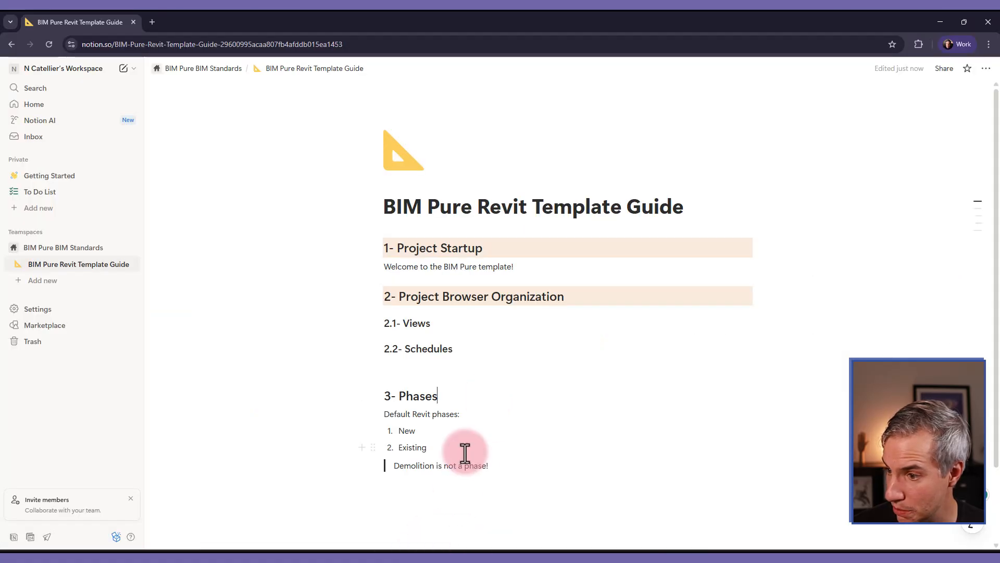
{"action": "scroll", "scroll_direction": "up", "scroll_amount": 3}
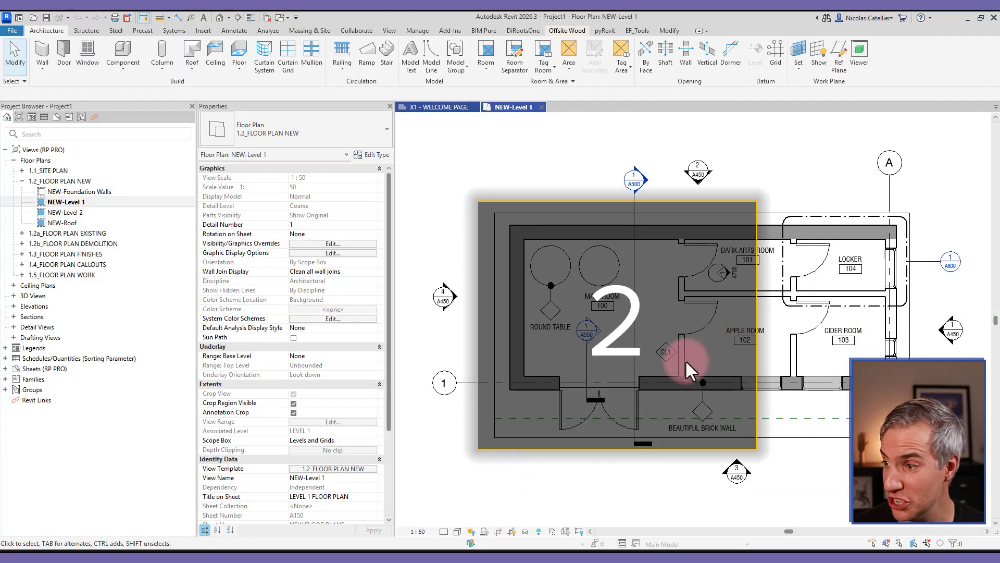
- Record the floor plan region and save the clip as an animated GIF
{"action": "left_click", "coordinate": [682, 351]}
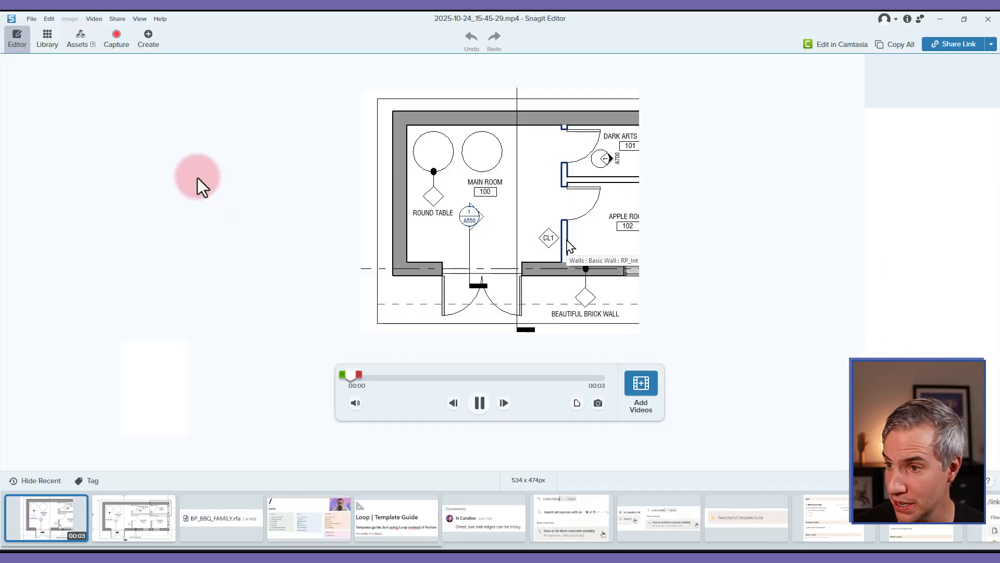
{"action": "mouse_move", "coordinate": [578, 403]}
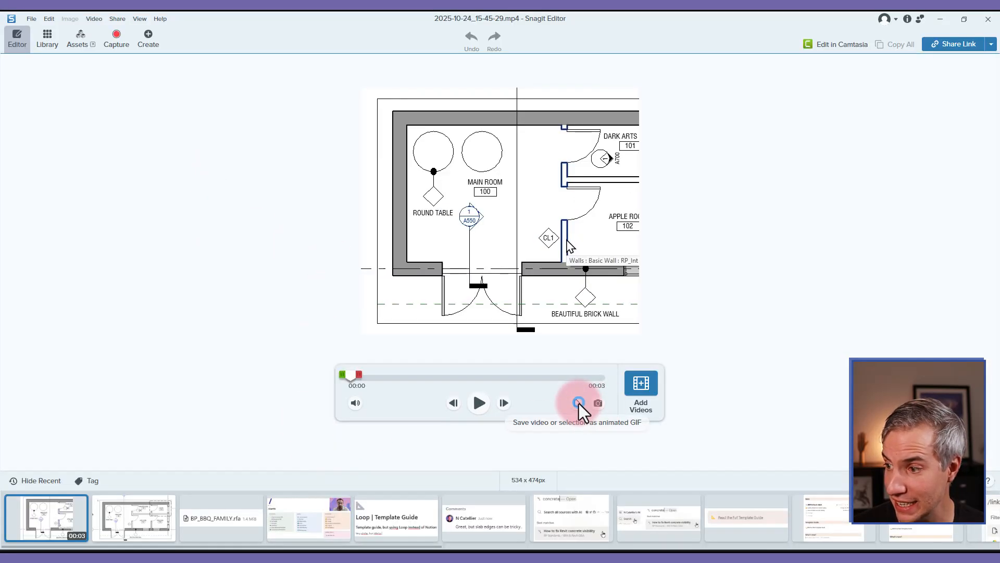
{"action": "left_click", "coordinate": [578, 402]}
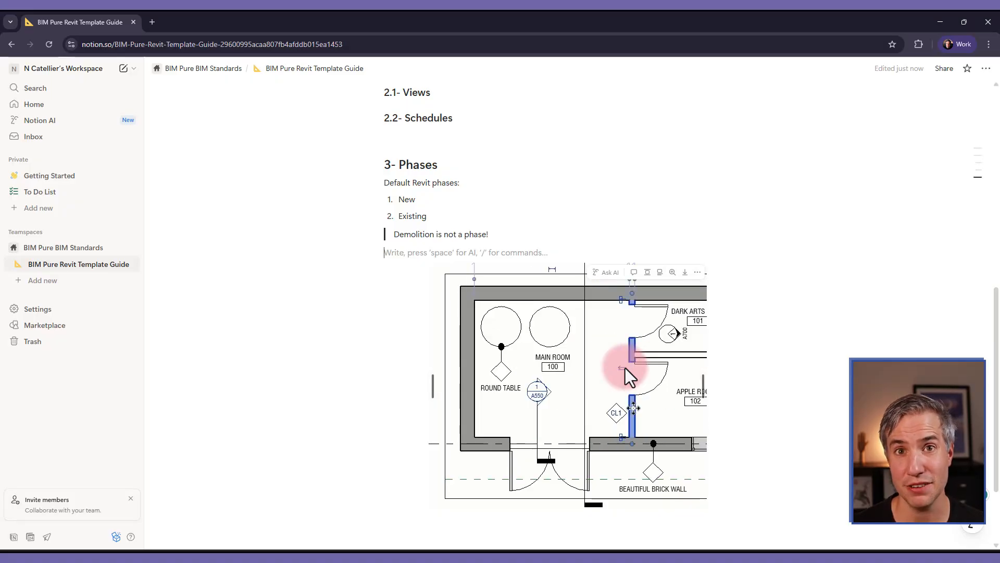
{"action": "scroll", "scroll_direction": "down", "scroll_amount": 3}
{"action": "type", "text": "/"}
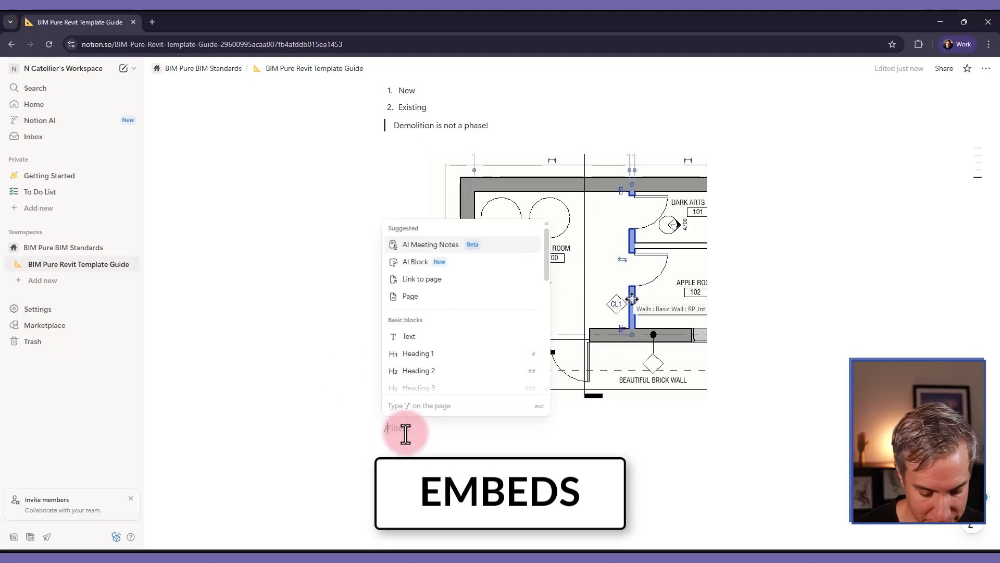
{"action": "type", "text": "embed"}
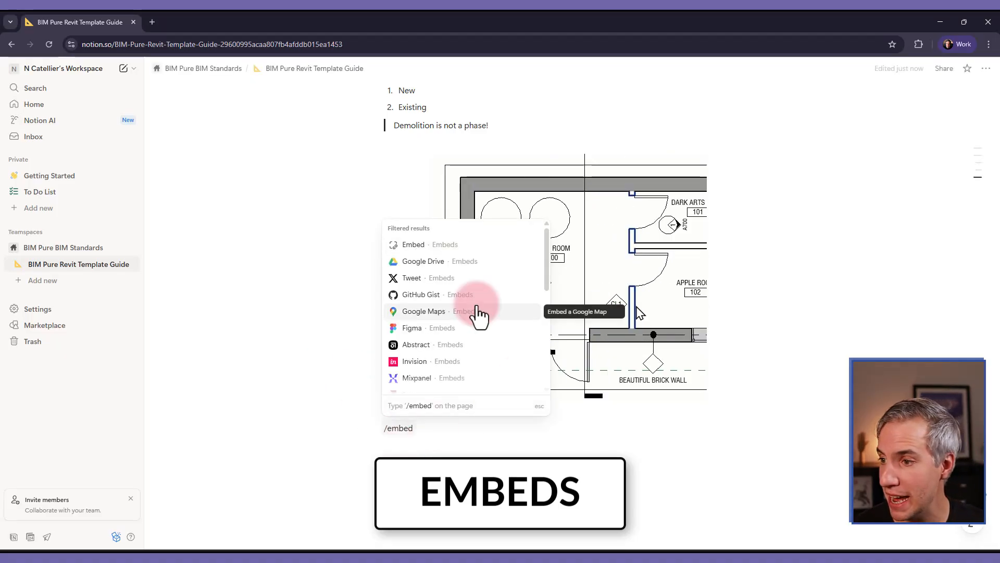
{"action": "scroll", "scroll_direction": "down", "scroll_amount": 3}
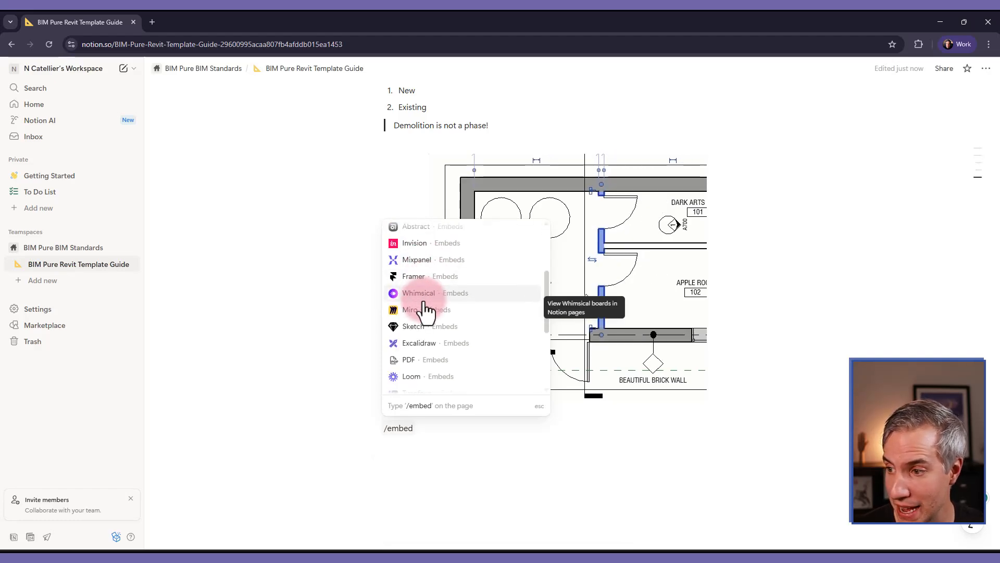
{"action": "scroll", "scroll_direction": "down", "scroll_amount": 3}
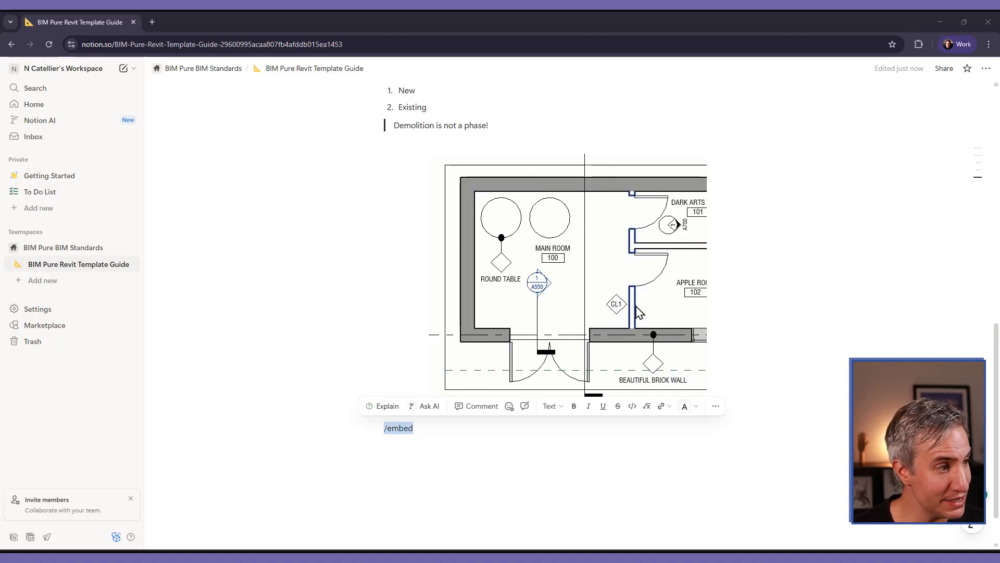
{"action": "type", "text": "https://www.youtube.com/watch?v=jOp9_aQnPjs"}
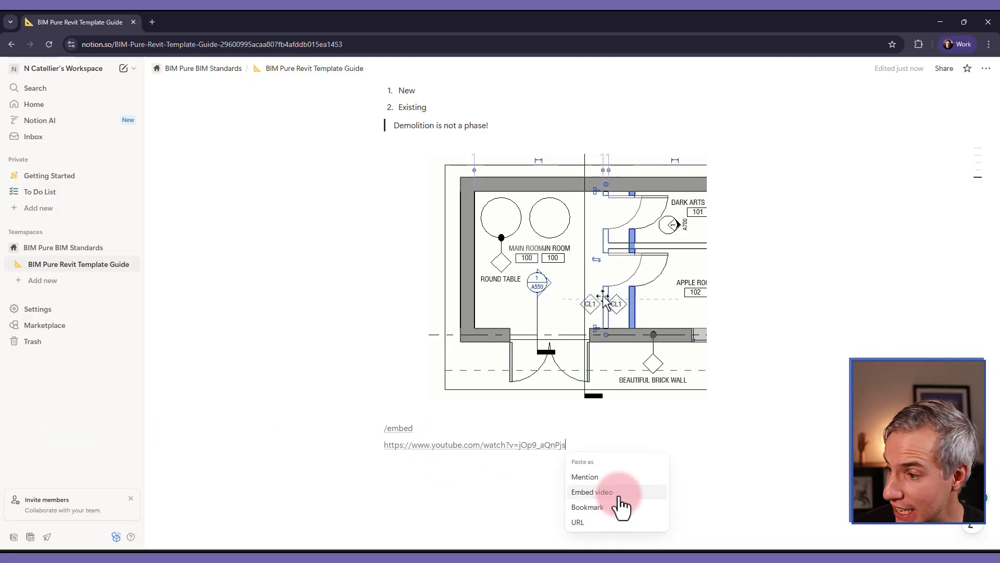
{"action": "left_click", "coordinate": [591, 491]}
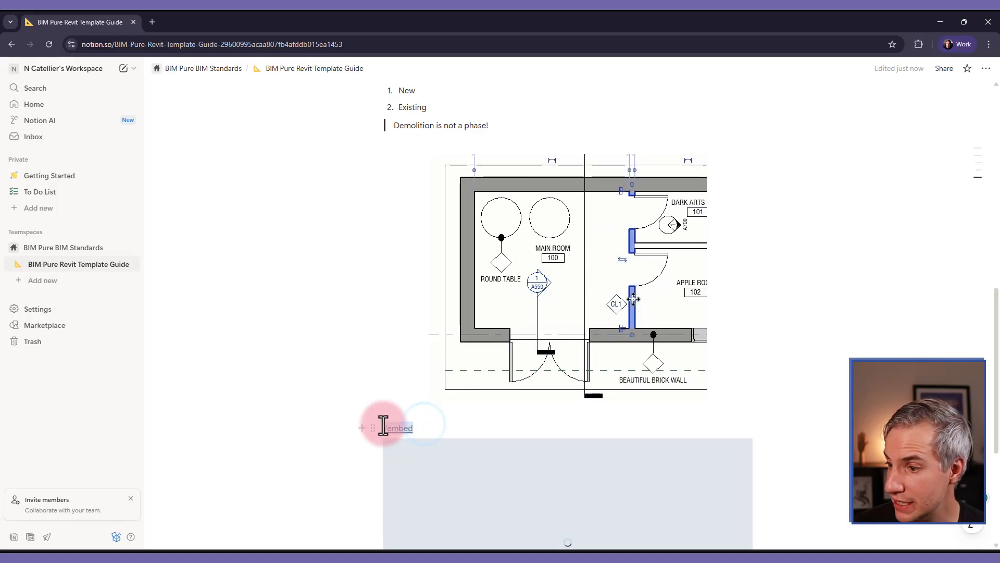
{"action": "scroll", "scroll_direction": "down", "scroll_amount": 3}
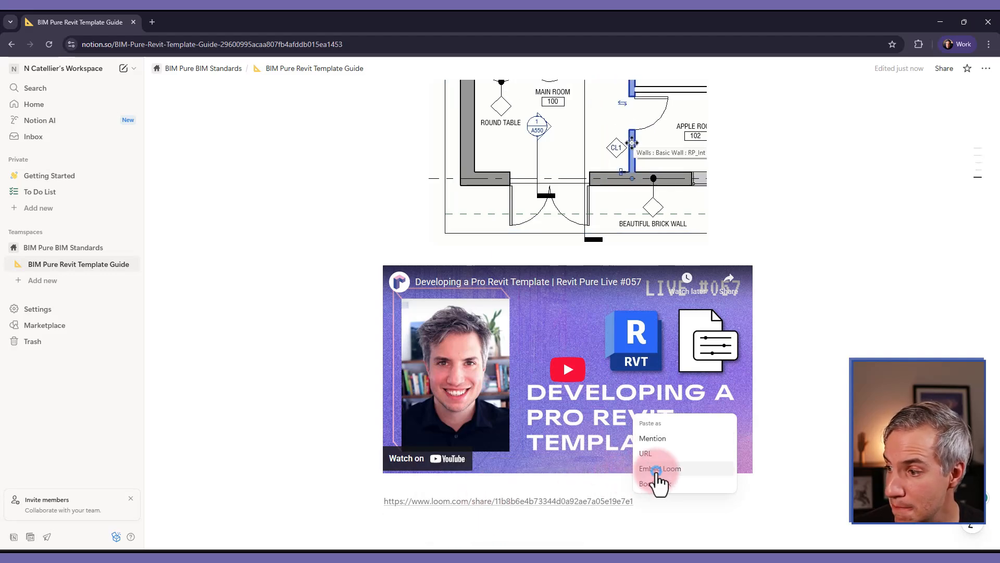
- Embed the pasted Loom share link as a Loom player
{"action": "left_click", "coordinate": [659, 468]}
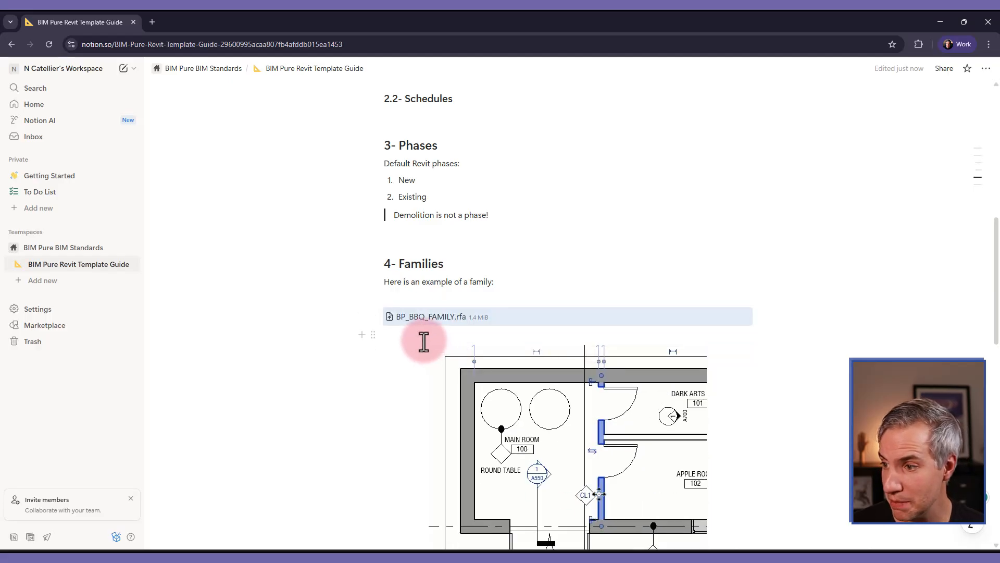
- Start a new line below the BP_BBQ_FAMILY.rfa attachment under 4- Families
{"action": "left_click", "coordinate": [485, 325]}
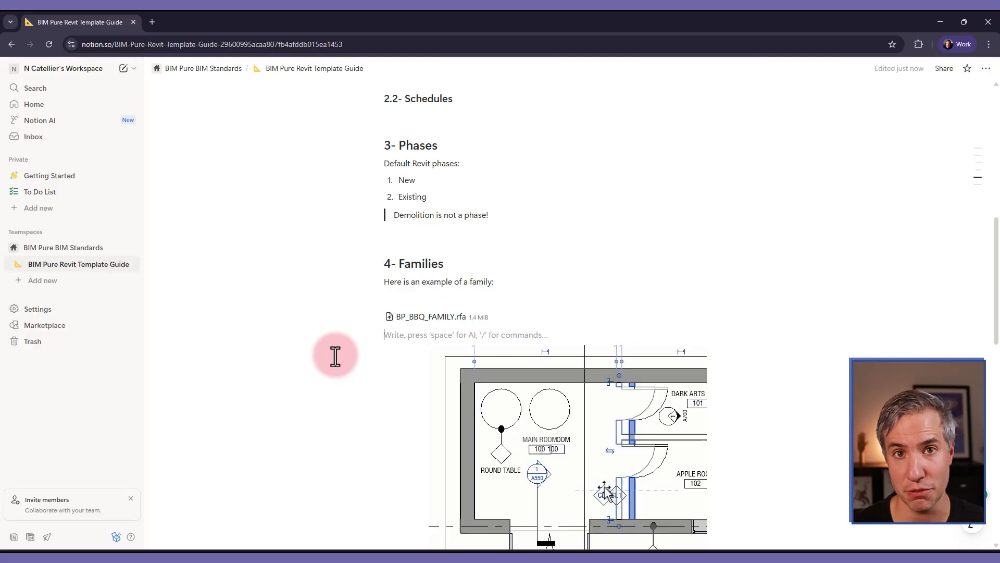
{"action": "scroll", "scroll_direction": "up", "scroll_amount": 3}
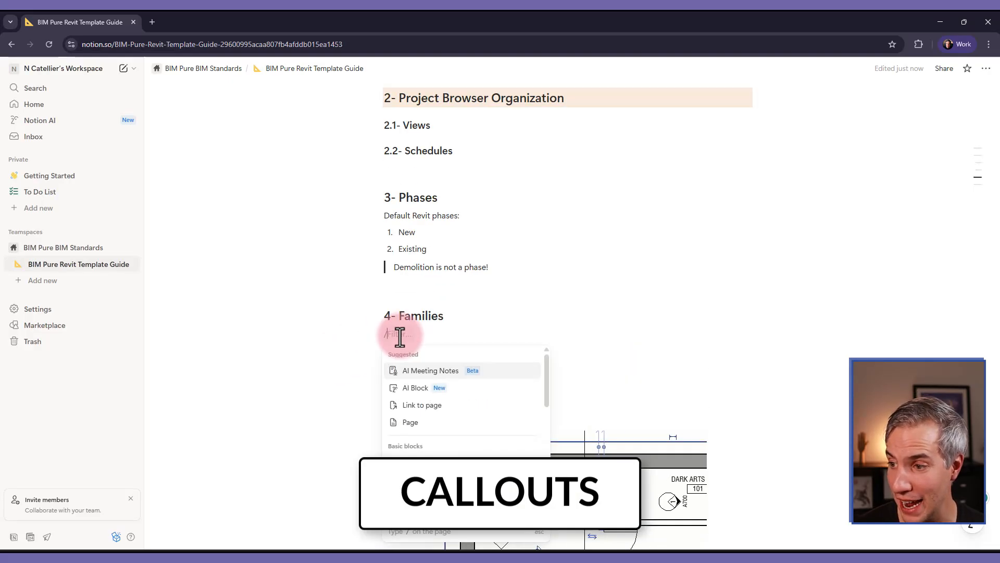
- Insert a police-light callout warning never to download families from BIM Object!
{"action": "type", "text": "/callout"}
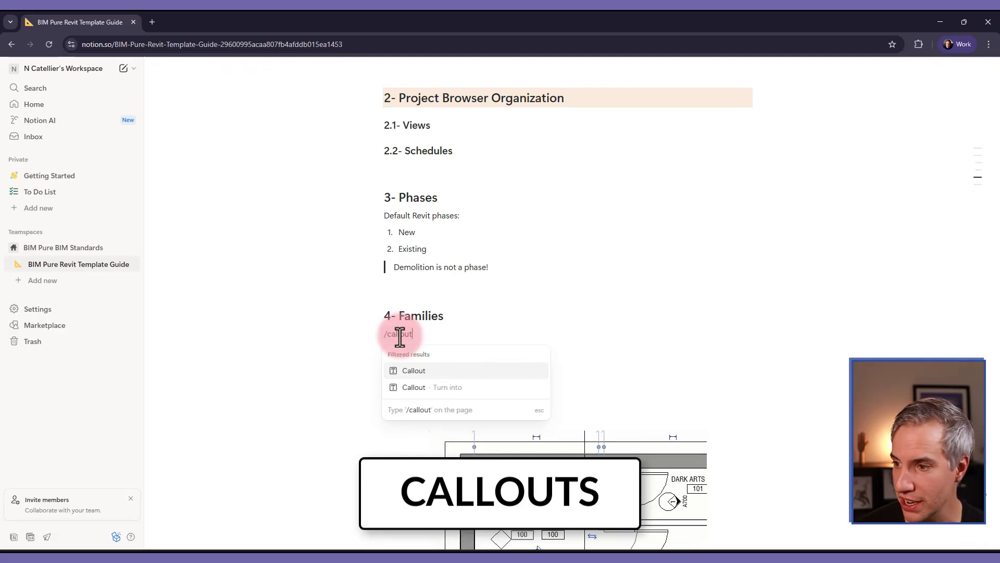
{"action": "key", "text": "Escape"}
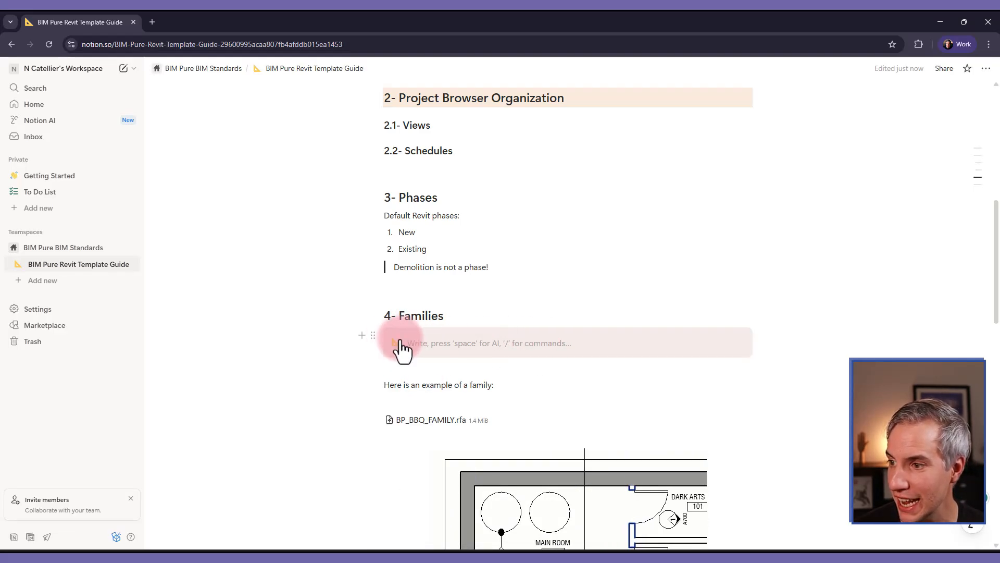
{"action": "left_click", "coordinate": [399, 350]}
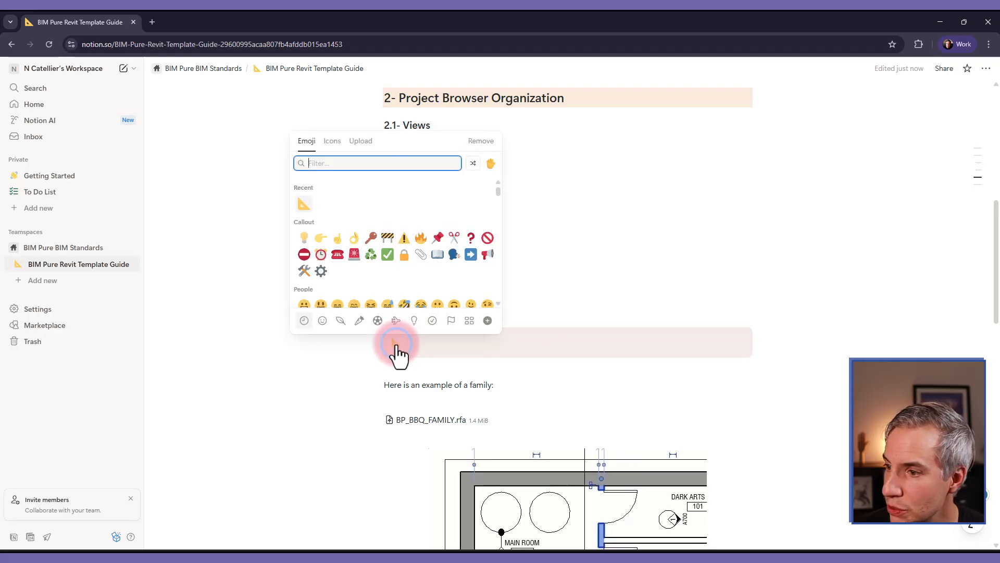
{"action": "mouse_move", "coordinate": [354, 253]}
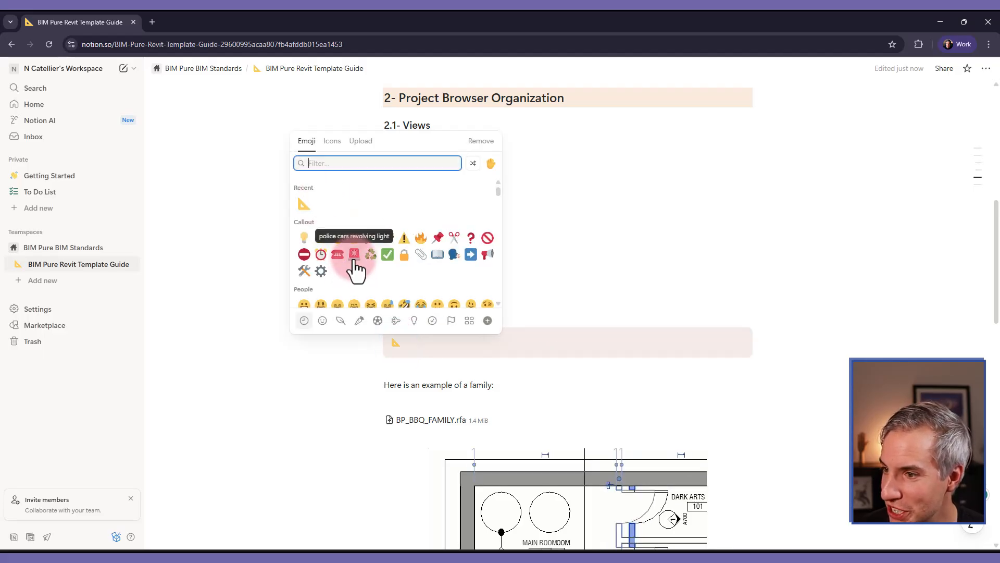
{"action": "mouse_move", "coordinate": [404, 238]}
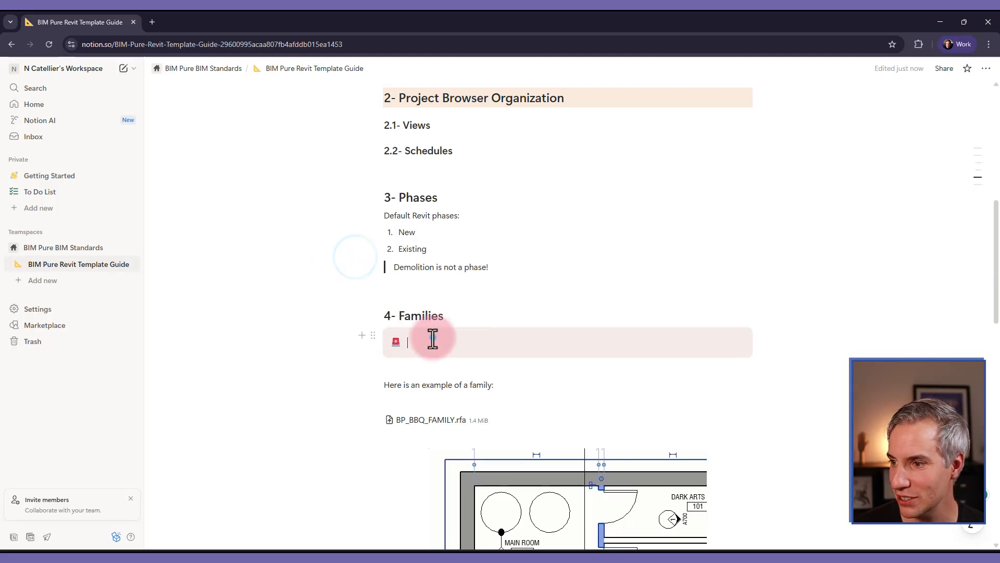
{"action": "type", "text": "D"}
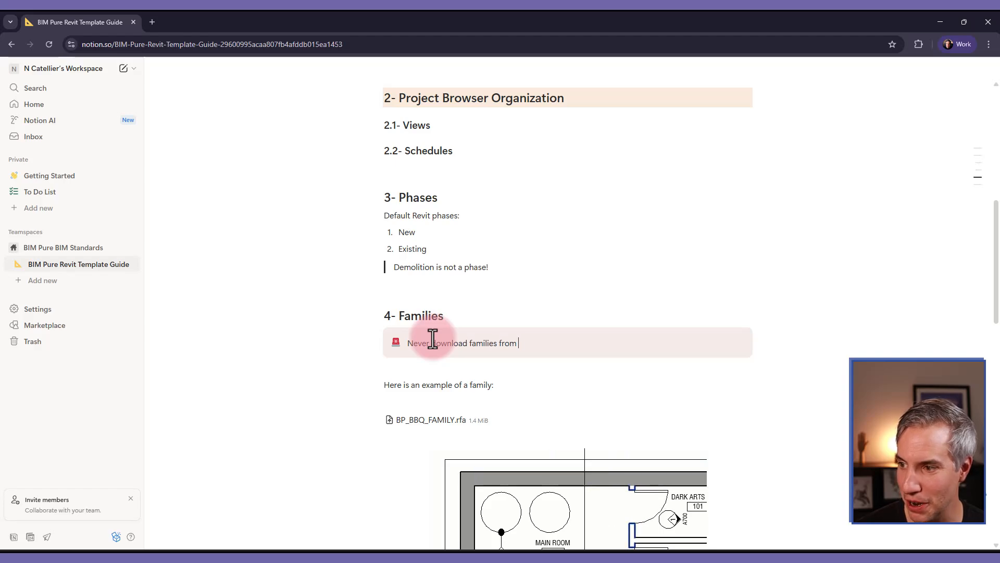
{"action": "type", "text": "BIM Object!"}
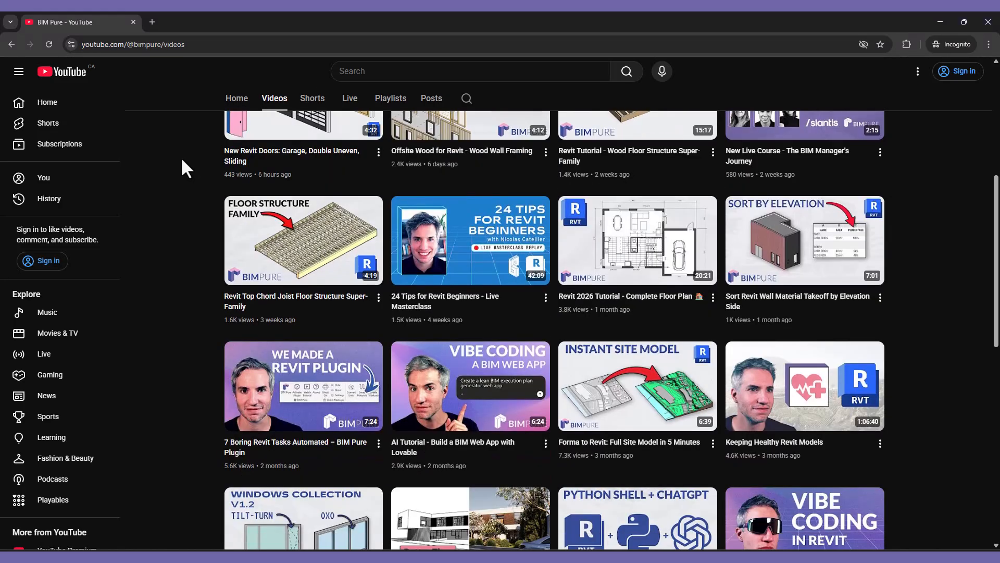
- Browse BIM Pure pages, then scroll the slantis wiki to Basics and Project Specifics
{"action": "scroll", "scroll_direction": "down", "scroll_amount": 3}
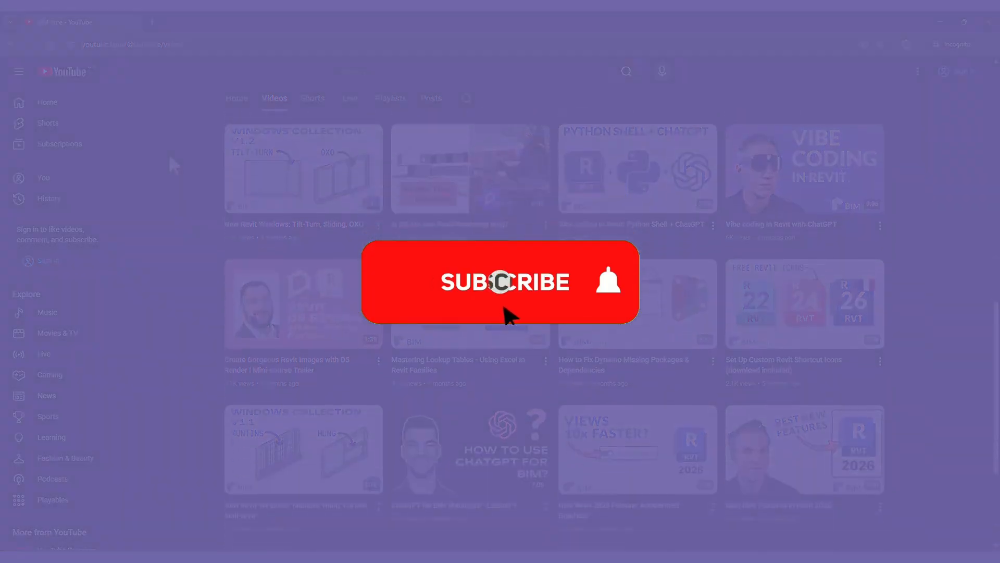
{"action": "left_click", "coordinate": [504, 282]}
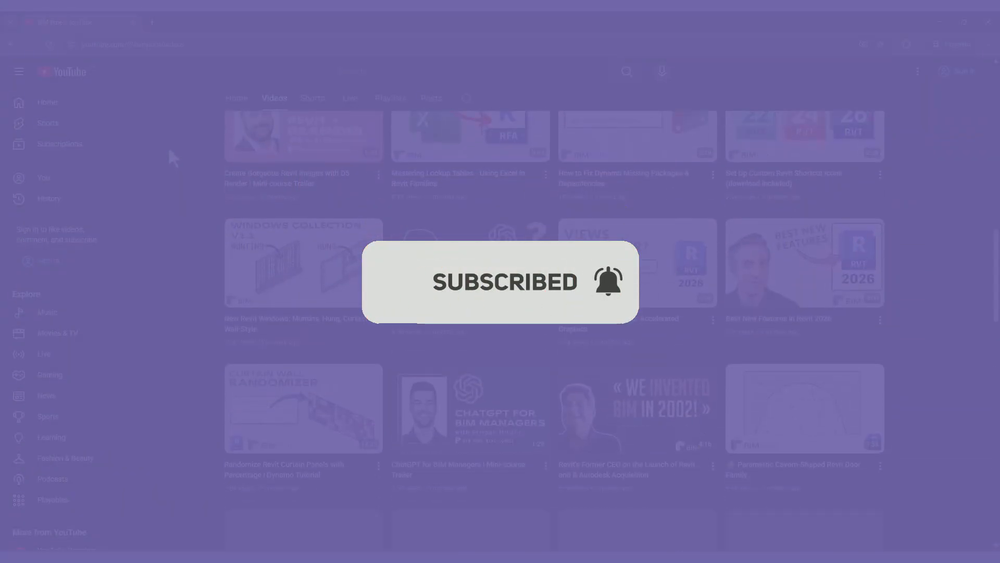
{"action": "left_click", "coordinate": [328, 22]}
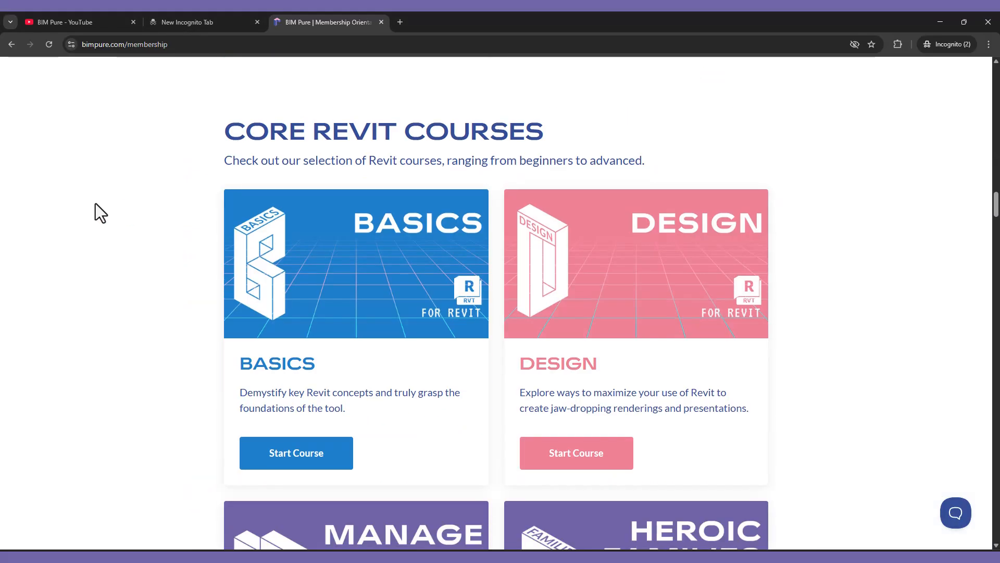
{"action": "scroll", "scroll_direction": "down", "scroll_amount": 3}
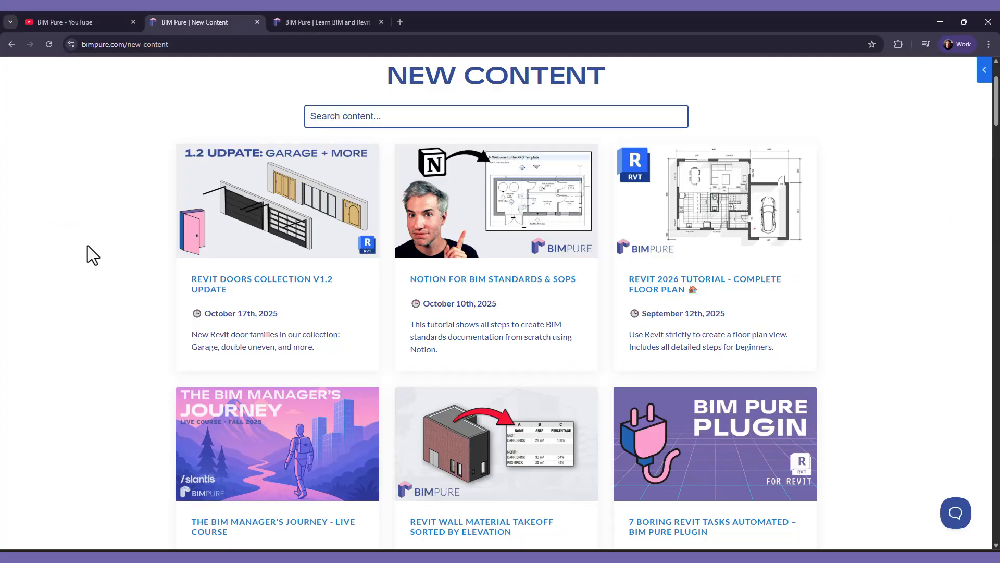
{"action": "scroll", "scroll_direction": "down", "scroll_amount": 3}
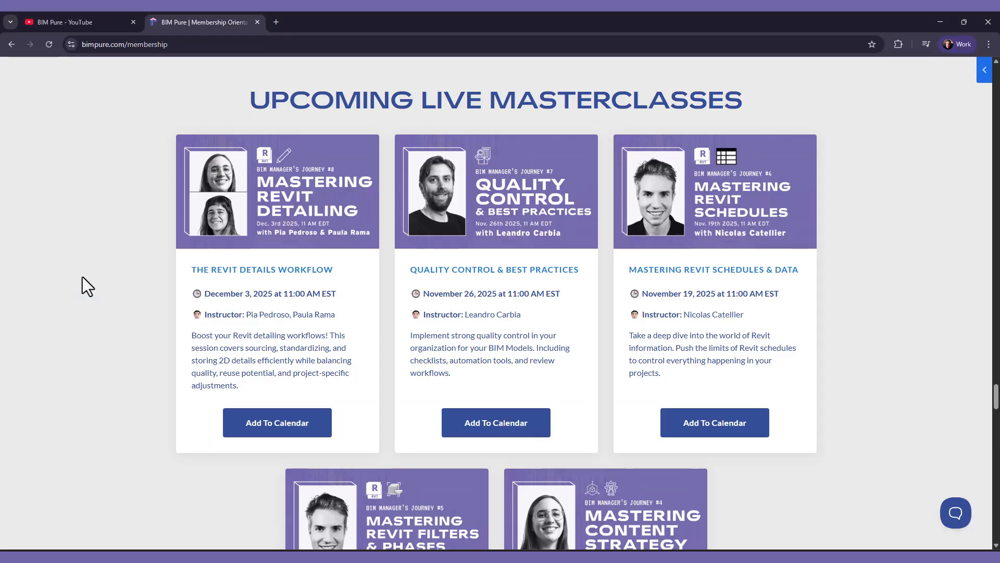
{"action": "scroll", "scroll_direction": "down", "scroll_amount": 3}
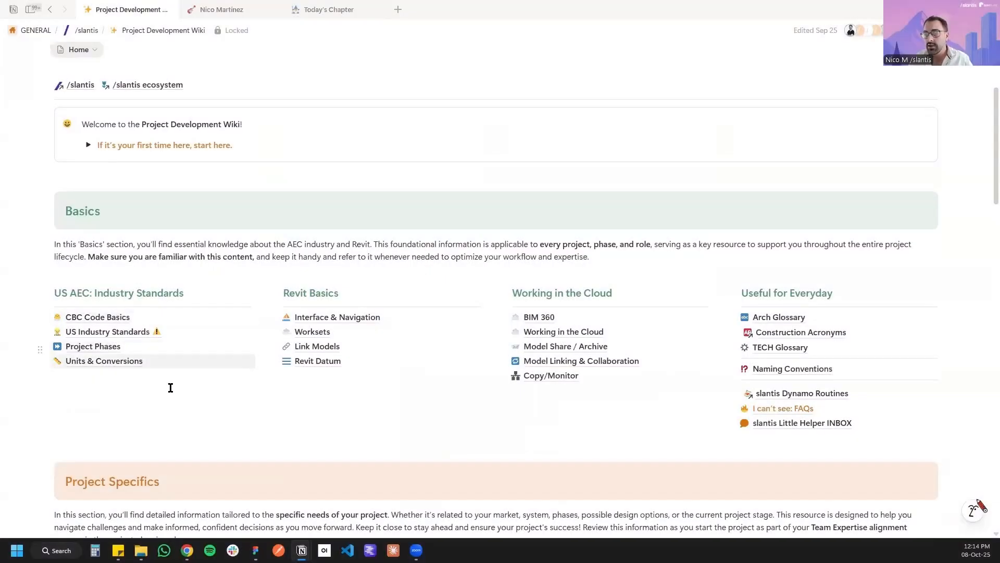
{"action": "scroll", "scroll_direction": "down", "scroll_amount": 3}
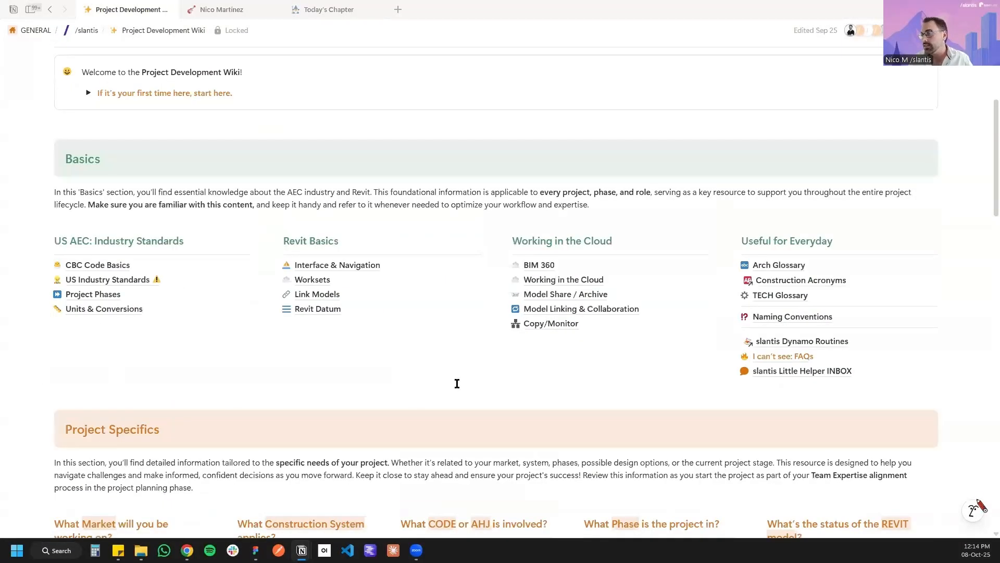
{"action": "mouse_move", "coordinate": [614, 409]}
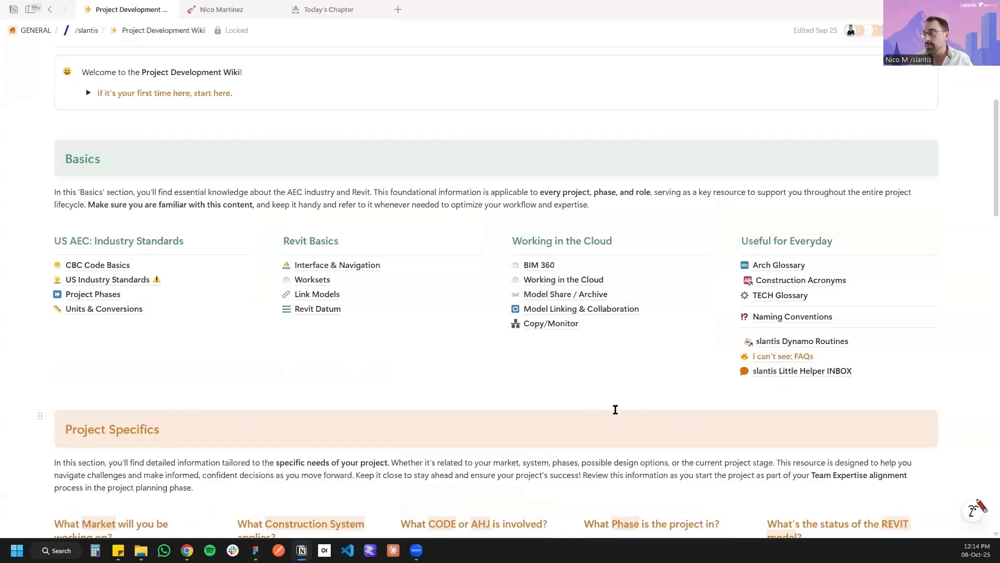
{"action": "mouse_move", "coordinate": [143, 375]}
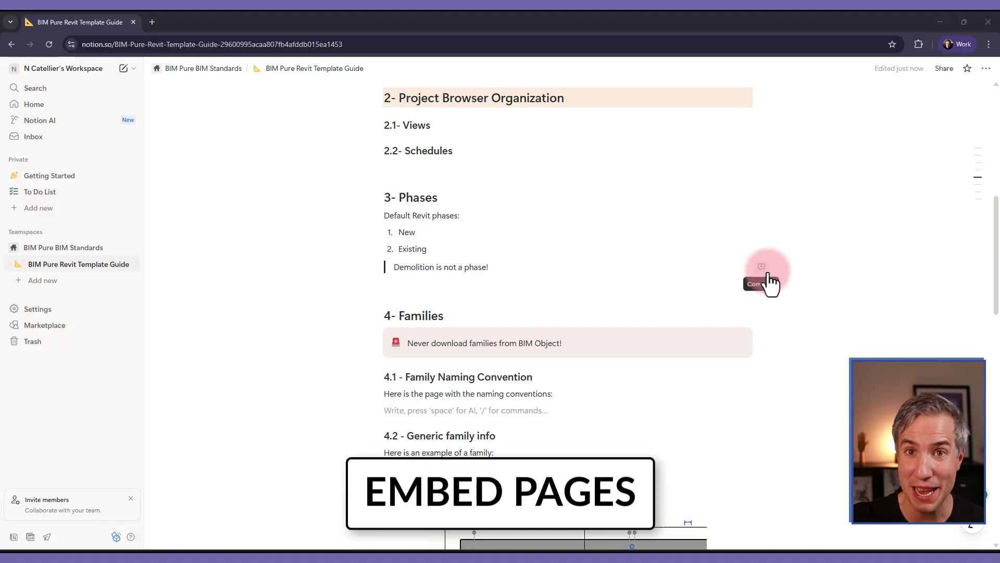
{"action": "mouse_move", "coordinate": [440, 301]}
{"action": "type", "text": "/"}
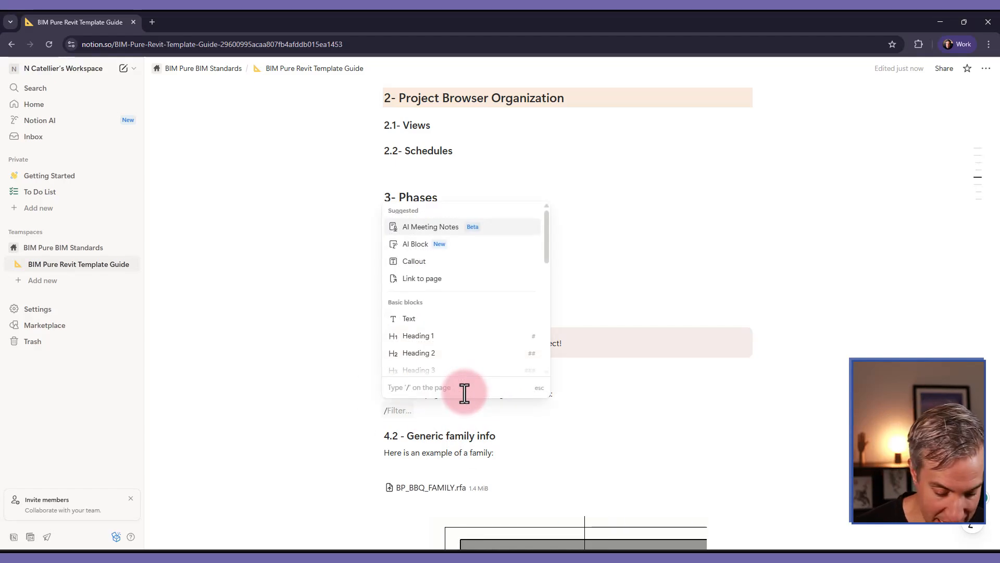
- Create a 'Family Naming Convention' sub-page with a family emoji icon
{"action": "type", "text": "page"}
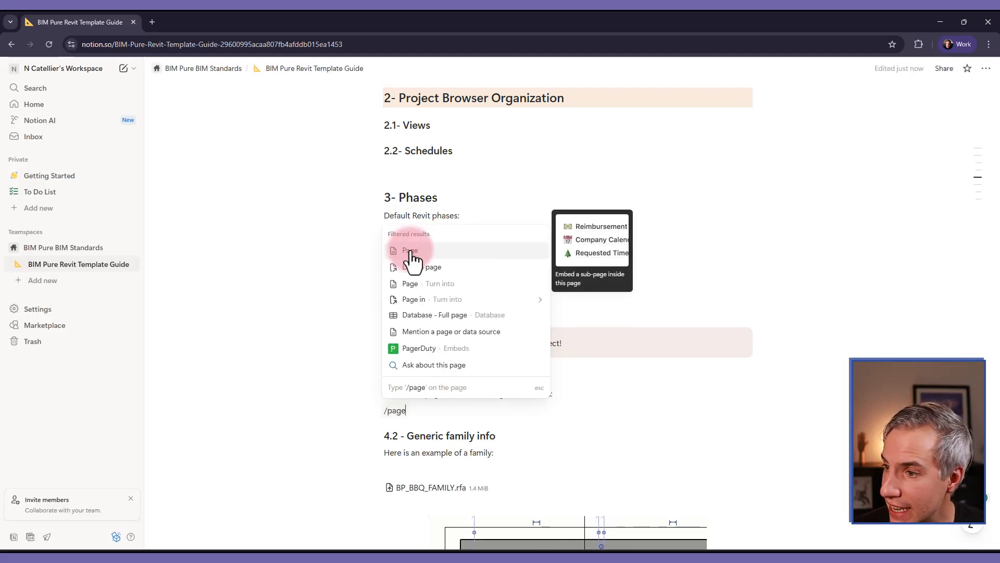
{"action": "left_click", "coordinate": [410, 250]}
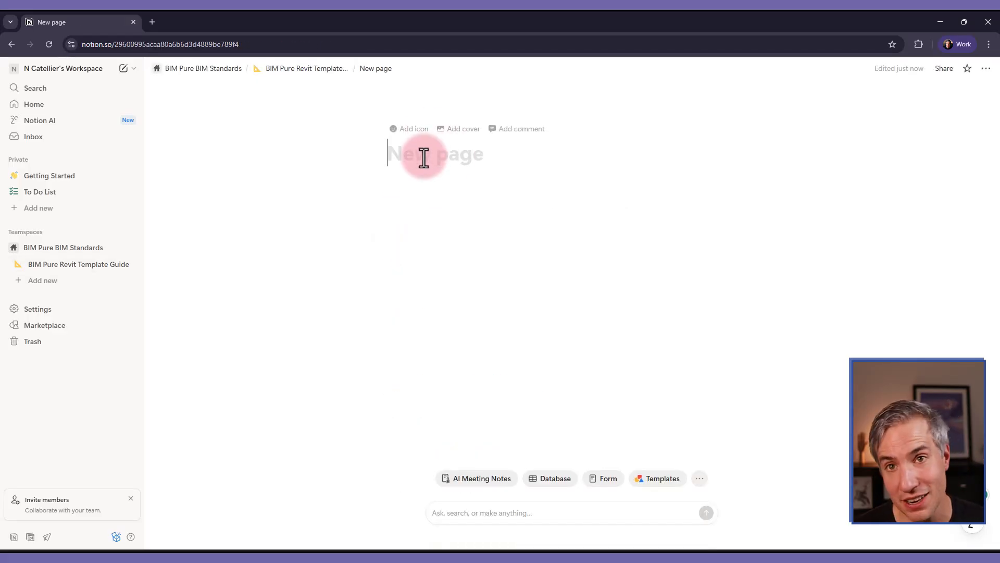
{"action": "type", "text": "Family"}
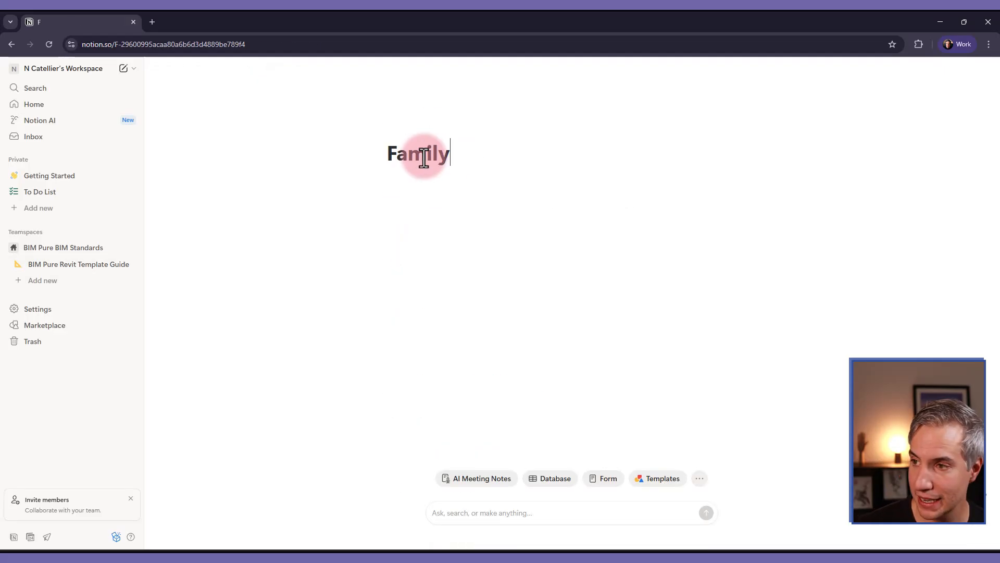
{"action": "type", "text": "Naming Convention"}
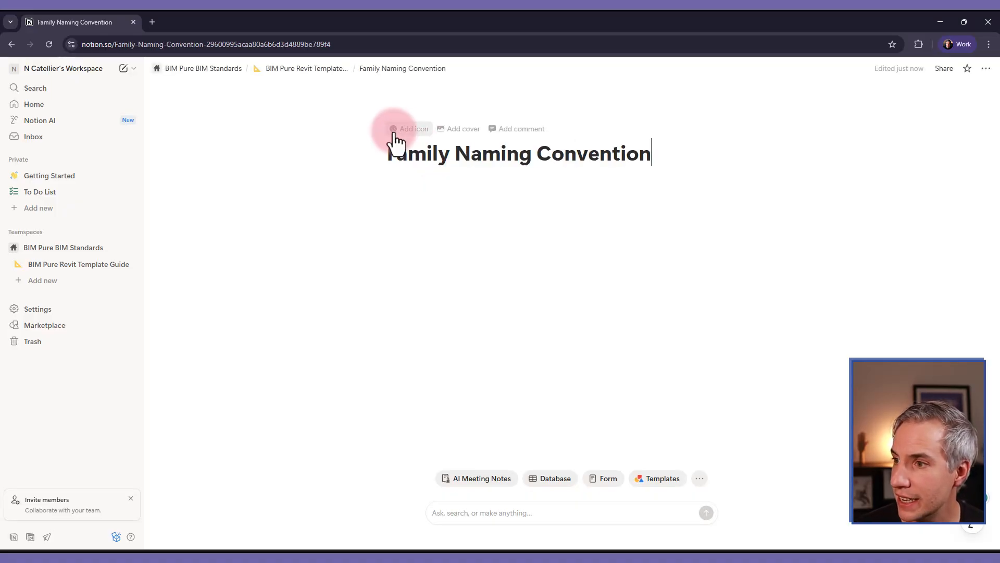
{"action": "left_click", "coordinate": [413, 128]}
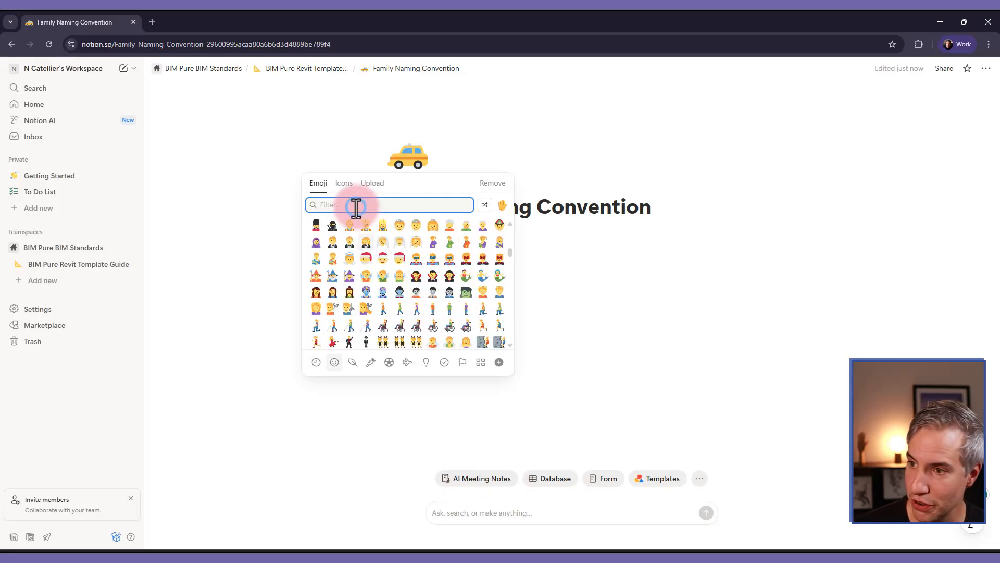
{"action": "type", "text": "family"}
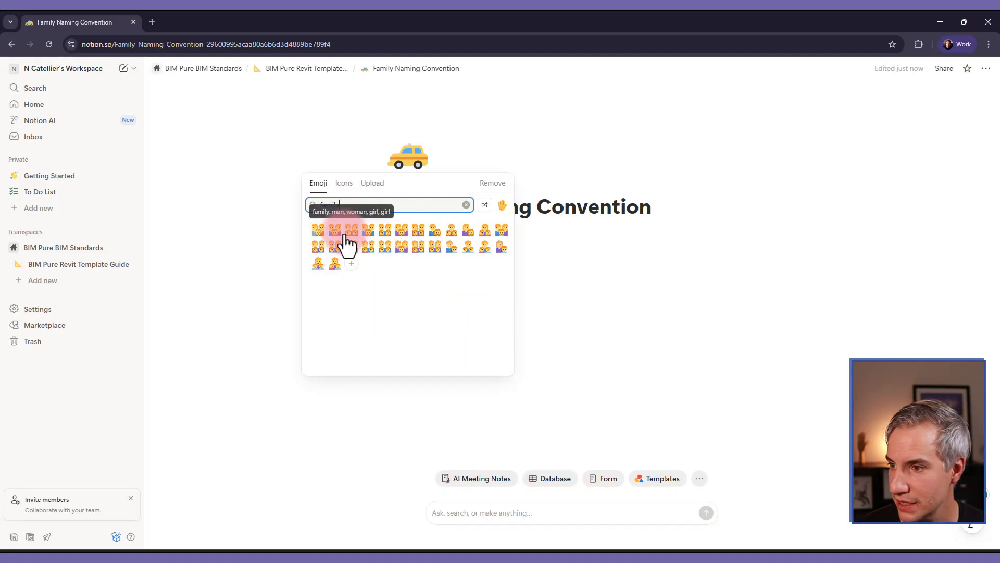
{"action": "left_click", "coordinate": [332, 244]}
{"action": "type", "text": "Welcome to family naming convention."}
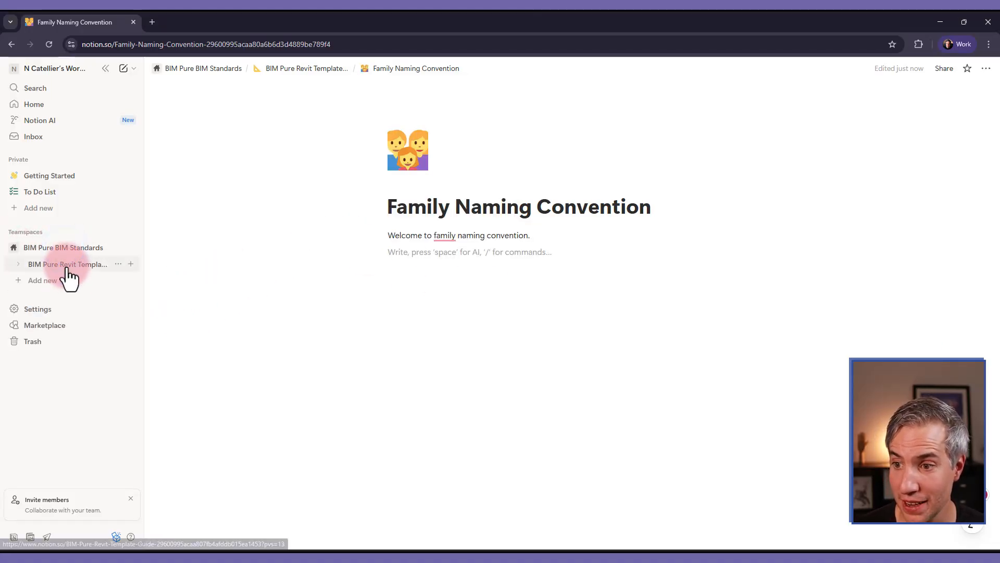
- Return to the Revit Template Guide and reopen Family Naming Convention from the sidebar
{"action": "left_click", "coordinate": [68, 264]}
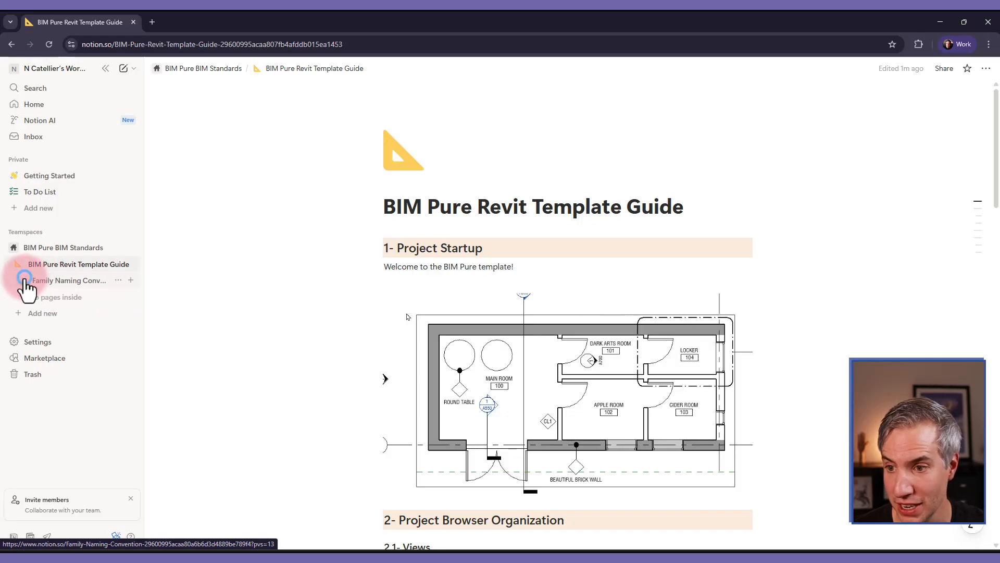
{"action": "left_click", "coordinate": [22, 280]}
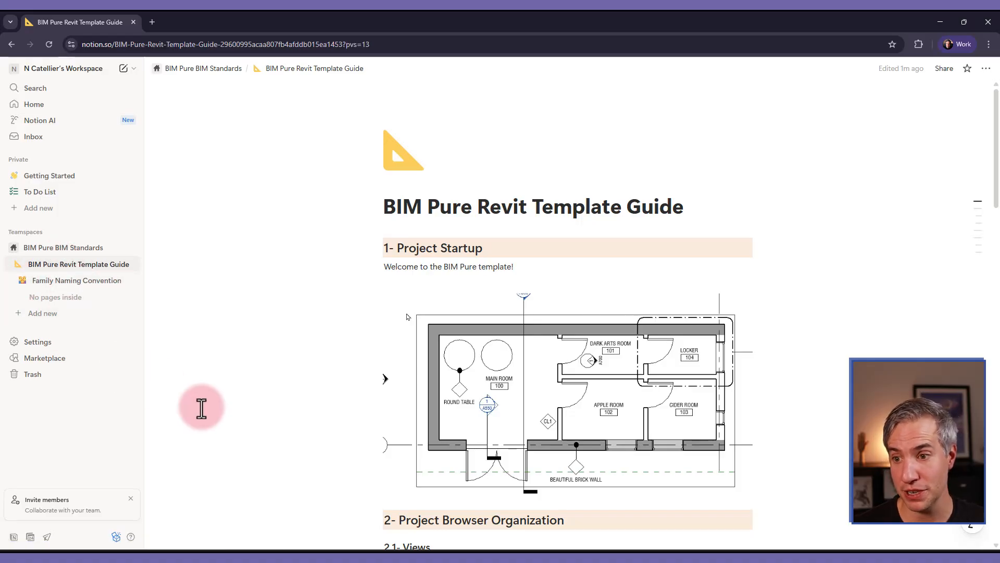
{"action": "left_click", "coordinate": [77, 280]}
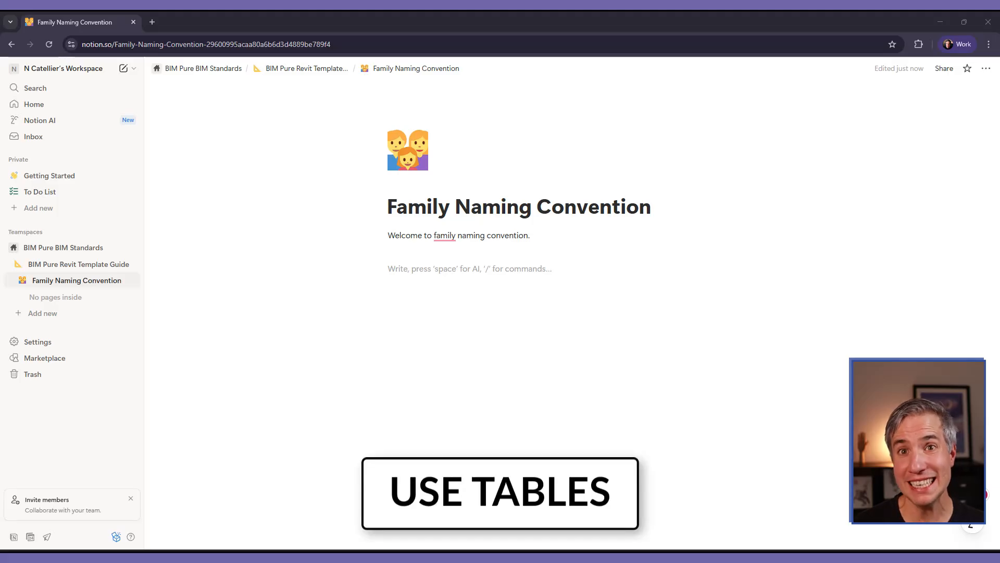
- Insert a table headed Family Category and Prefix, with rows Windows/WIN and Doors
{"action": "left_click", "coordinate": [434, 268]}
{"action": "type", "text": "/"}
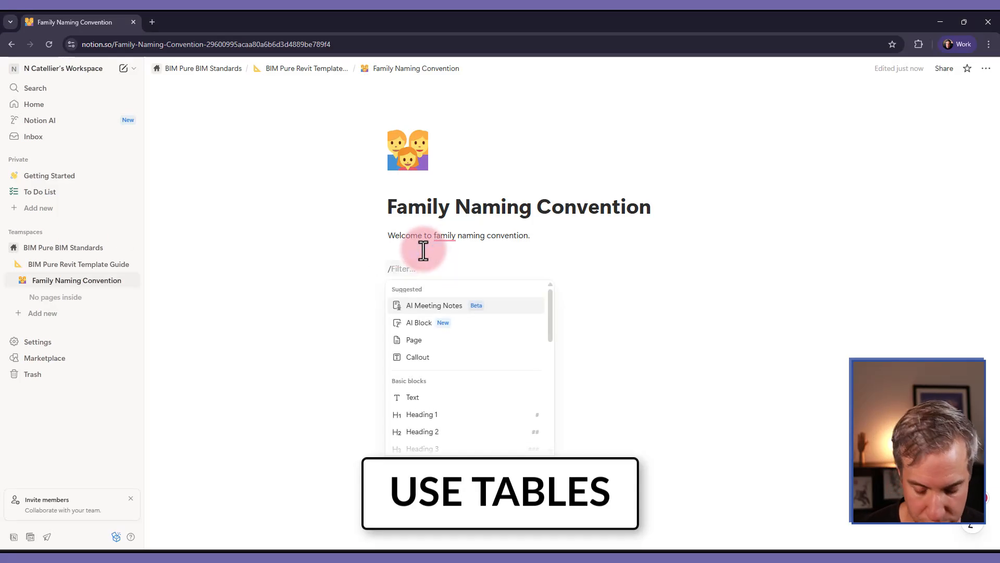
{"action": "type", "text": "table"}
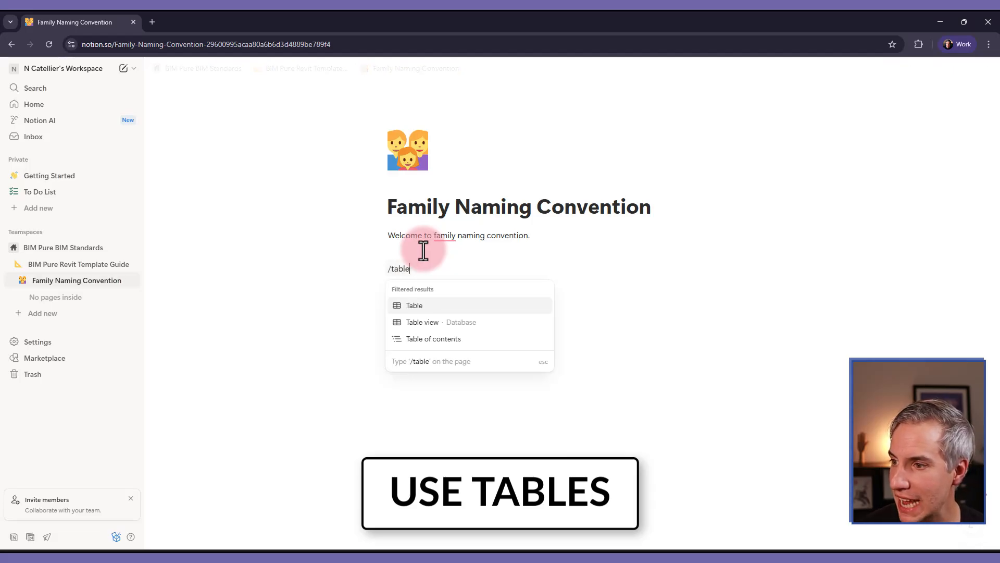
{"action": "left_click", "coordinate": [414, 304]}
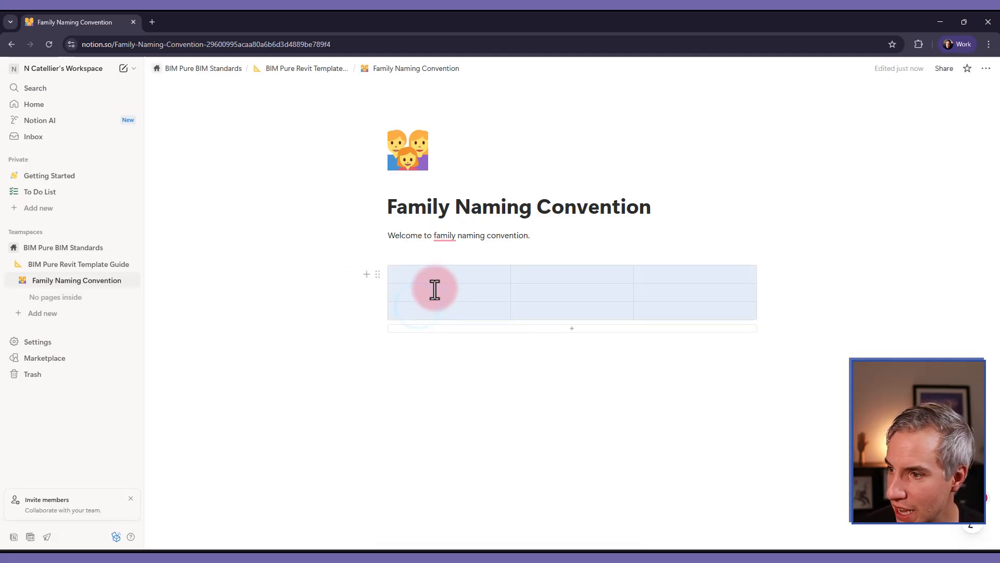
{"action": "left_click", "coordinate": [447, 274]}
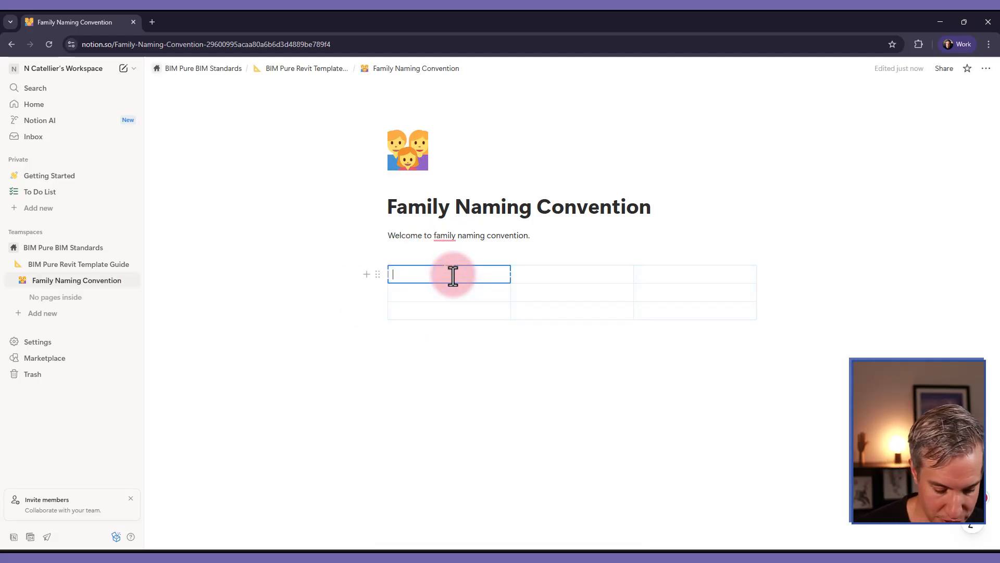
{"action": "type", "text": "Family C"}
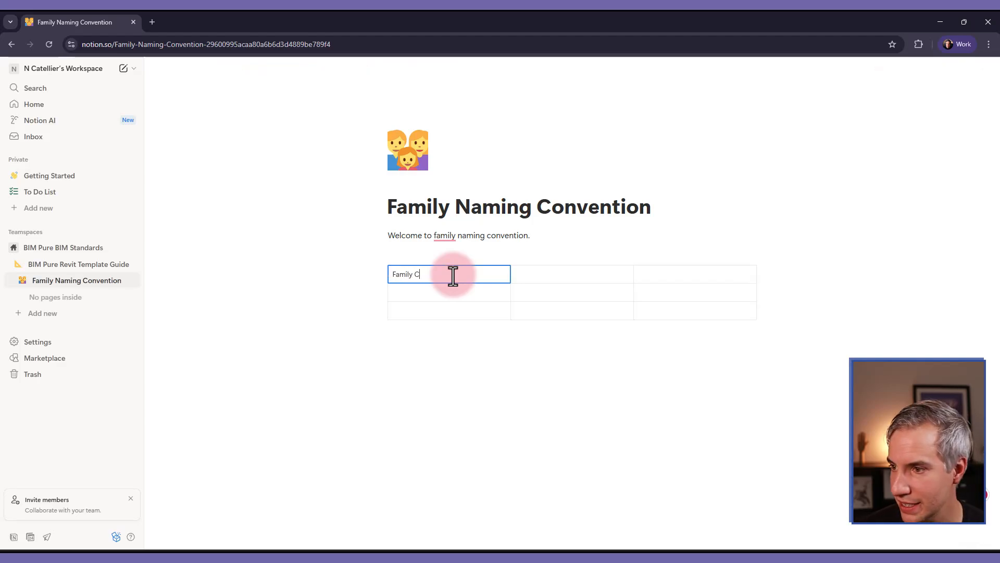
{"action": "type", "text": "ategory"}
{"action": "left_click", "coordinate": [572, 274]}
{"action": "type", "text": "Prefix"}
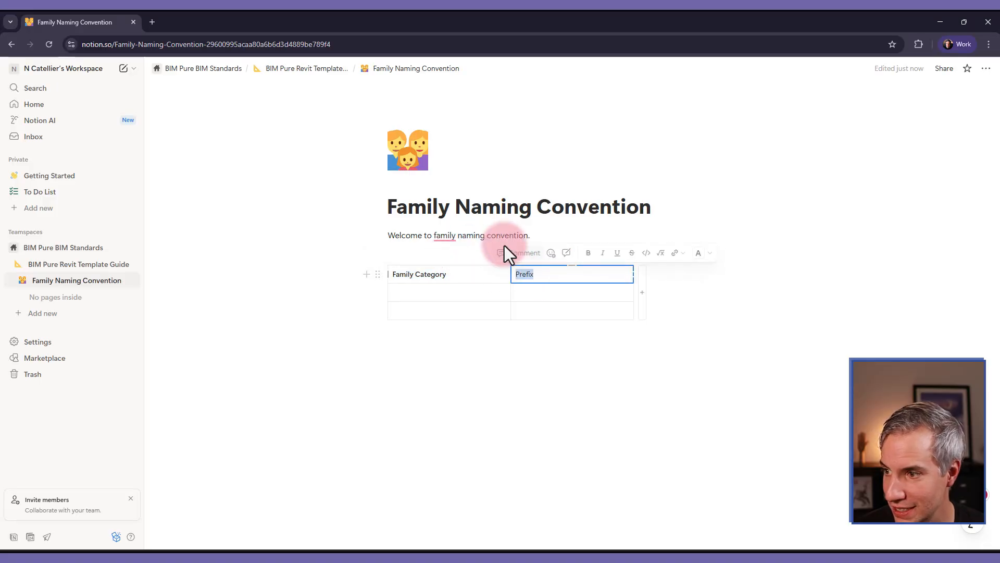
{"action": "left_click", "coordinate": [448, 293]}
{"action": "type", "text": "Windows"}
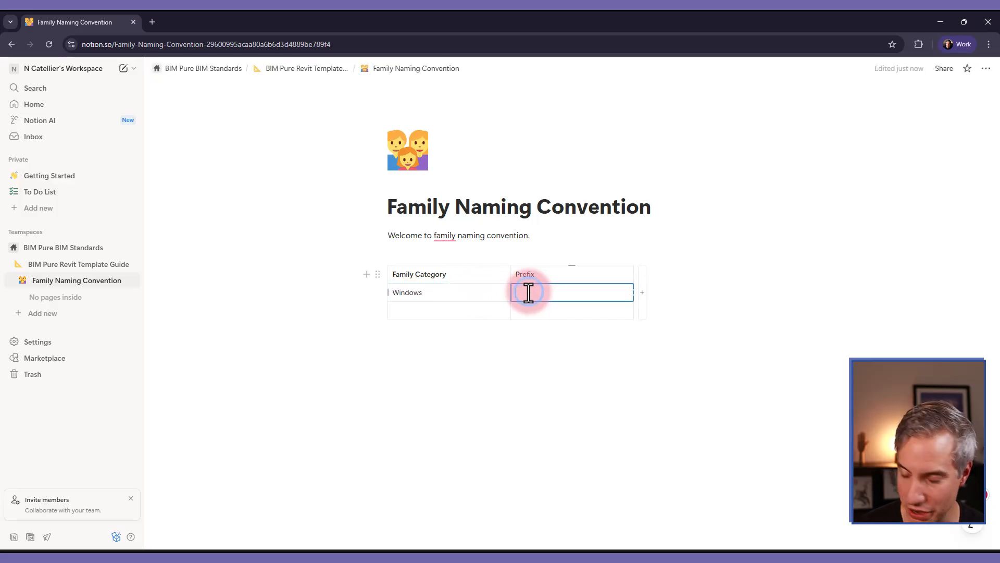
{"action": "type", "text": "WIN"}
{"action": "left_click", "coordinate": [572, 310]}
{"action": "type", "text": "D"}
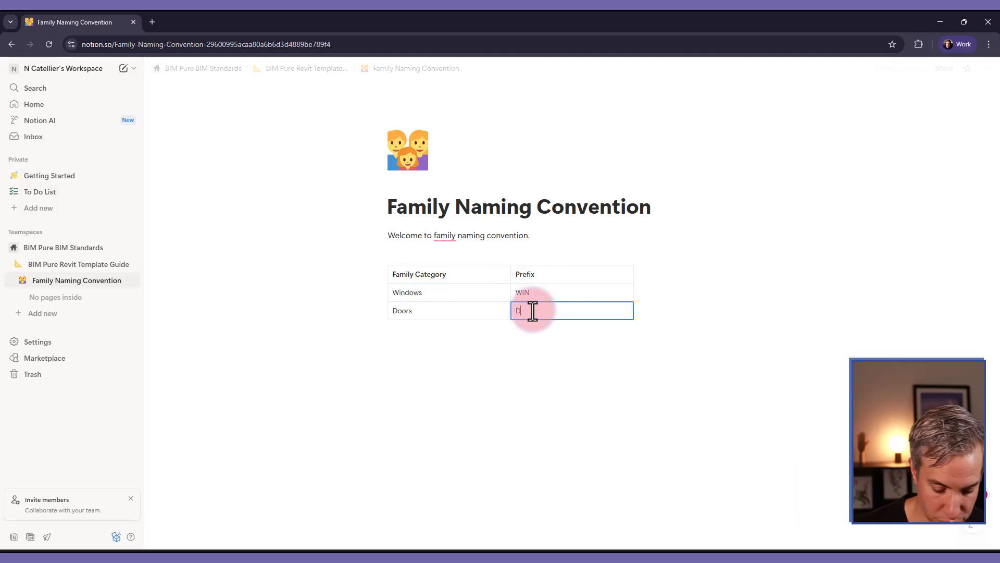
{"action": "type", "text": "OR"}
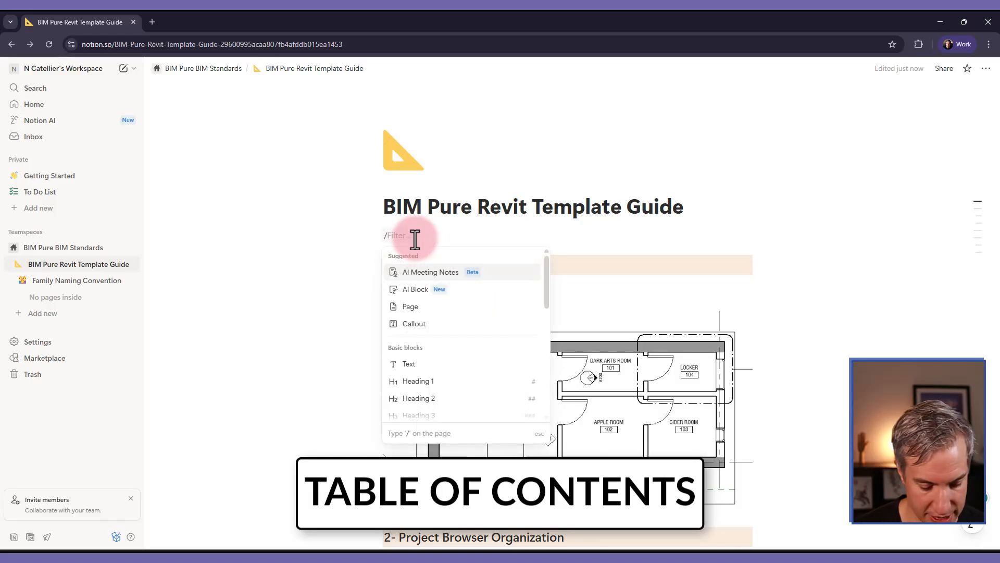
- Insert a Table of contents block beneath the guide title linking every section
{"action": "type", "text": "table"}
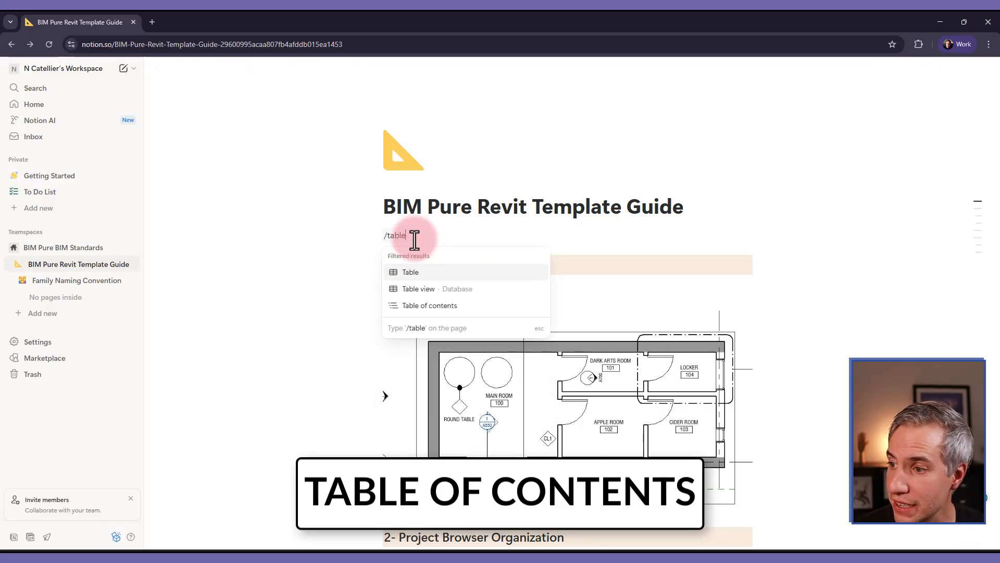
{"action": "left_click", "coordinate": [429, 305]}
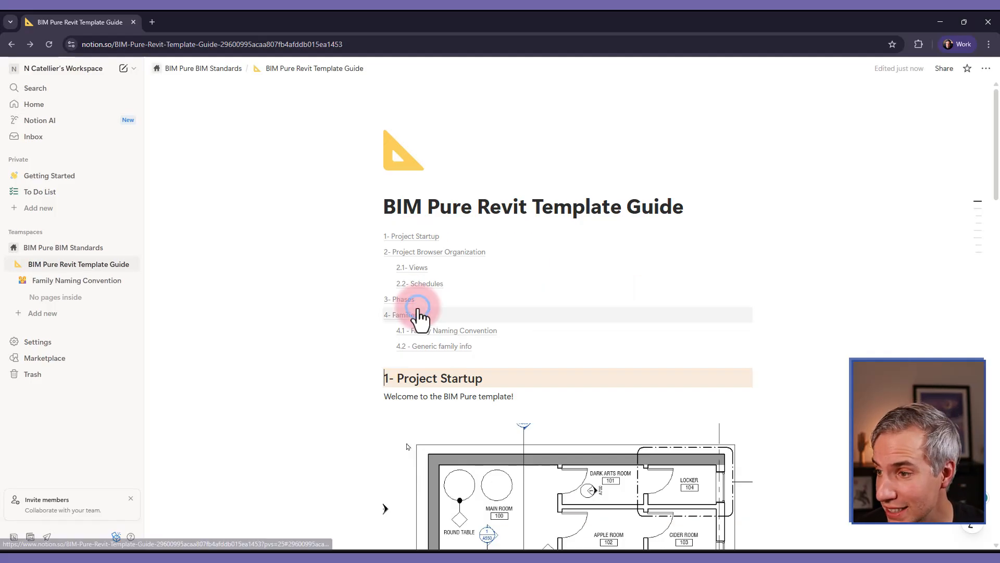
{"action": "mouse_move", "coordinate": [332, 217]}
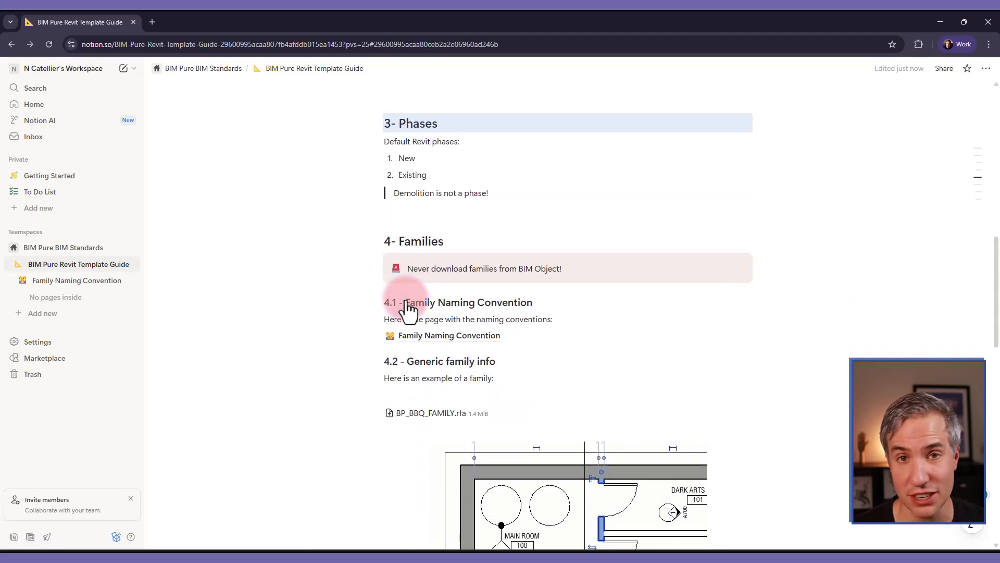
{"action": "scroll", "scroll_direction": "up", "scroll_amount": 3}
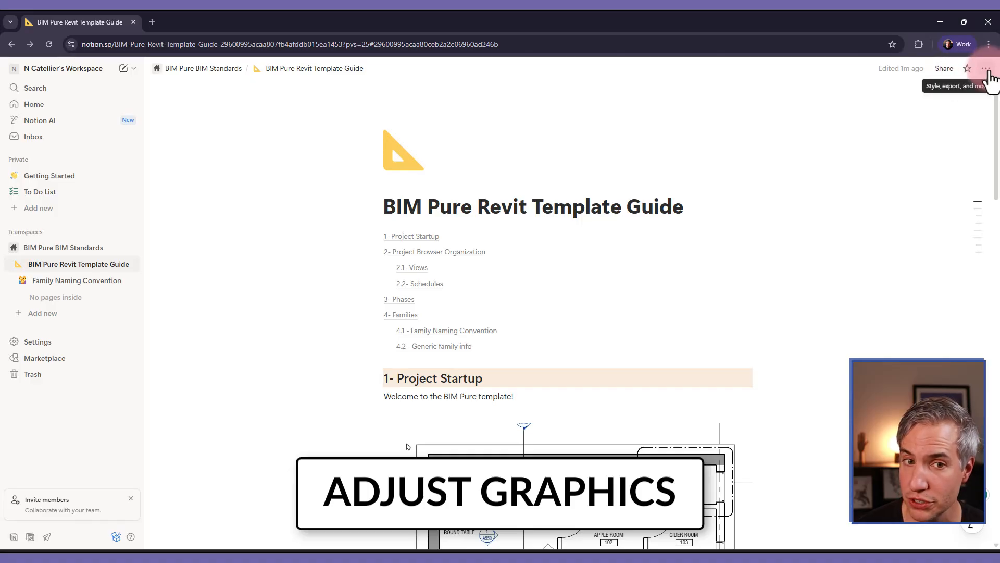
{"action": "left_click", "coordinate": [985, 68]}
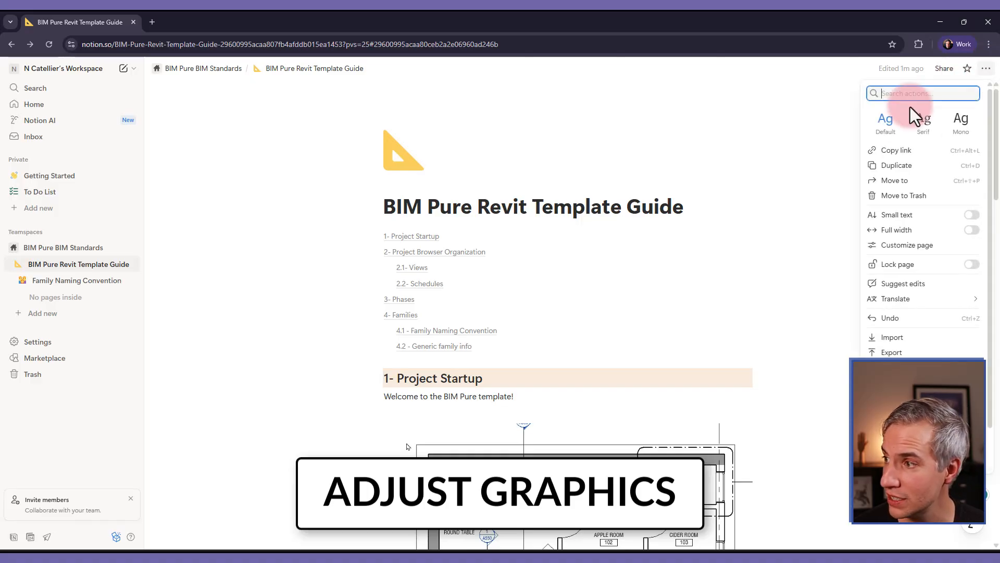
{"action": "left_click", "coordinate": [923, 120]}
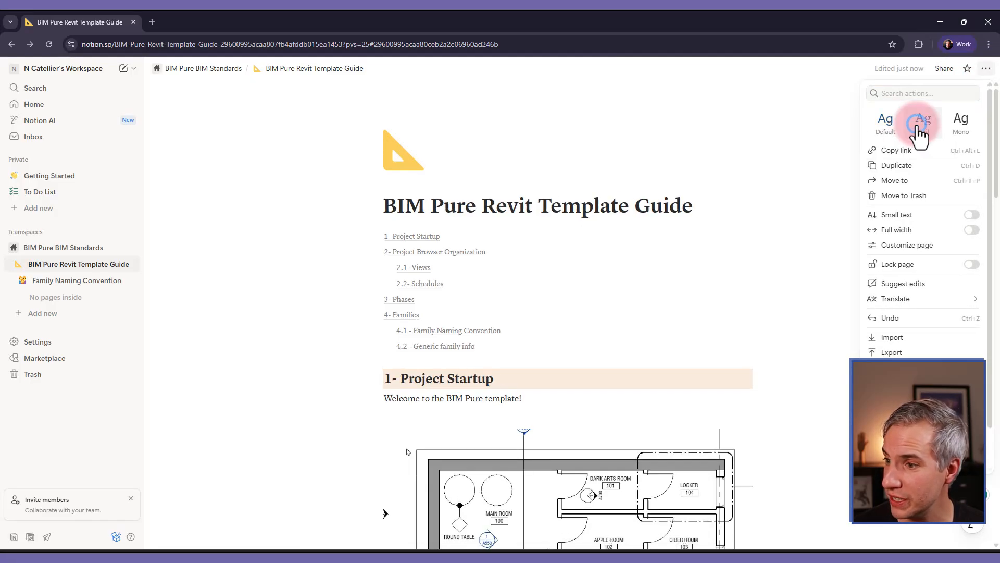
{"action": "mouse_move", "coordinate": [922, 119]}
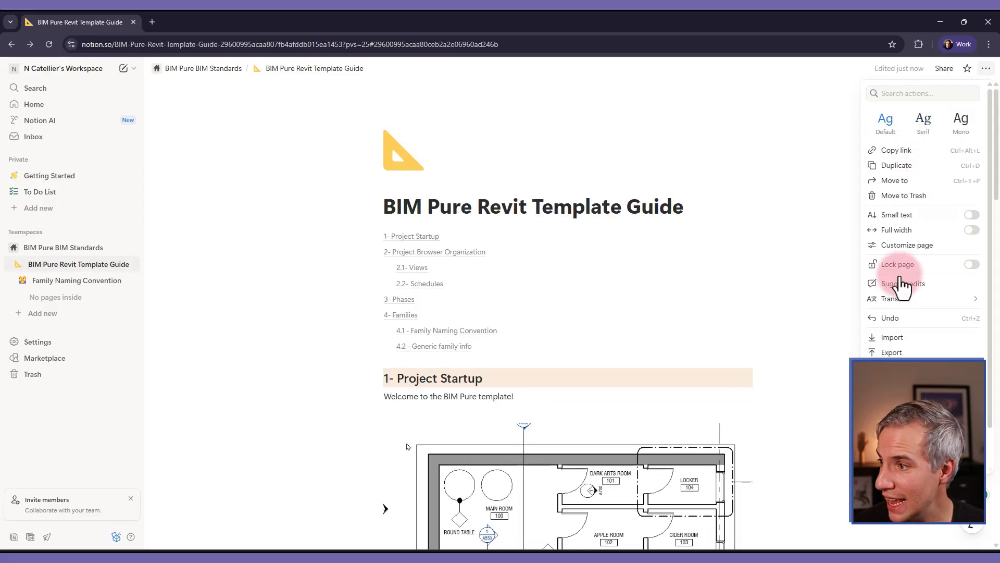
{"action": "left_click", "coordinate": [971, 215]}
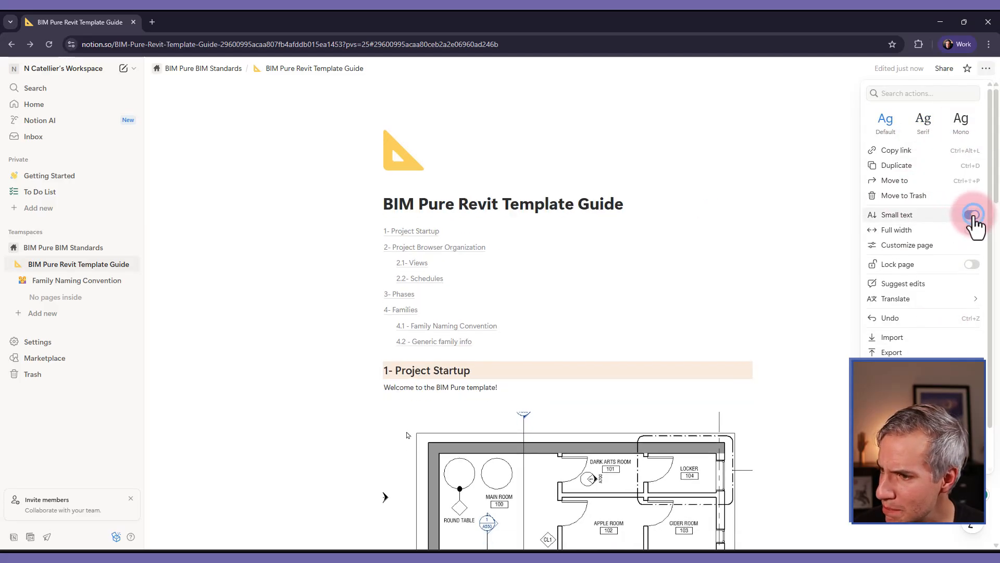
{"action": "left_click", "coordinate": [971, 214]}
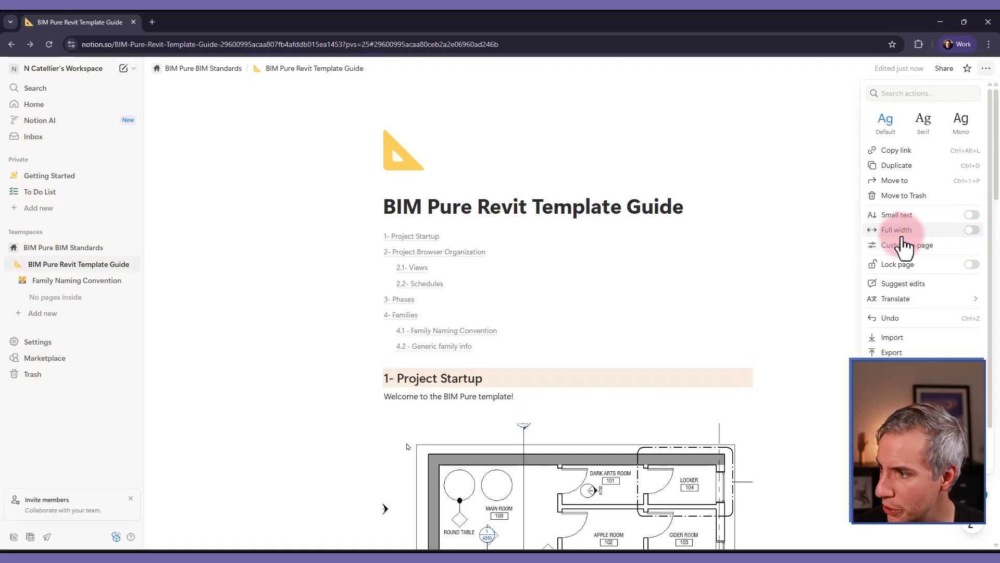
{"action": "left_click", "coordinate": [971, 230]}
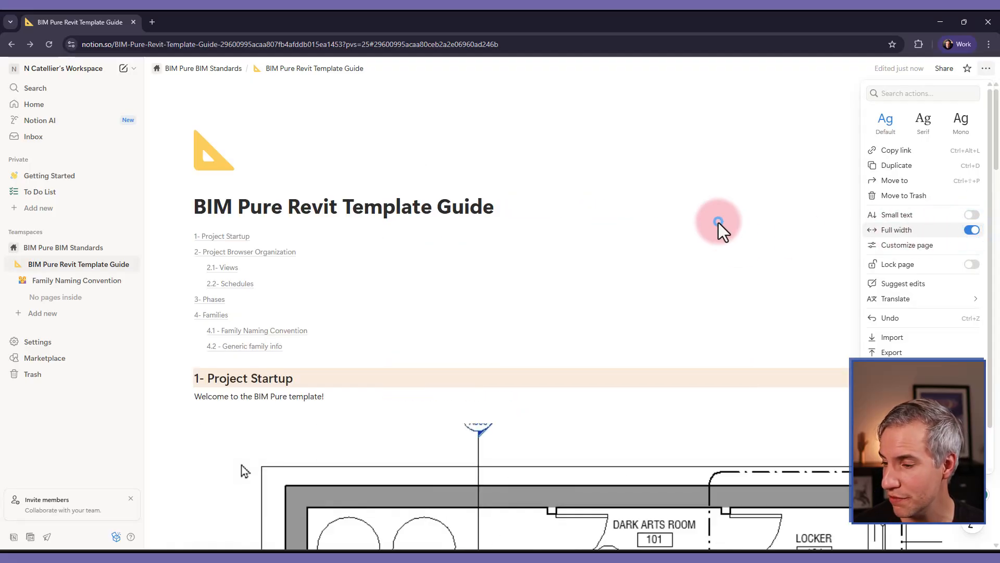
{"action": "scroll", "scroll_direction": "down", "scroll_amount": 3}
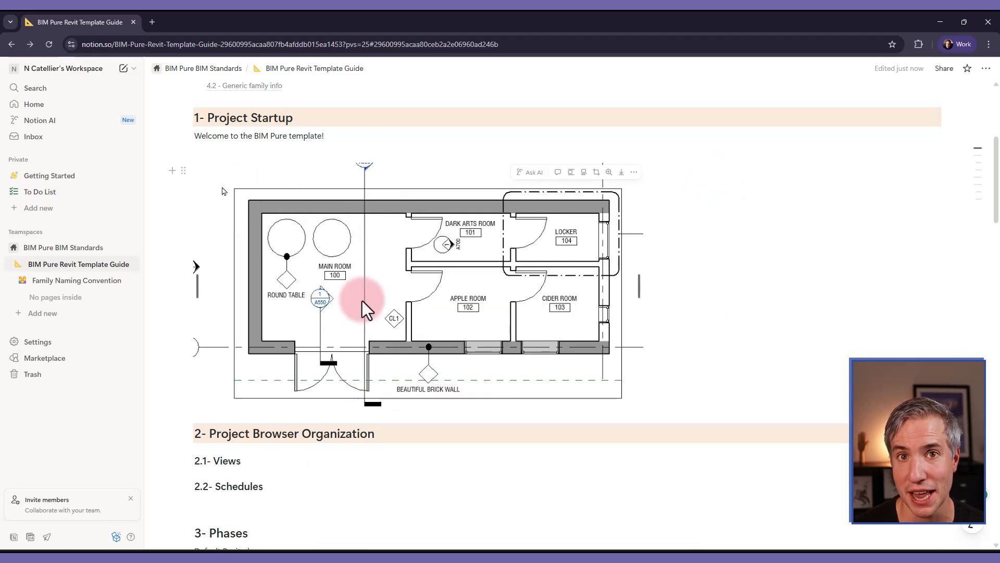
{"action": "left_click", "coordinate": [984, 68]}
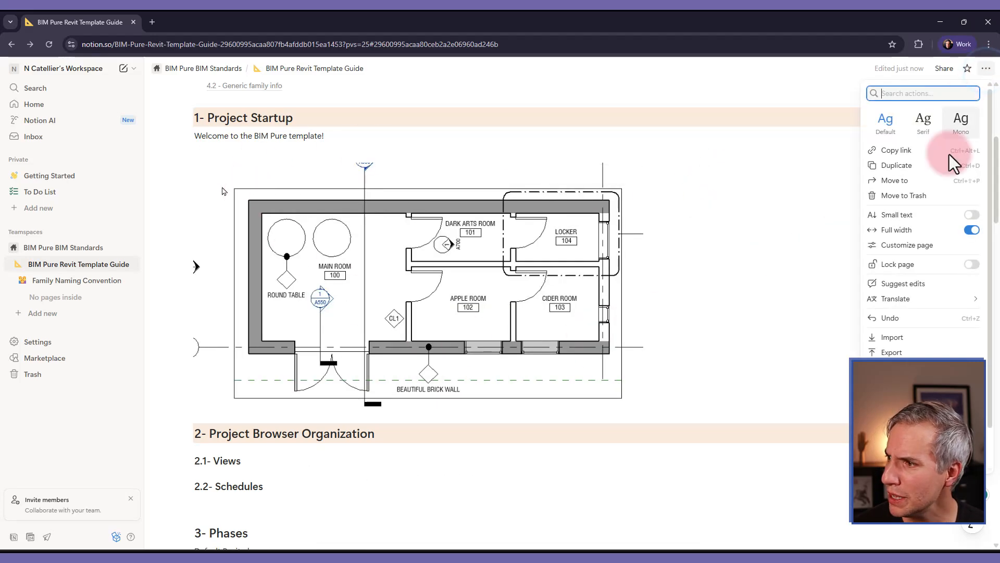
{"action": "left_click", "coordinate": [970, 229]}
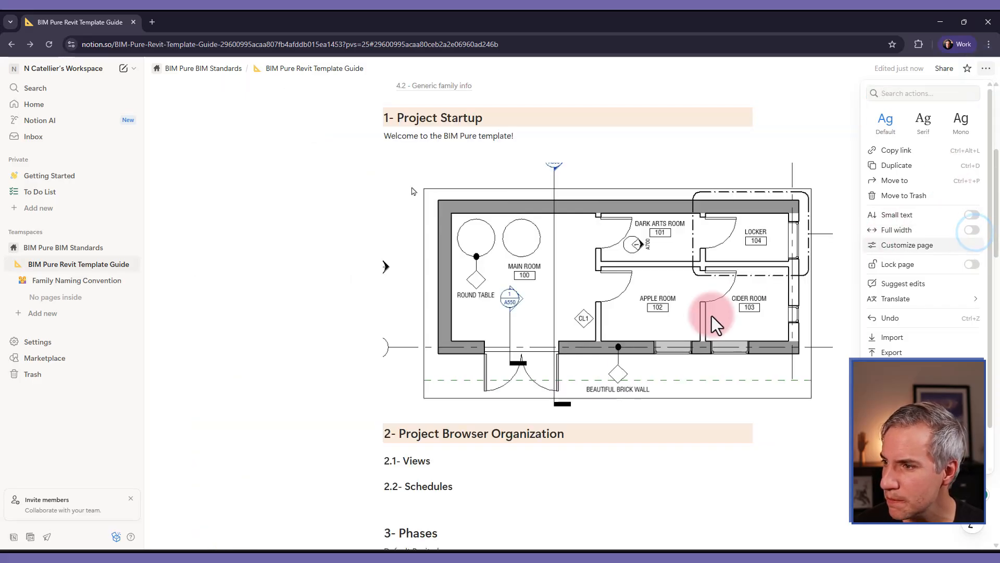
{"action": "scroll", "scroll_direction": "up", "scroll_amount": 3}
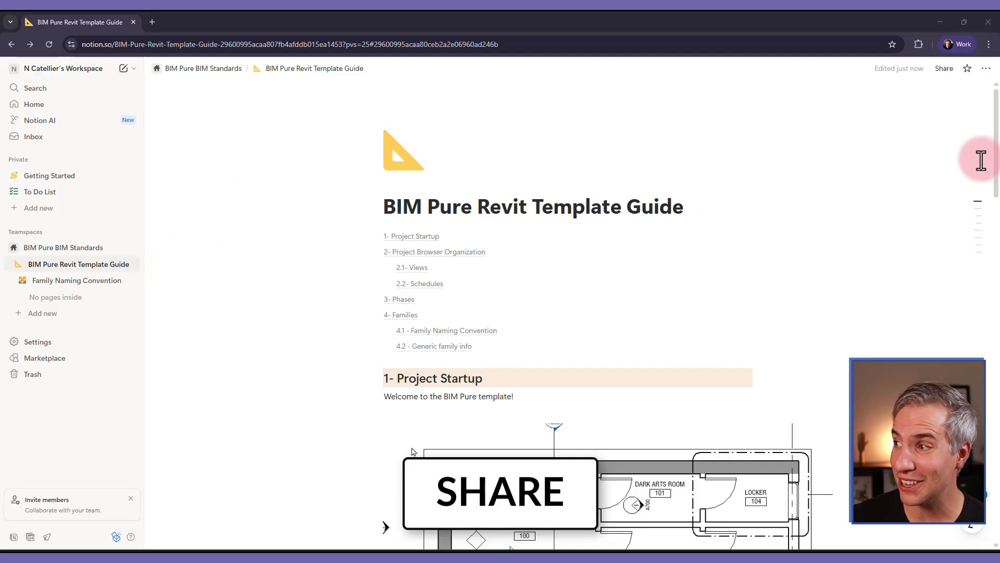
{"action": "mouse_move", "coordinate": [944, 68]}
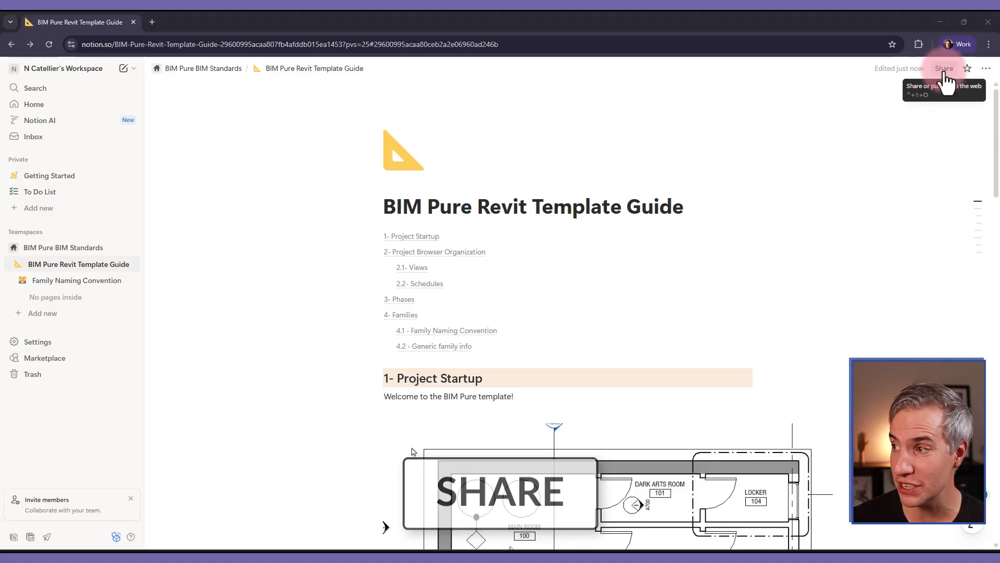
{"action": "left_click", "coordinate": [944, 69]}
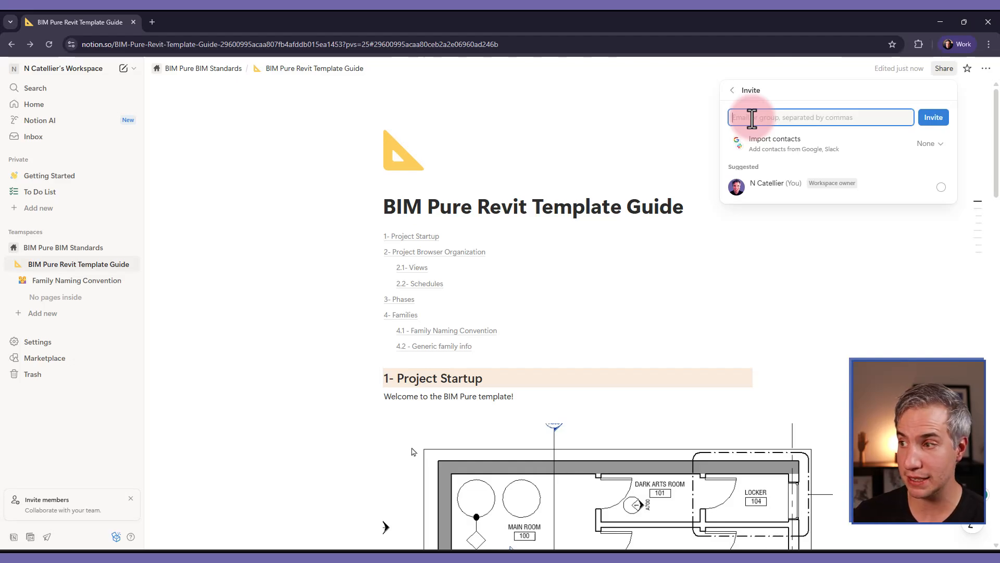
{"action": "type", "text": "john"}
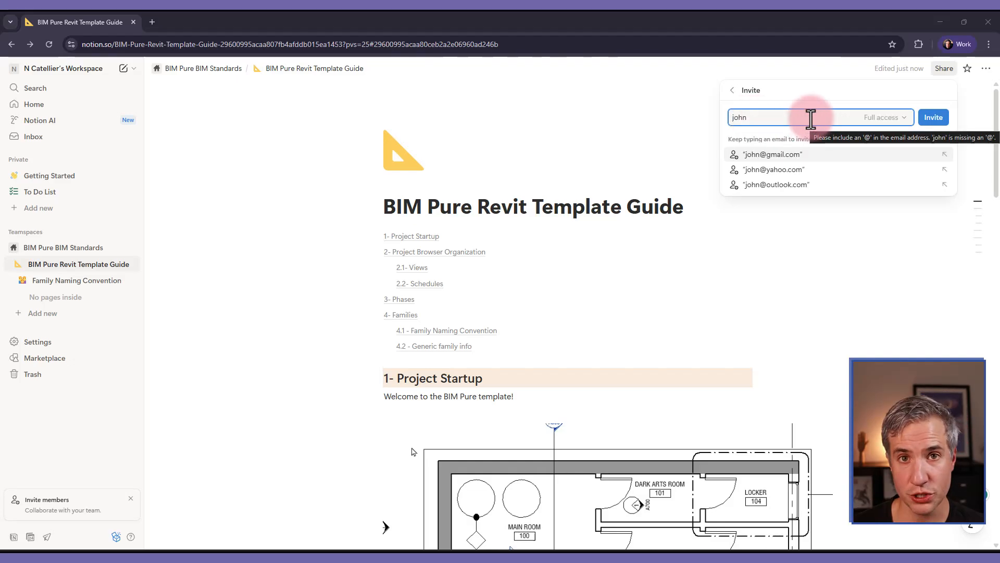
{"action": "left_click", "coordinate": [885, 117]}
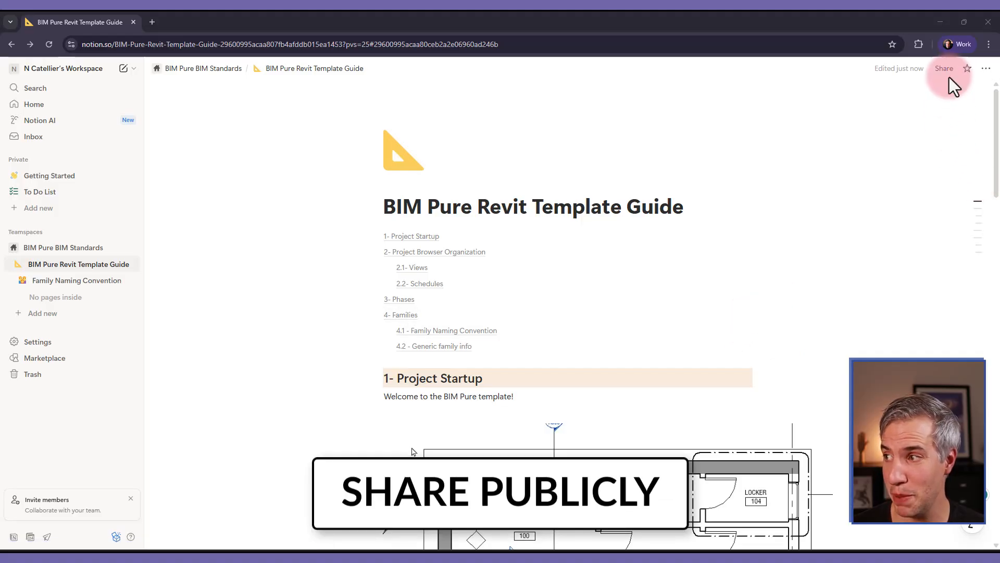
{"action": "mouse_move", "coordinate": [944, 69]}
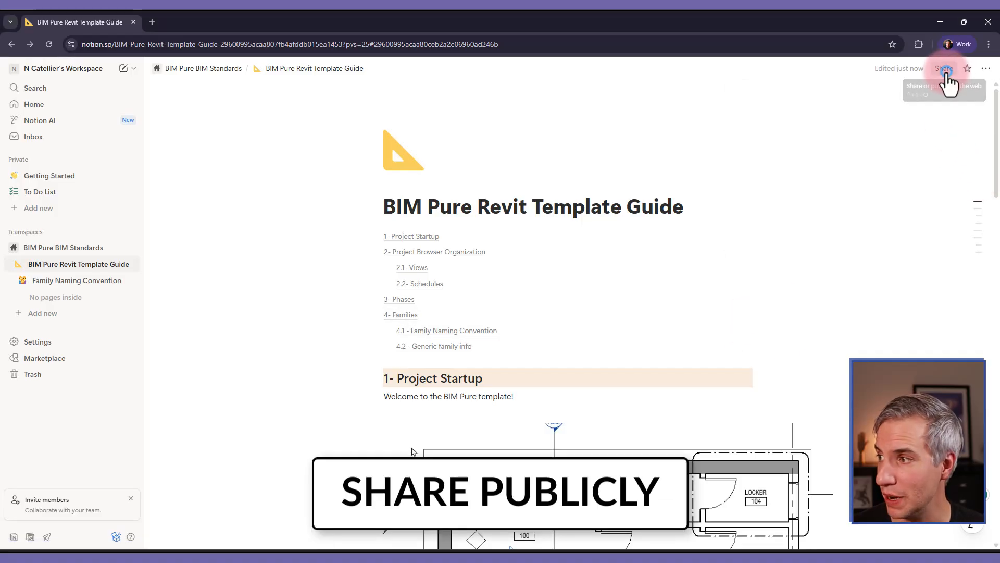
- Publish the guide, copy its earthy-layer-c92.notion.site link, and open a private window
{"action": "left_click", "coordinate": [944, 69]}
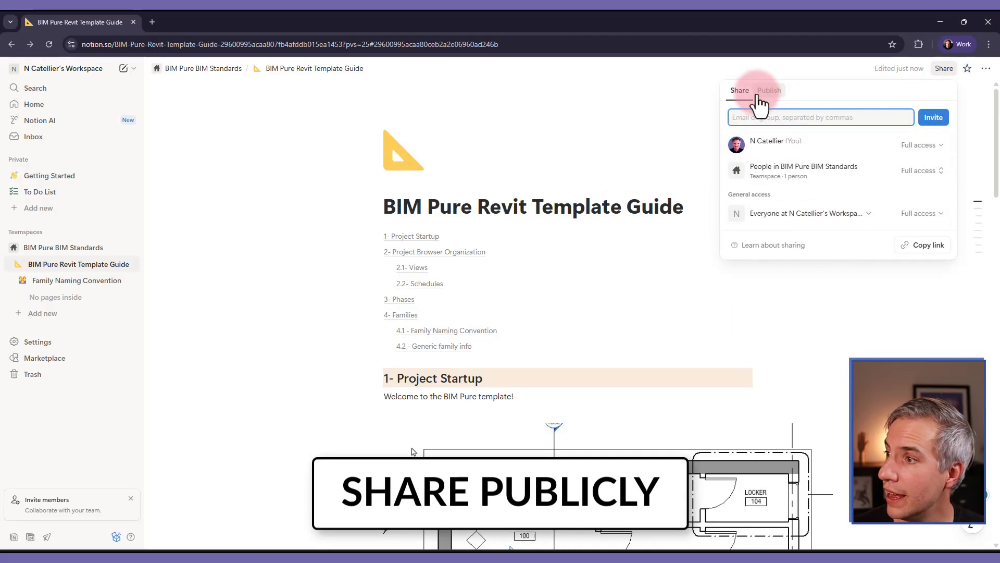
{"action": "left_click", "coordinate": [769, 90]}
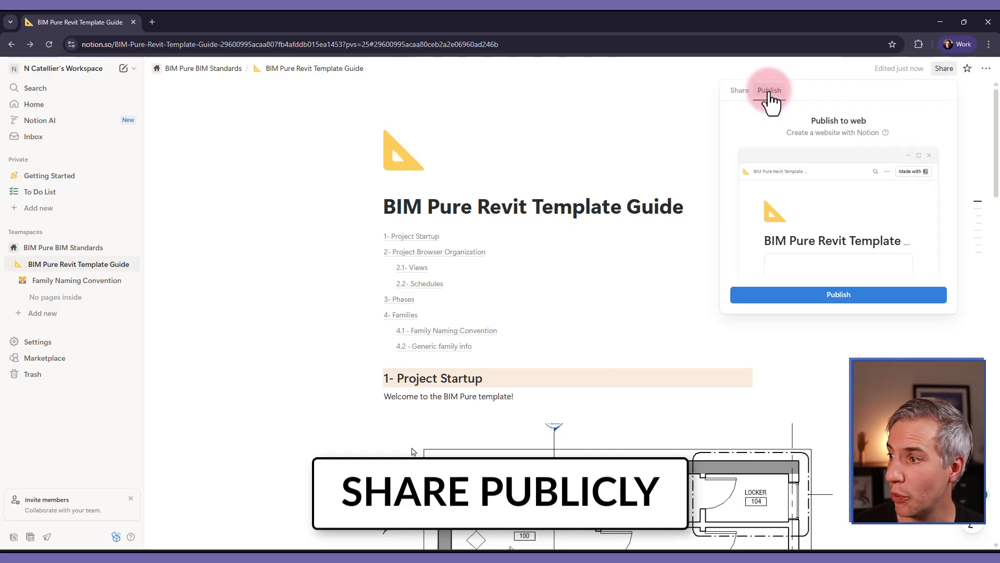
{"action": "left_click", "coordinate": [838, 294]}
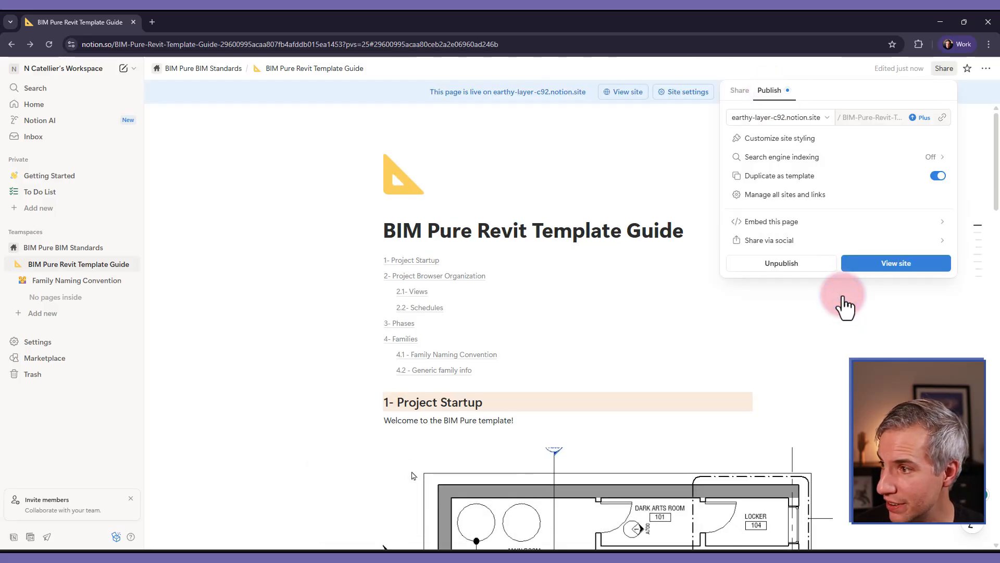
{"action": "mouse_move", "coordinate": [951, 127]}
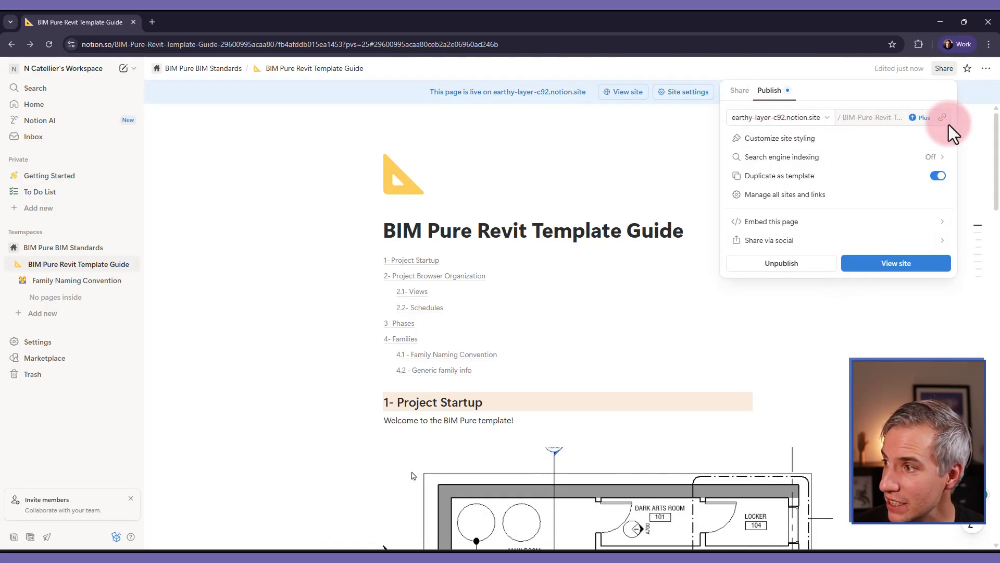
{"action": "left_click", "coordinate": [989, 44]}
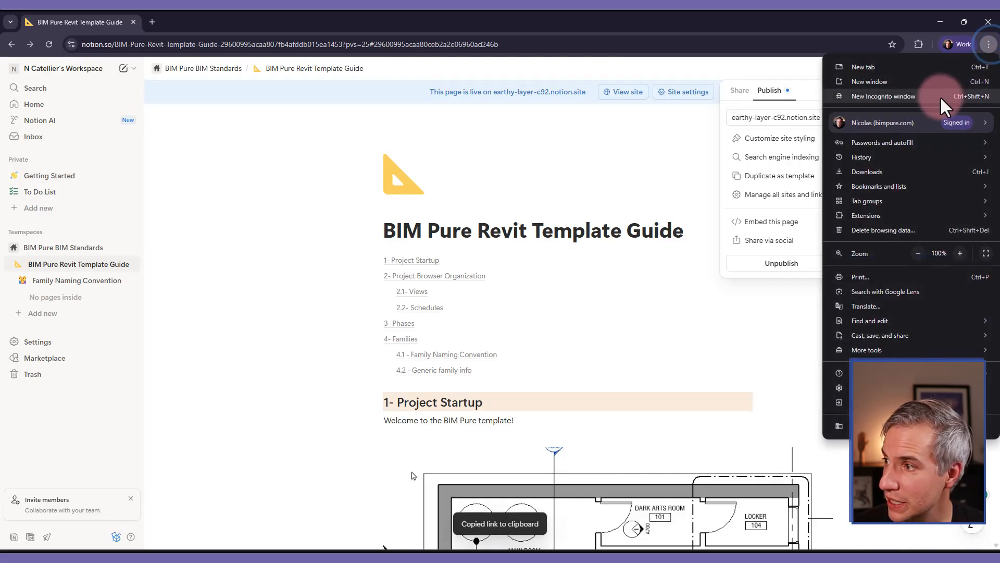
{"action": "left_click", "coordinate": [884, 96]}
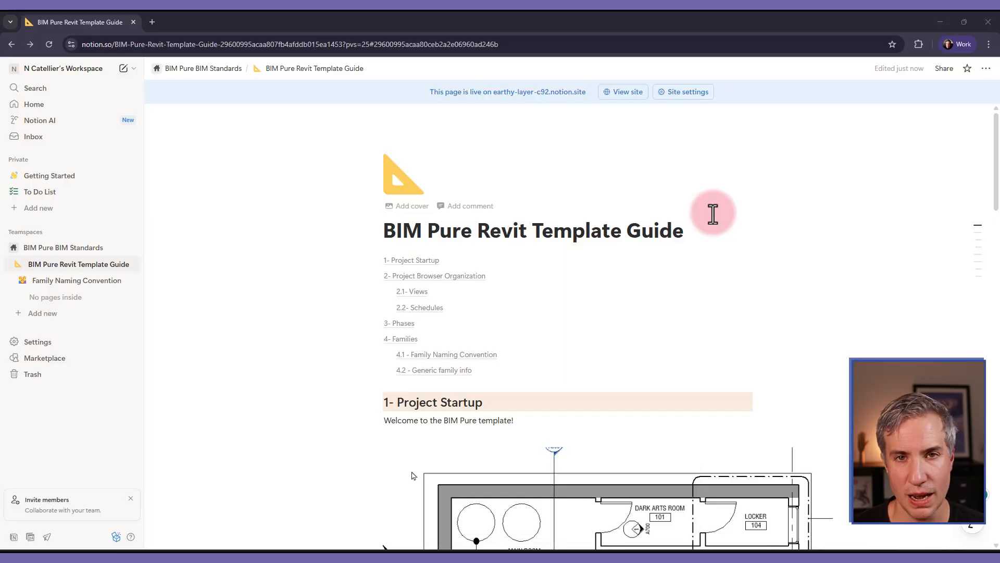
{"action": "mouse_move", "coordinate": [949, 76]}
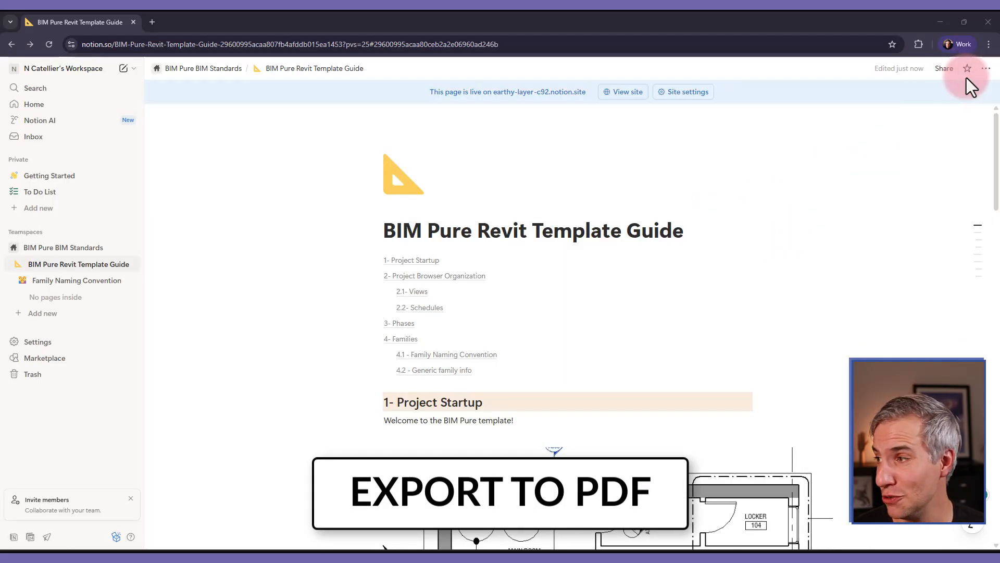
- Export the Revit Template Guide page to PDF with the default export settings
{"action": "left_click", "coordinate": [984, 68]}
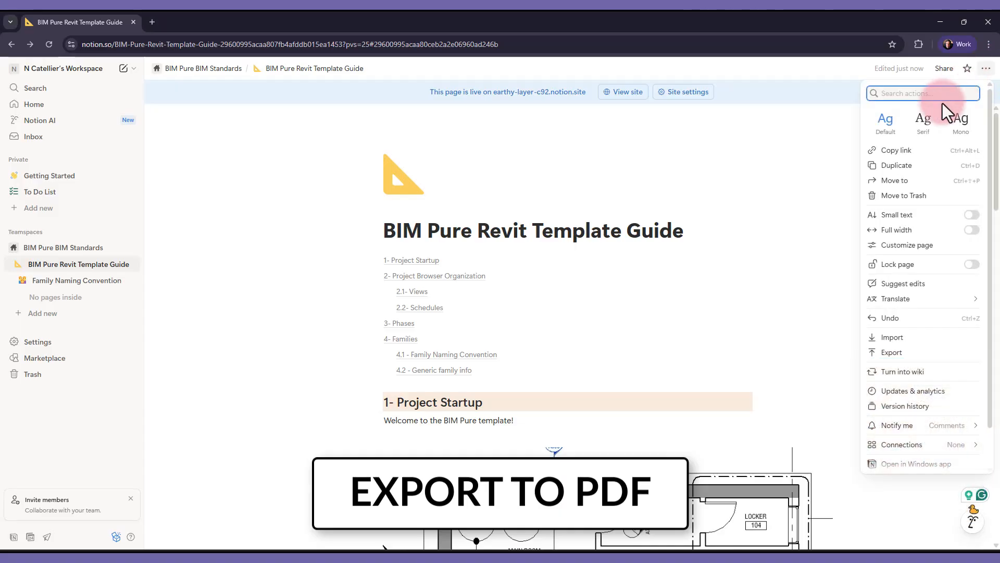
{"action": "mouse_move", "coordinate": [908, 172]}
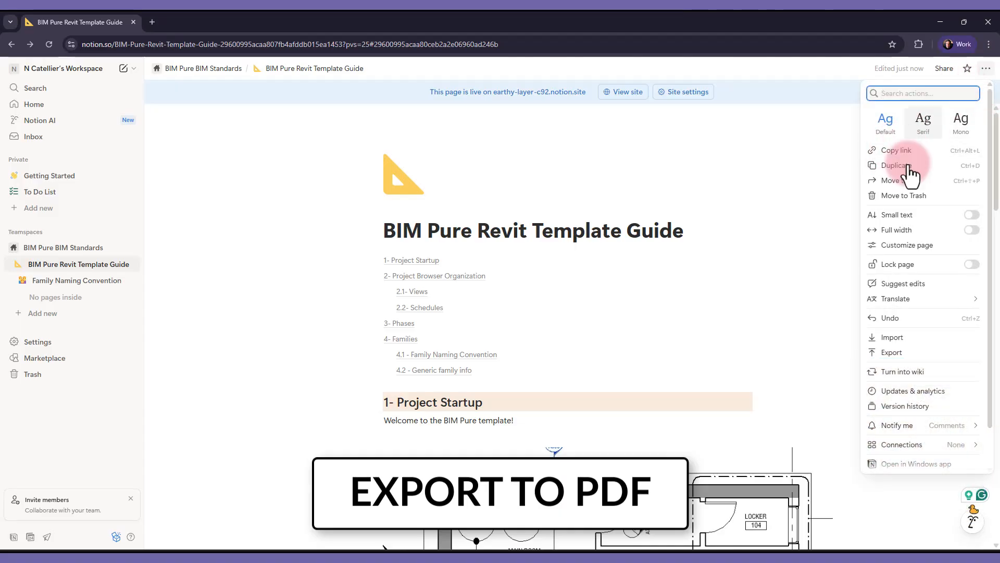
{"action": "left_click", "coordinate": [890, 352]}
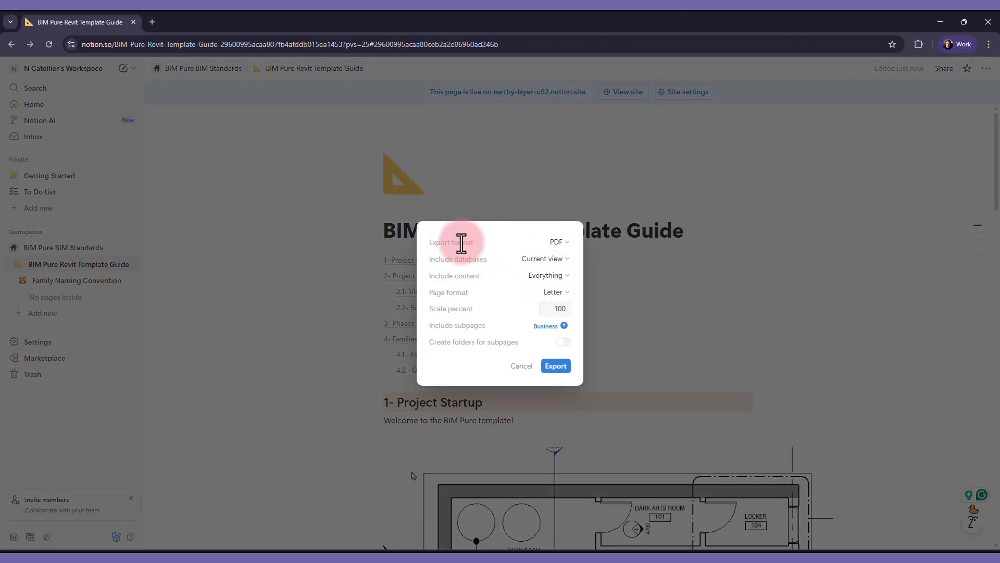
{"action": "mouse_move", "coordinate": [497, 258]}
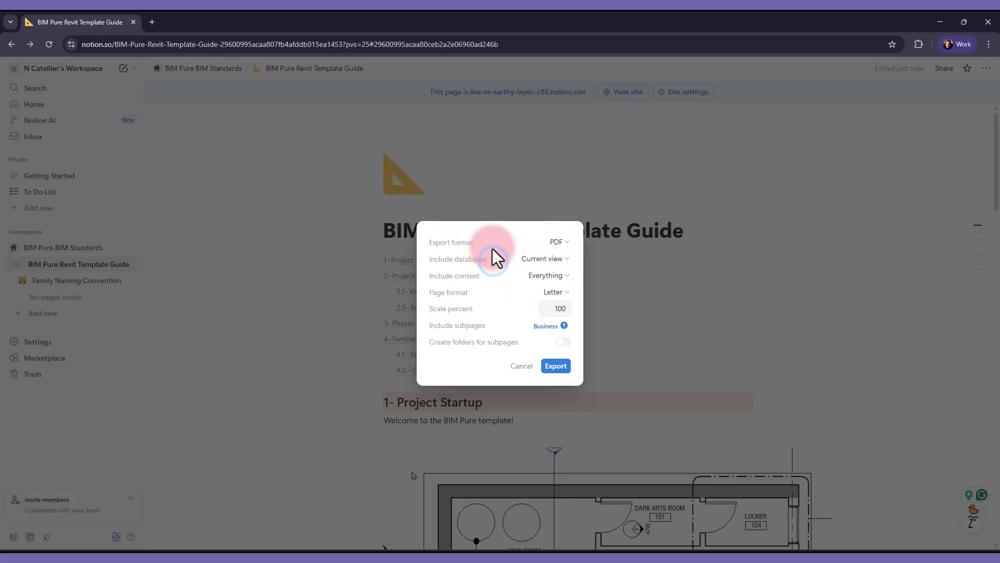
{"action": "mouse_move", "coordinate": [530, 263]}
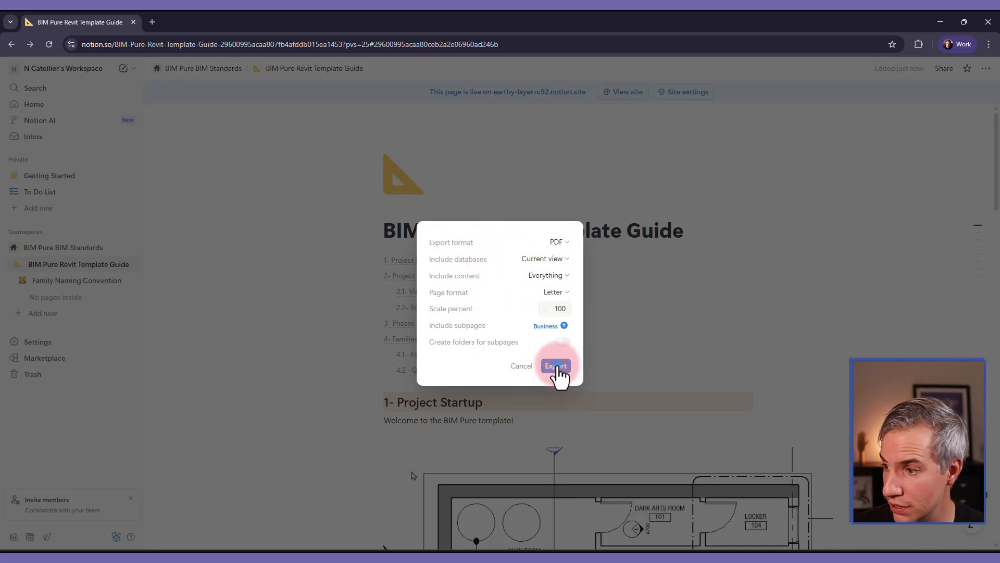
{"action": "left_click", "coordinate": [555, 366]}
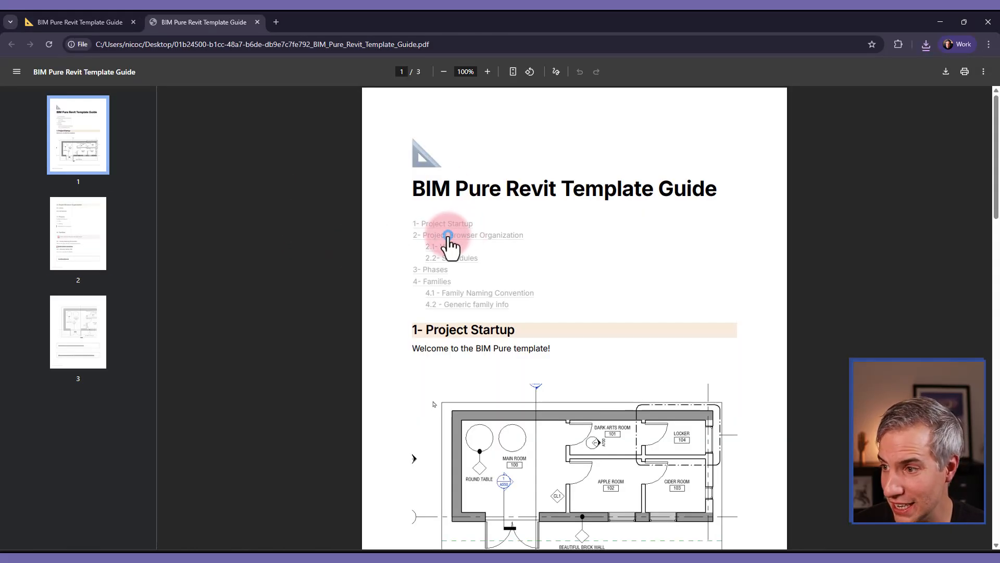
- Scroll through the exported three-page guide PDF in Chrome
{"action": "scroll", "scroll_direction": "down", "scroll_amount": 3}
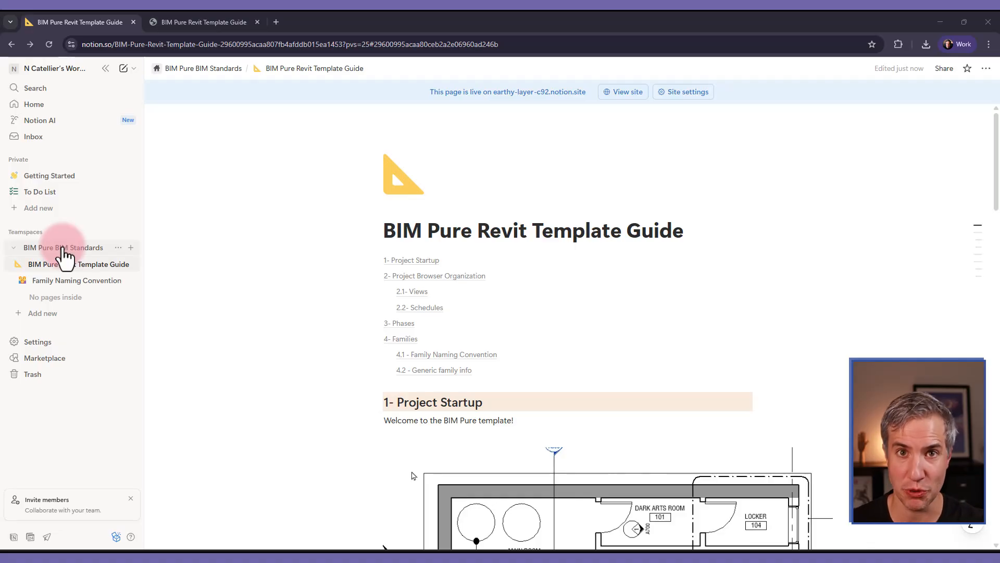
{"action": "mouse_move", "coordinate": [131, 248]}
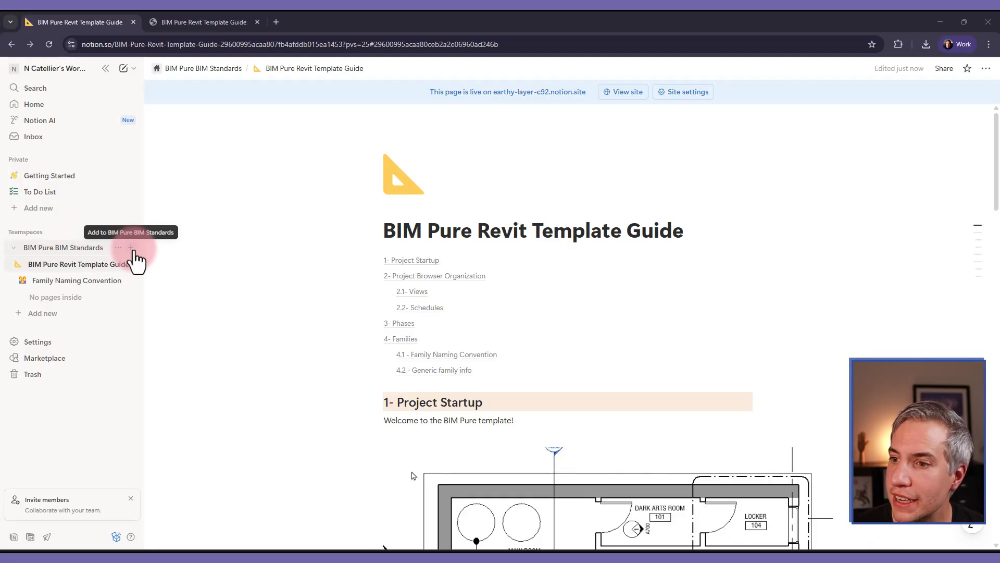
- Create an empty database titled 'BIM & Revit Q&A' in BIM Pure BIM Standards
{"action": "left_click", "coordinate": [130, 247]}
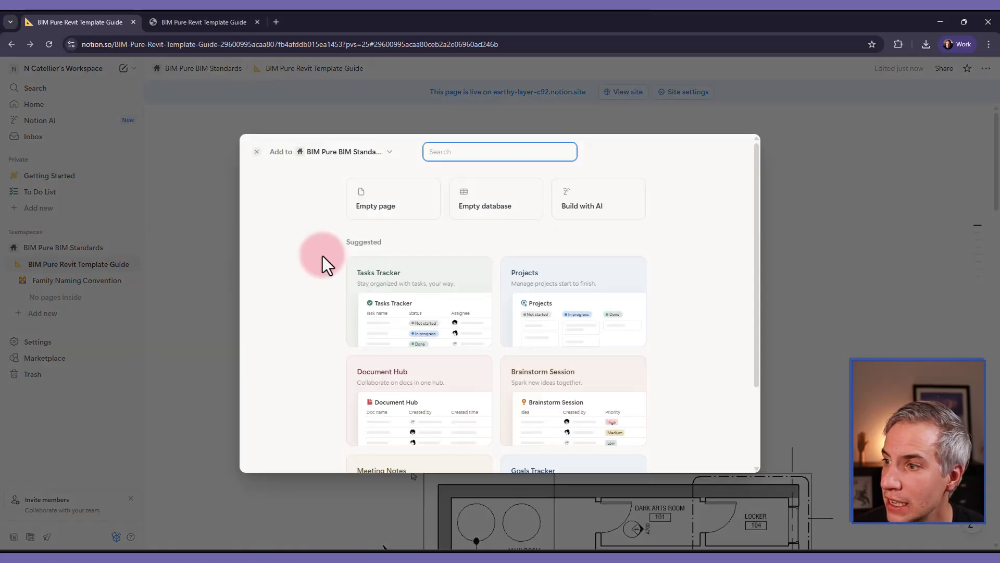
{"action": "mouse_move", "coordinate": [520, 216]}
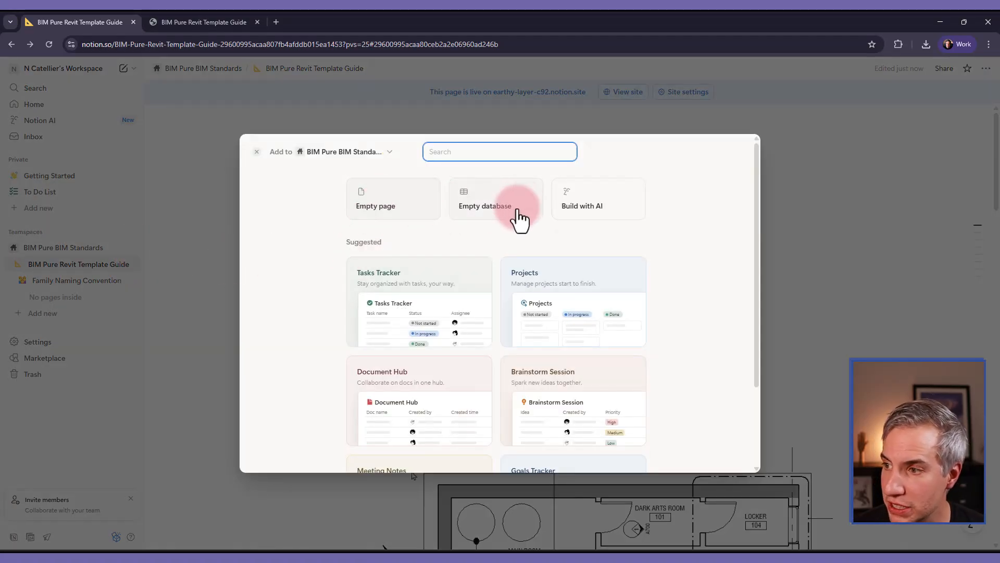
{"action": "left_click", "coordinate": [485, 198]}
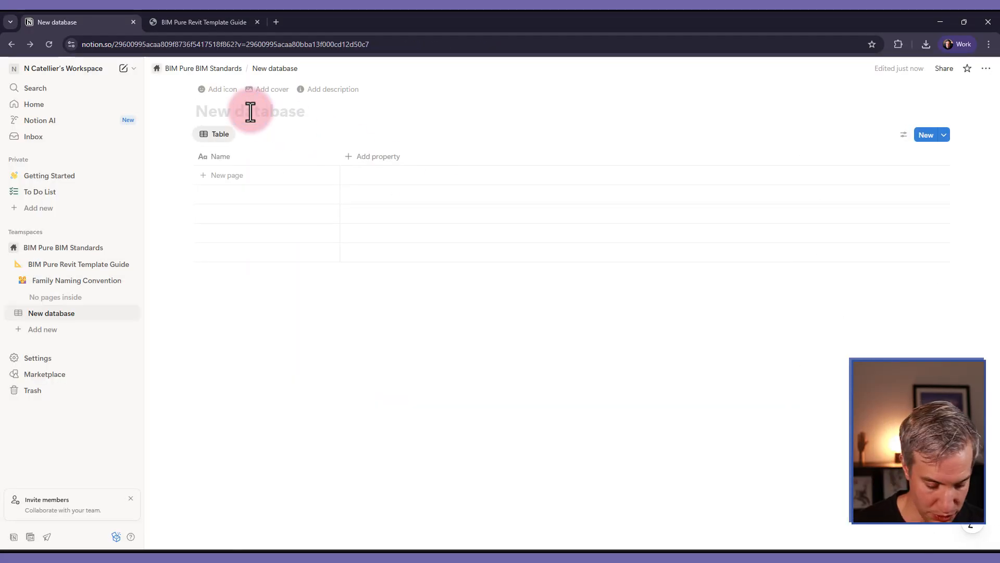
{"action": "type", "text": "BIM &* R"}
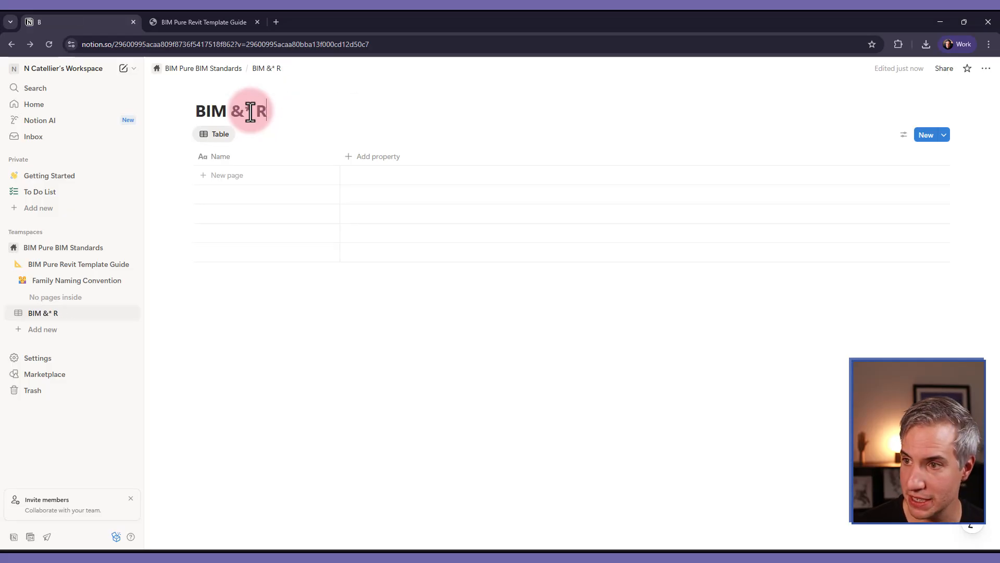
{"action": "type", "text": "evit"}
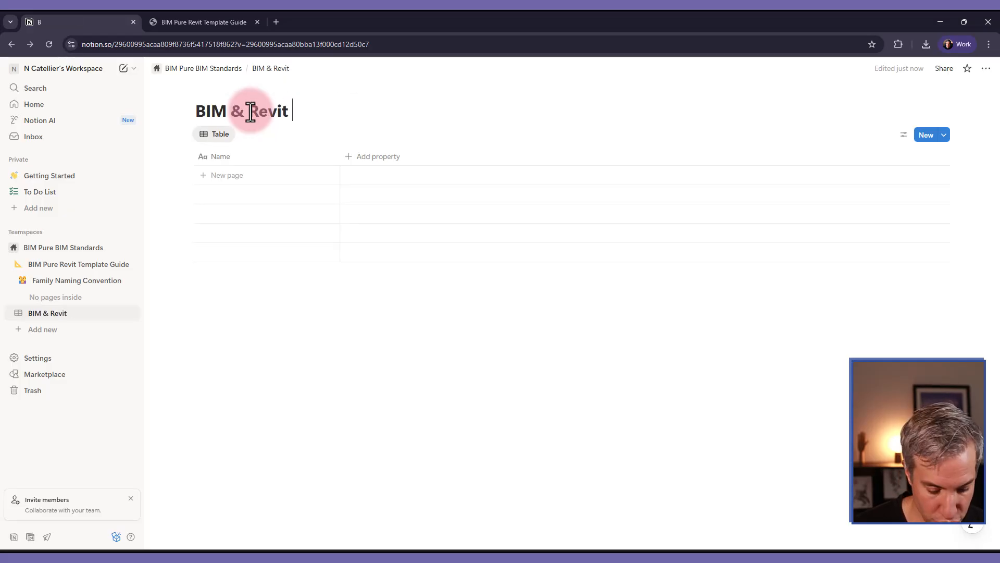
{"action": "type", "text": "Q&A"}
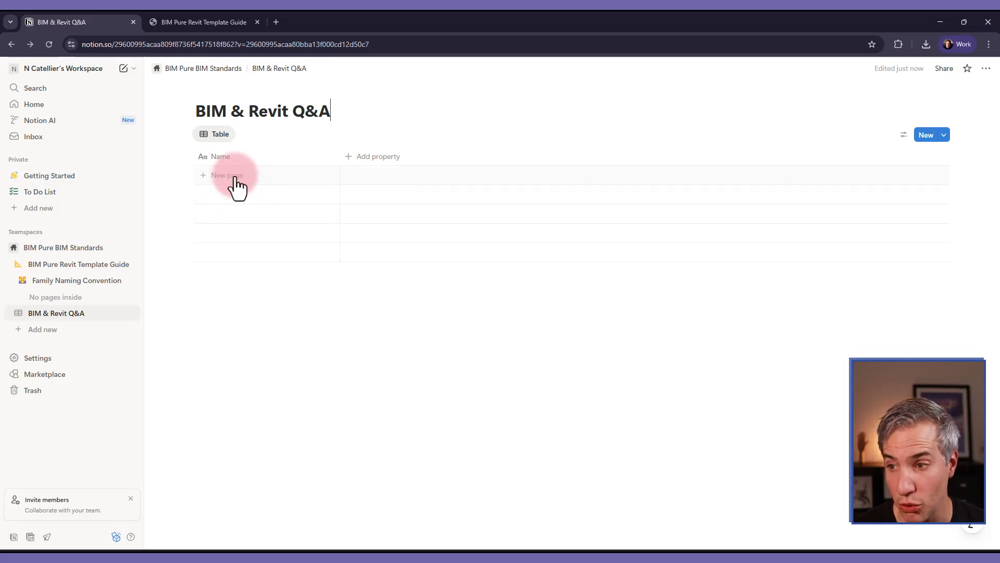
{"action": "mouse_move", "coordinate": [372, 159]}
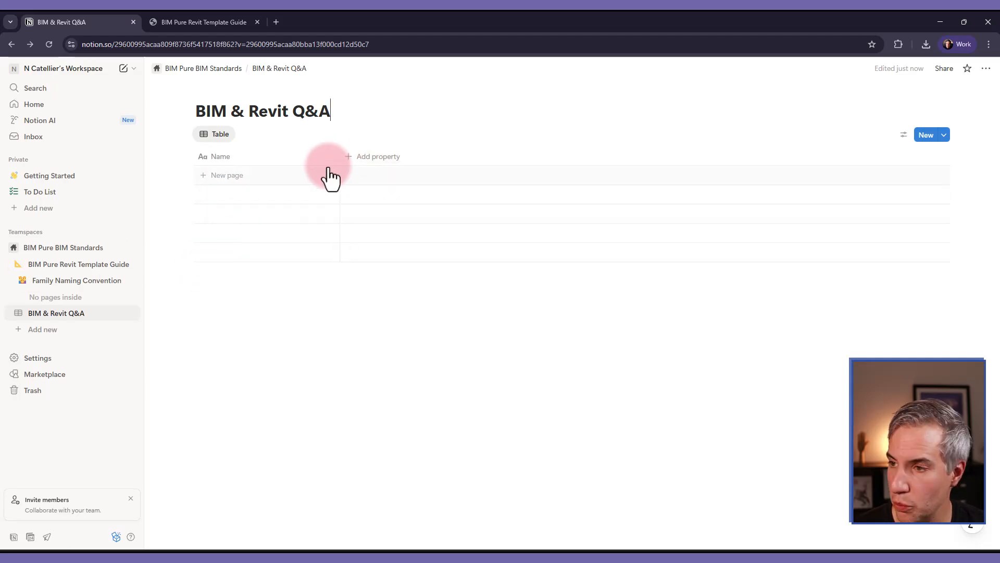
- Add Status and Person columns to the database table
{"action": "left_click", "coordinate": [373, 157]}
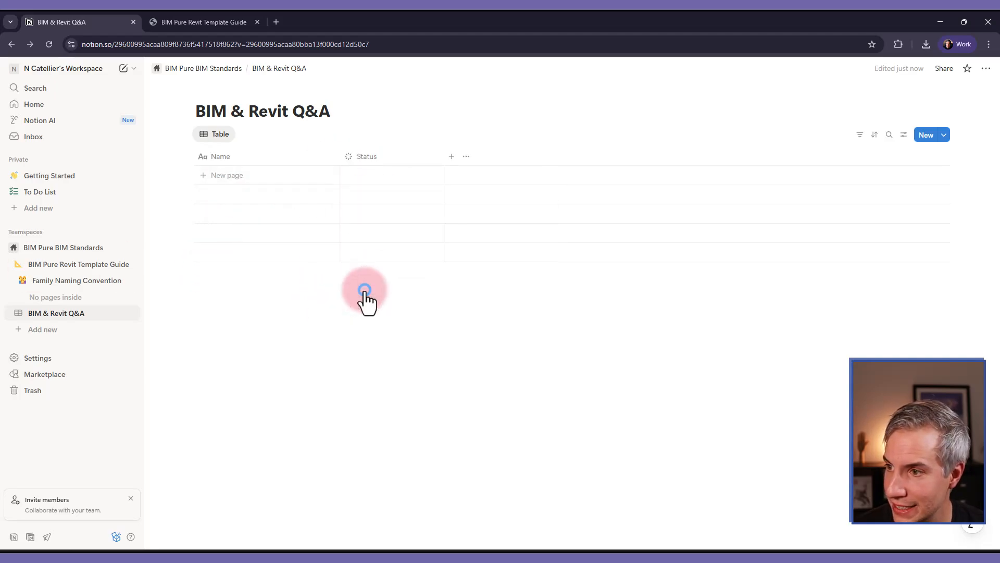
{"action": "left_click", "coordinate": [452, 156]}
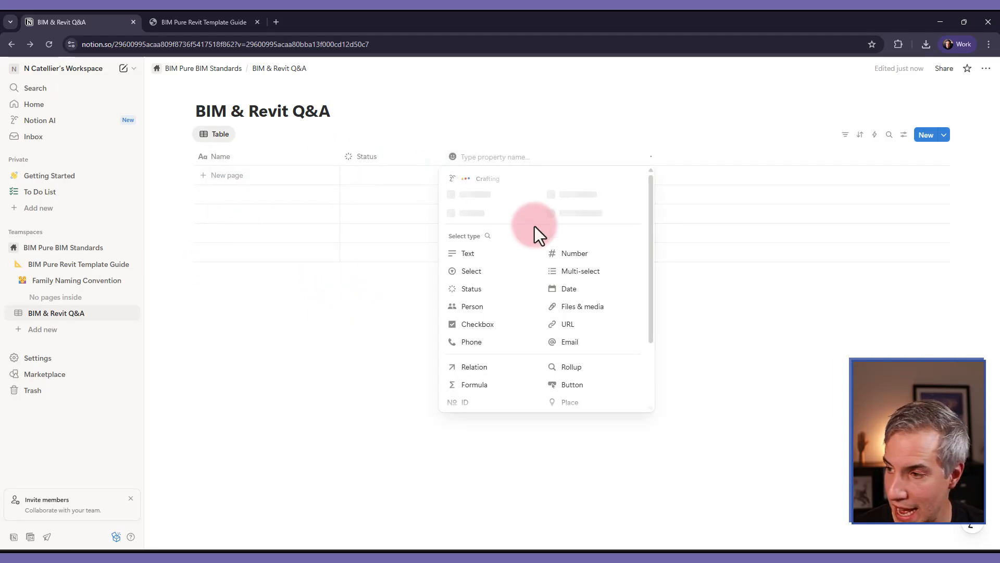
{"action": "left_click", "coordinate": [472, 307]}
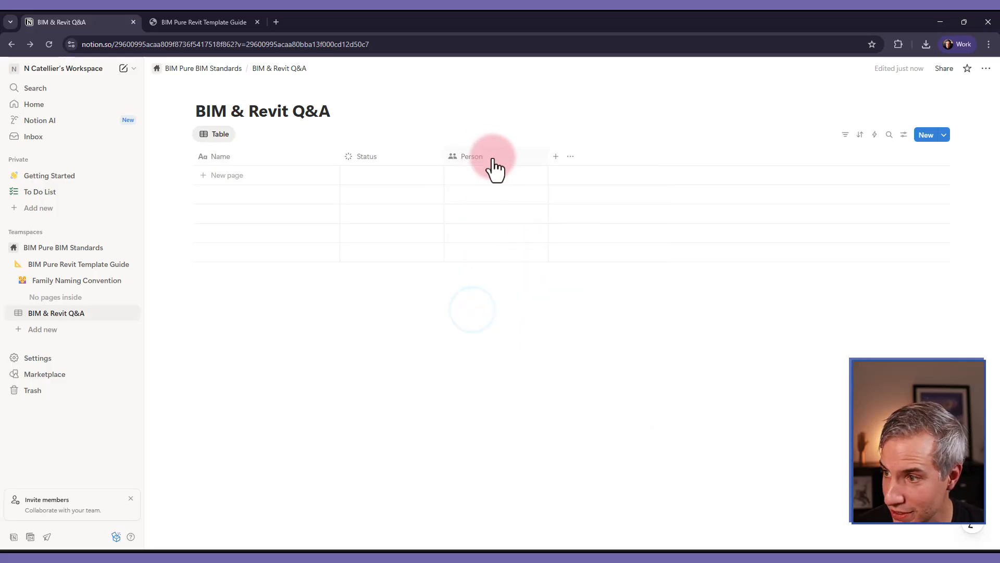
- Add a Date column and a new row titled 'How to fix Revit concrete visibility'
{"action": "left_click", "coordinate": [554, 156]}
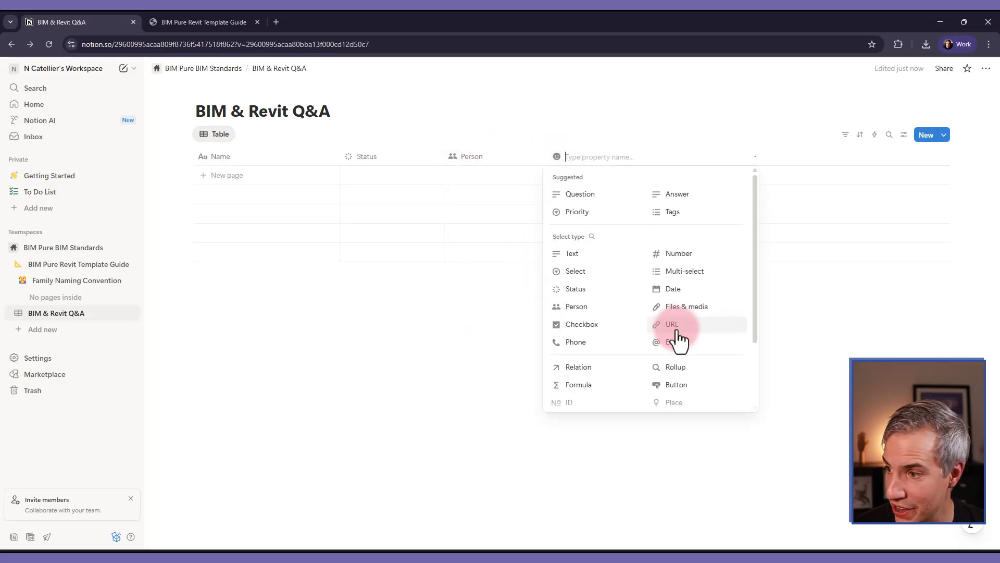
{"action": "left_click", "coordinate": [671, 288]}
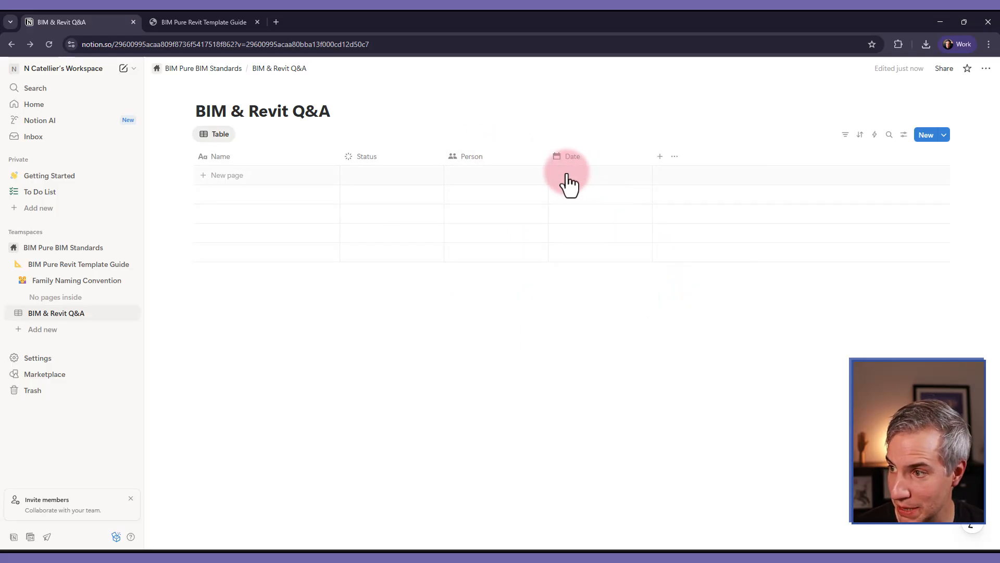
{"action": "left_click", "coordinate": [227, 175]}
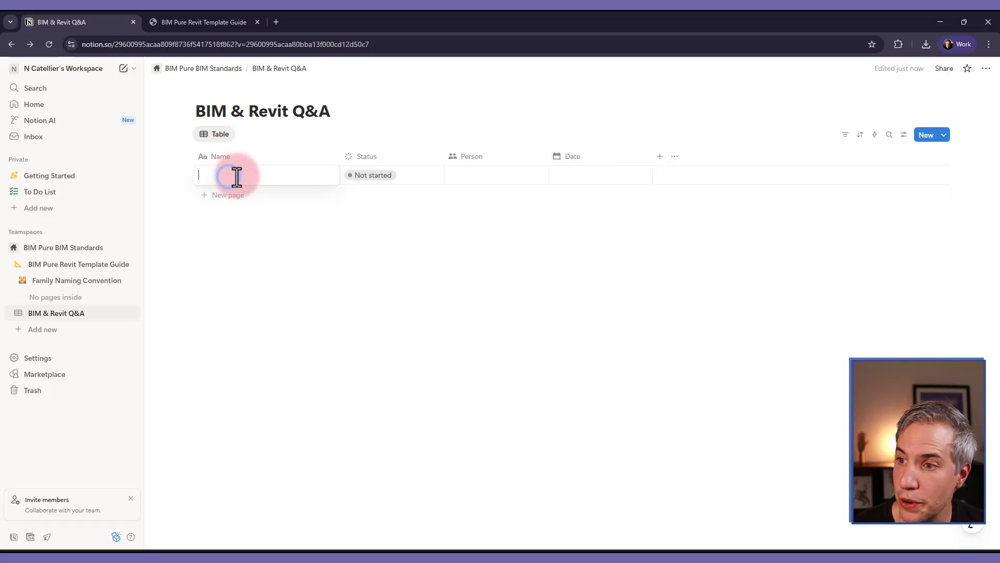
{"action": "type", "text": "HOw to fix Revit c"}
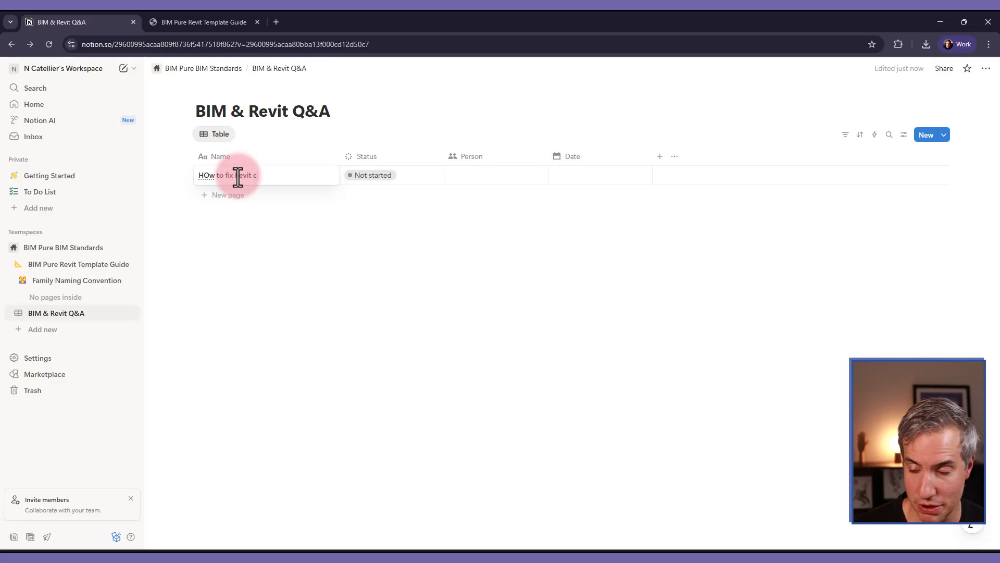
{"action": "type", "text": "oncrete visi"}
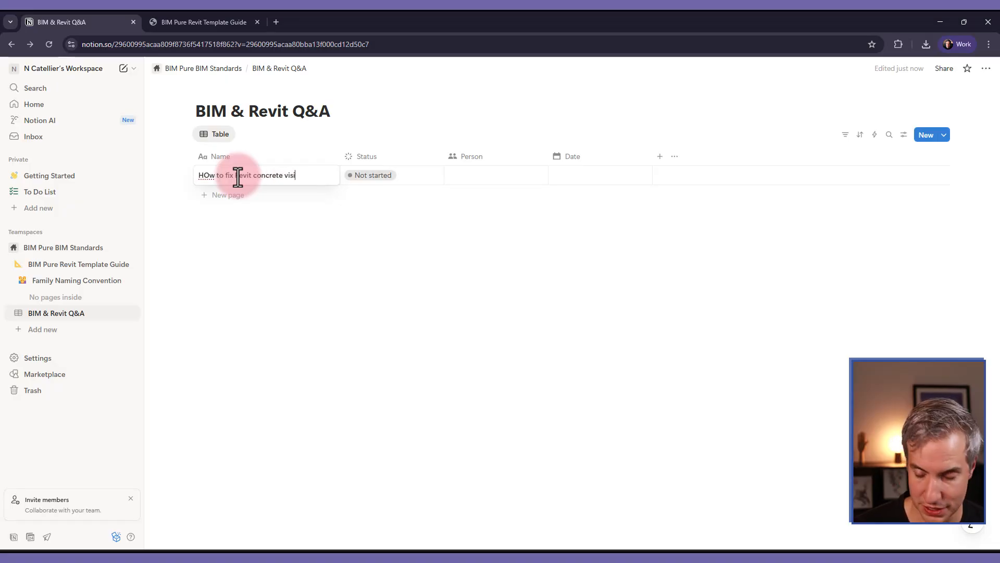
- Mark the question In progress, assign yourself, date it October 17, 2025, and add an icon
{"action": "left_click", "coordinate": [372, 175]}
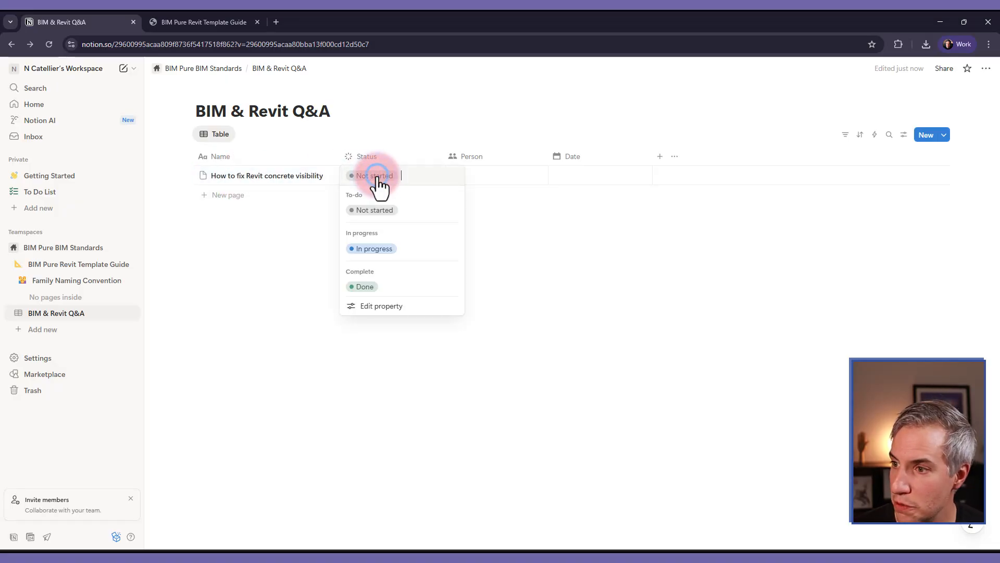
{"action": "left_click", "coordinate": [374, 248]}
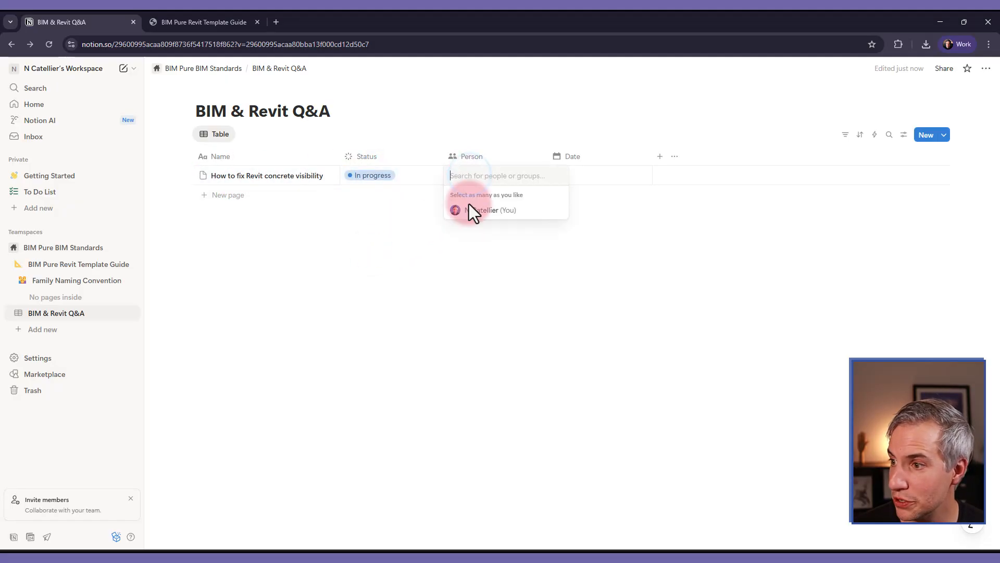
{"action": "left_click", "coordinate": [470, 210]}
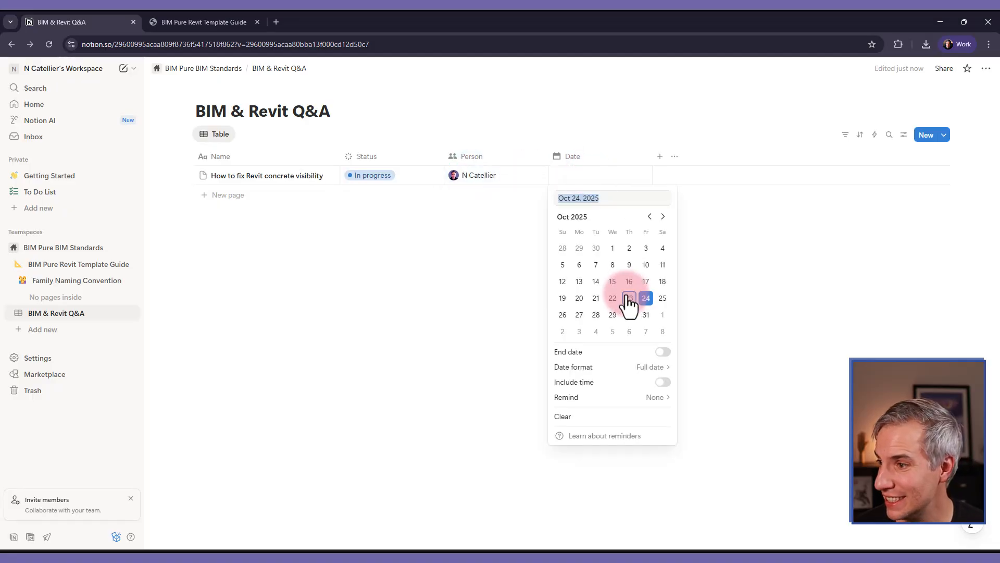
{"action": "left_click", "coordinate": [645, 281]}
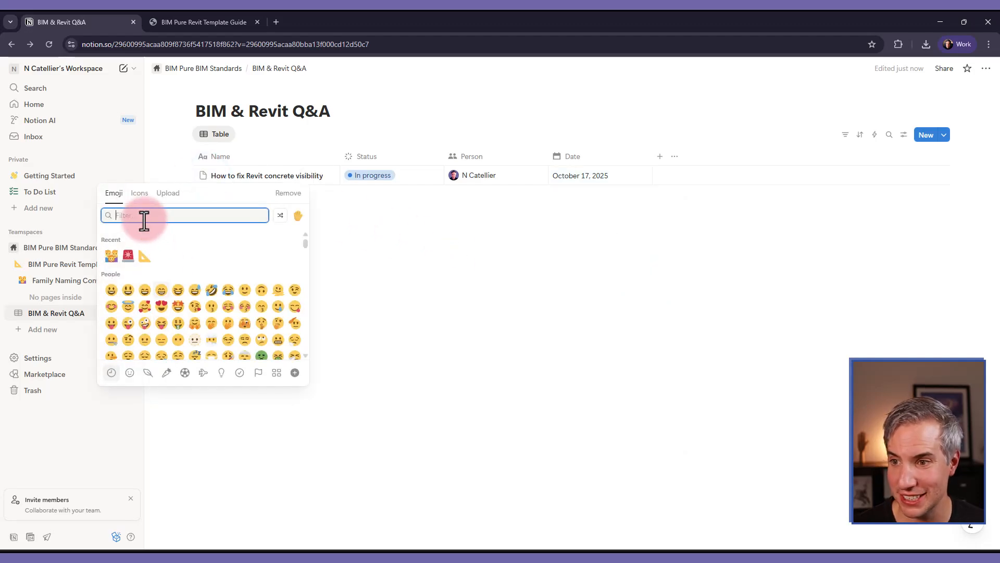
{"action": "type", "text": "pour"}
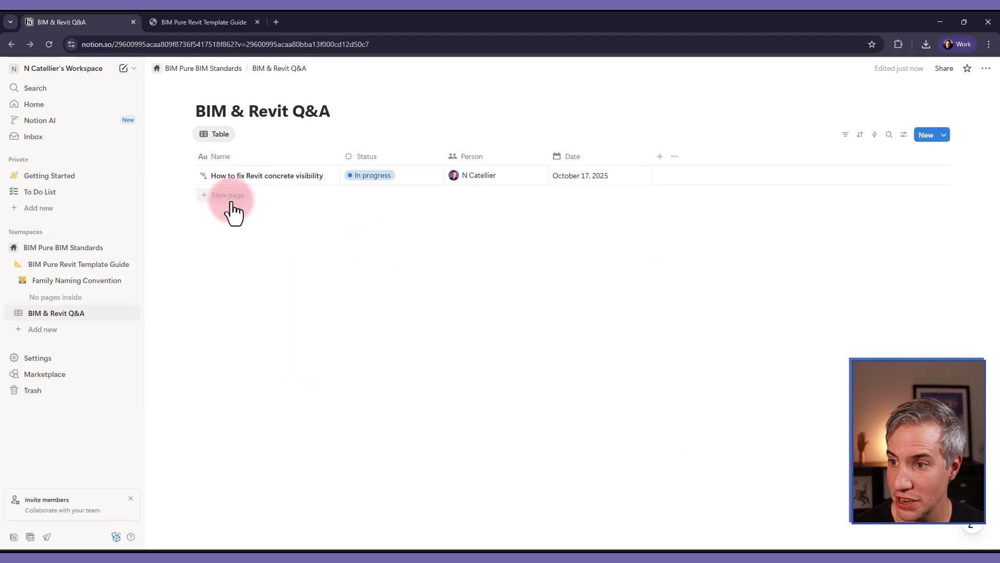
- Add the row 'How to load a family from content catalog', assigned to yourself, dated October 24, 2025
{"action": "left_click", "coordinate": [228, 195]}
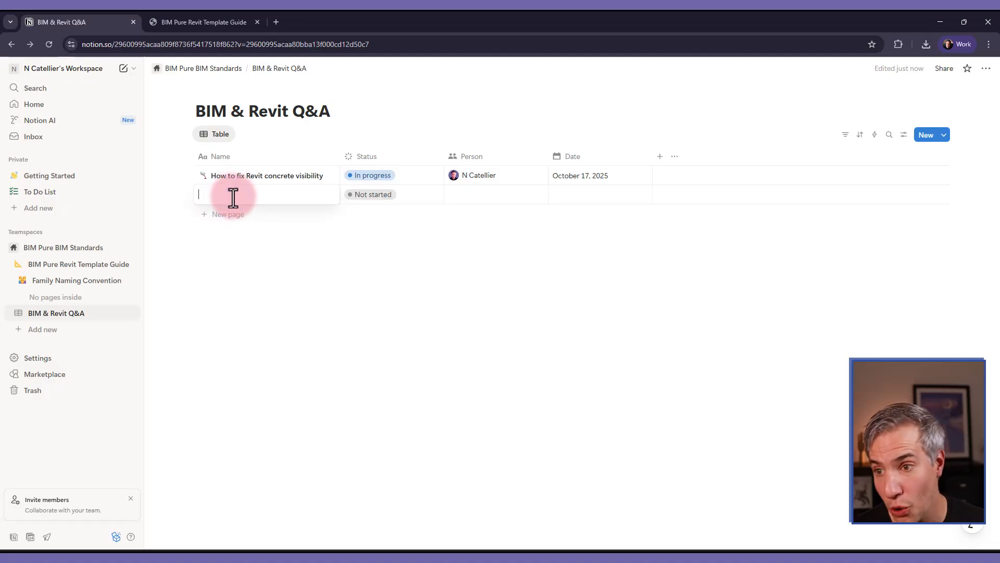
{"action": "type", "text": "How to load a family from"}
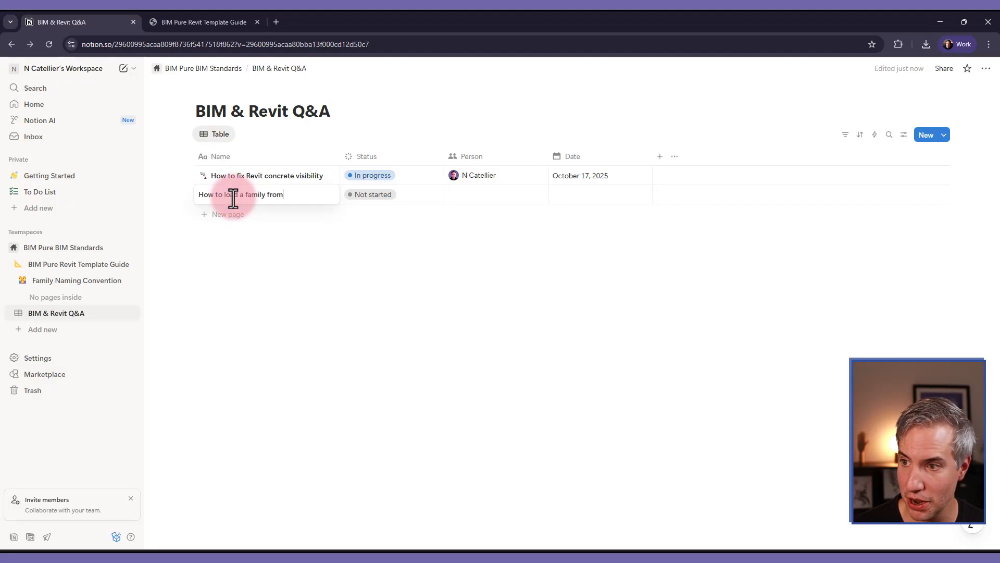
{"action": "type", "text": "content catalog"}
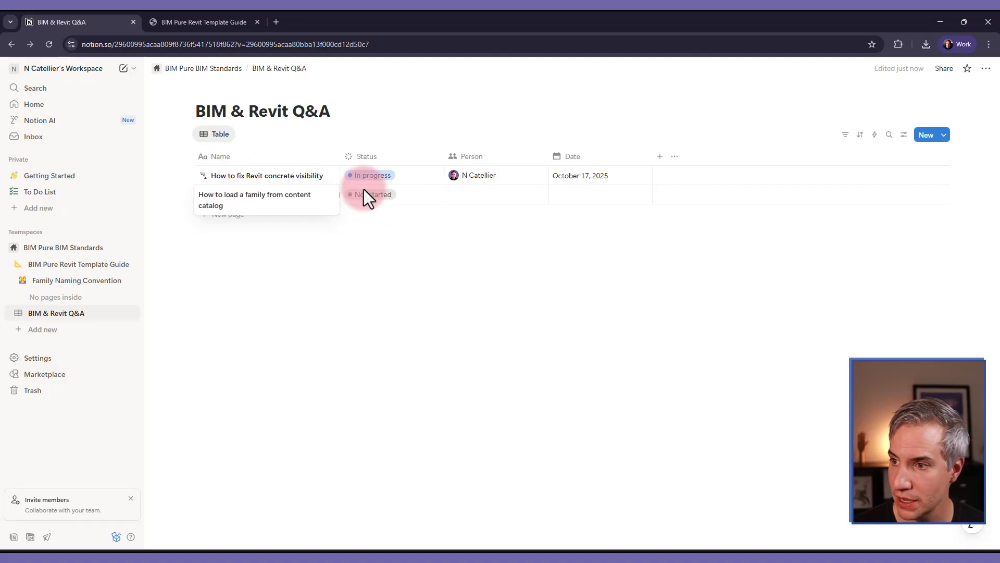
{"action": "left_click", "coordinate": [497, 194]}
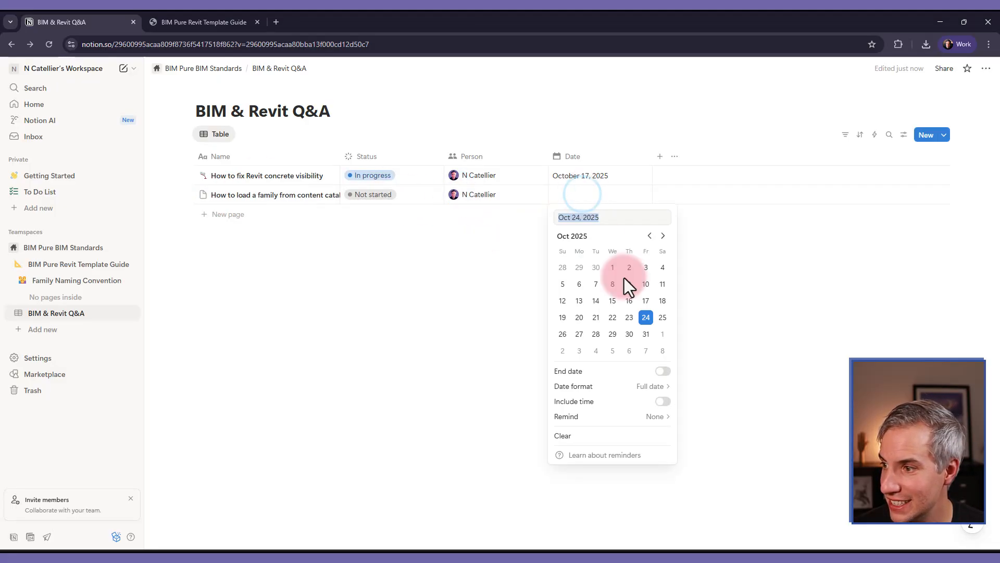
{"action": "left_click", "coordinate": [645, 317]}
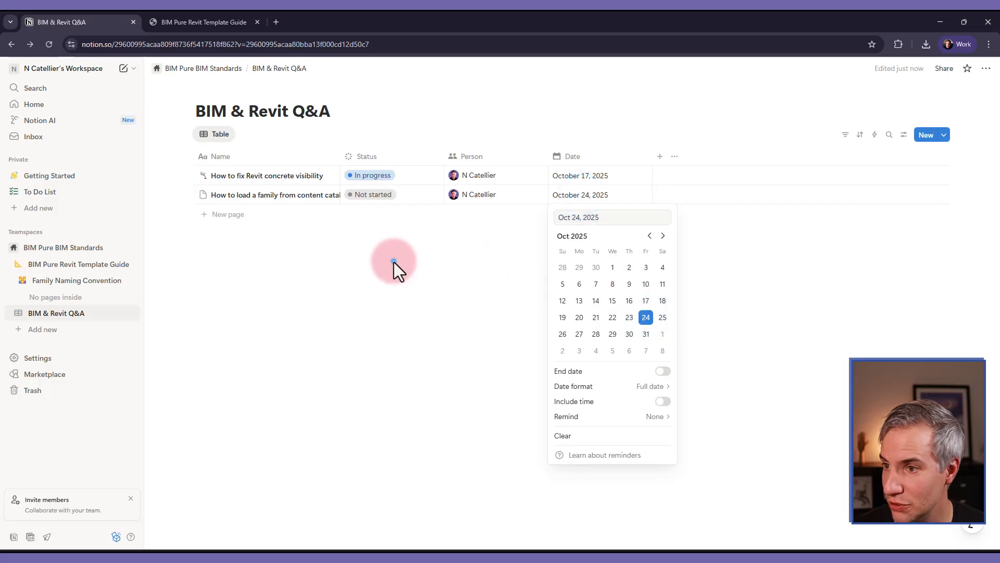
{"action": "left_click", "coordinate": [228, 157]}
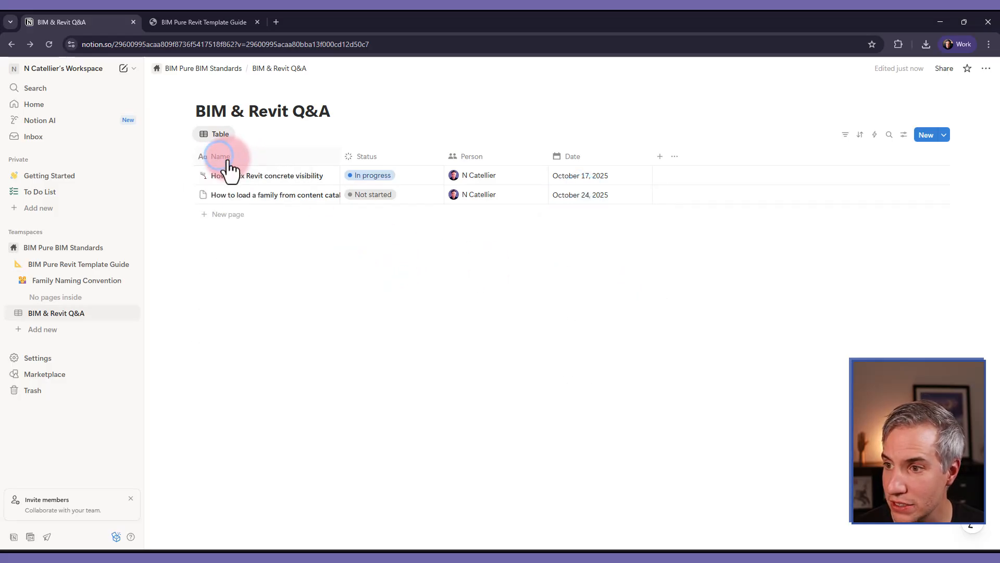
- Retitle the Name header as 'Question' and the Person header as 'Answered By'
{"action": "left_click", "coordinate": [220, 157]}
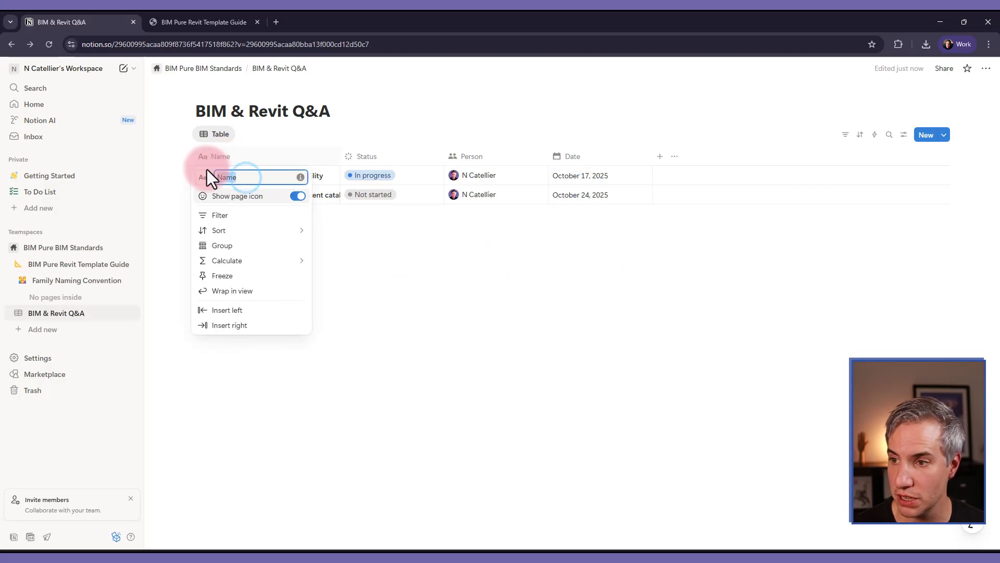
{"action": "type", "text": "Quesat"}
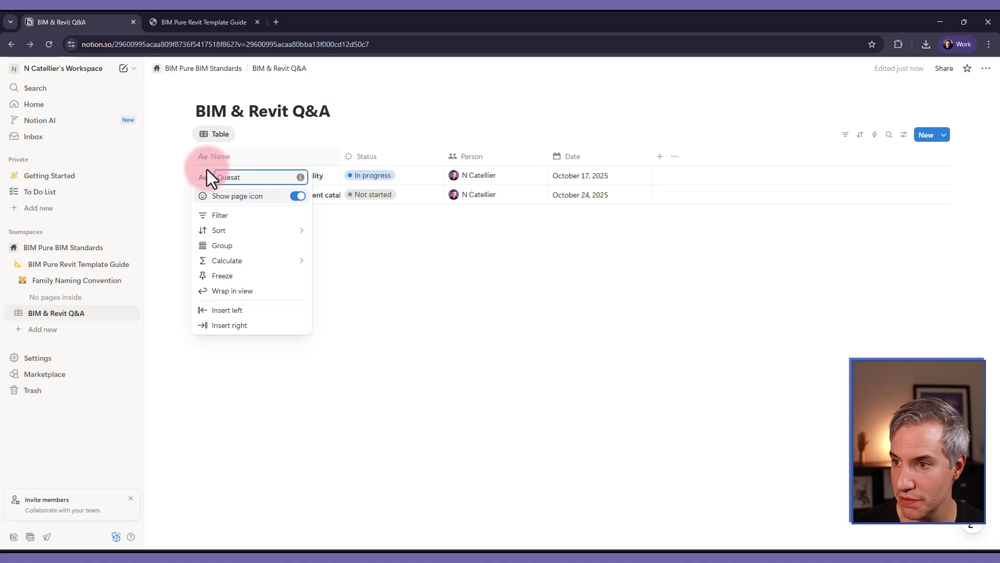
{"action": "type", "text": "Question"}
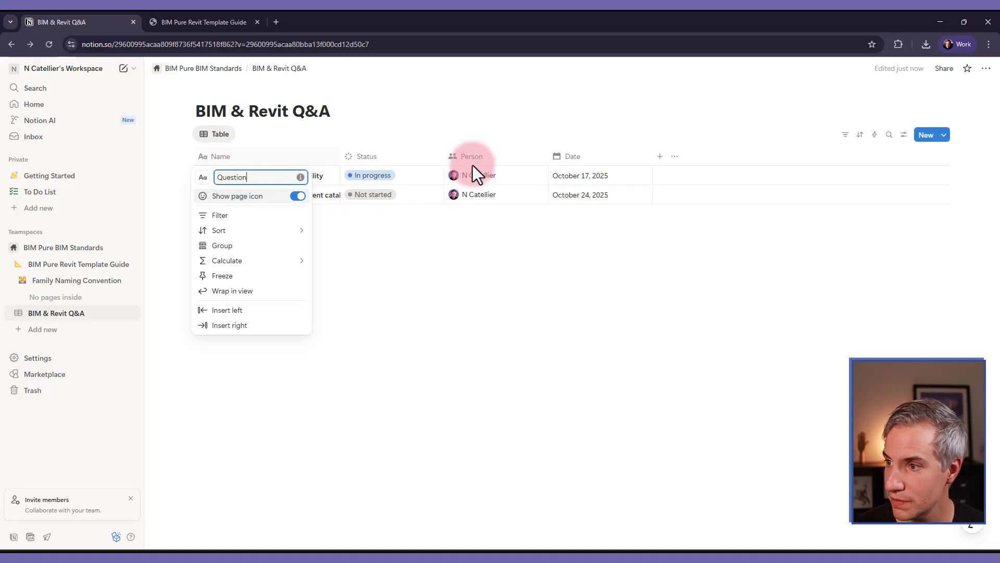
{"action": "left_click", "coordinate": [471, 156]}
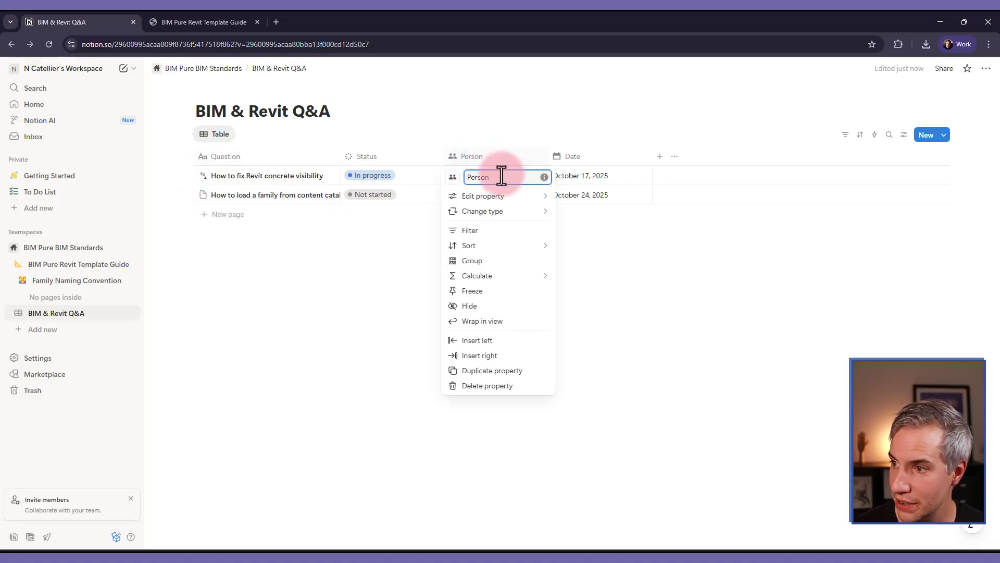
{"action": "type", "text": "Ans"}
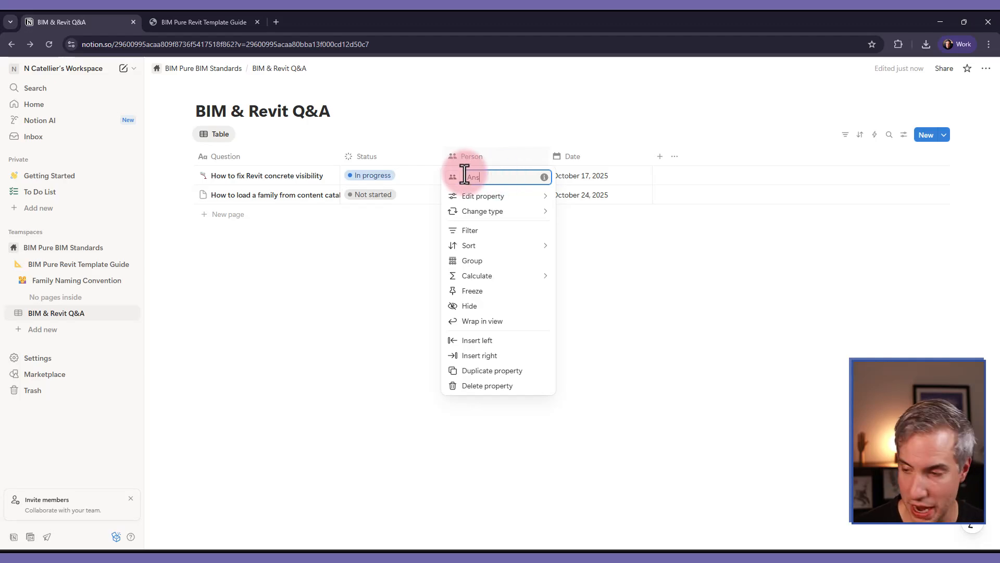
{"action": "type", "text": "Answered By"}
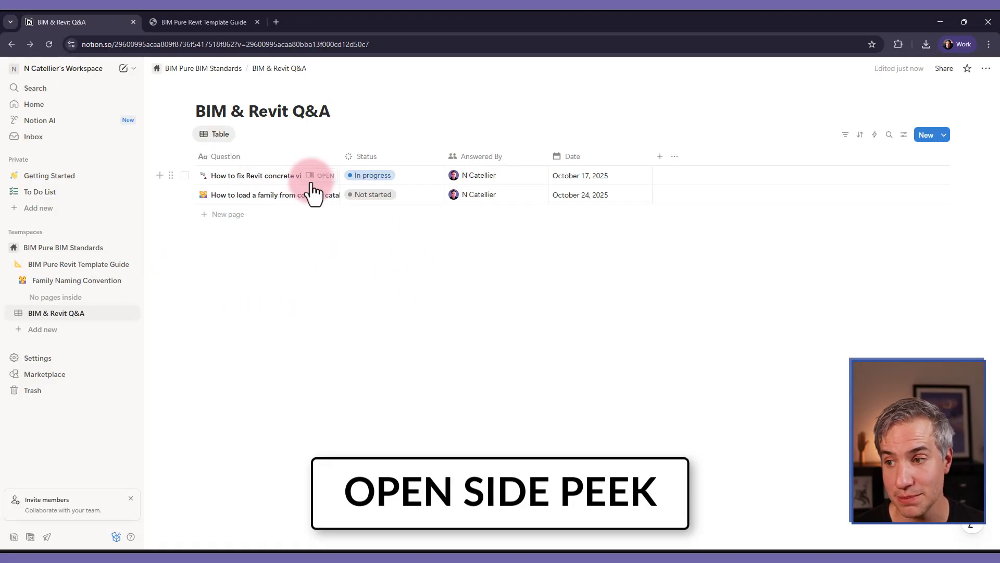
{"action": "mouse_move", "coordinate": [325, 176]}
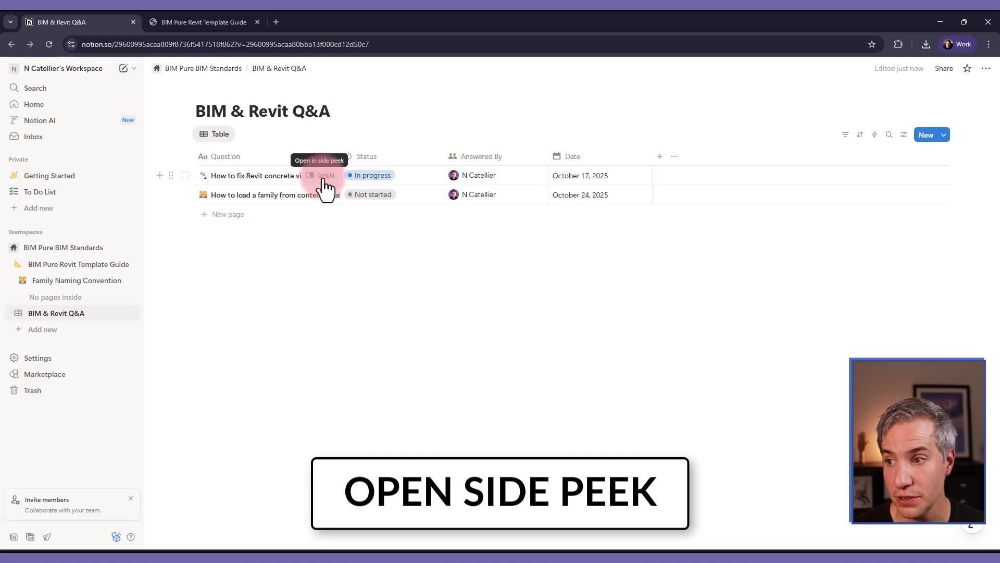
- Answer the concrete visibility question with 'Select the slab, and unhide it.' and set it to Done
{"action": "left_click", "coordinate": [325, 175]}
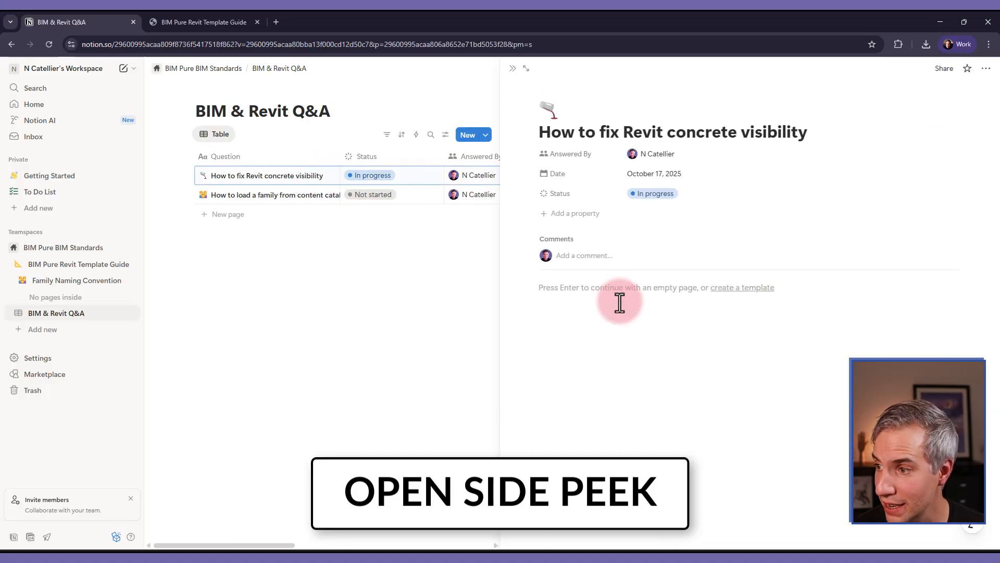
{"action": "left_click", "coordinate": [618, 287]}
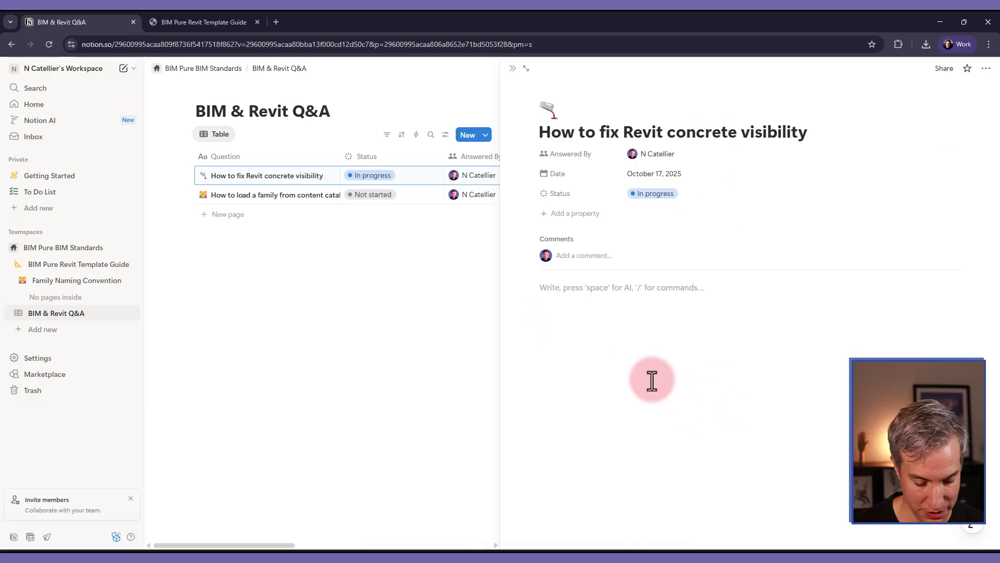
{"action": "type", "text": "Select"}
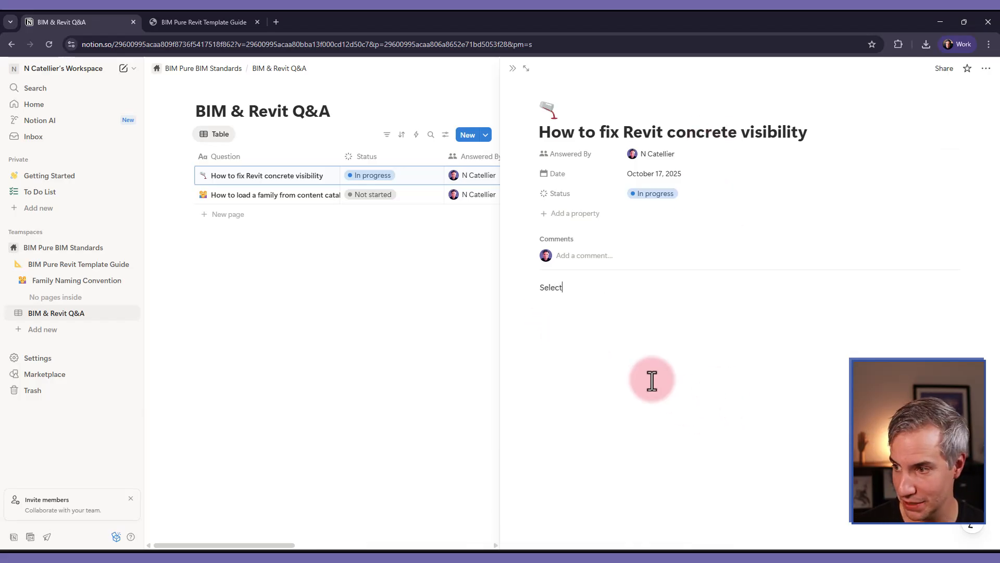
{"action": "type", "text": "the slab, and unhide it."}
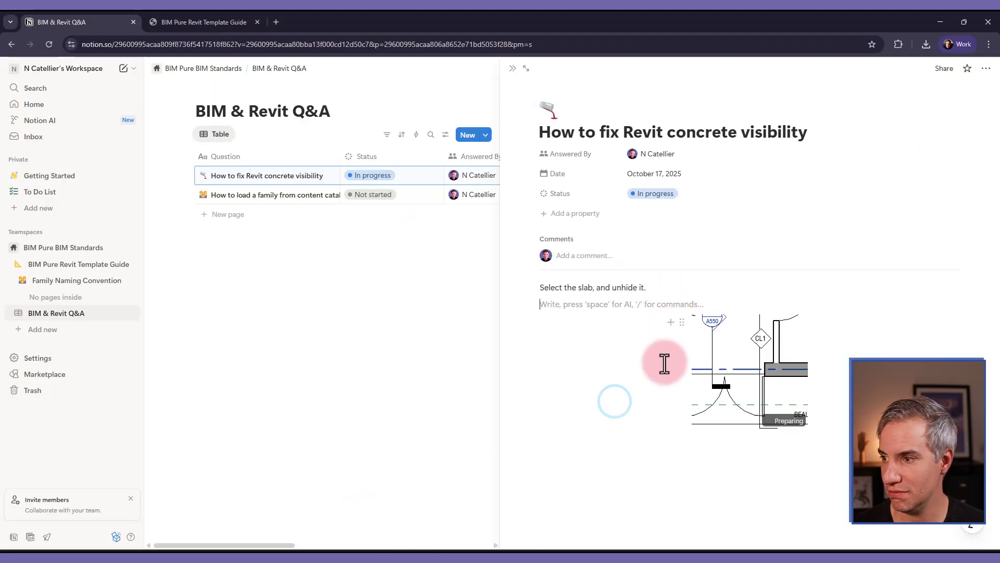
{"action": "left_click", "coordinate": [651, 194]}
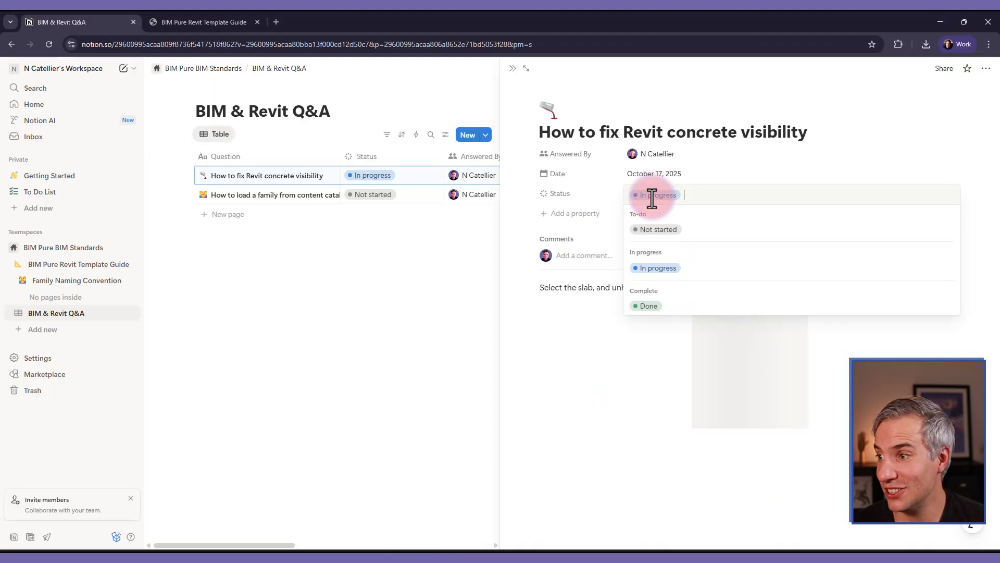
{"action": "left_click", "coordinate": [648, 306]}
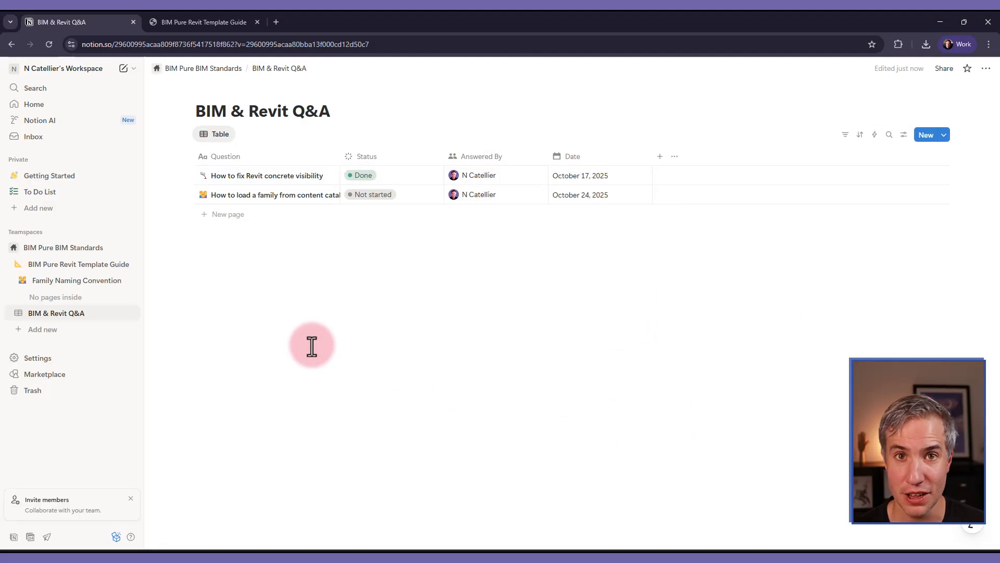
{"action": "left_click", "coordinate": [79, 263]}
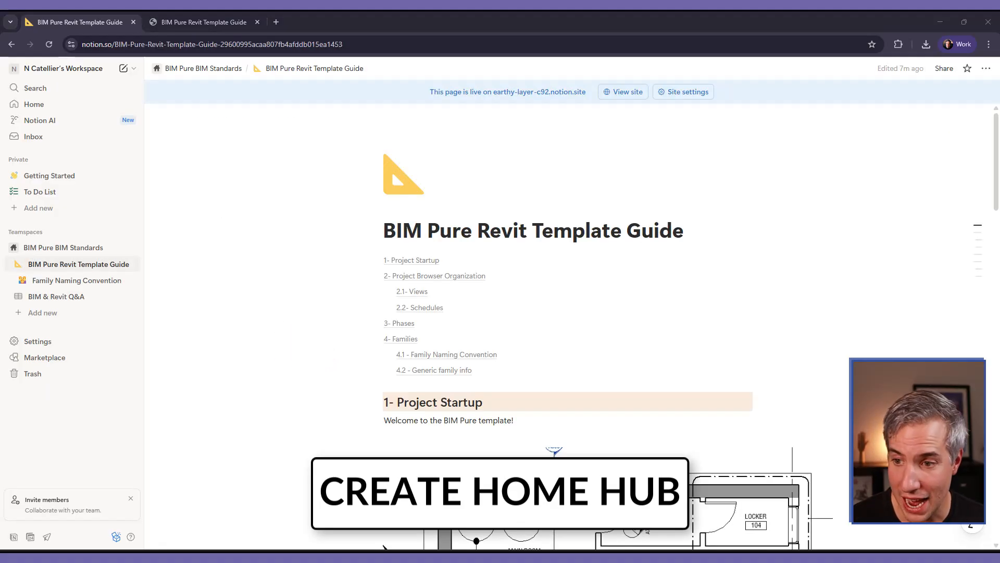
{"action": "mouse_move", "coordinate": [56, 300]}
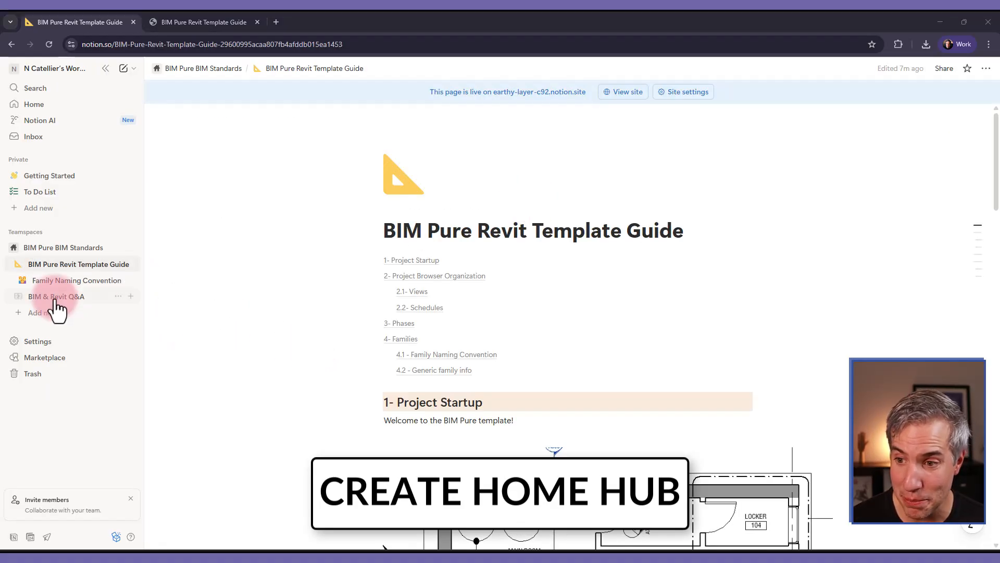
- Open the BIM & Revit Q&A page from the sidebar
{"action": "left_click", "coordinate": [56, 295]}
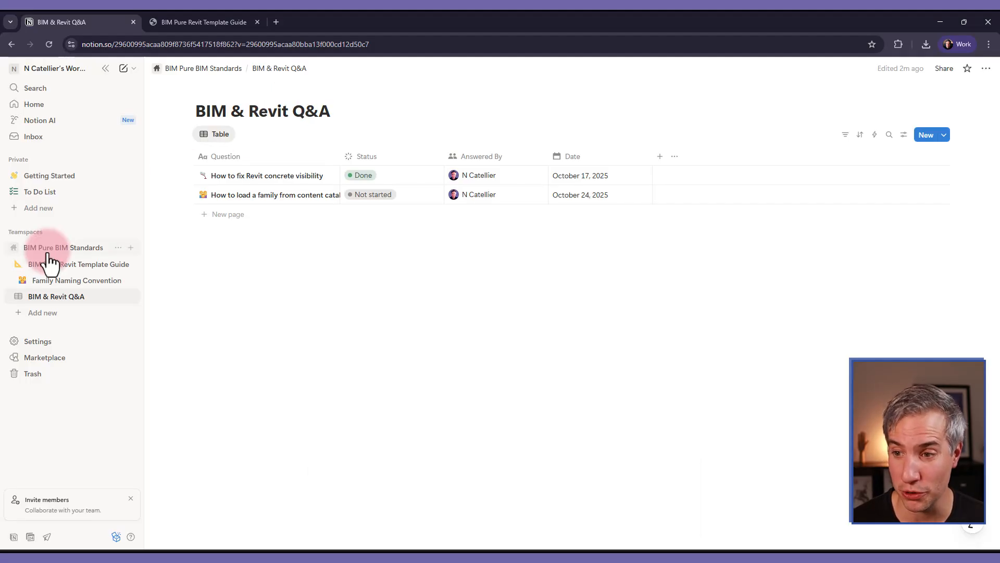
{"action": "mouse_move", "coordinate": [130, 248]}
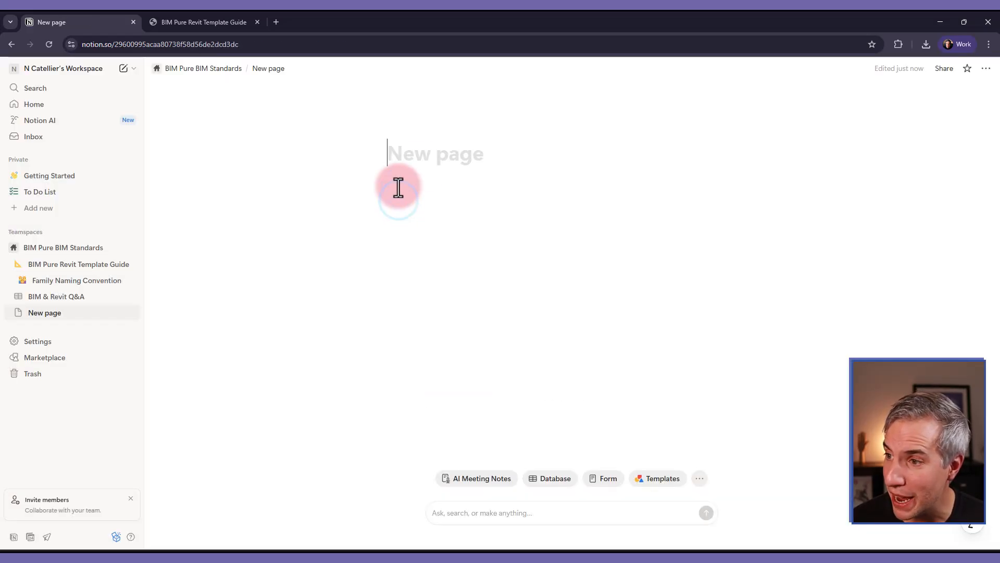
- Title the page 'Home Hub' with a house icon and the line 'Welcome to BIM Pure Notion Hub!'
{"action": "type", "text": "Home H"}
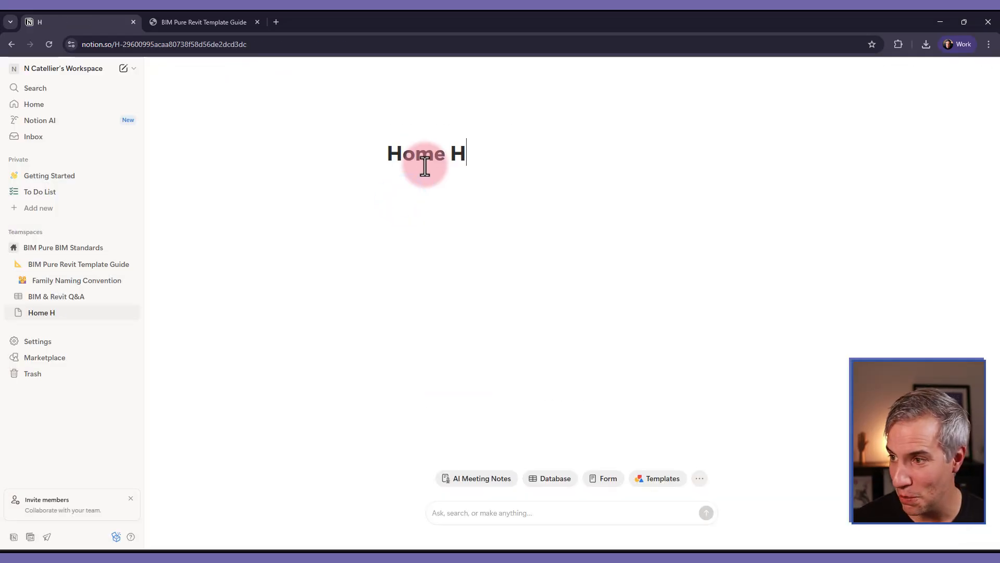
{"action": "left_click", "coordinate": [403, 141]}
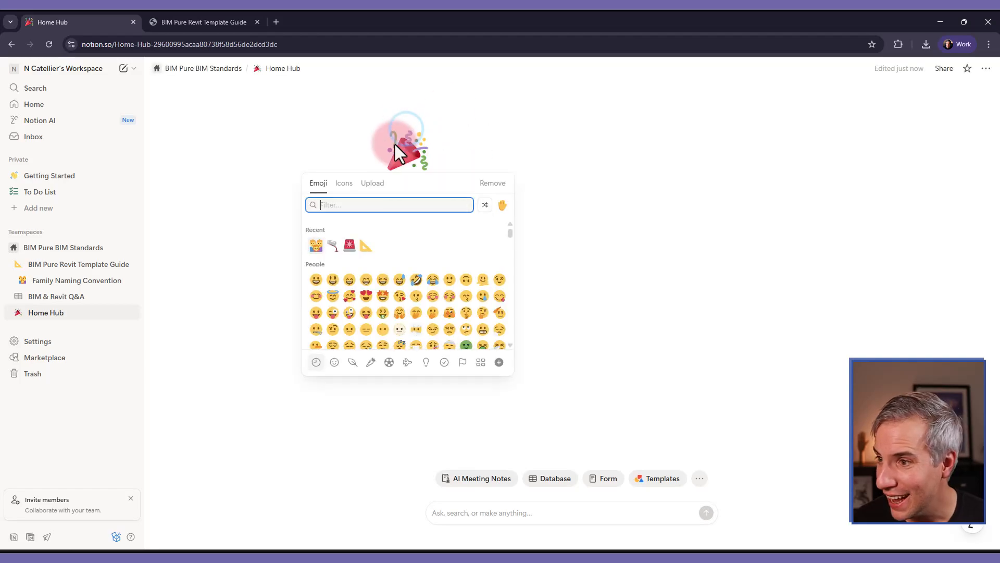
{"action": "type", "text": "home"}
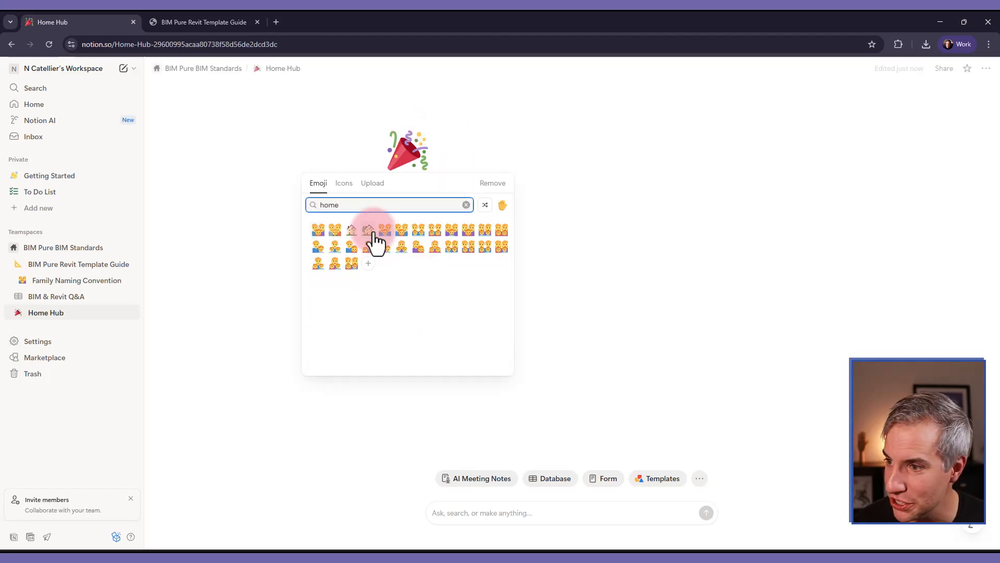
{"action": "left_click", "coordinate": [368, 229]}
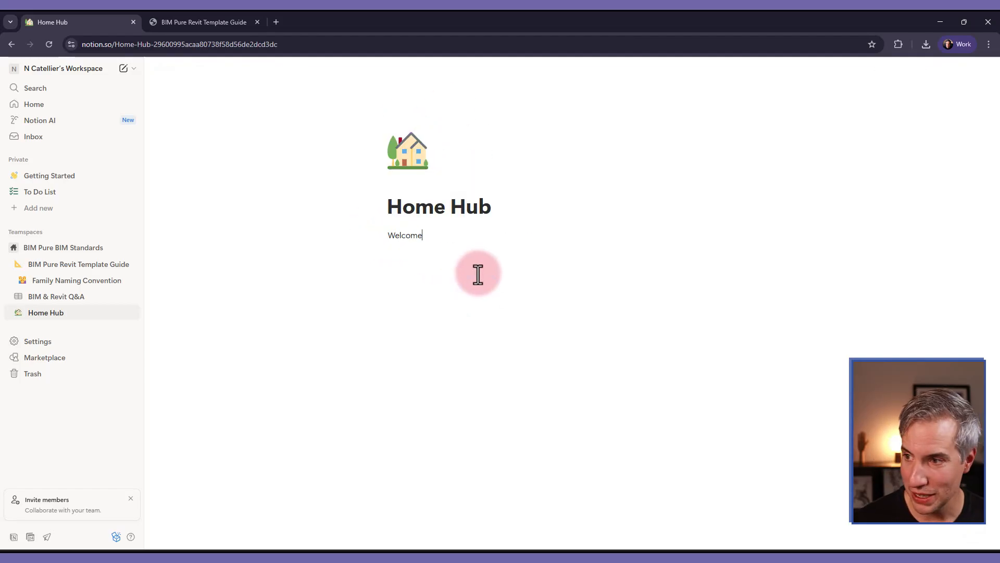
{"action": "type", "text": "to BIM Pure"}
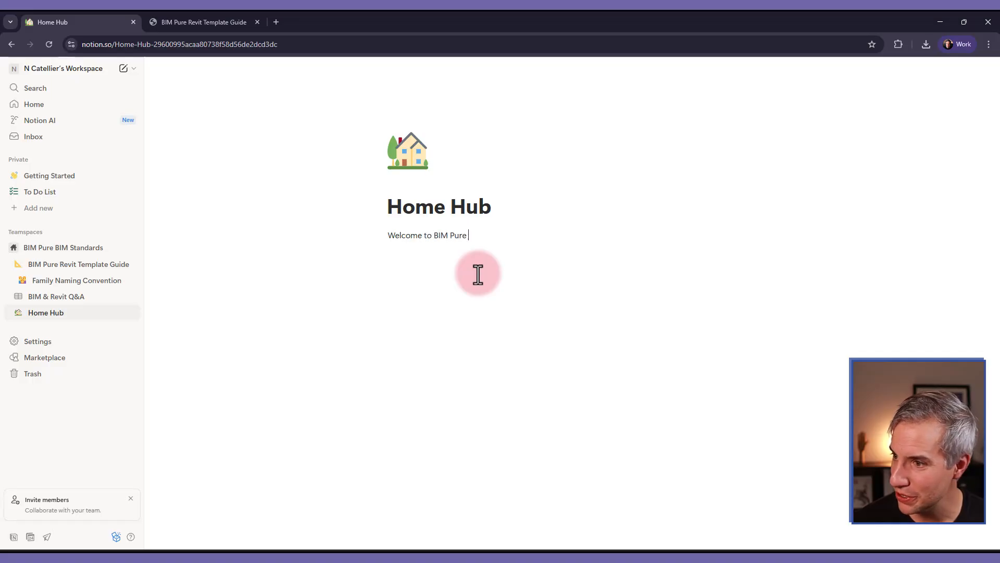
{"action": "type", "text": "Notion Hub!"}
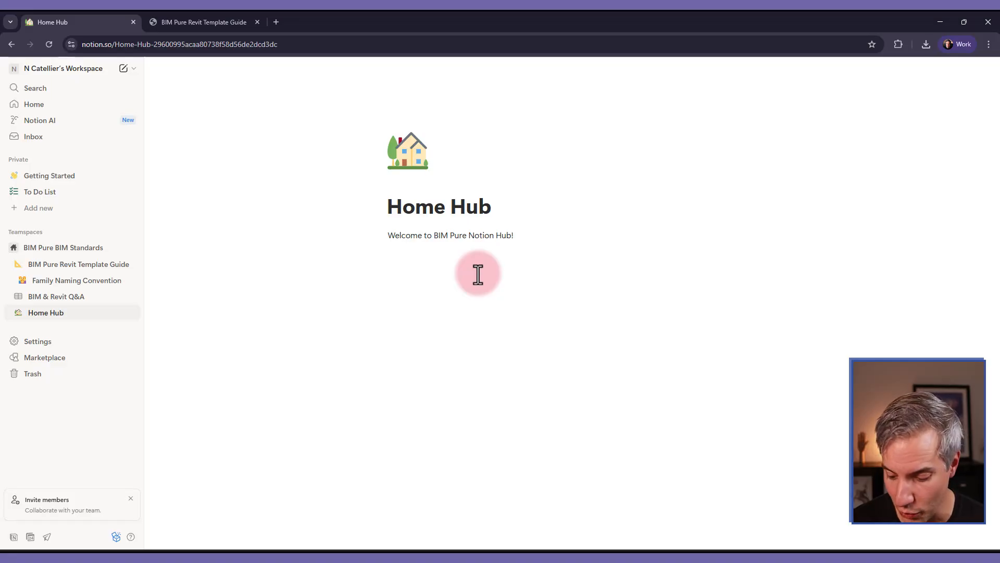
{"action": "left_click", "coordinate": [389, 261]}
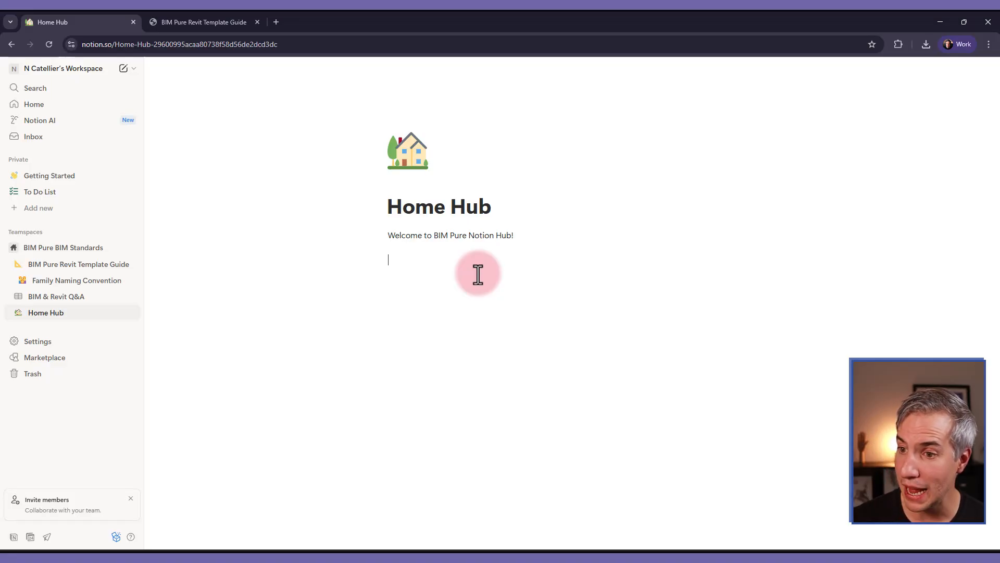
{"action": "type", "text": "/link"}
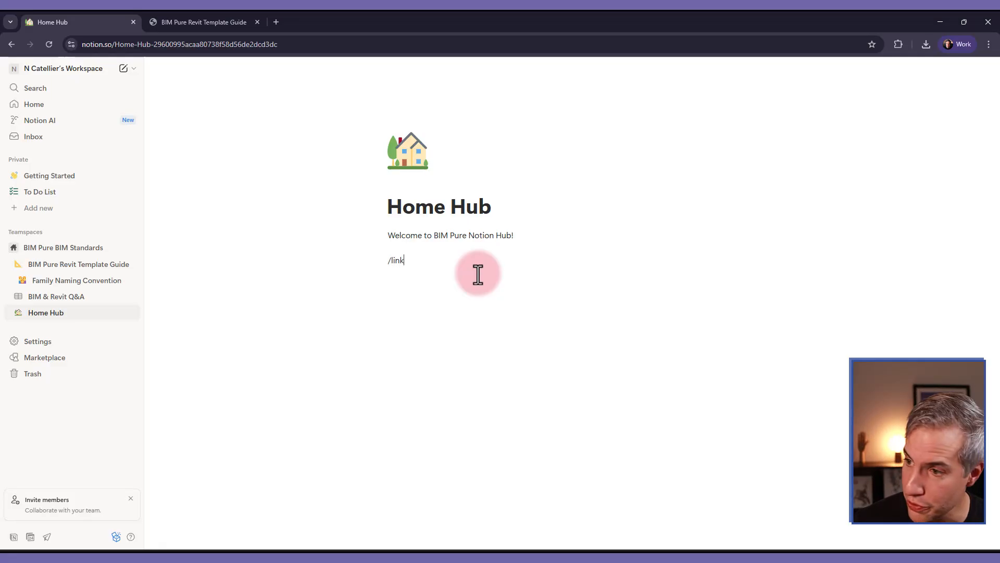
- Insert a table view linked to the existing BIM & Revit Q&A data source
{"action": "type", "text": "/table"}
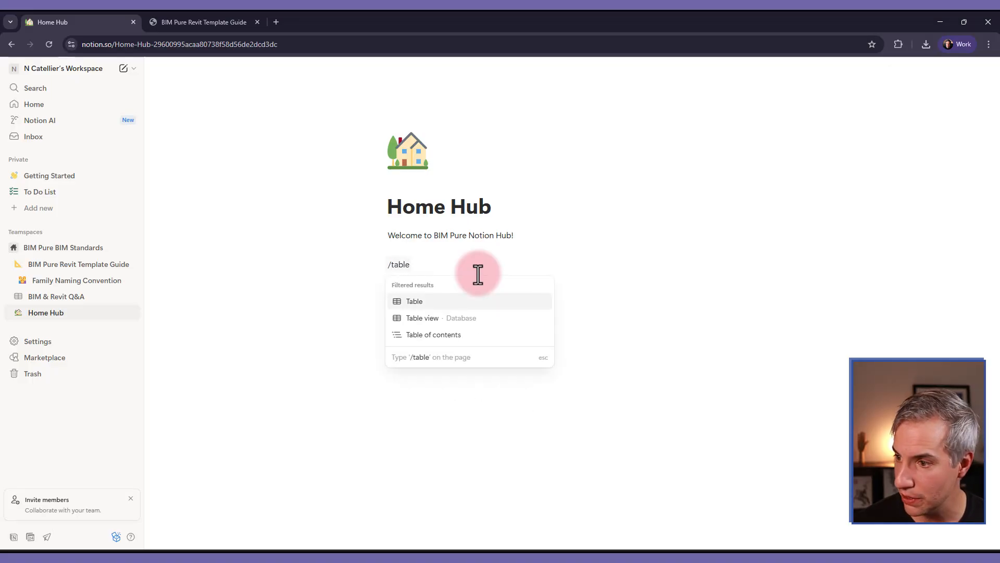
{"action": "mouse_move", "coordinate": [422, 318]}
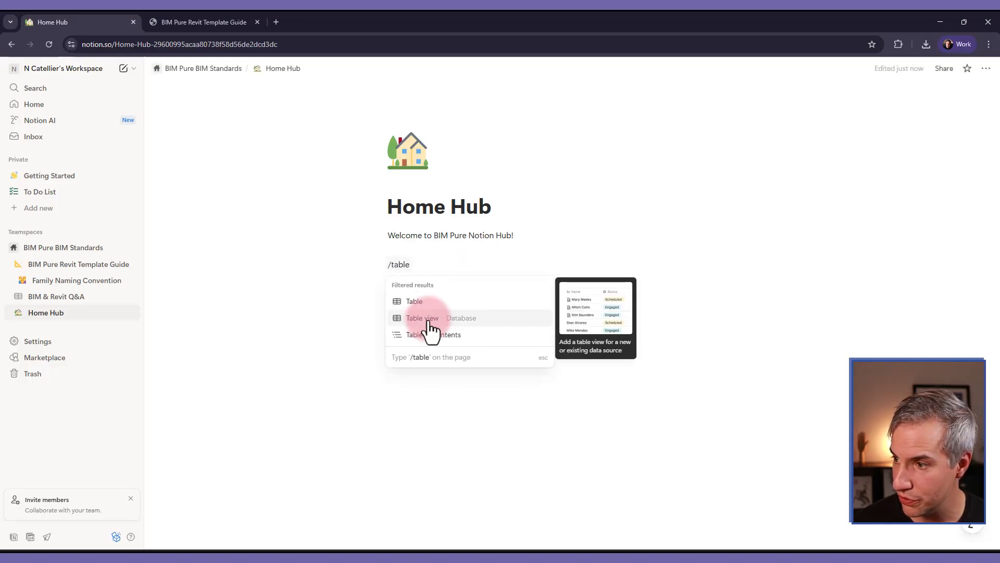
{"action": "left_click", "coordinate": [421, 318]}
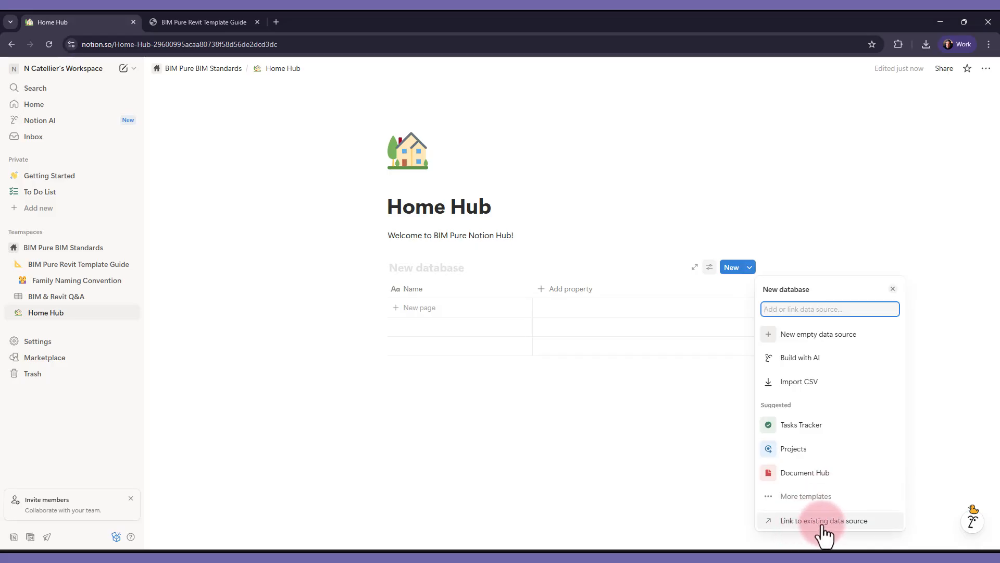
{"action": "left_click", "coordinate": [824, 520]}
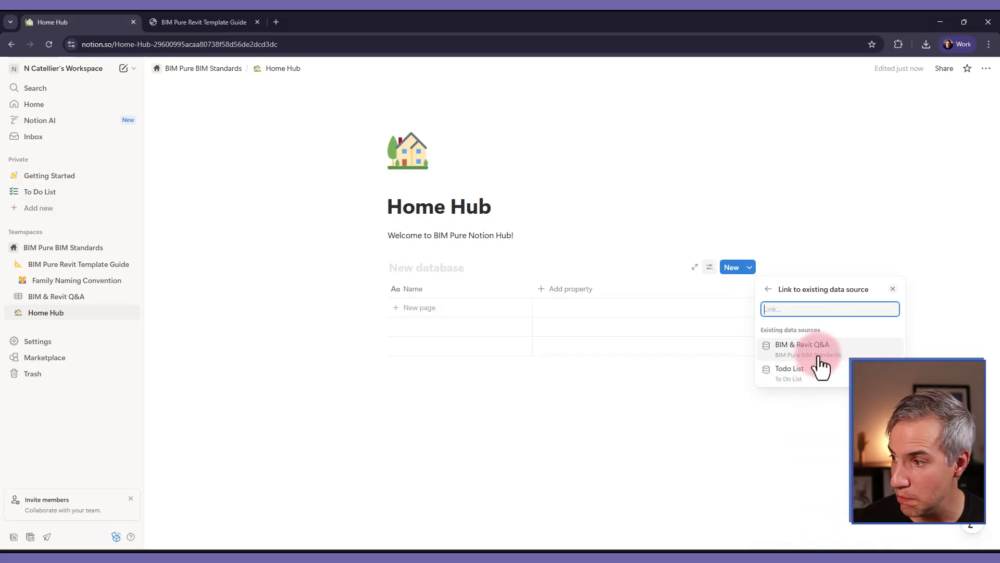
{"action": "left_click", "coordinate": [802, 345]}
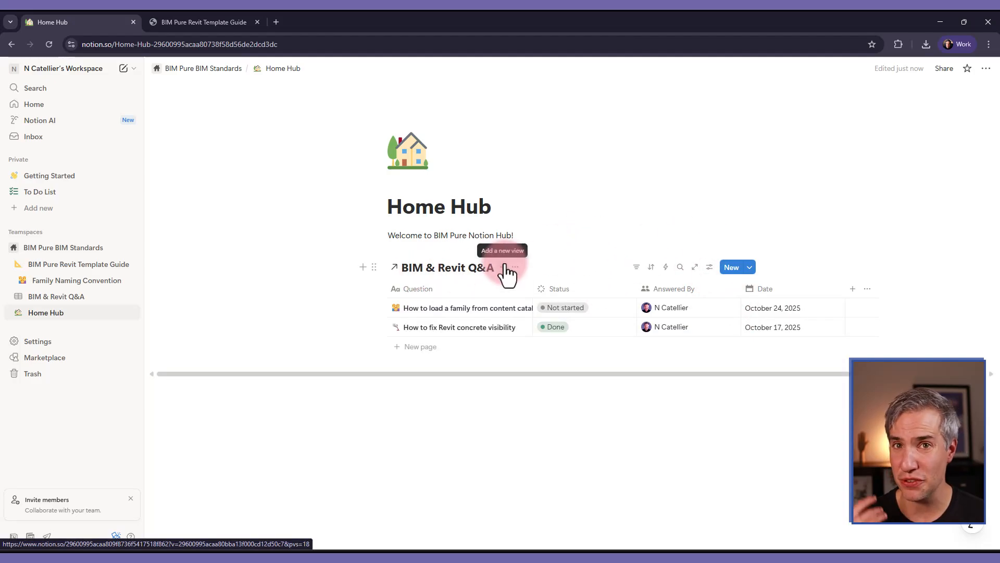
{"action": "mouse_move", "coordinate": [721, 281]}
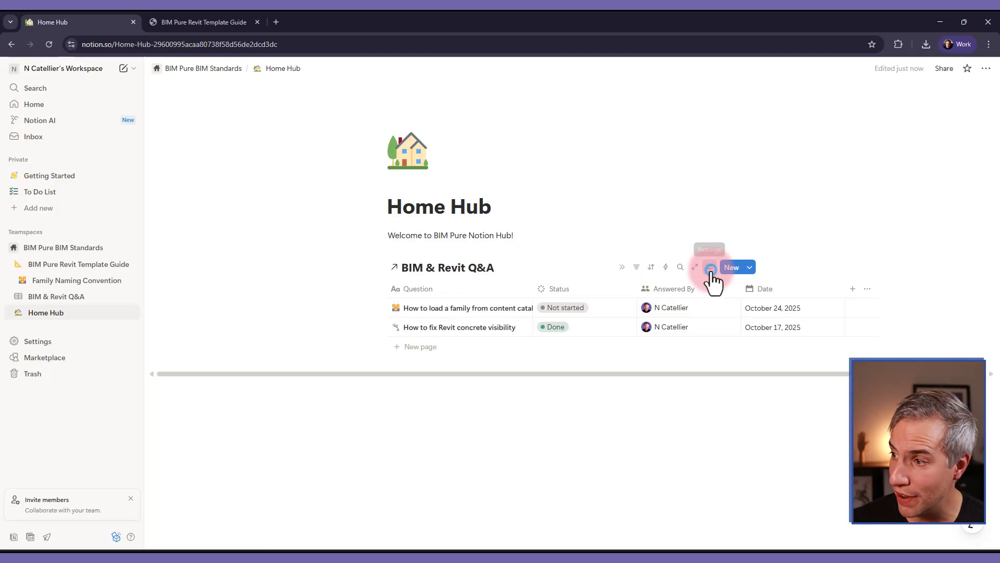
- Switch the linked Q&A view's layout to List
{"action": "left_click", "coordinate": [709, 267]}
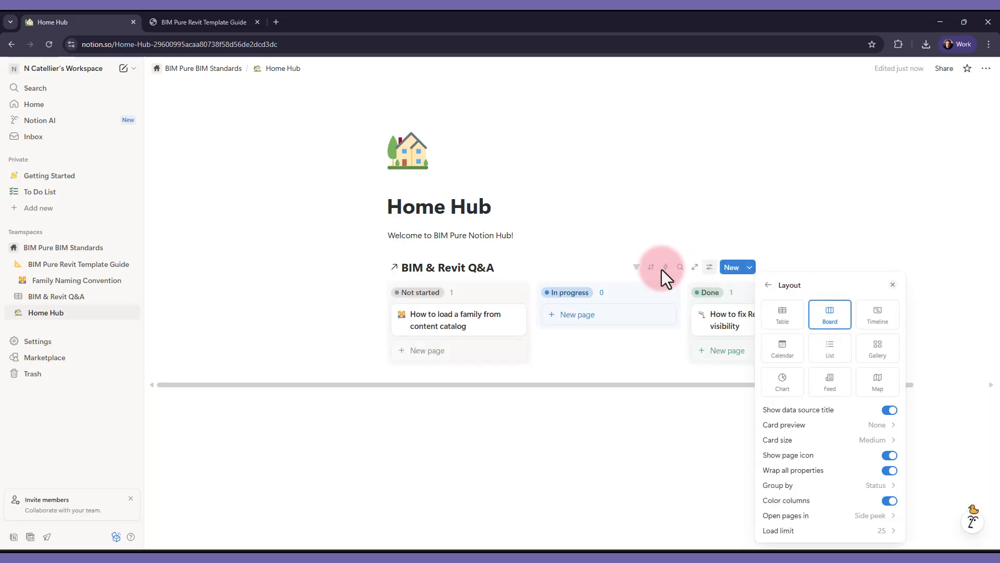
{"action": "left_click", "coordinate": [877, 313]}
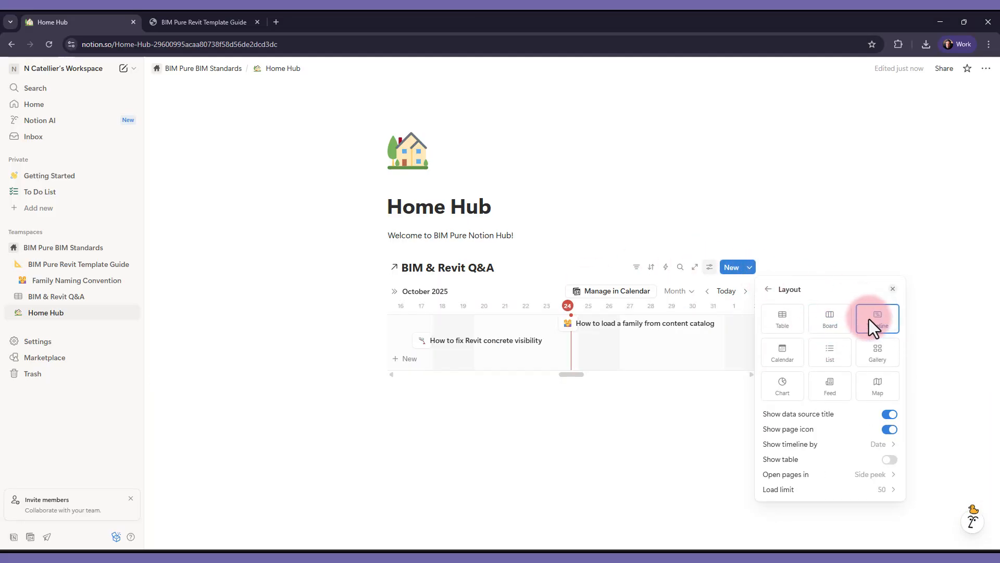
{"action": "left_click", "coordinate": [877, 352]}
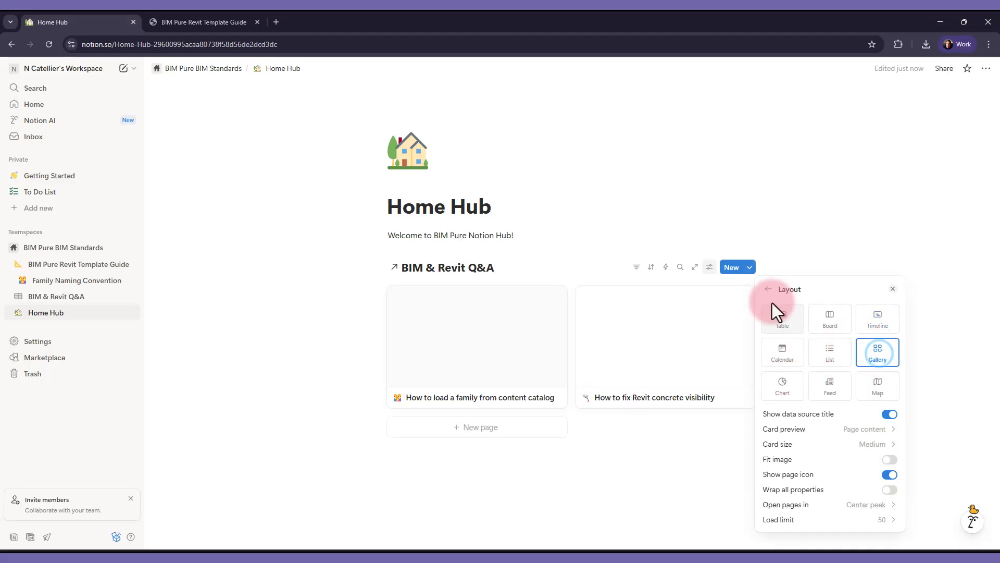
{"action": "left_click", "coordinate": [829, 351]}
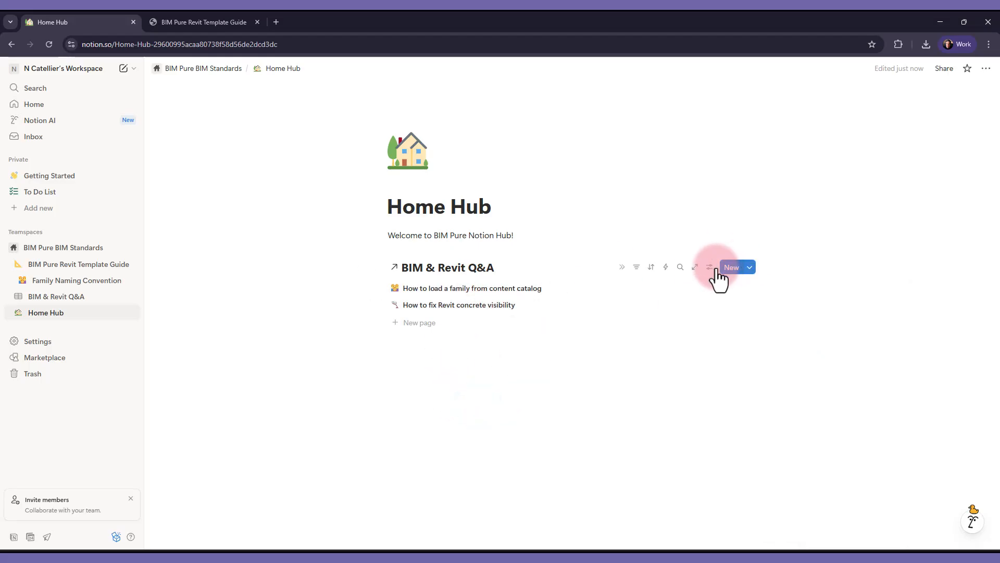
- Show all hidden properties so Answered By, Date and Status appear
{"action": "left_click", "coordinate": [710, 266]}
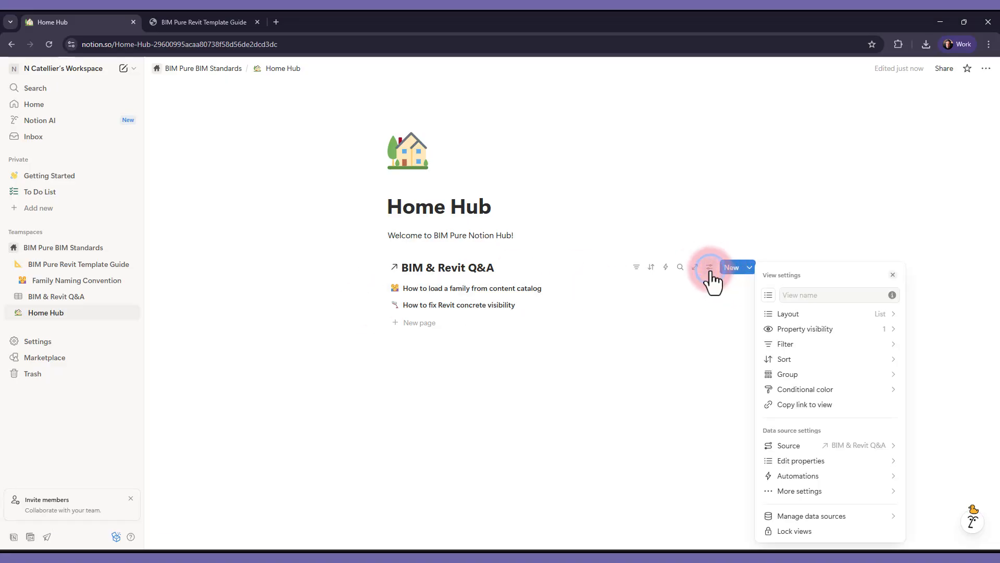
{"action": "mouse_move", "coordinate": [848, 475]}
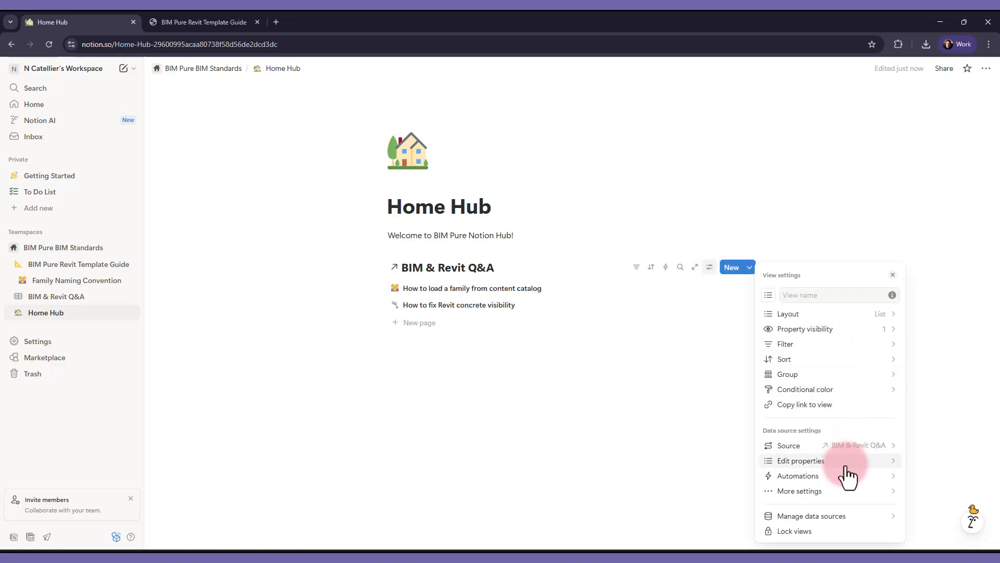
{"action": "mouse_move", "coordinate": [752, 308]}
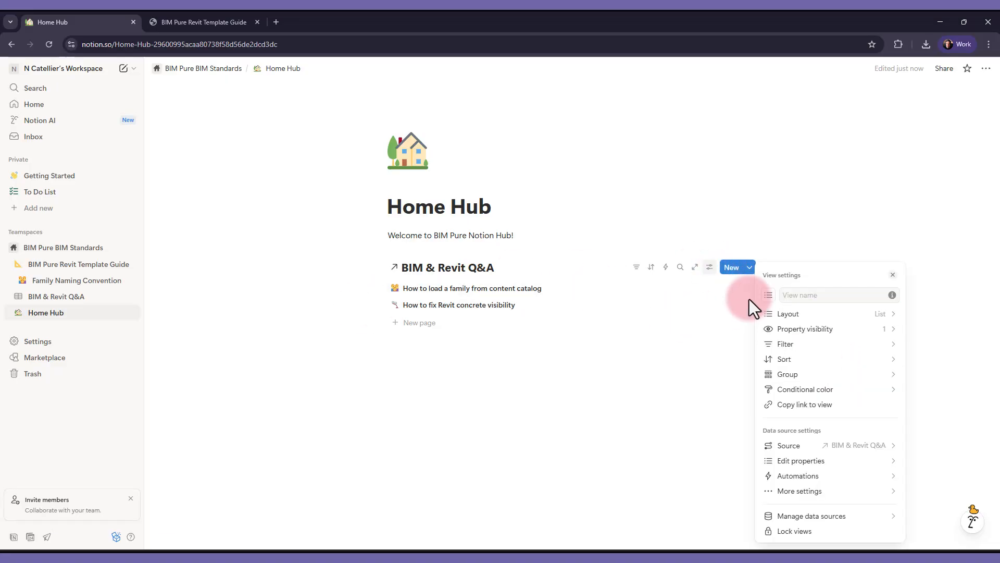
{"action": "left_click", "coordinate": [805, 329]}
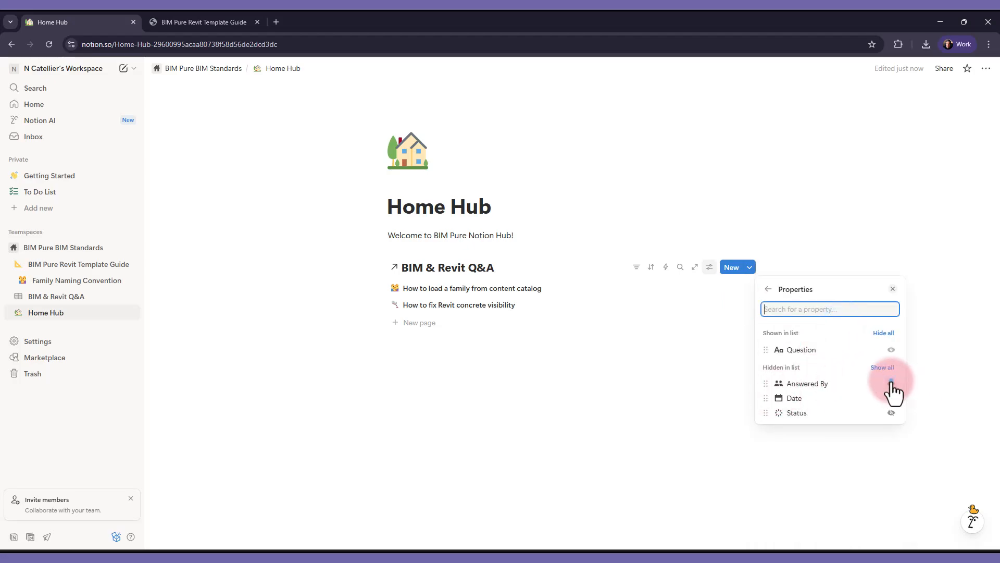
{"action": "left_click", "coordinate": [882, 368]}
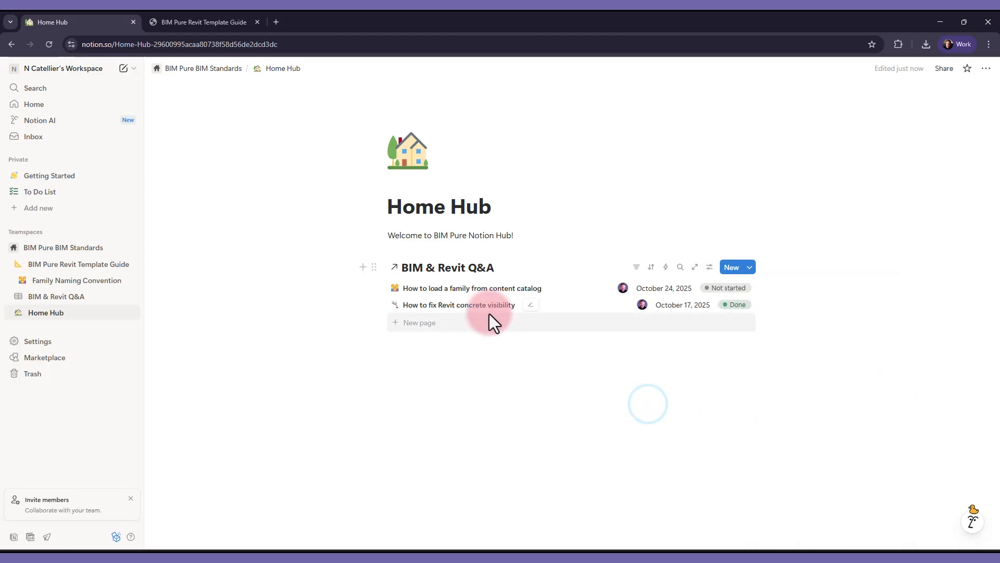
- Add a 'BIM Revit Template Guide' heading to Home Hub
{"action": "type", "text": "##"}
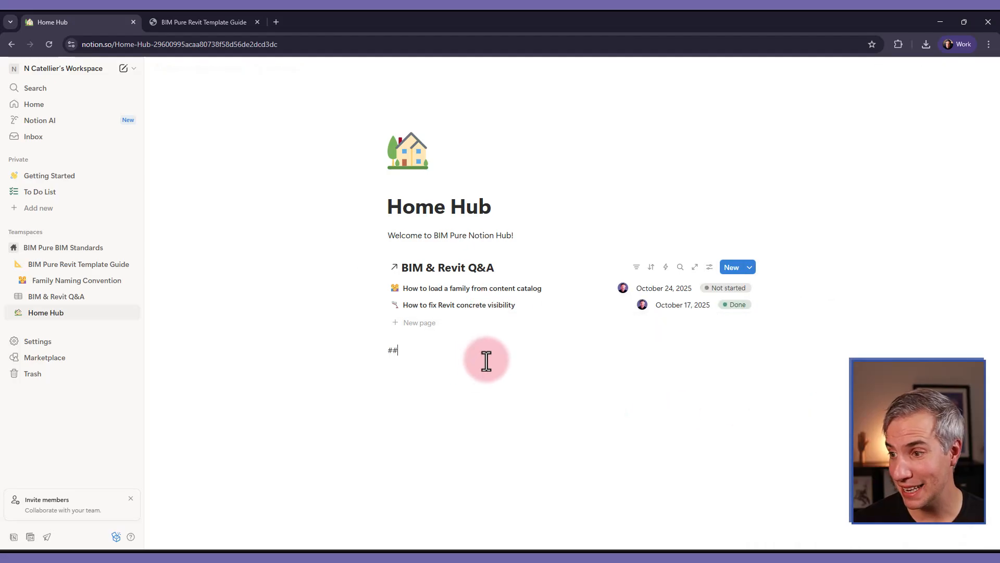
{"action": "type", "text": "B"}
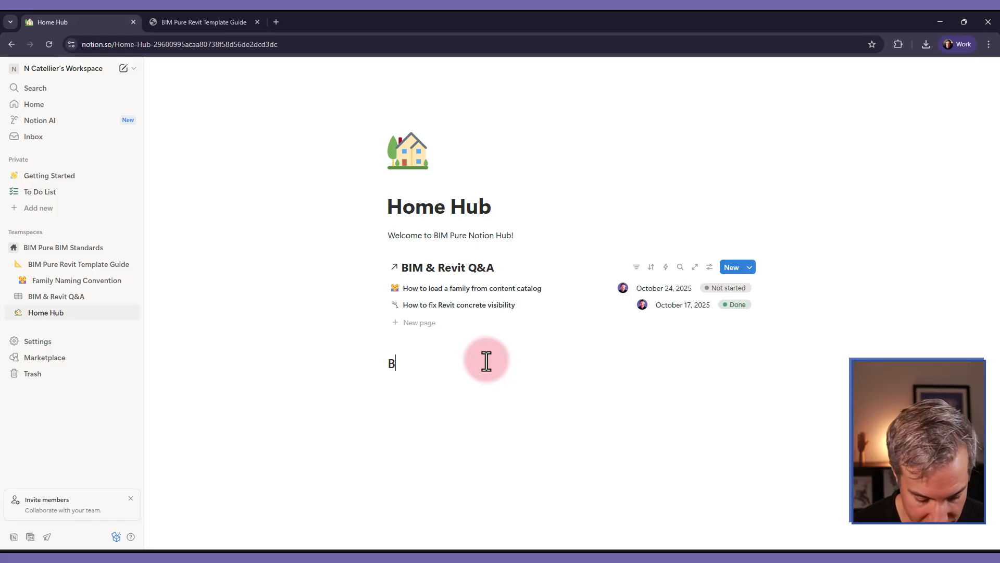
{"action": "type", "text": "IM Re"}
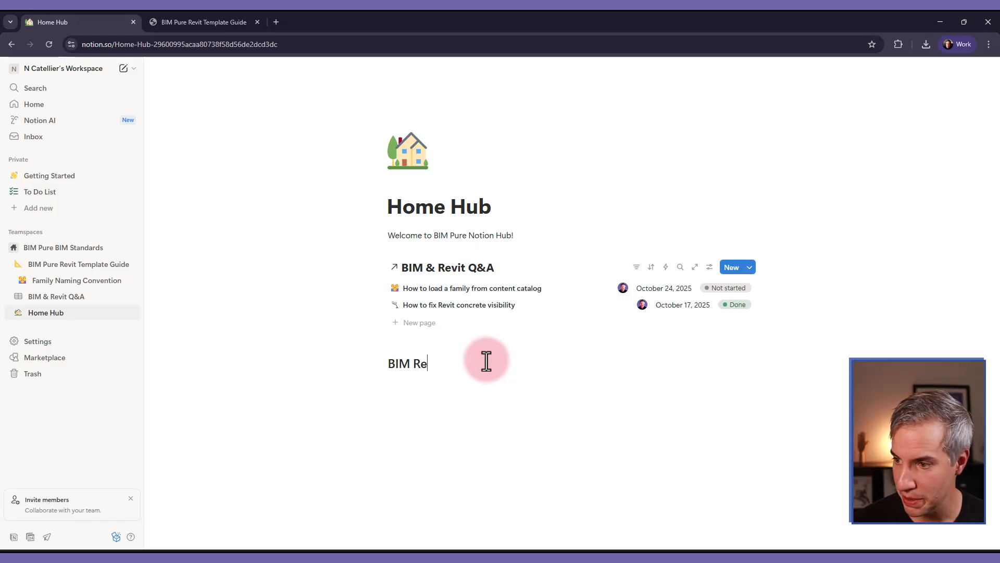
{"action": "type", "text": "vit Template Guide"}
{"action": "type", "text": "/"}
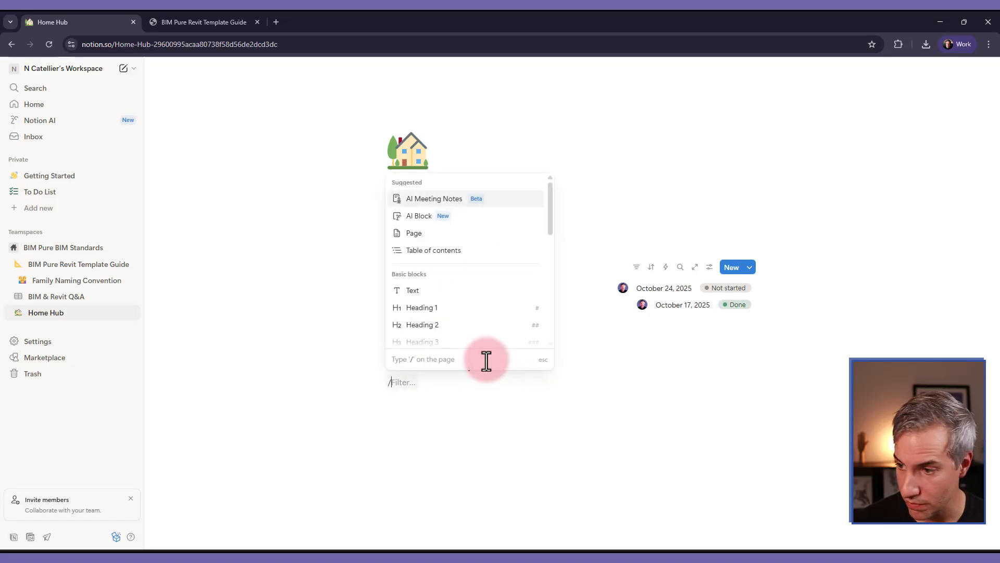
- Insert a link to the BIM Pure Revit Template Guide page below the heading
{"action": "type", "text": "link"}
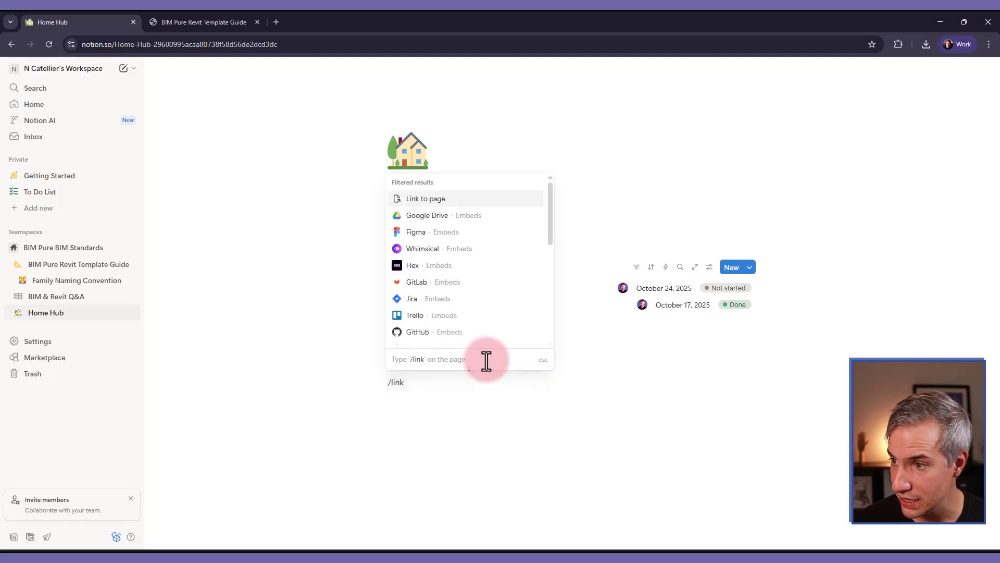
{"action": "mouse_move", "coordinate": [425, 198]}
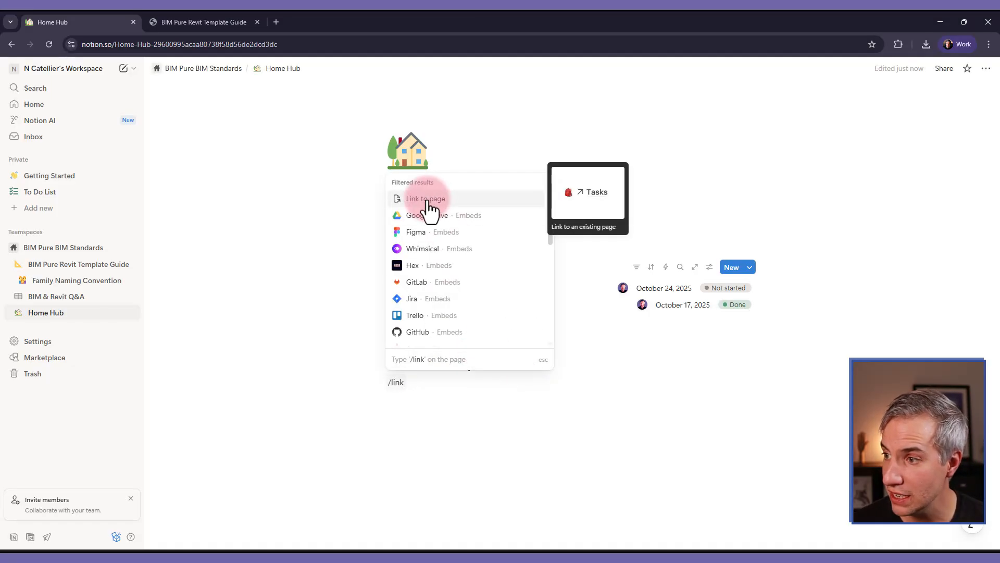
{"action": "left_click", "coordinate": [425, 198]}
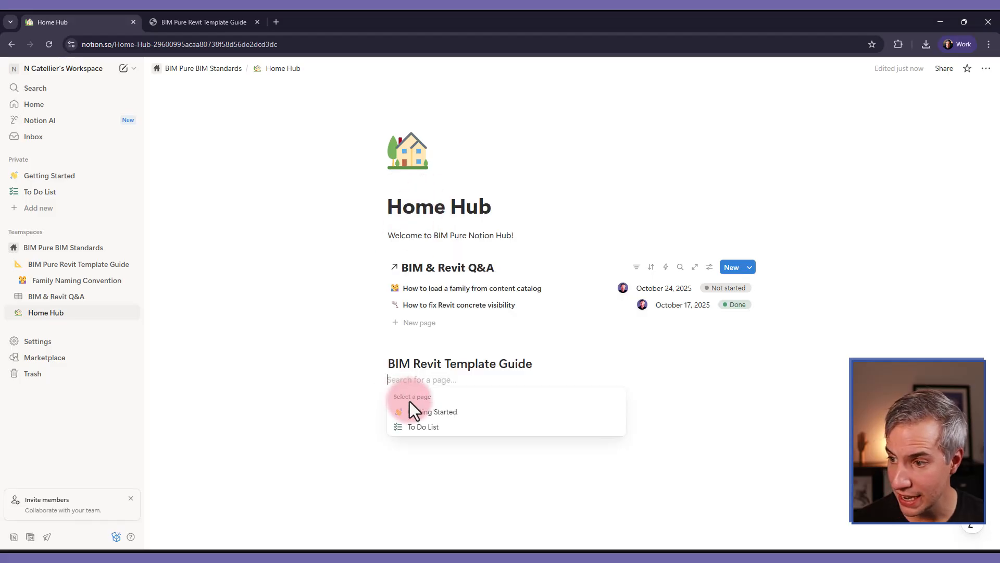
{"action": "type", "text": "template"}
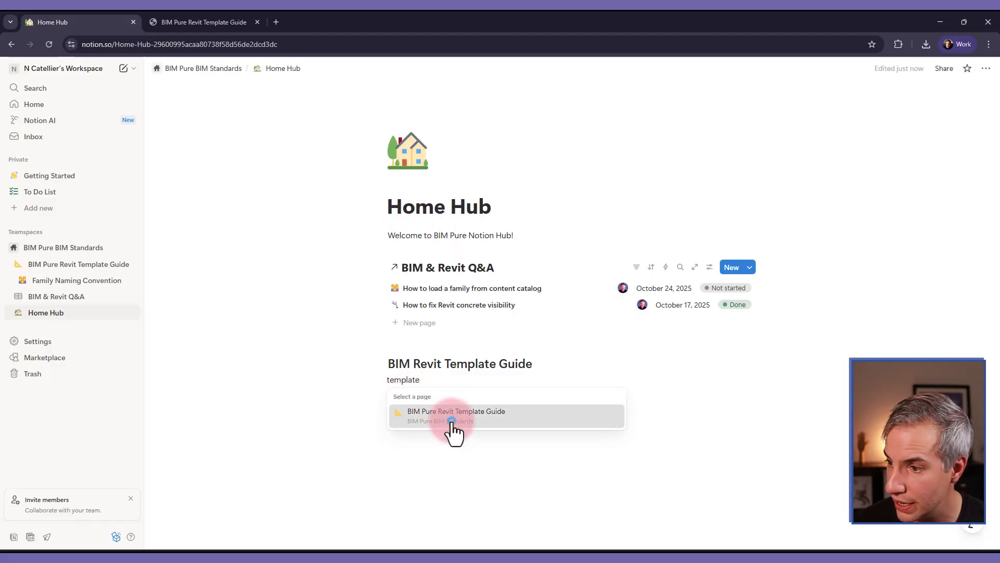
{"action": "left_click", "coordinate": [456, 416]}
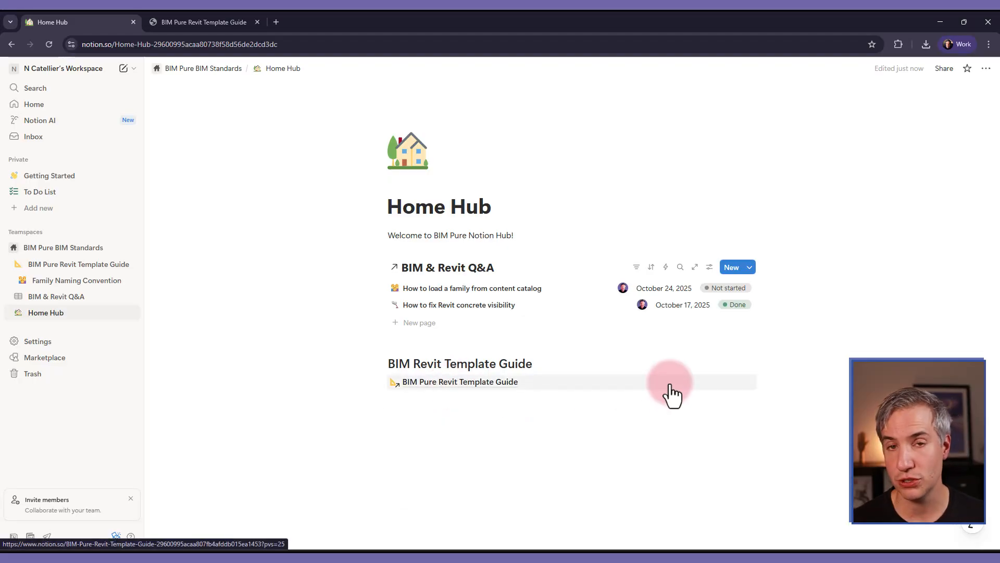
{"action": "mouse_move", "coordinate": [460, 381]}
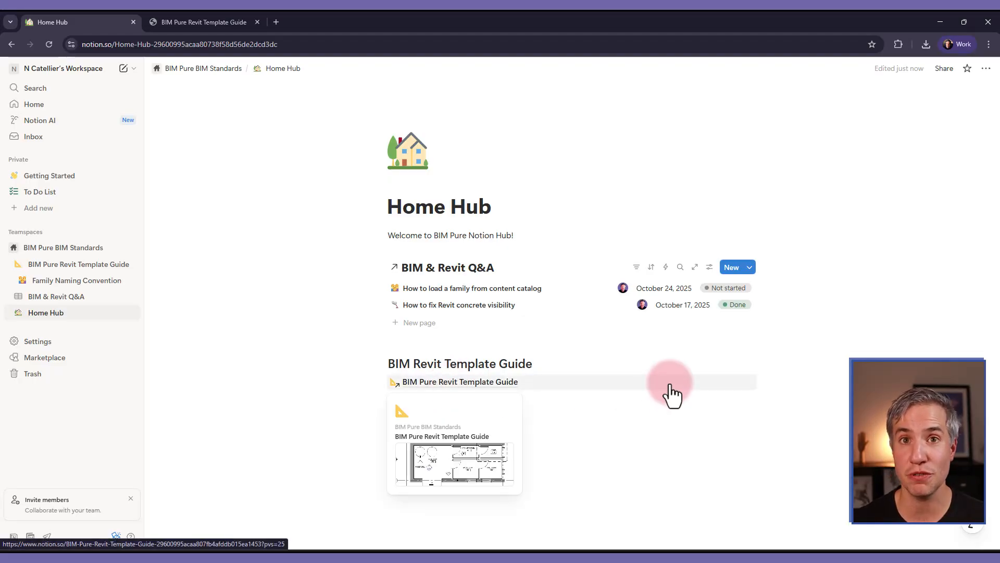
{"action": "mouse_move", "coordinate": [233, 265]}
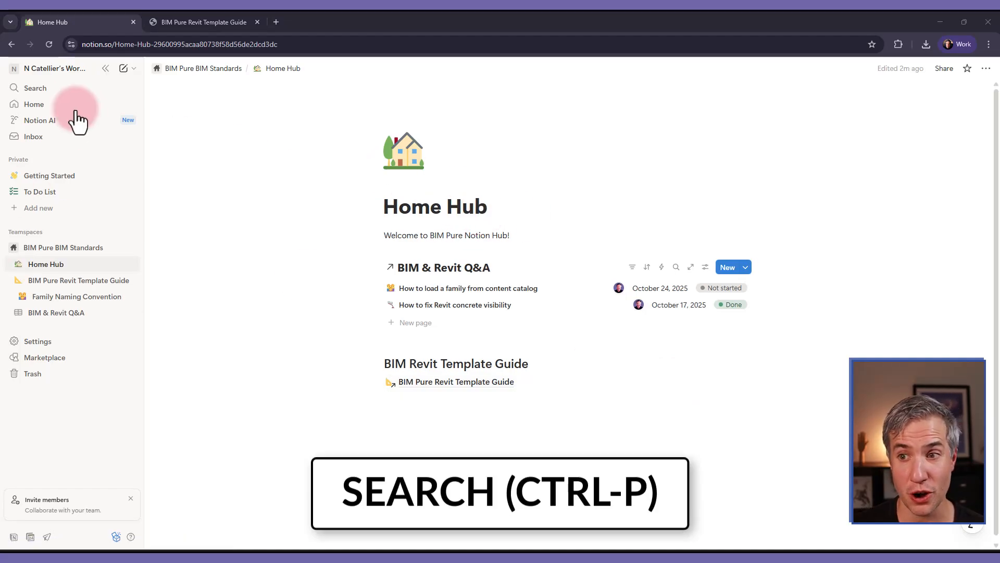
{"action": "mouse_move", "coordinate": [35, 88]}
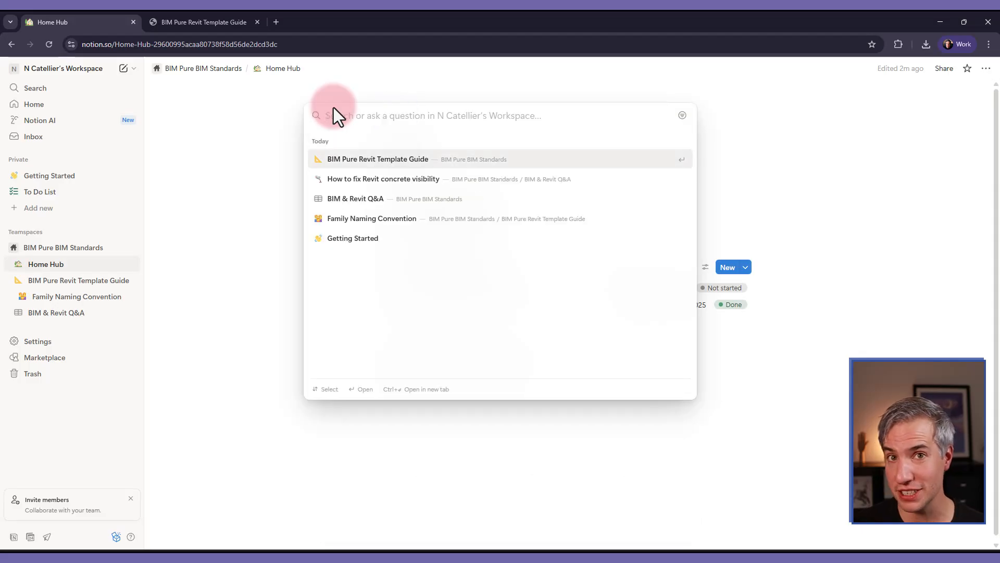
- Search 'concrete' and open the How to fix Revit concrete visibility page
{"action": "type", "text": "c"}
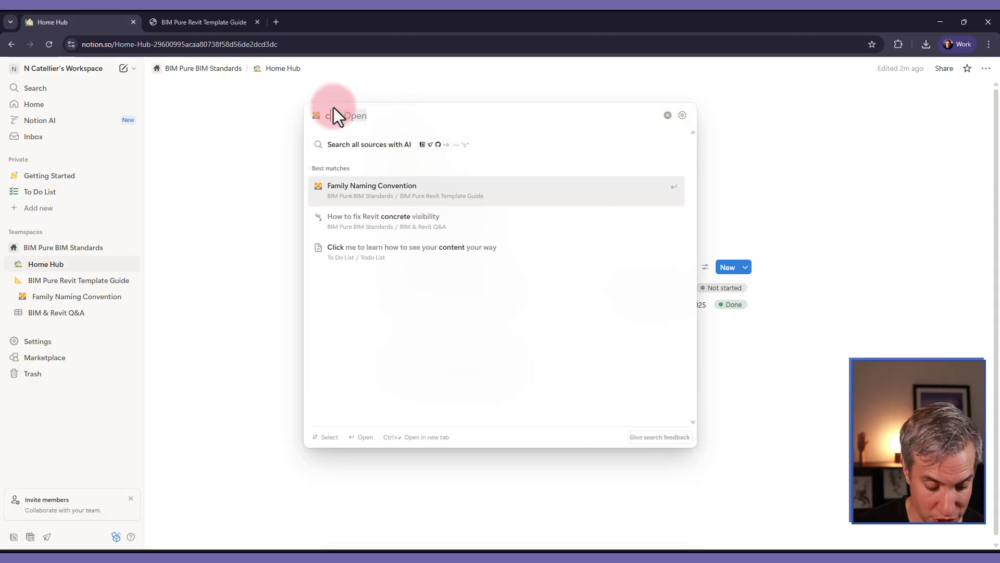
{"action": "type", "text": "concrete"}
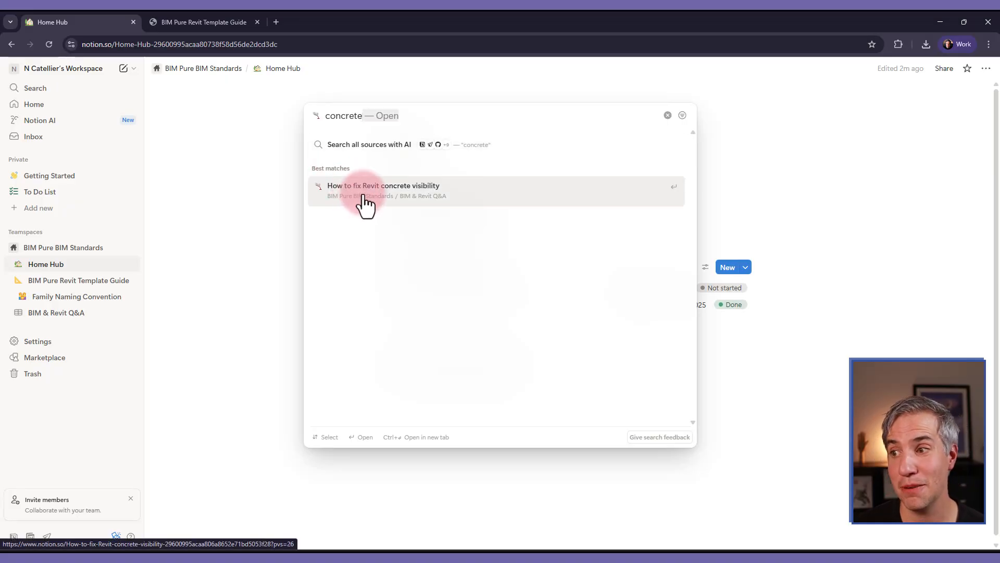
{"action": "left_click", "coordinate": [384, 185]}
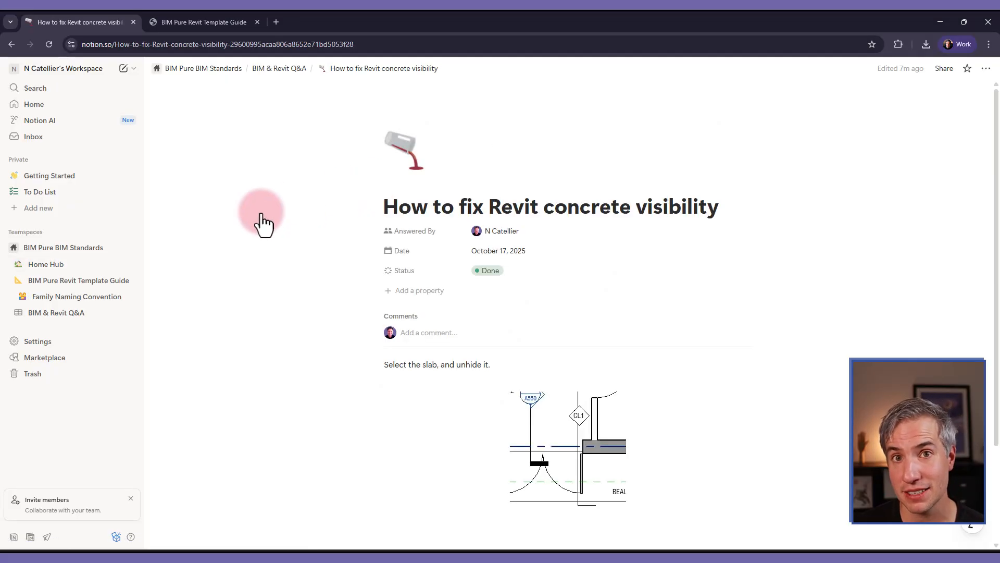
- Comment 'Nice job!' on the How to fix Revit concrete visibility page
{"action": "left_click", "coordinate": [428, 332]}
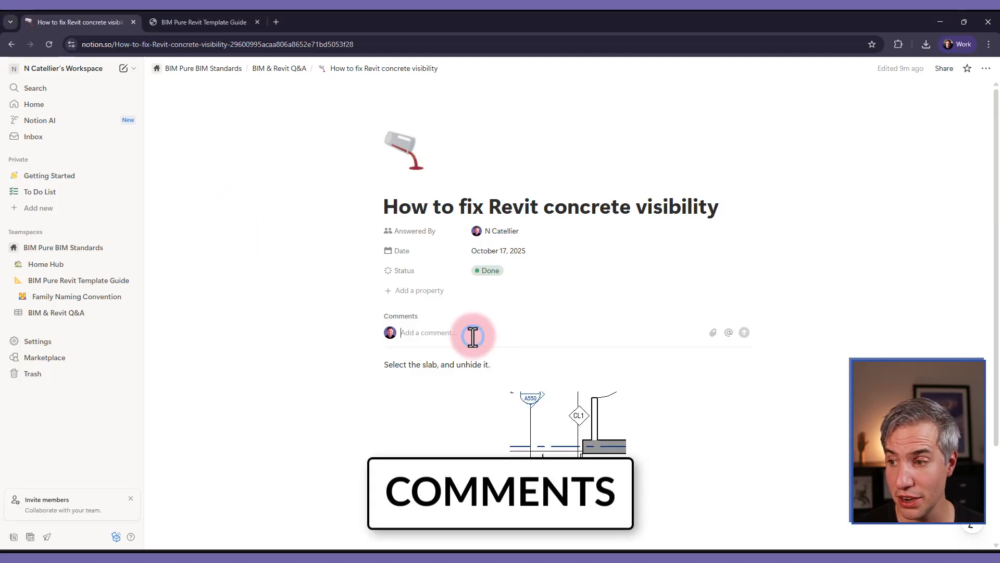
{"action": "type", "text": "Nice job!"}
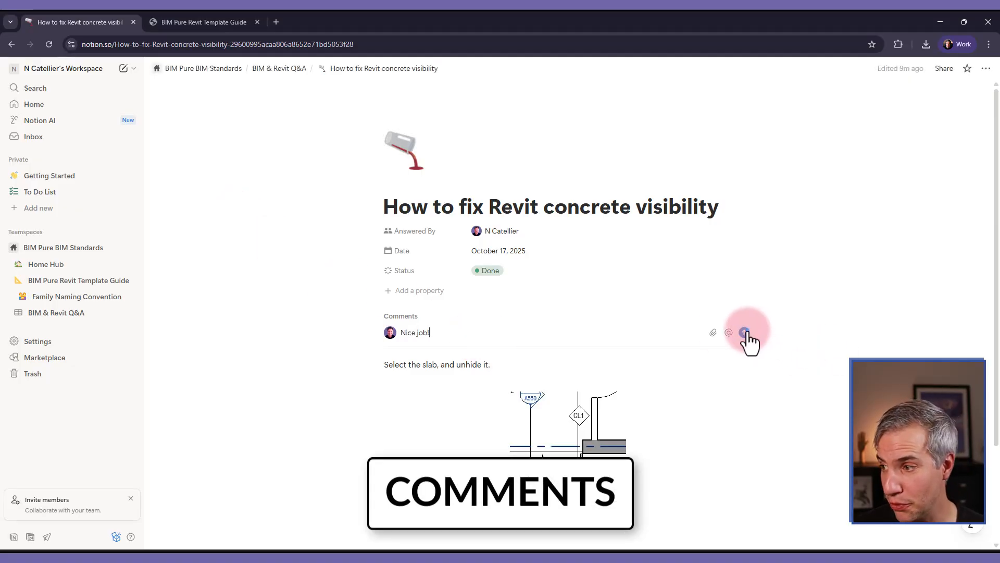
{"action": "left_click", "coordinate": [745, 332]}
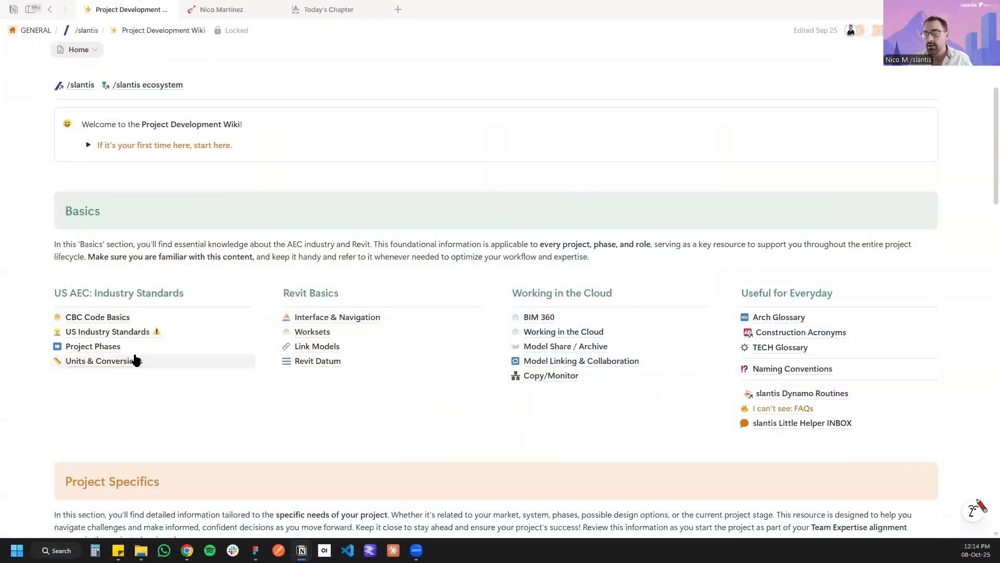
{"action": "scroll", "scroll_direction": "down", "scroll_amount": 3}
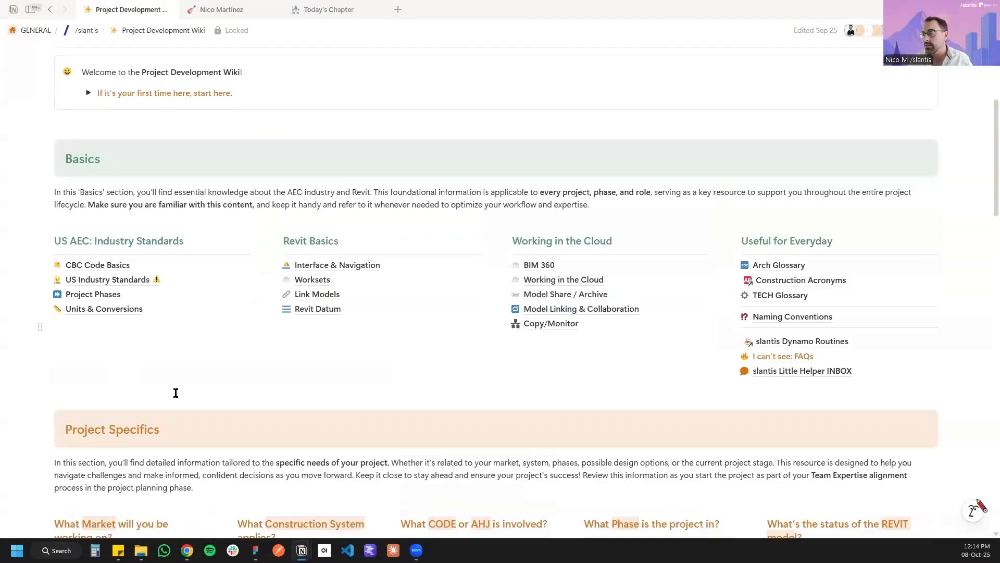
{"action": "mouse_move", "coordinate": [589, 412]}
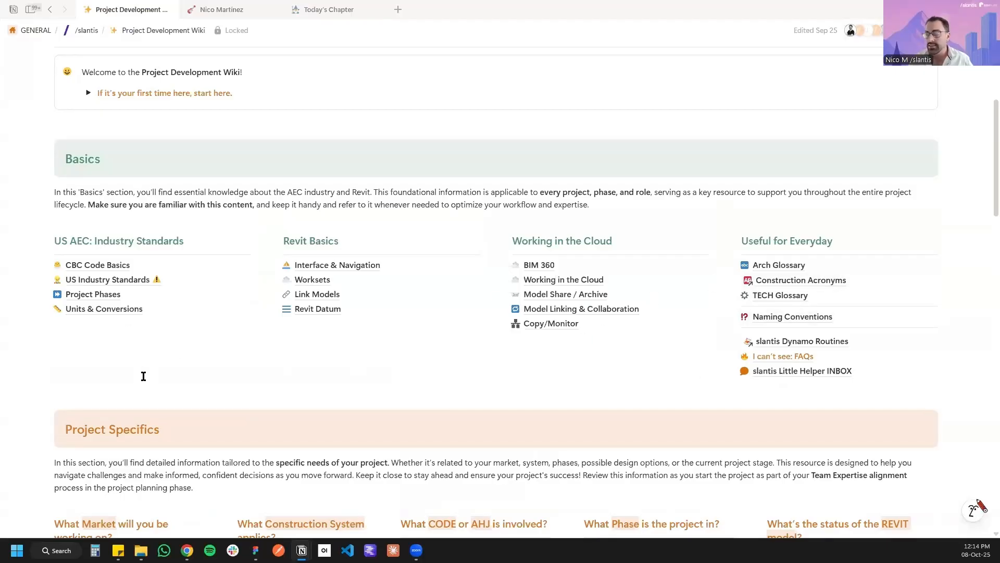
{"action": "mouse_move", "coordinate": [350, 171]}
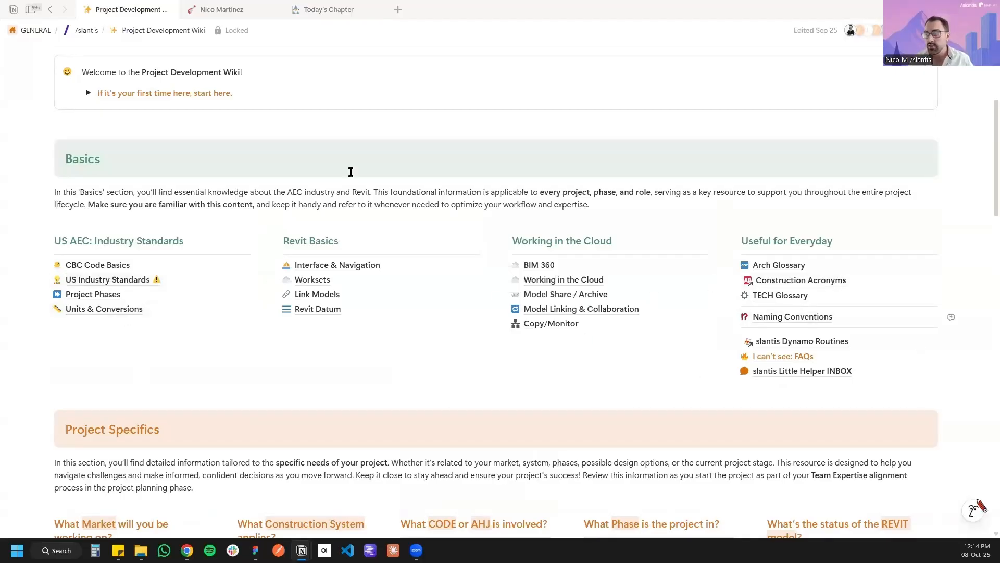
{"action": "scroll", "scroll_direction": "down", "scroll_amount": 3}
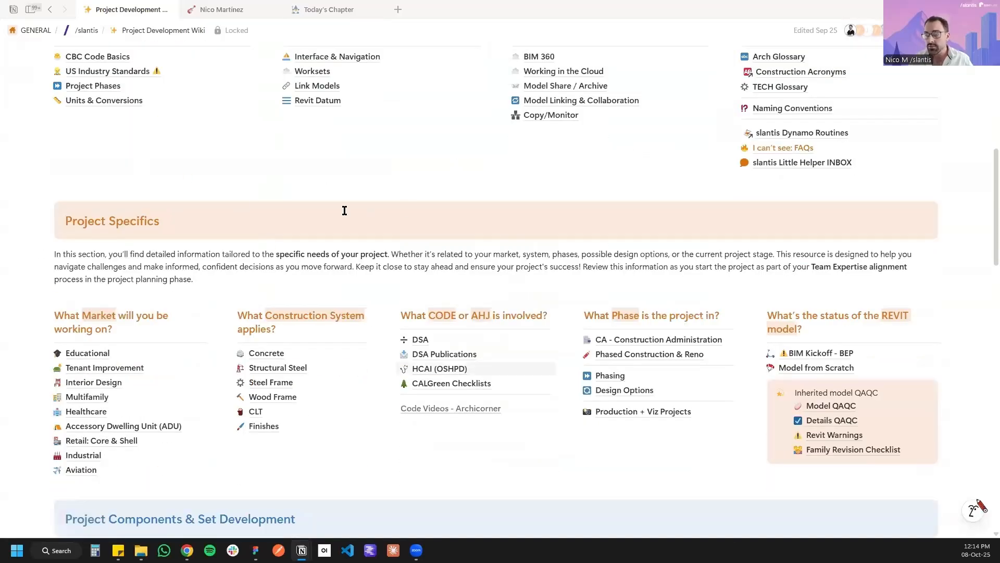
{"action": "scroll", "scroll_direction": "down", "scroll_amount": 3}
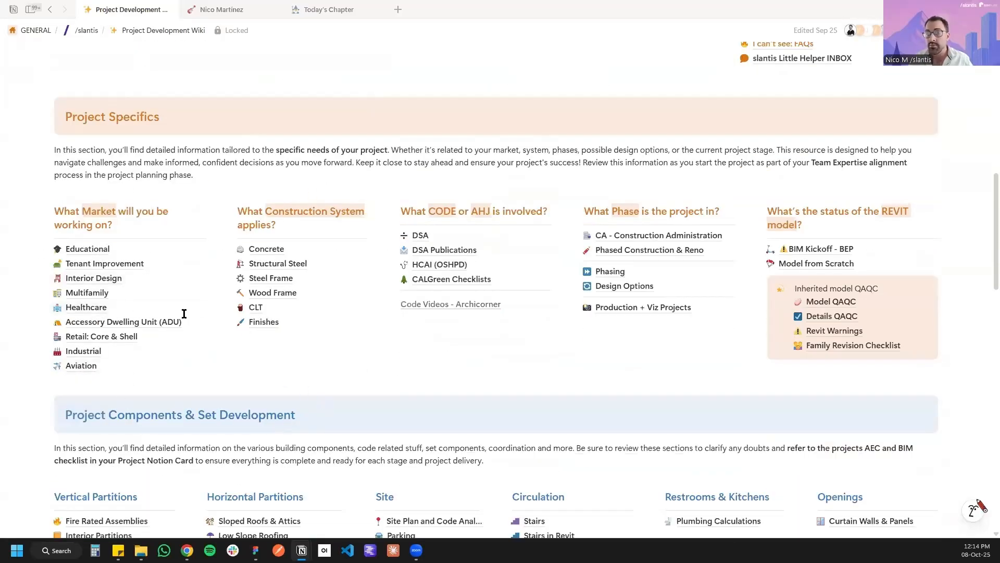
{"action": "scroll", "scroll_direction": "up", "scroll_amount": 3}
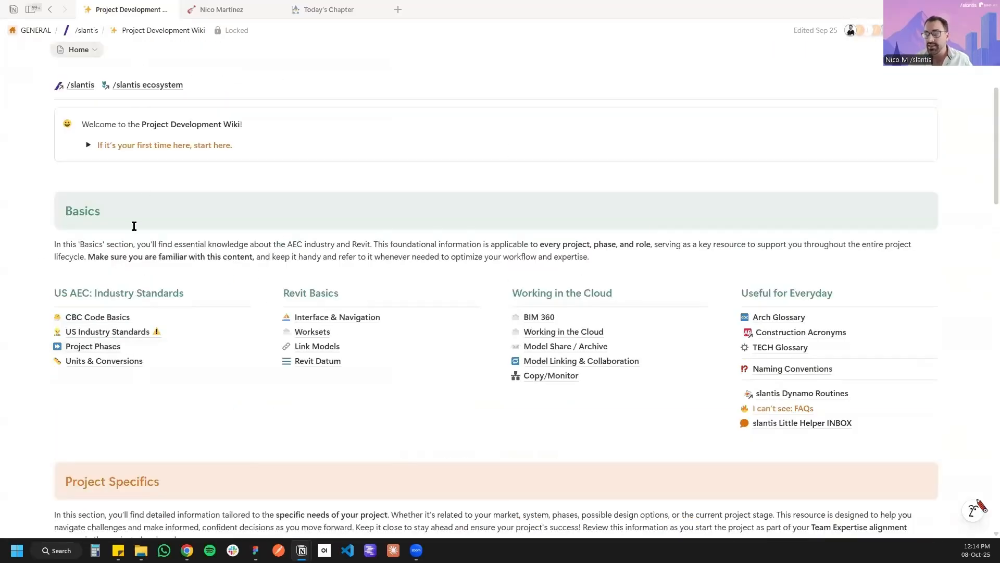